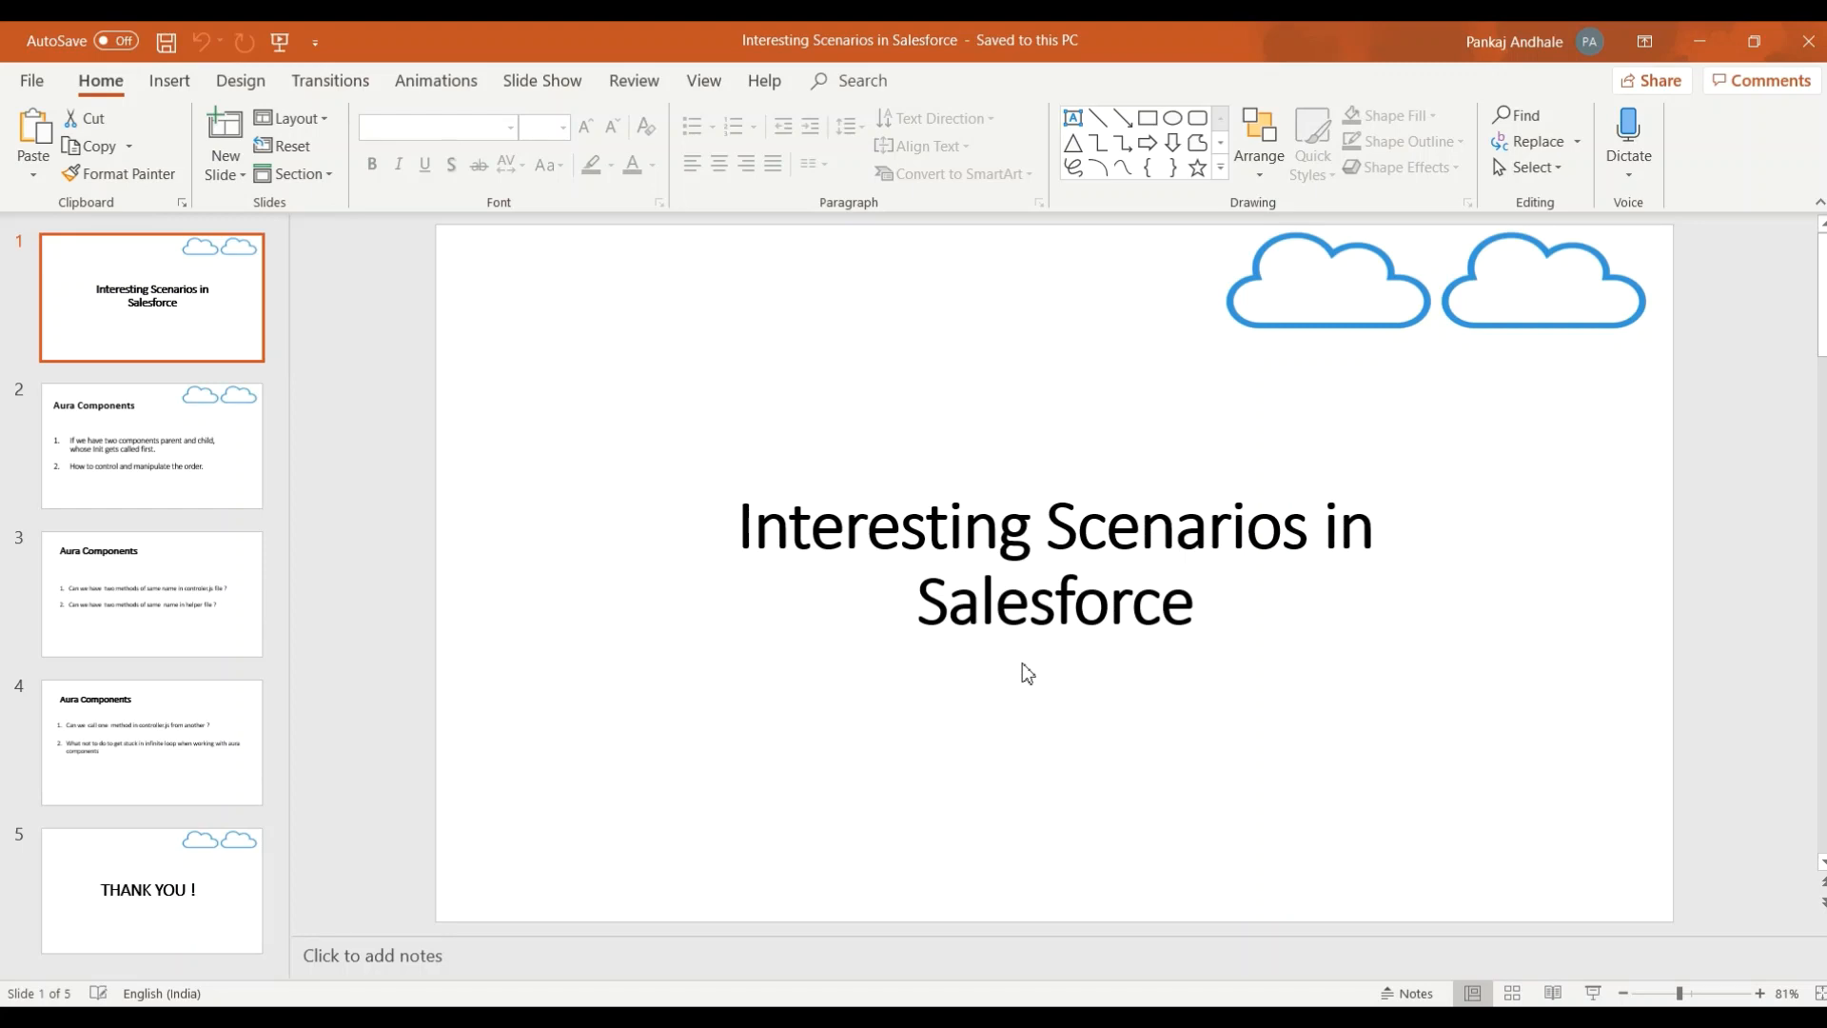
Leave the PowerPoint slides for the Developer Console showing playerApp.app
{"action": "left_click", "coordinate": [153, 445]}
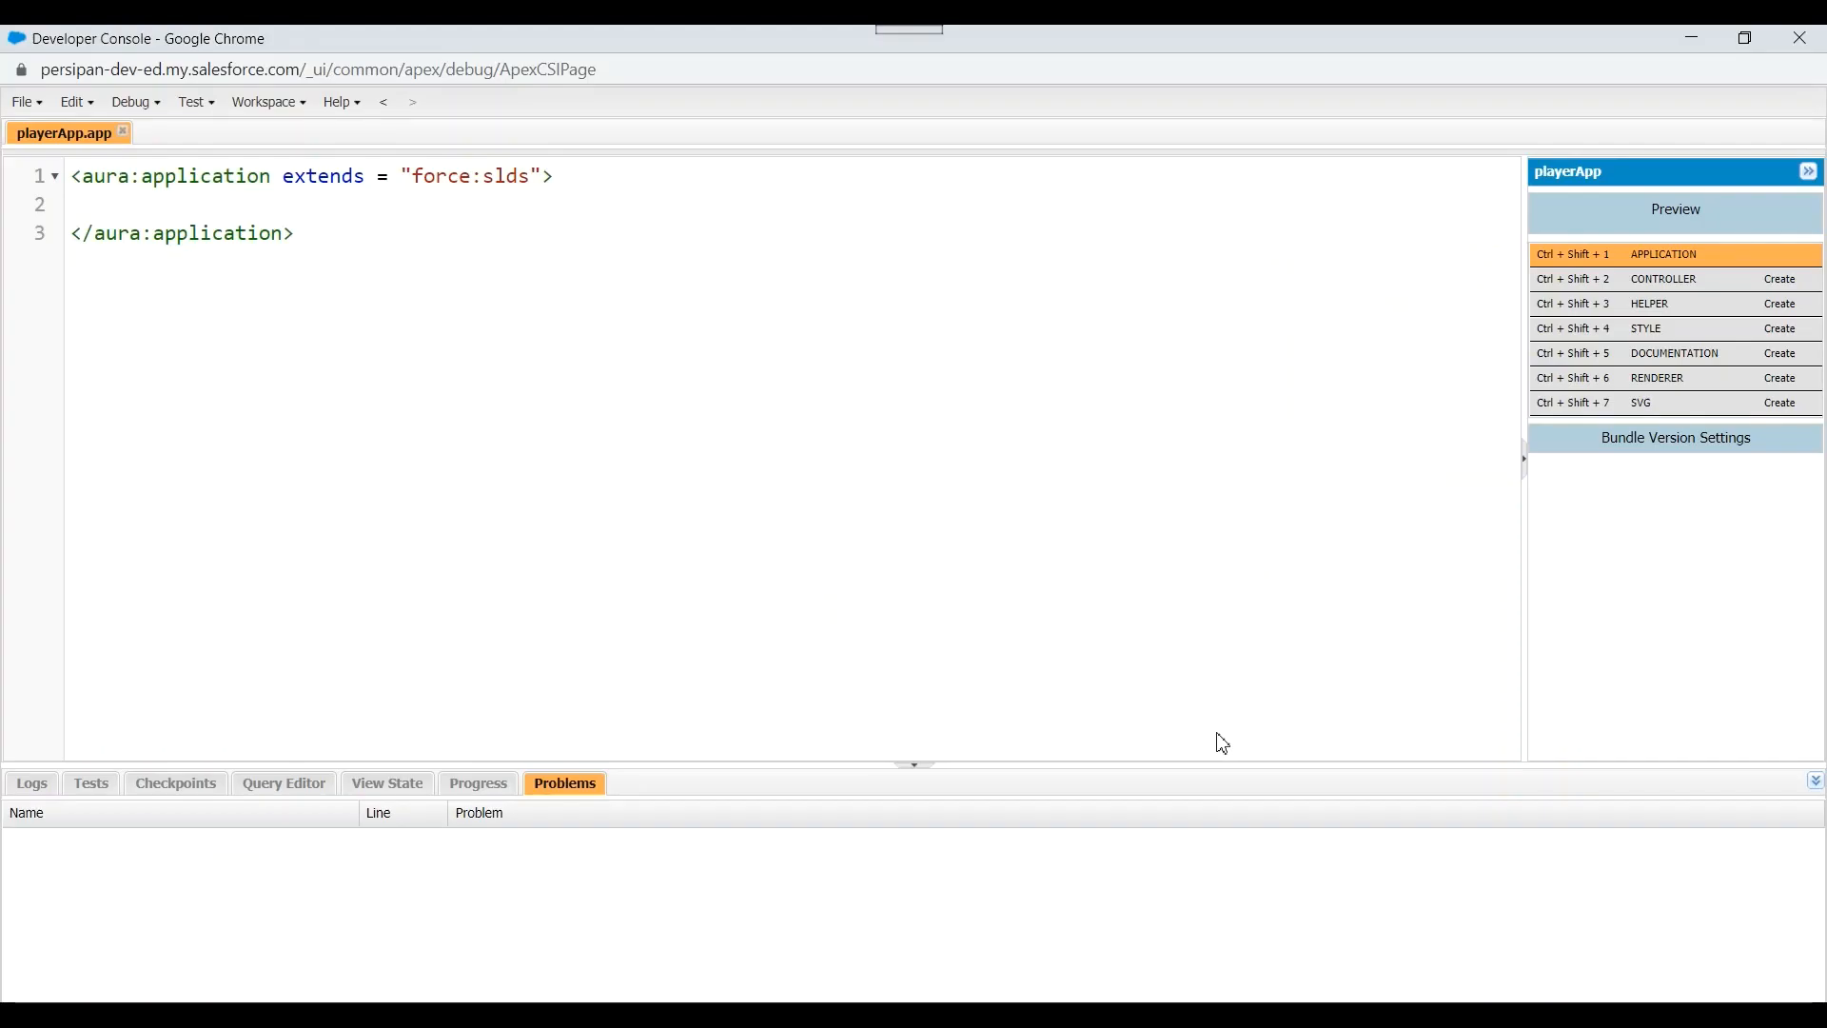
{"action": "mouse_move", "coordinate": [837, 586]}
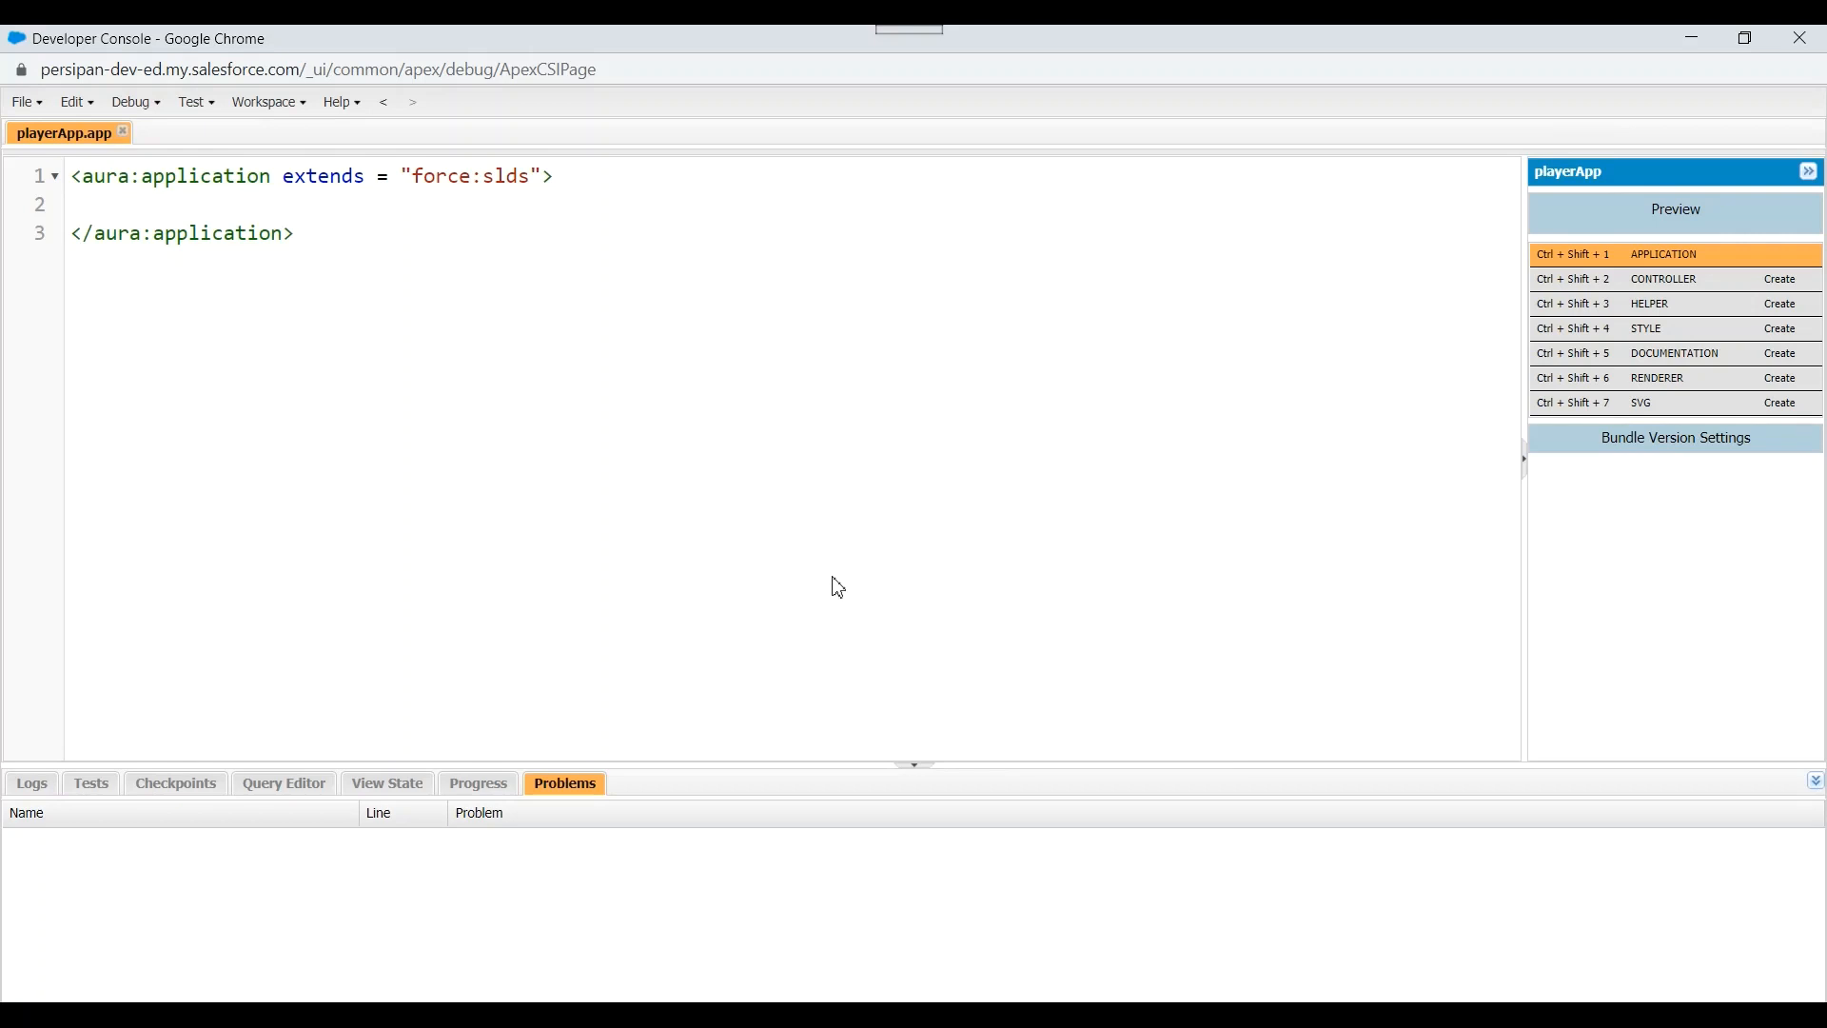
{"action": "mouse_move", "coordinate": [388, 268]}
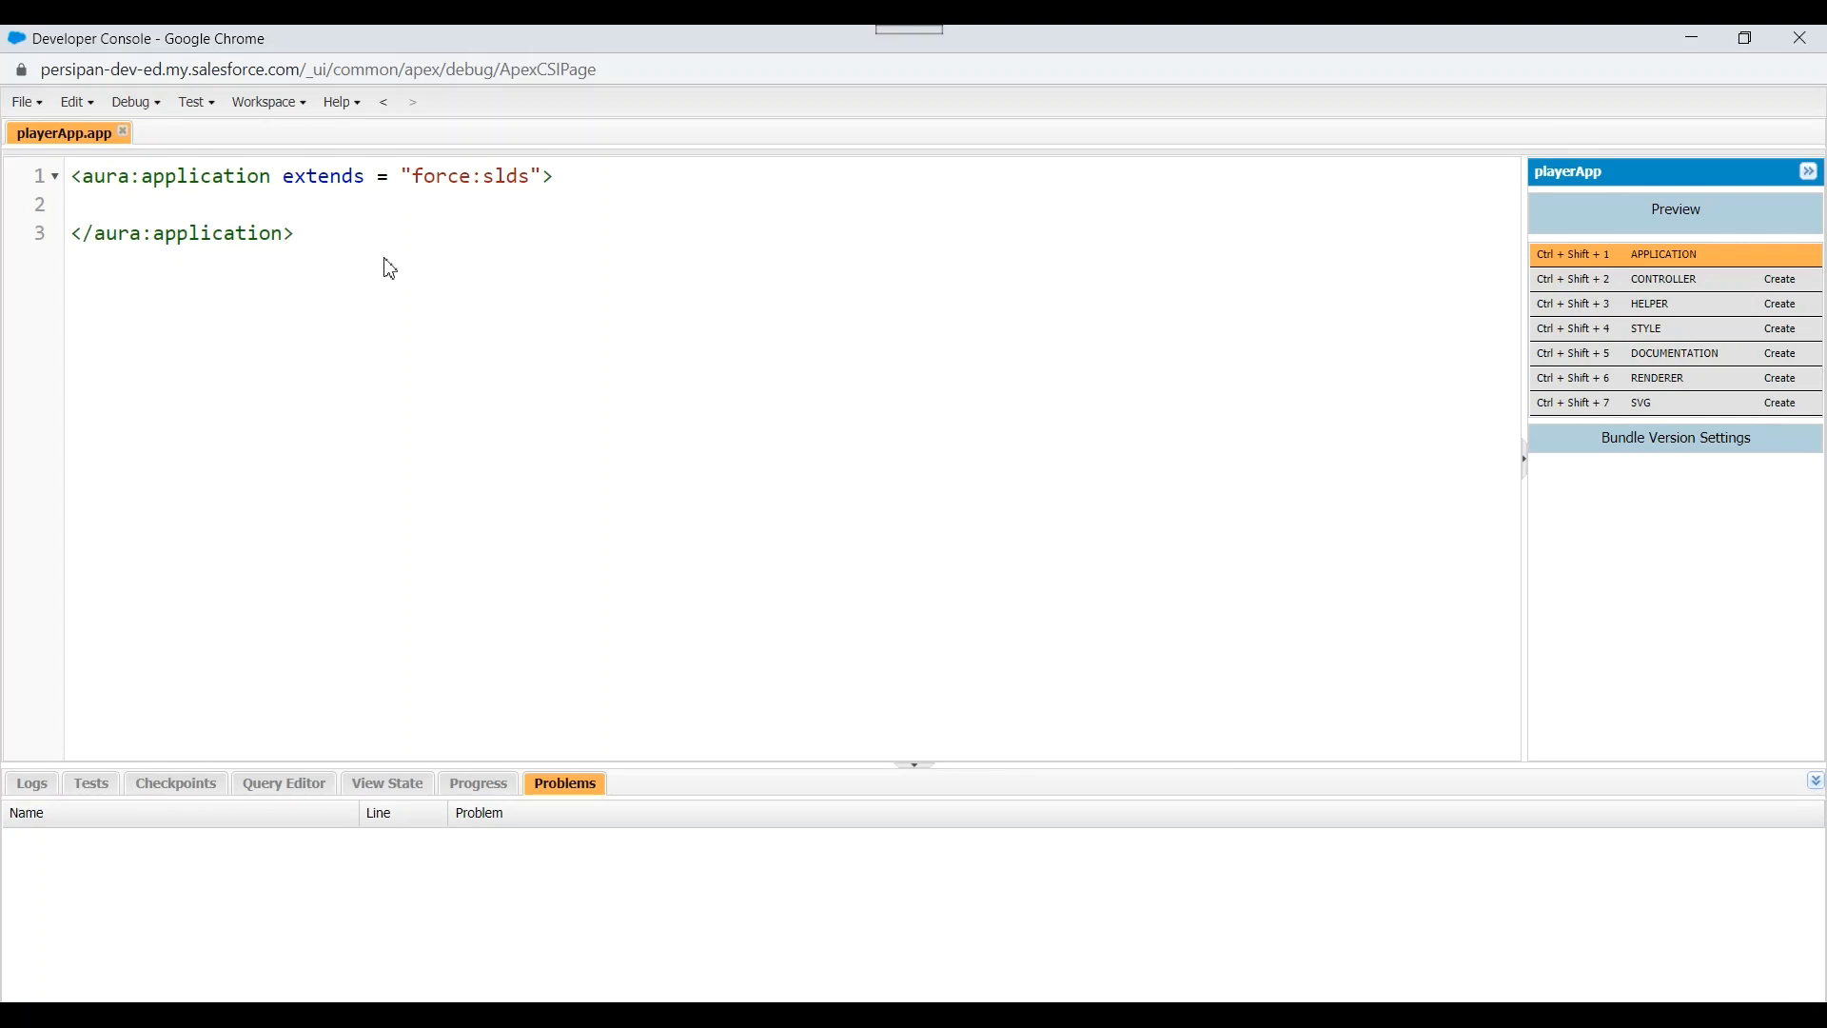
Create a new Lightning component named parentAuraCmp
{"action": "left_click", "coordinate": [21, 101]}
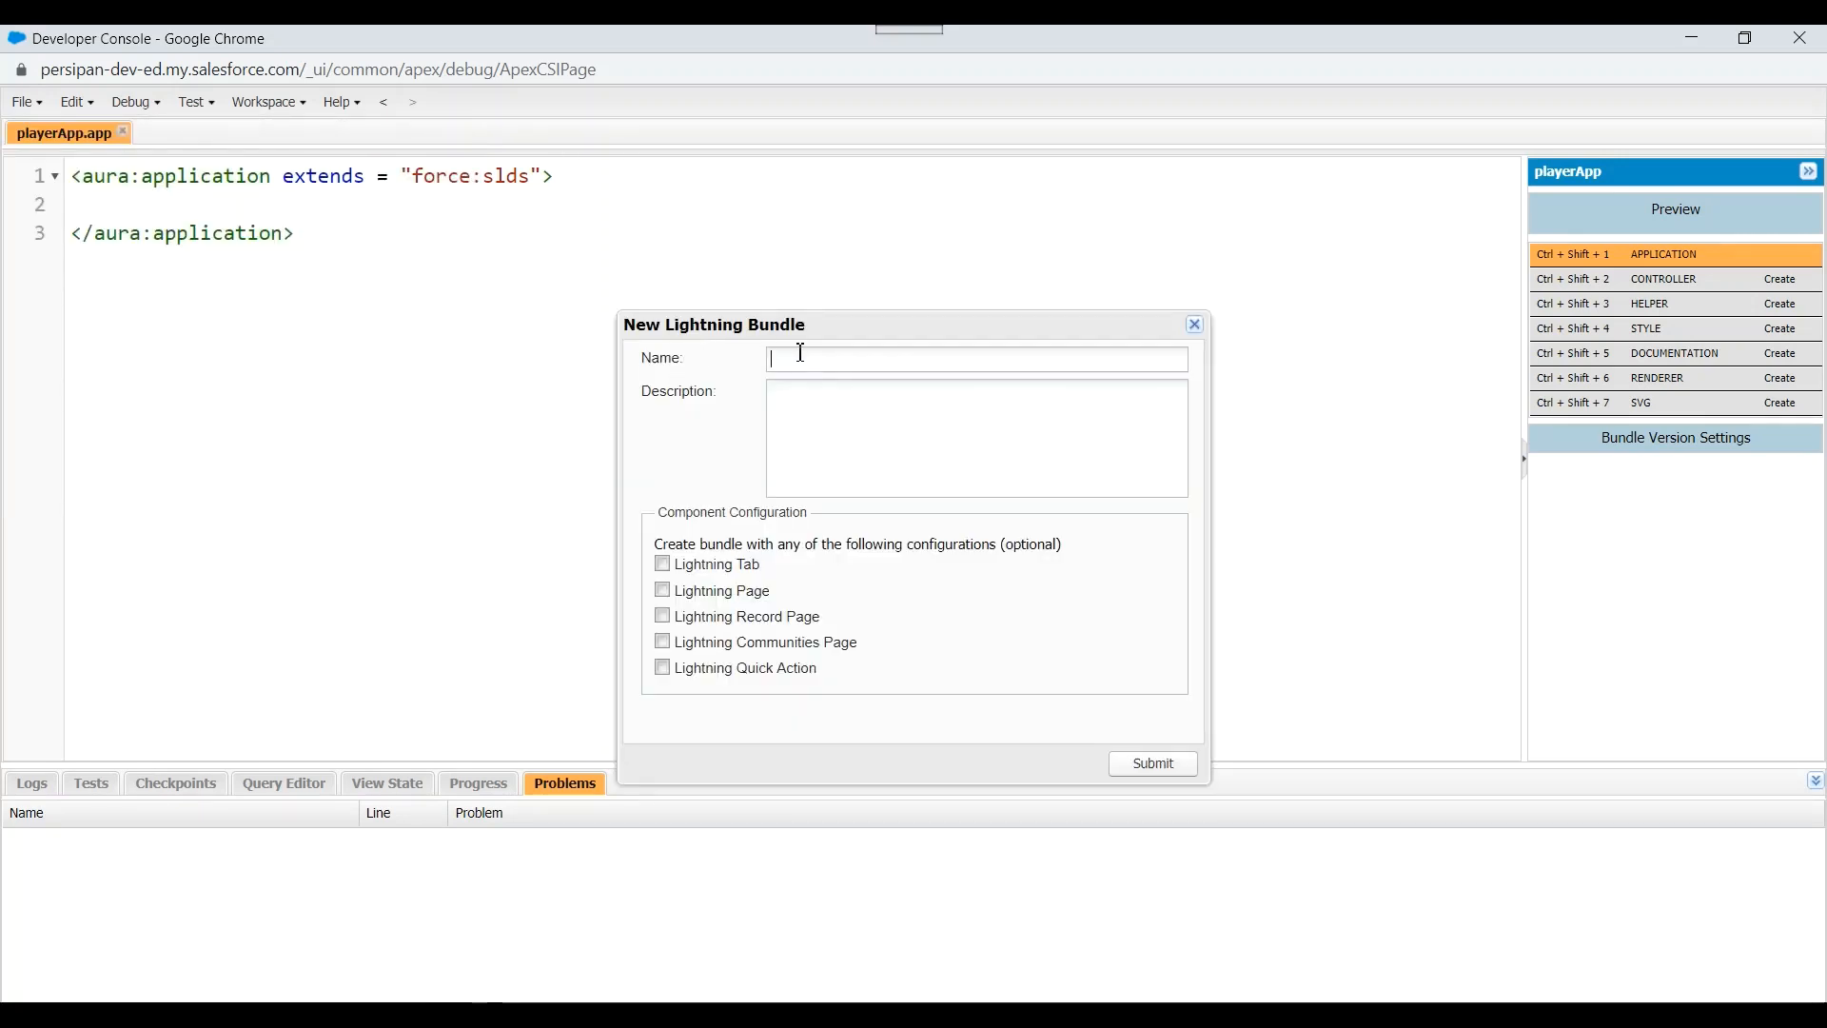
{"action": "type", "text": "parentAuraCmp"}
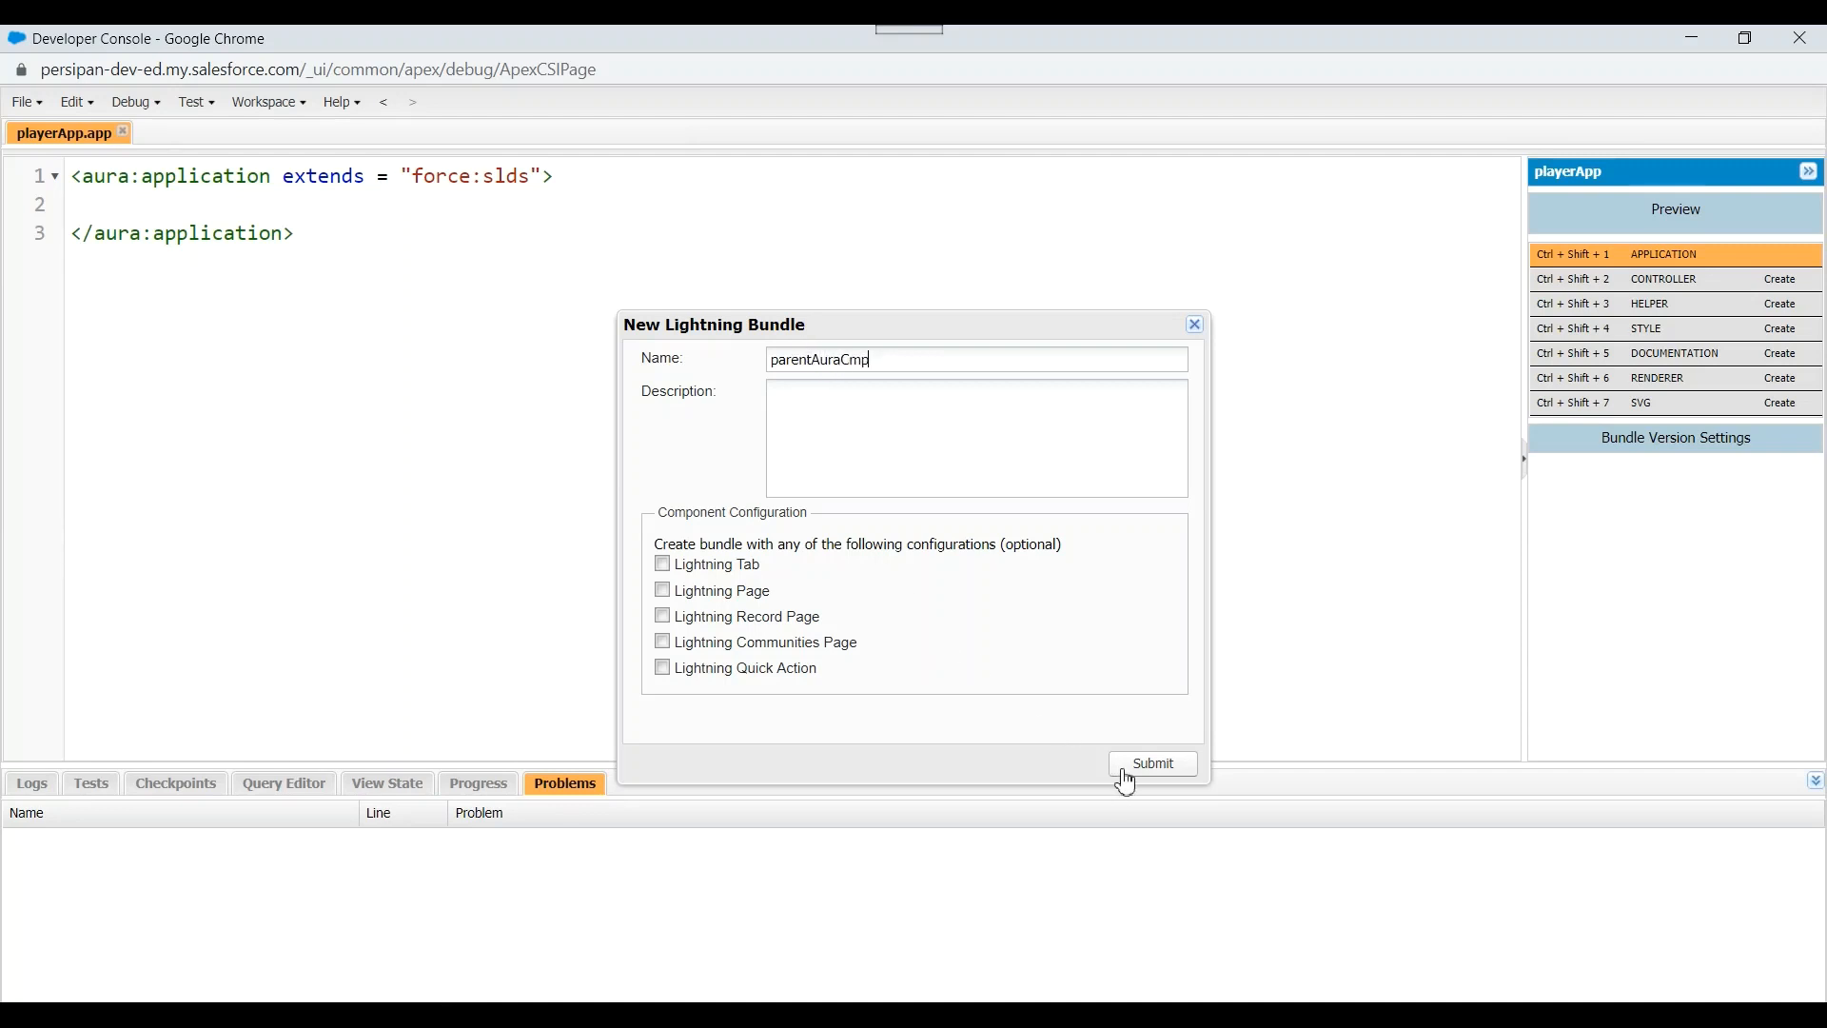
{"action": "left_click", "coordinate": [1151, 763]}
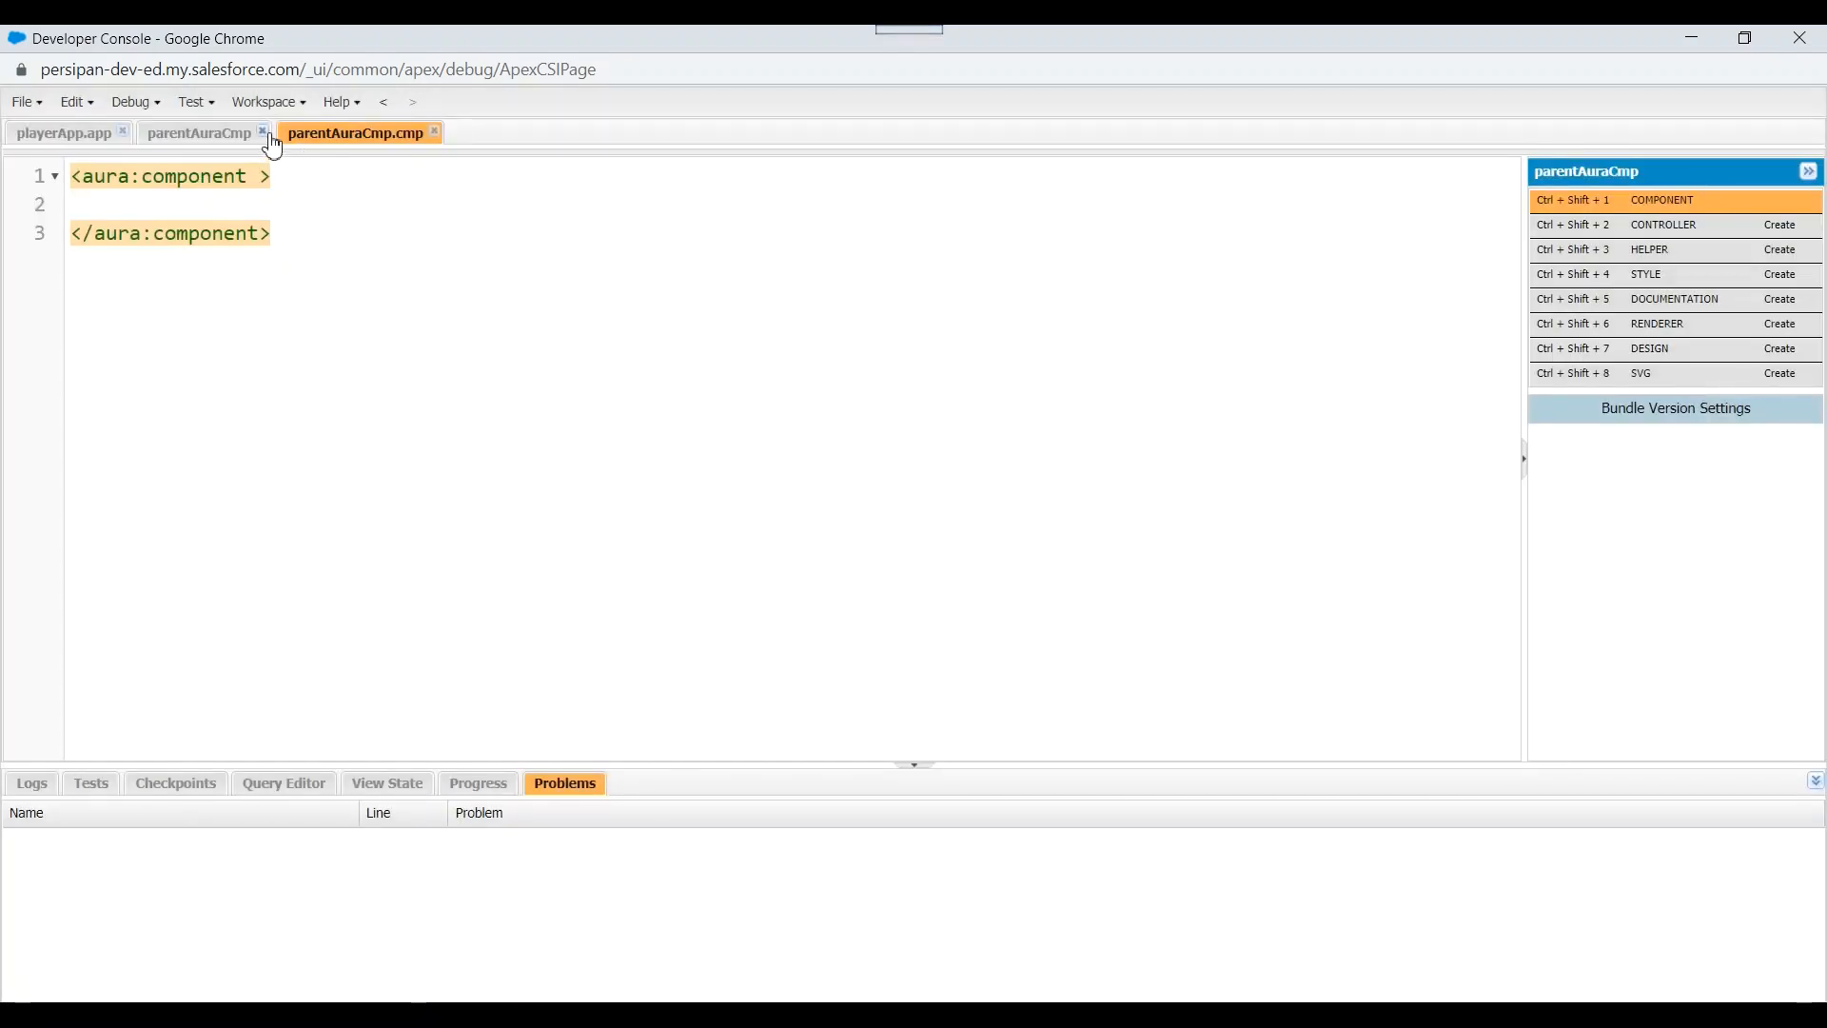
{"action": "left_click", "coordinate": [21, 101]}
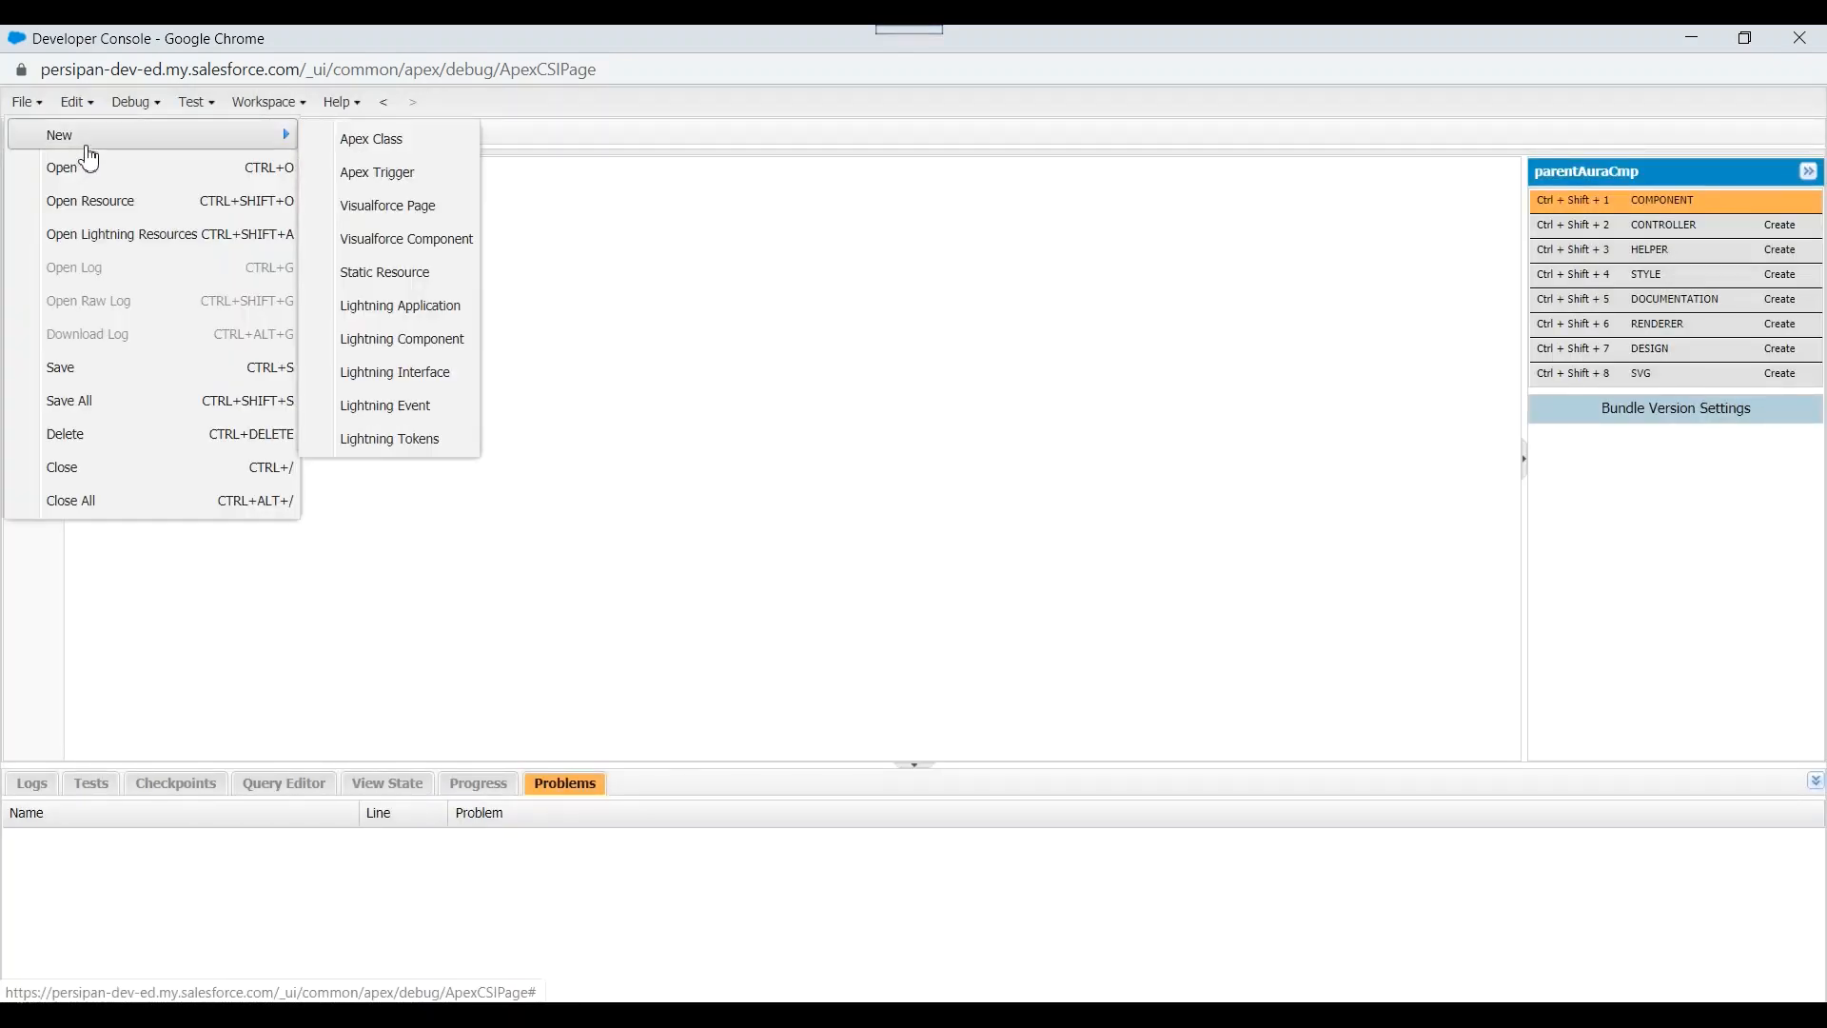
Create a second Lightning component named childAuraCmp and return to parentAuraCmp markup
{"action": "left_click", "coordinate": [402, 339]}
{"action": "type", "text": "childAuraCmp"}
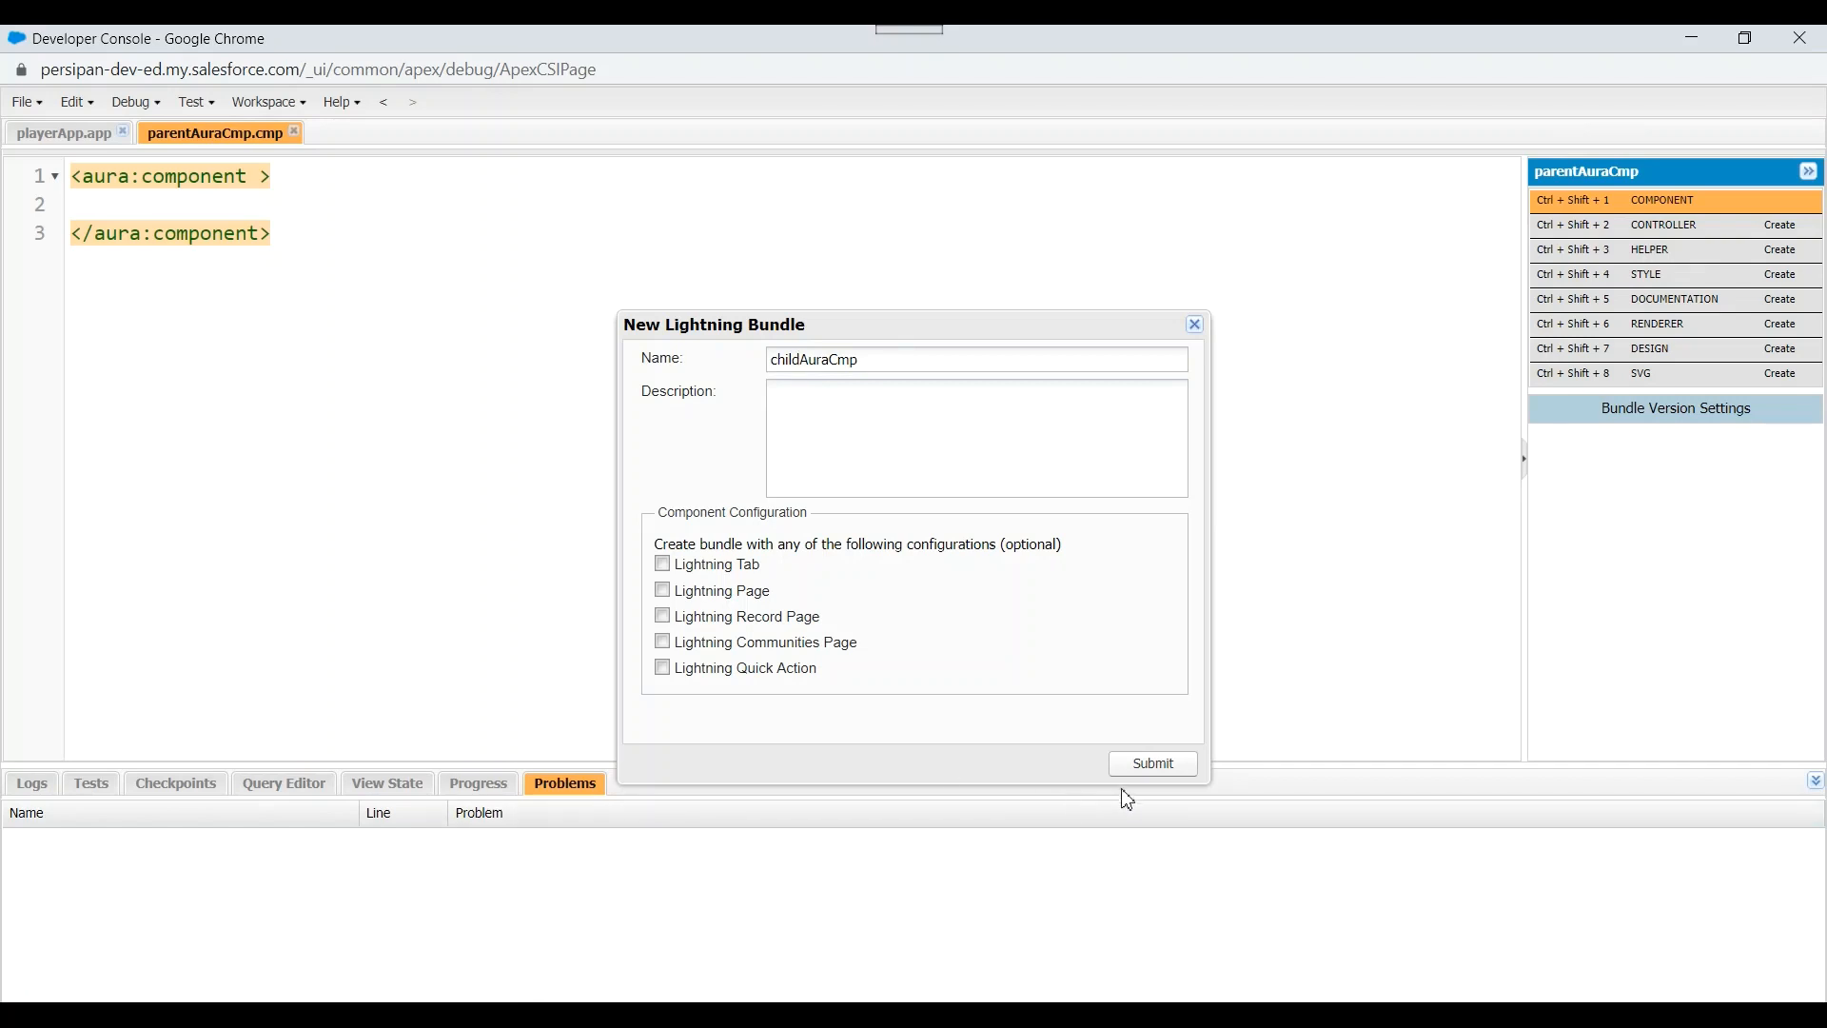
{"action": "left_click", "coordinate": [1152, 763]}
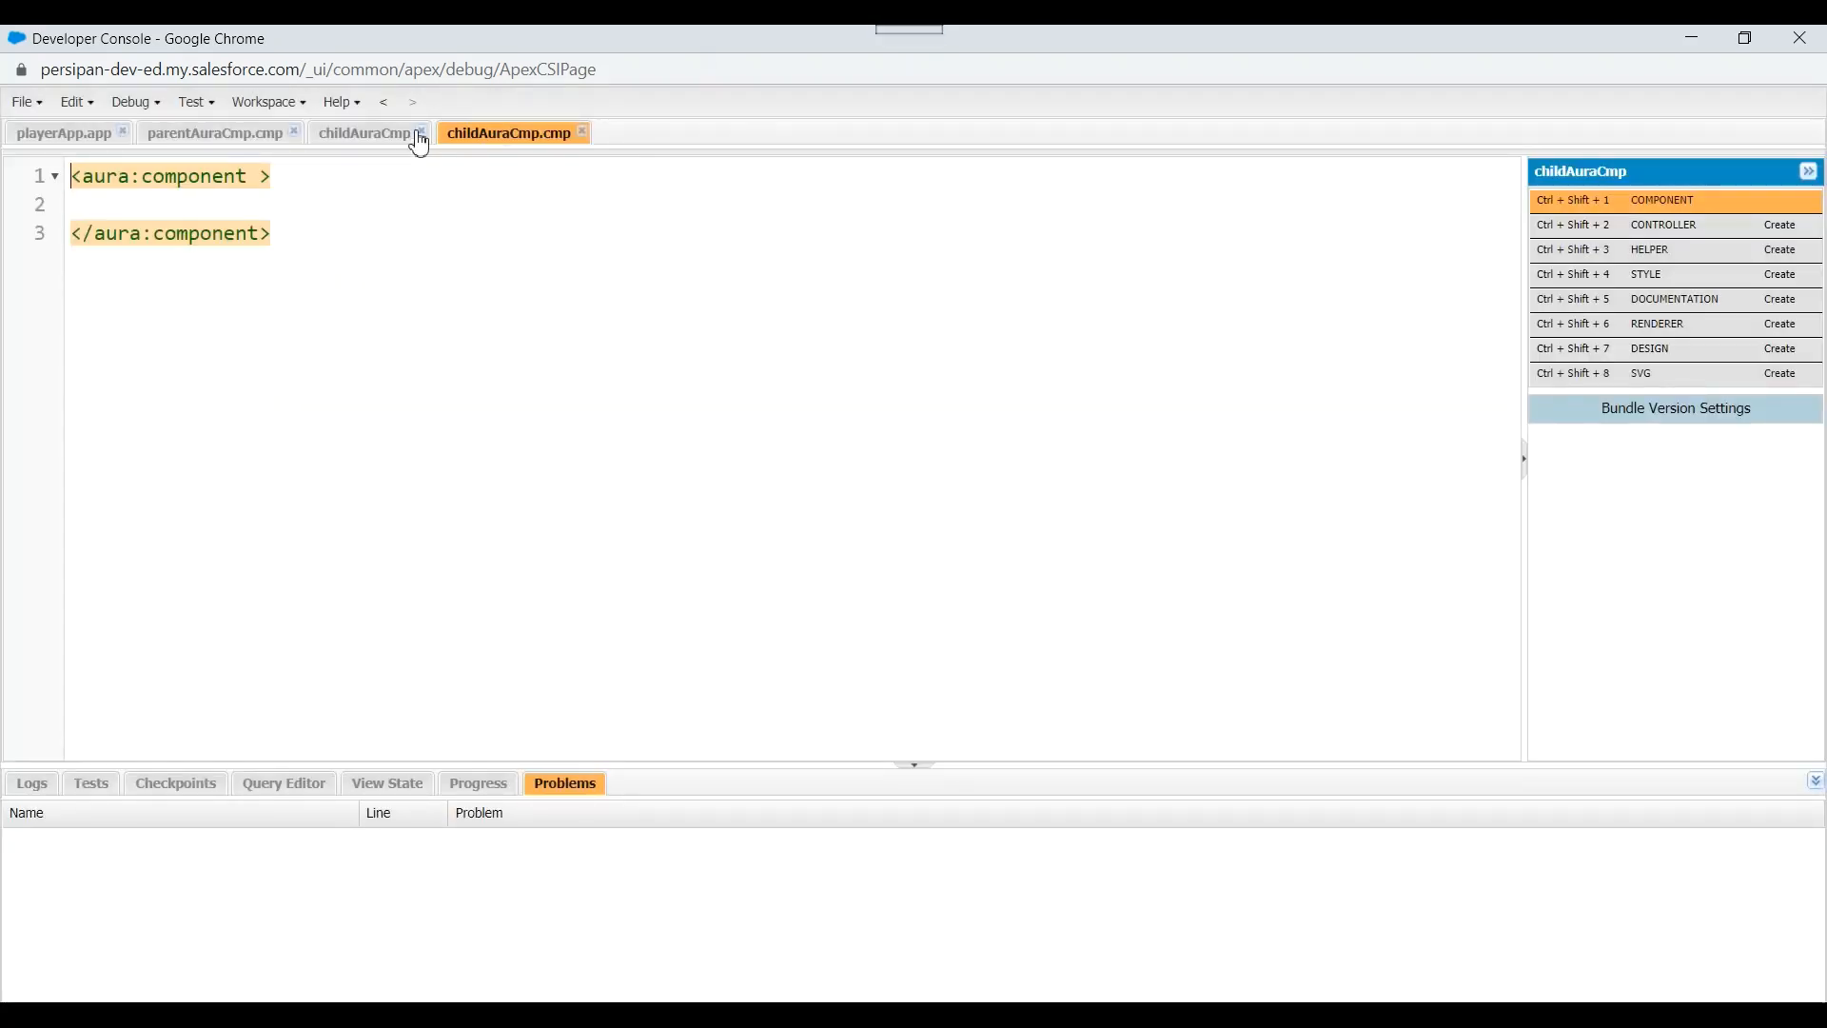
{"action": "left_click", "coordinate": [213, 132]}
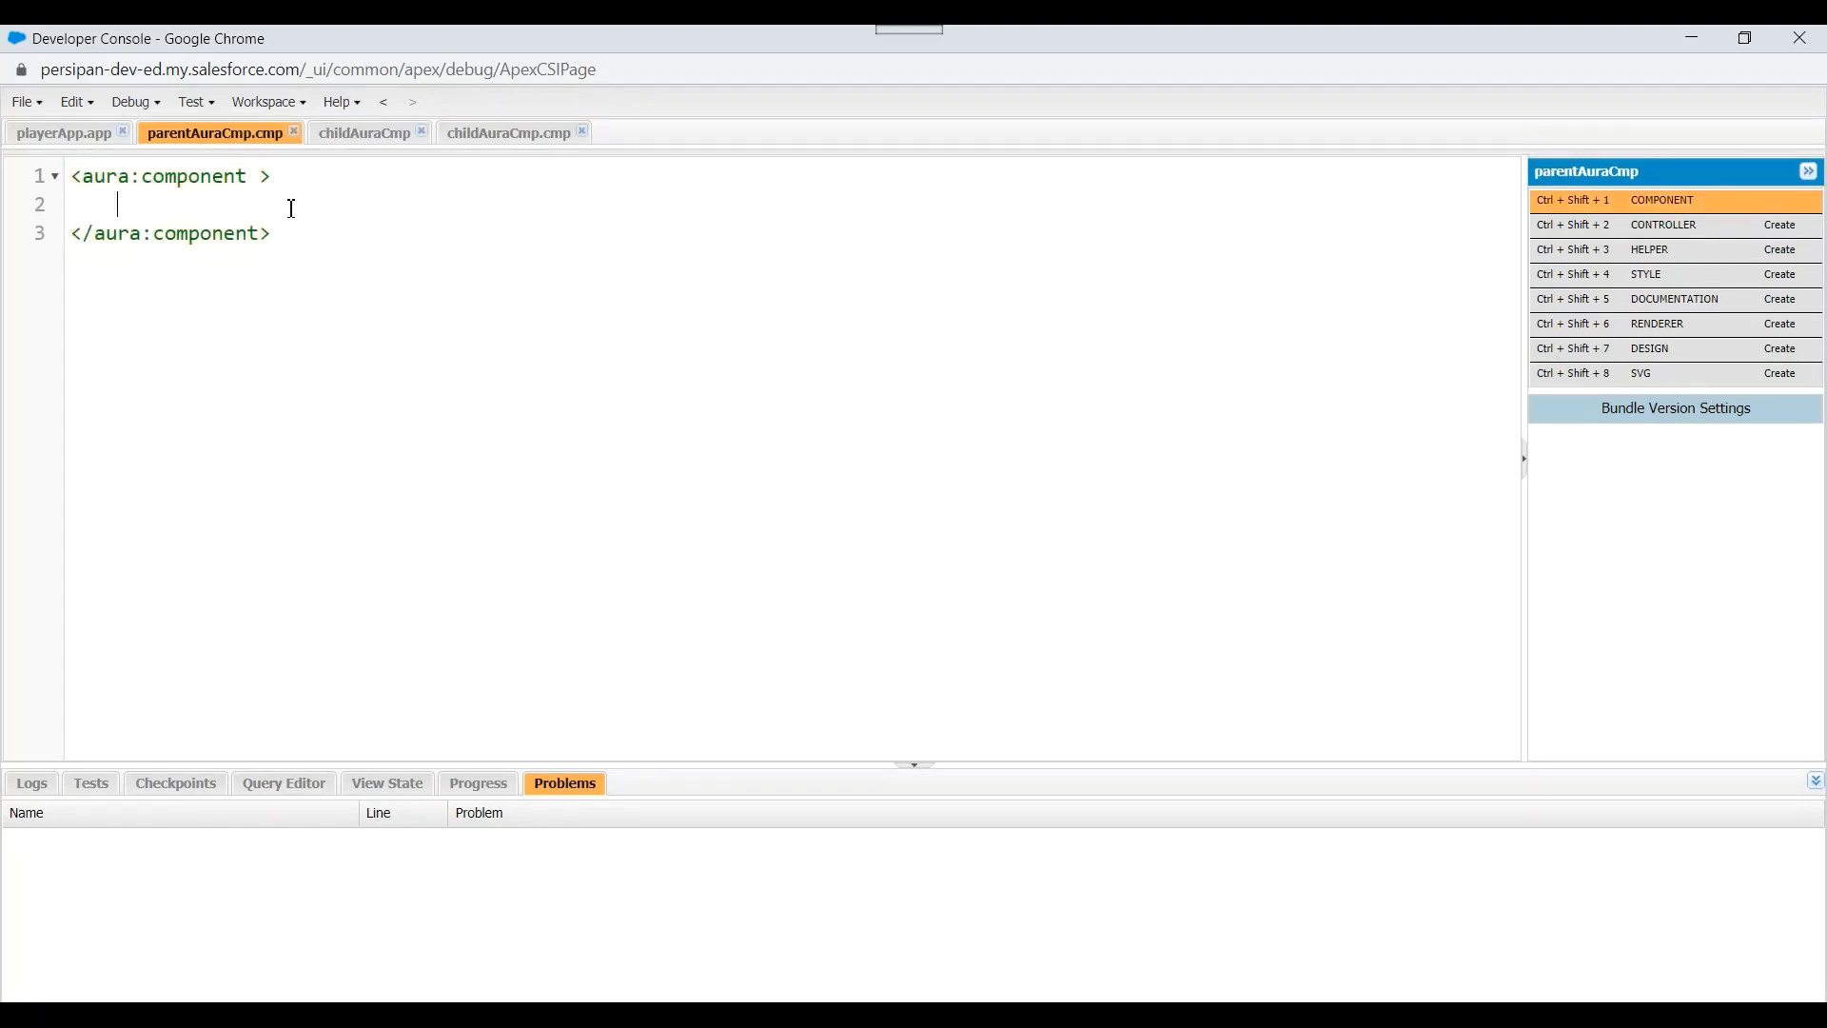
{"action": "mouse_move", "coordinate": [438, 208]}
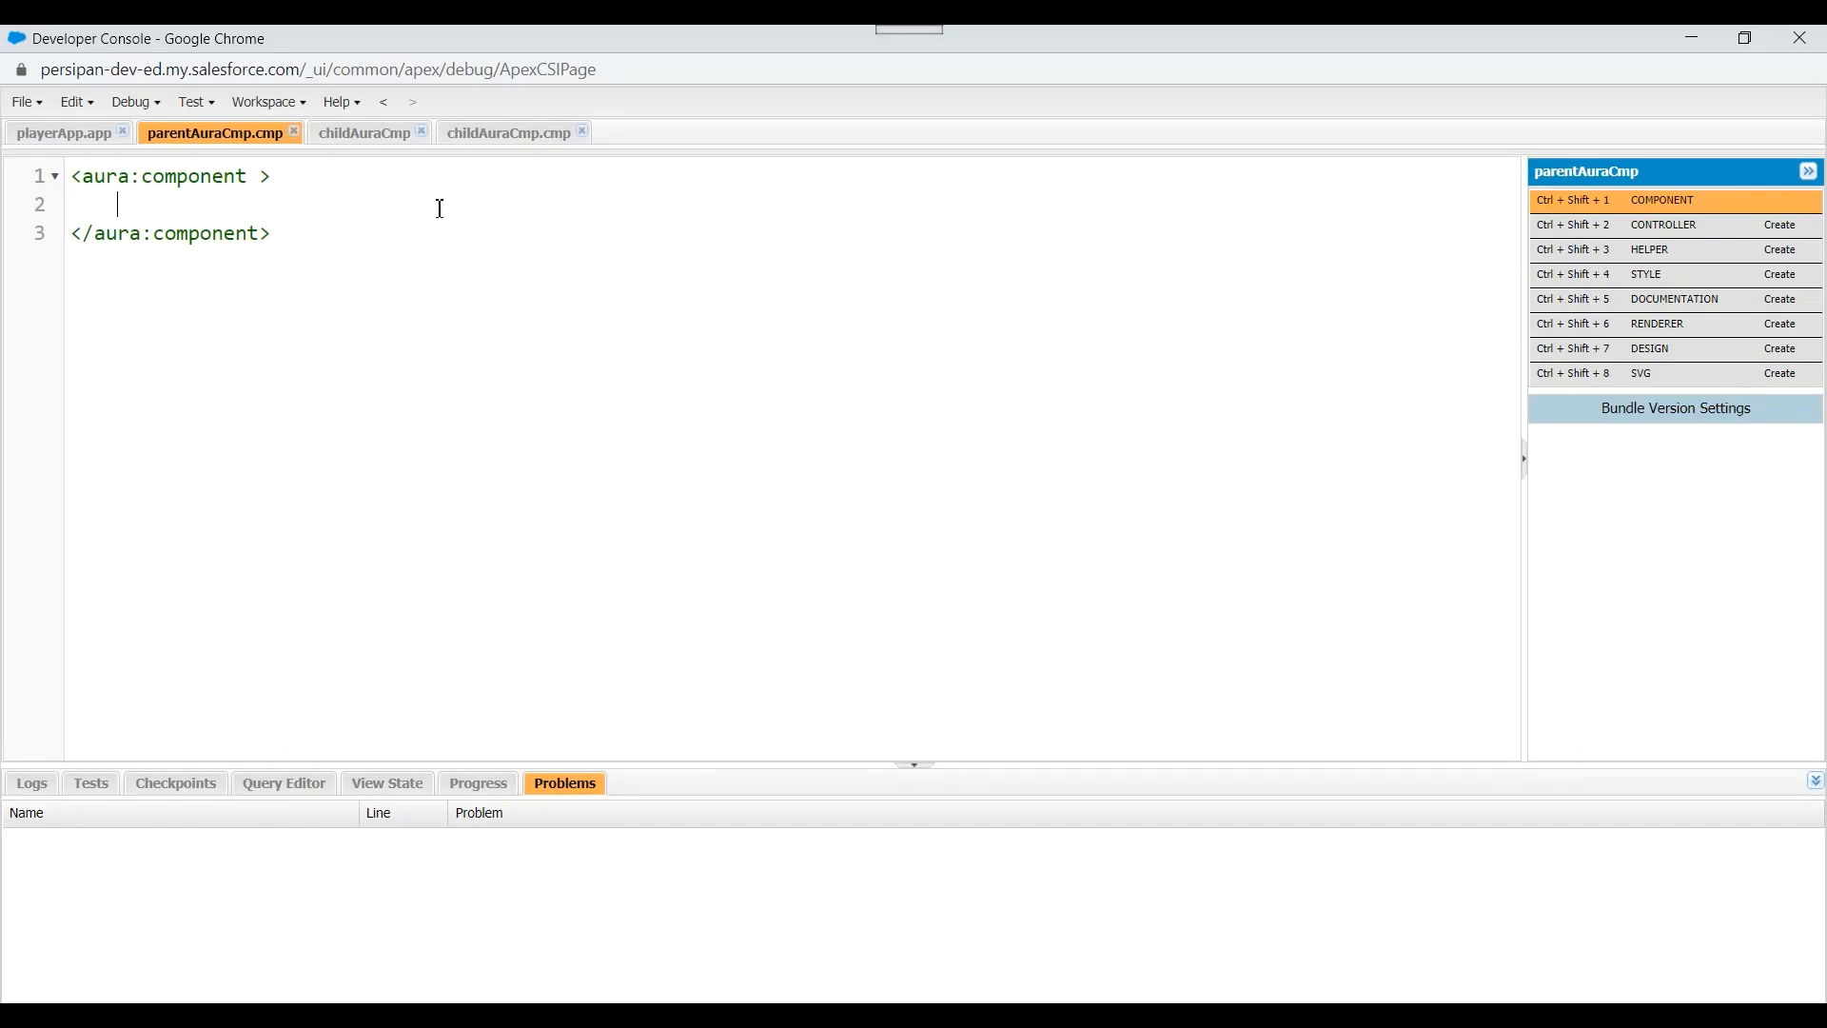
Add an aura:handler for init with value {!this} in parentAuraCmp
{"action": "type", "text": "<aura"}
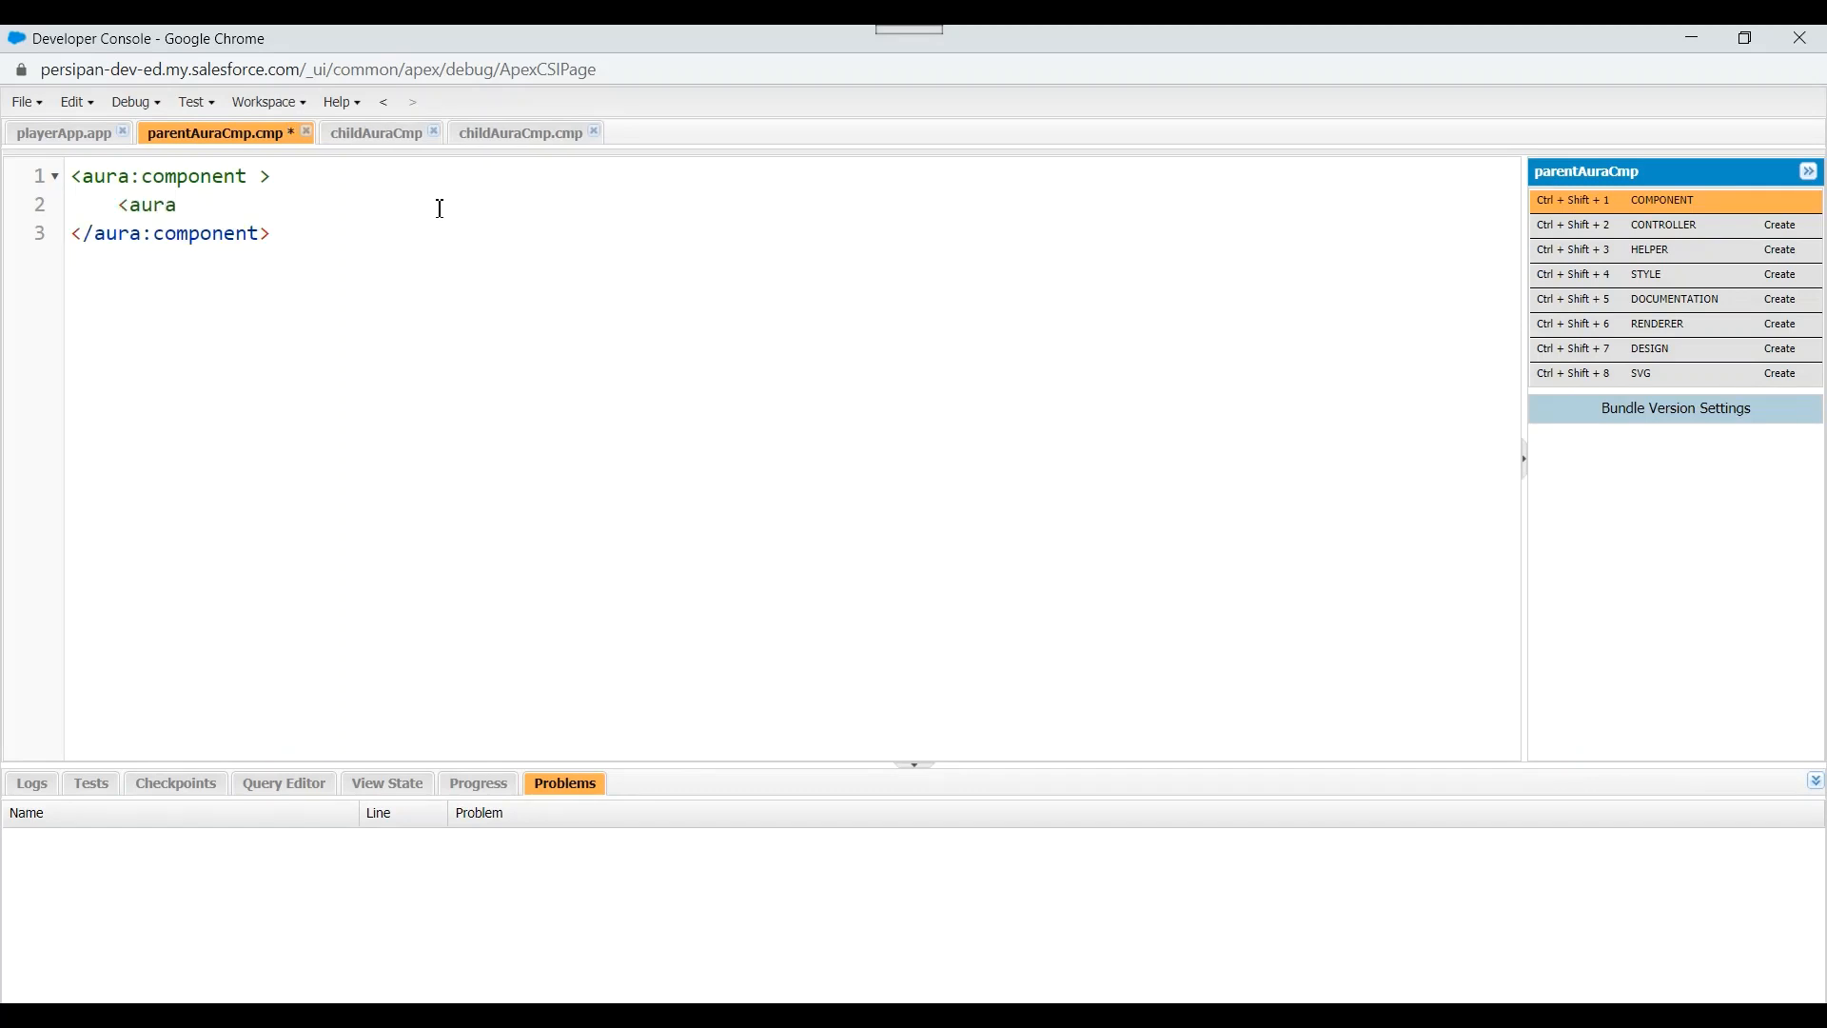
{"action": "type", "text": ":"}
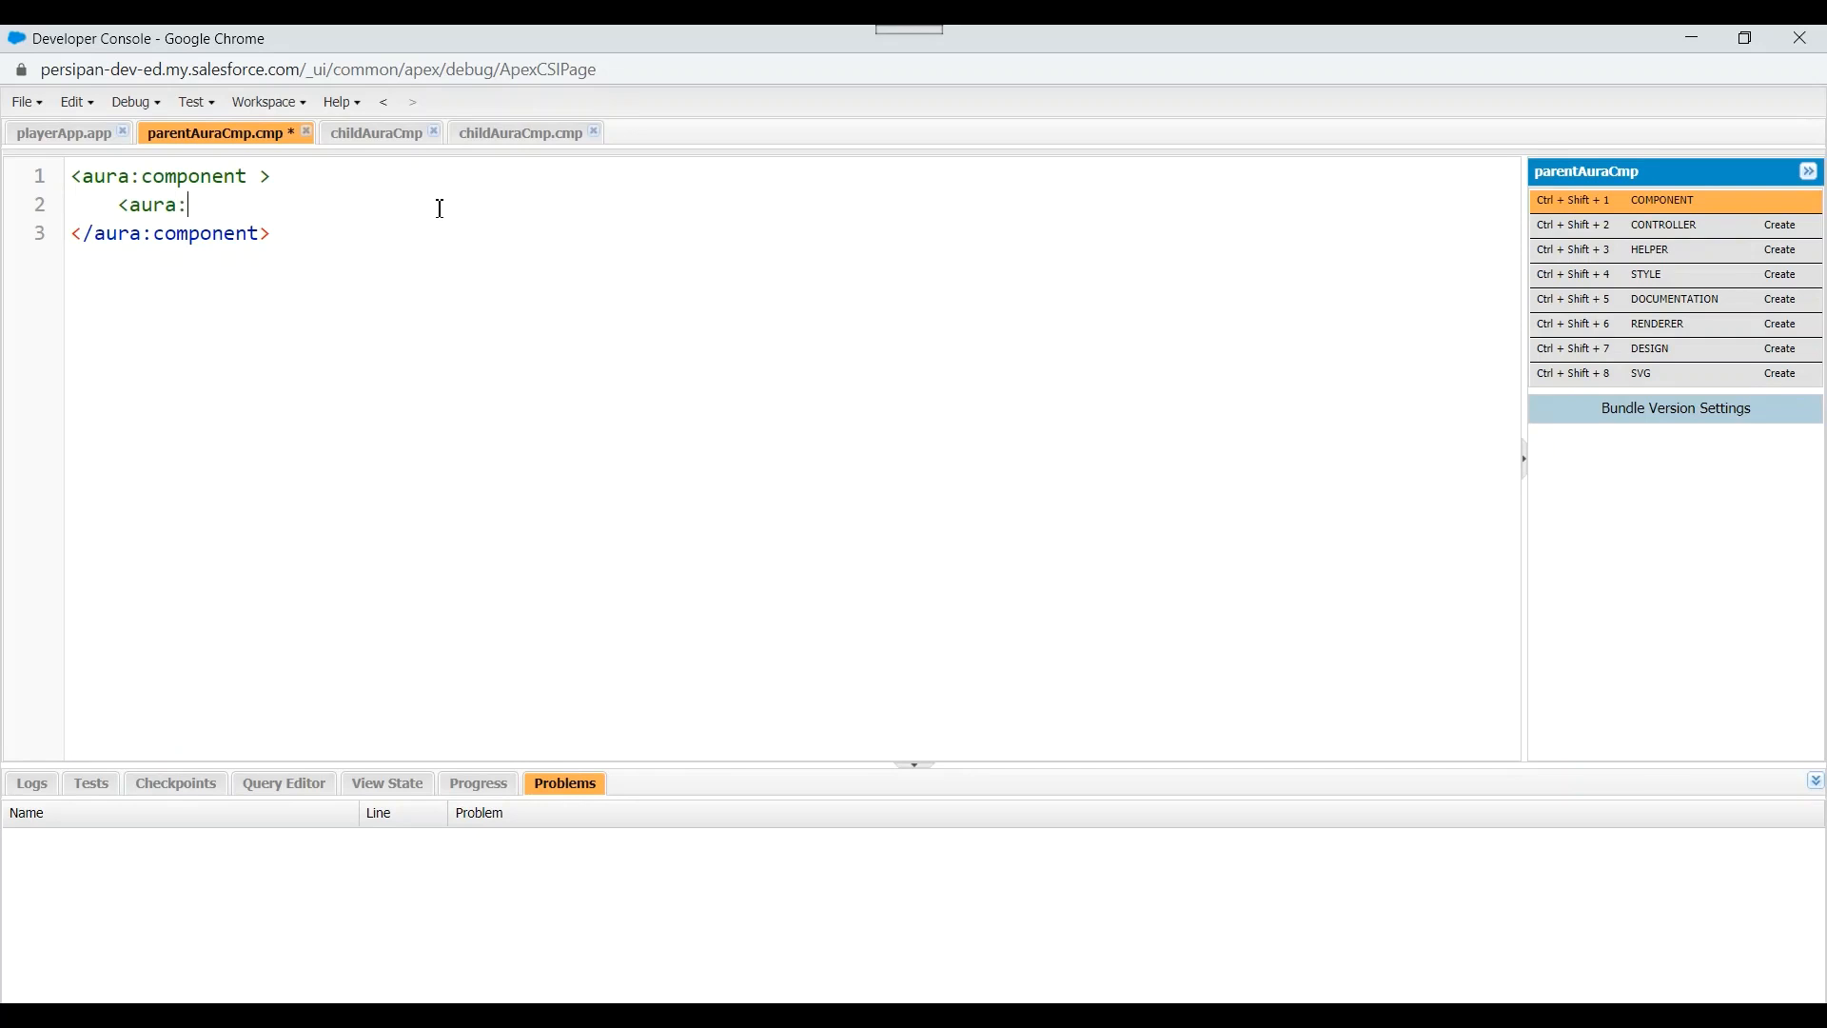
{"action": "type", "text": "handler"}
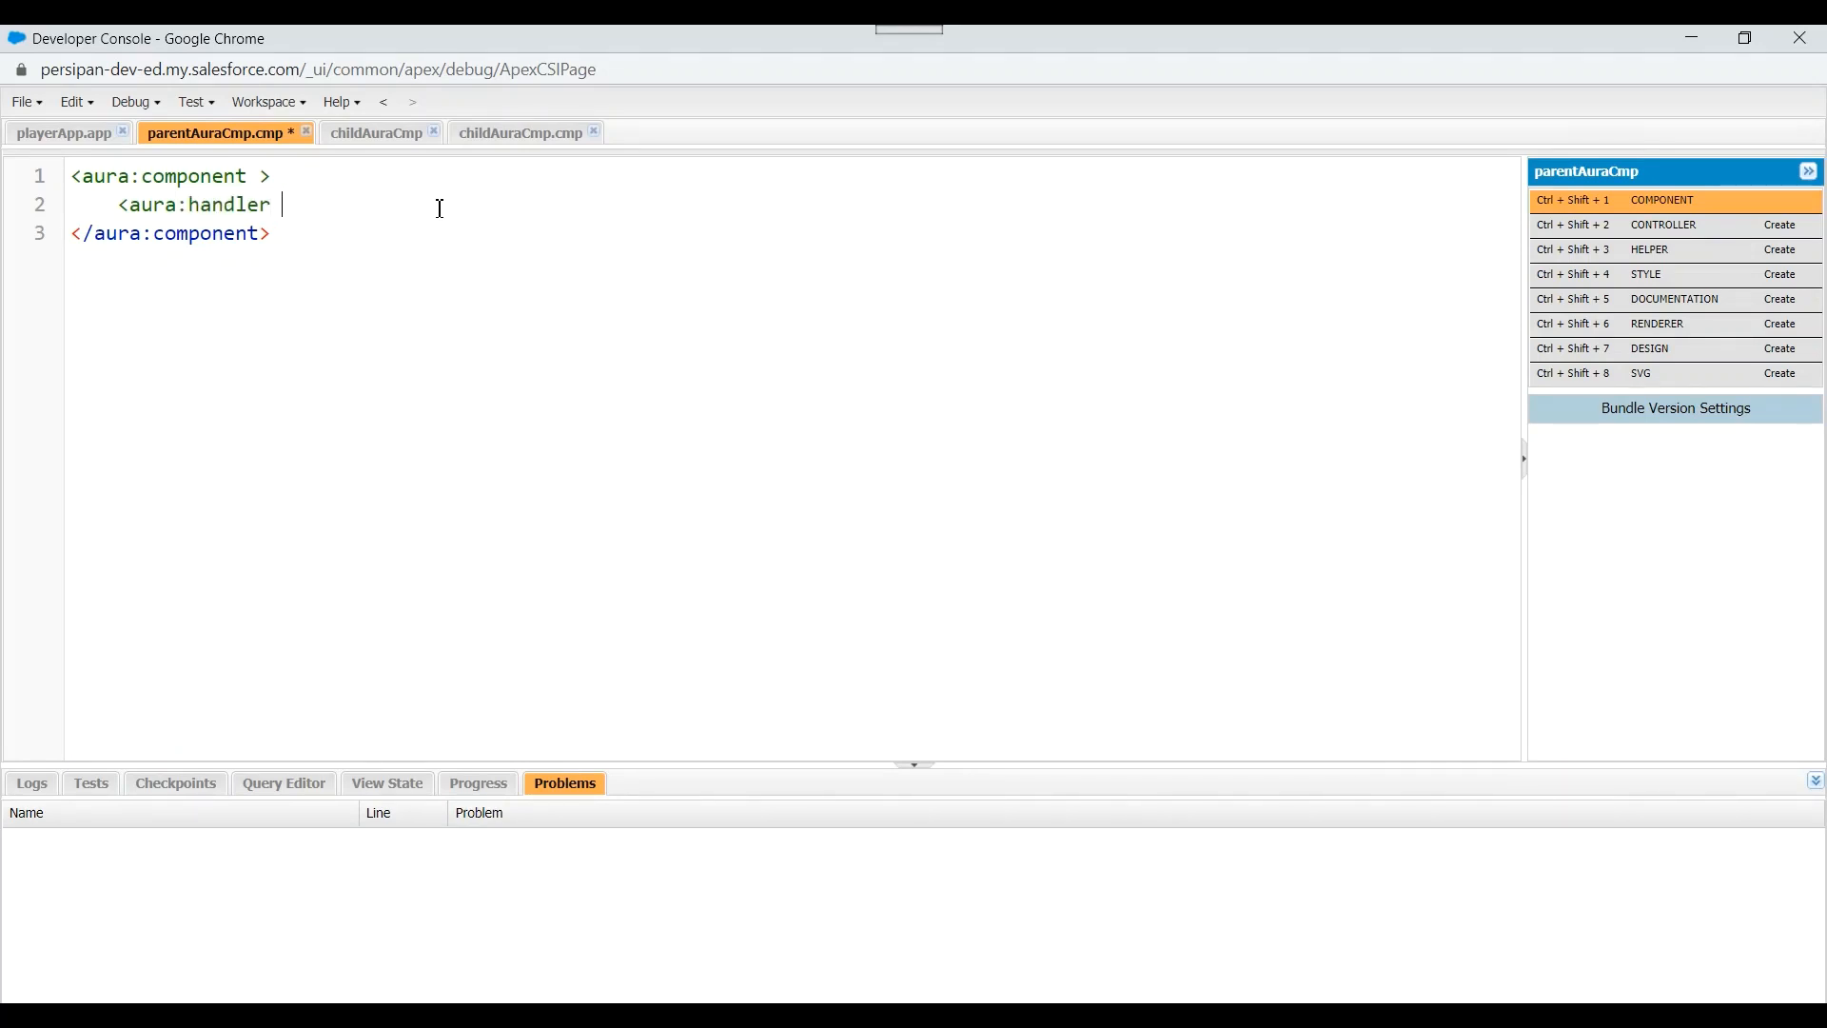
{"action": "type", "text": "name ="}
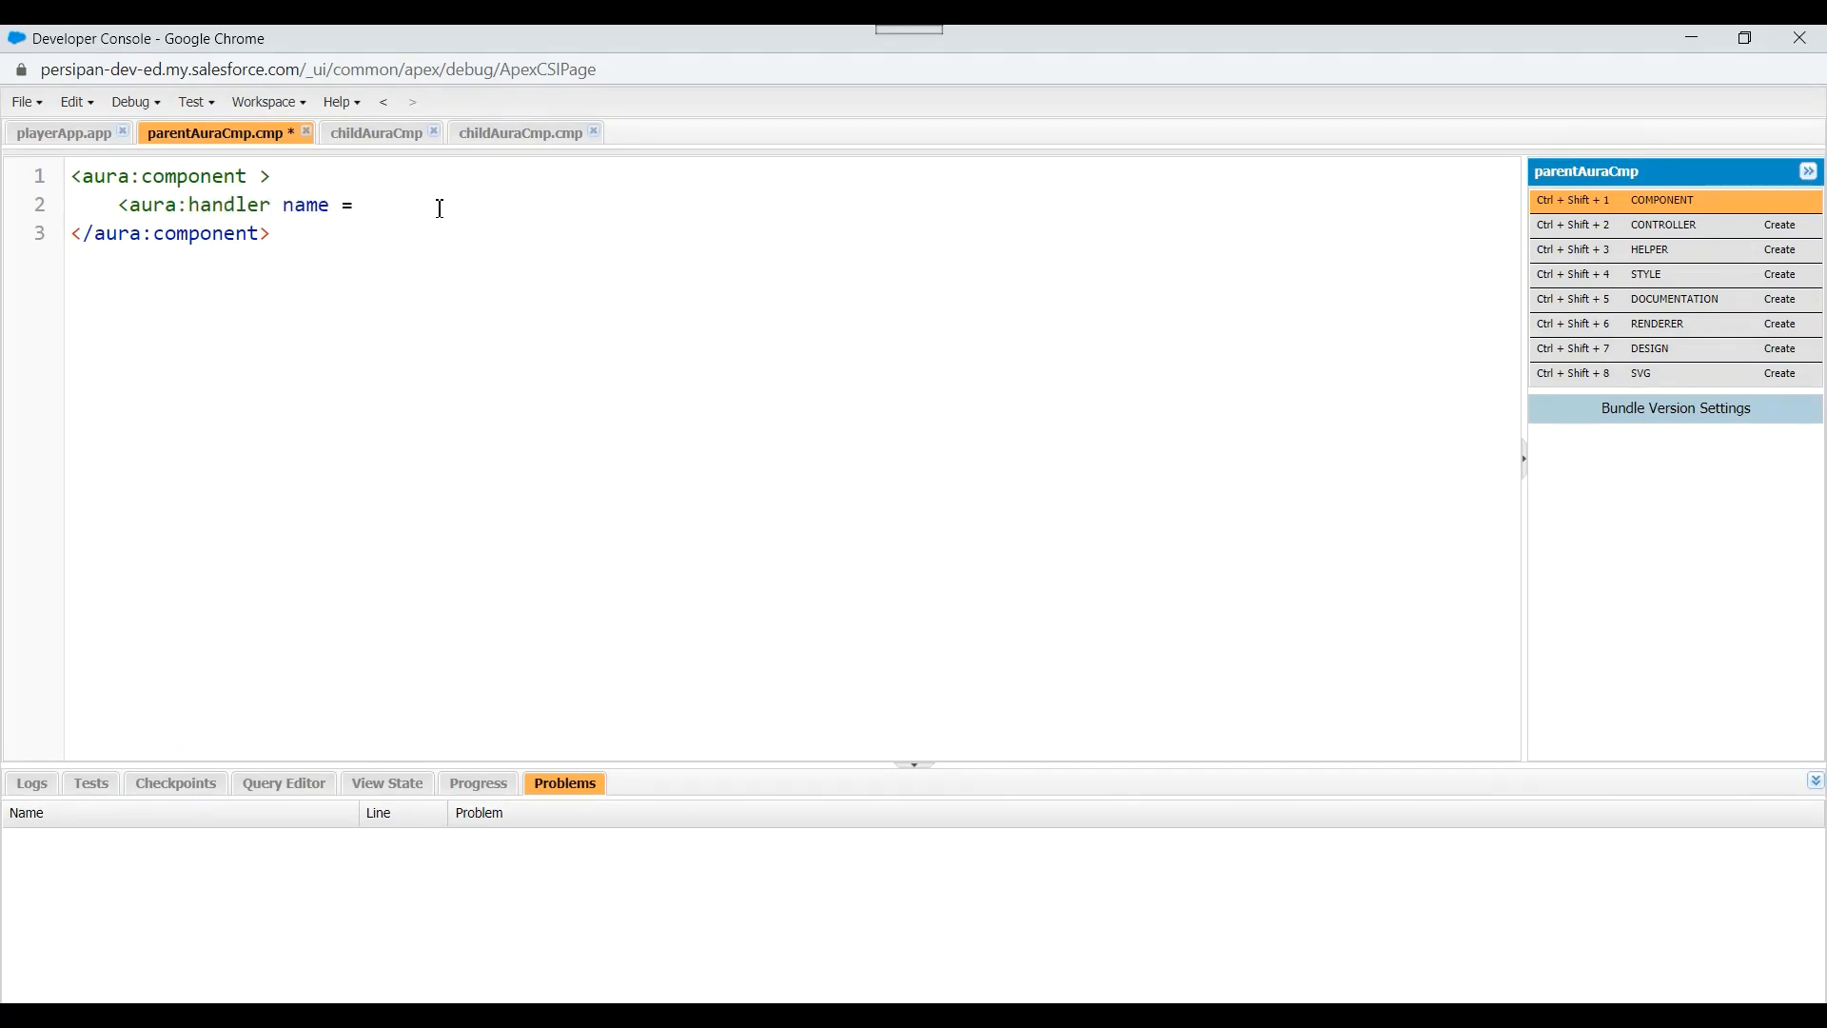
{"action": "type", "text": "\"\""}
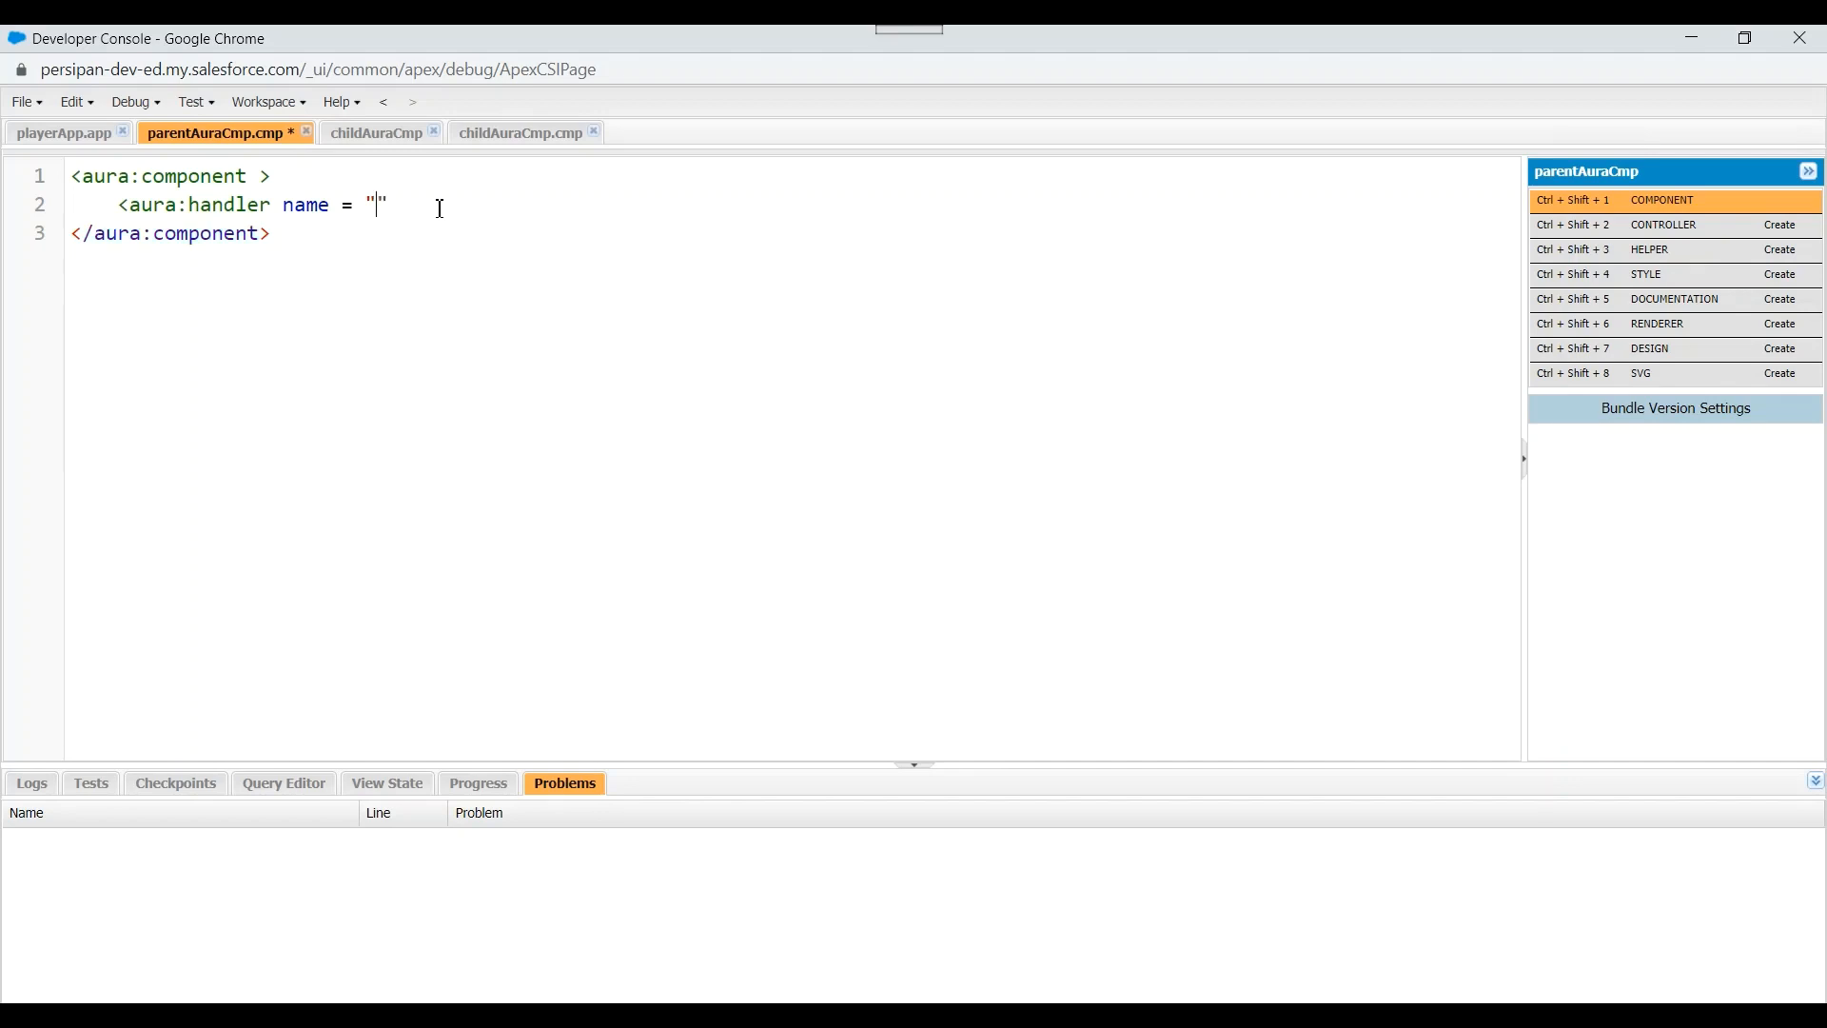
{"action": "type", "text": "init"}
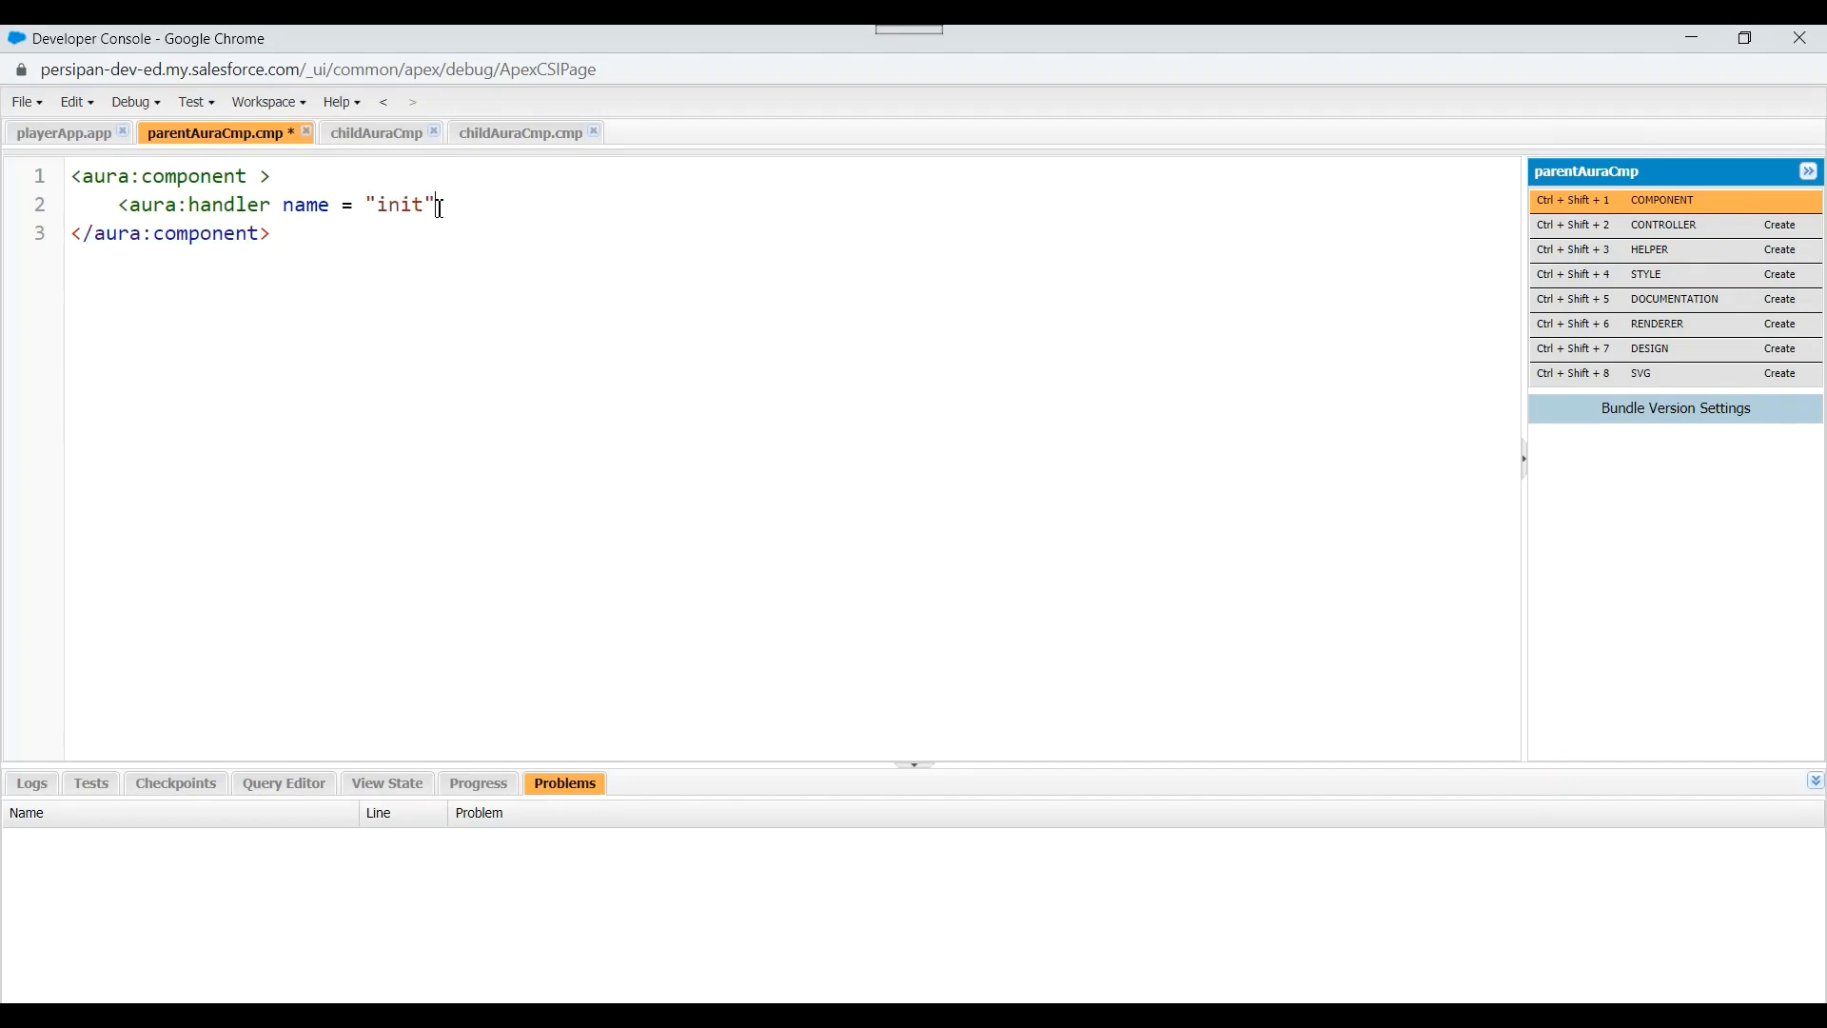
{"action": "type", "text": "value ="}
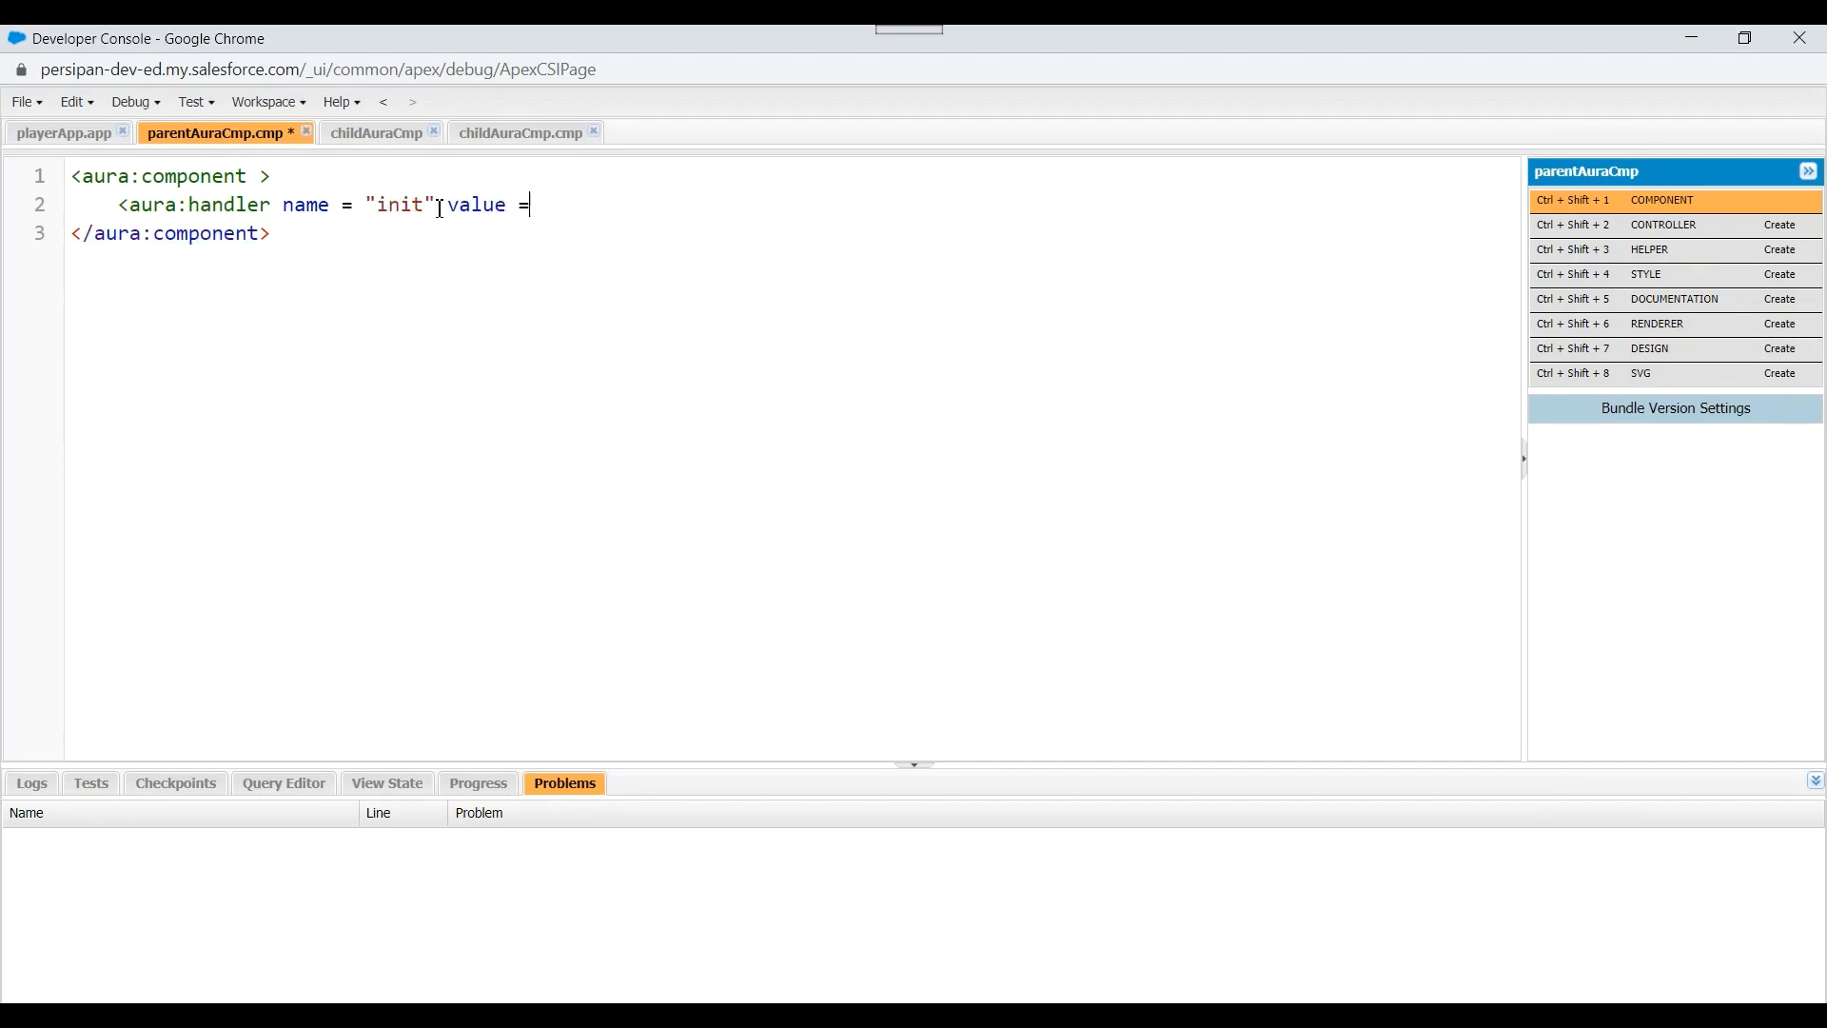
{"action": "type", "text": "{\""}
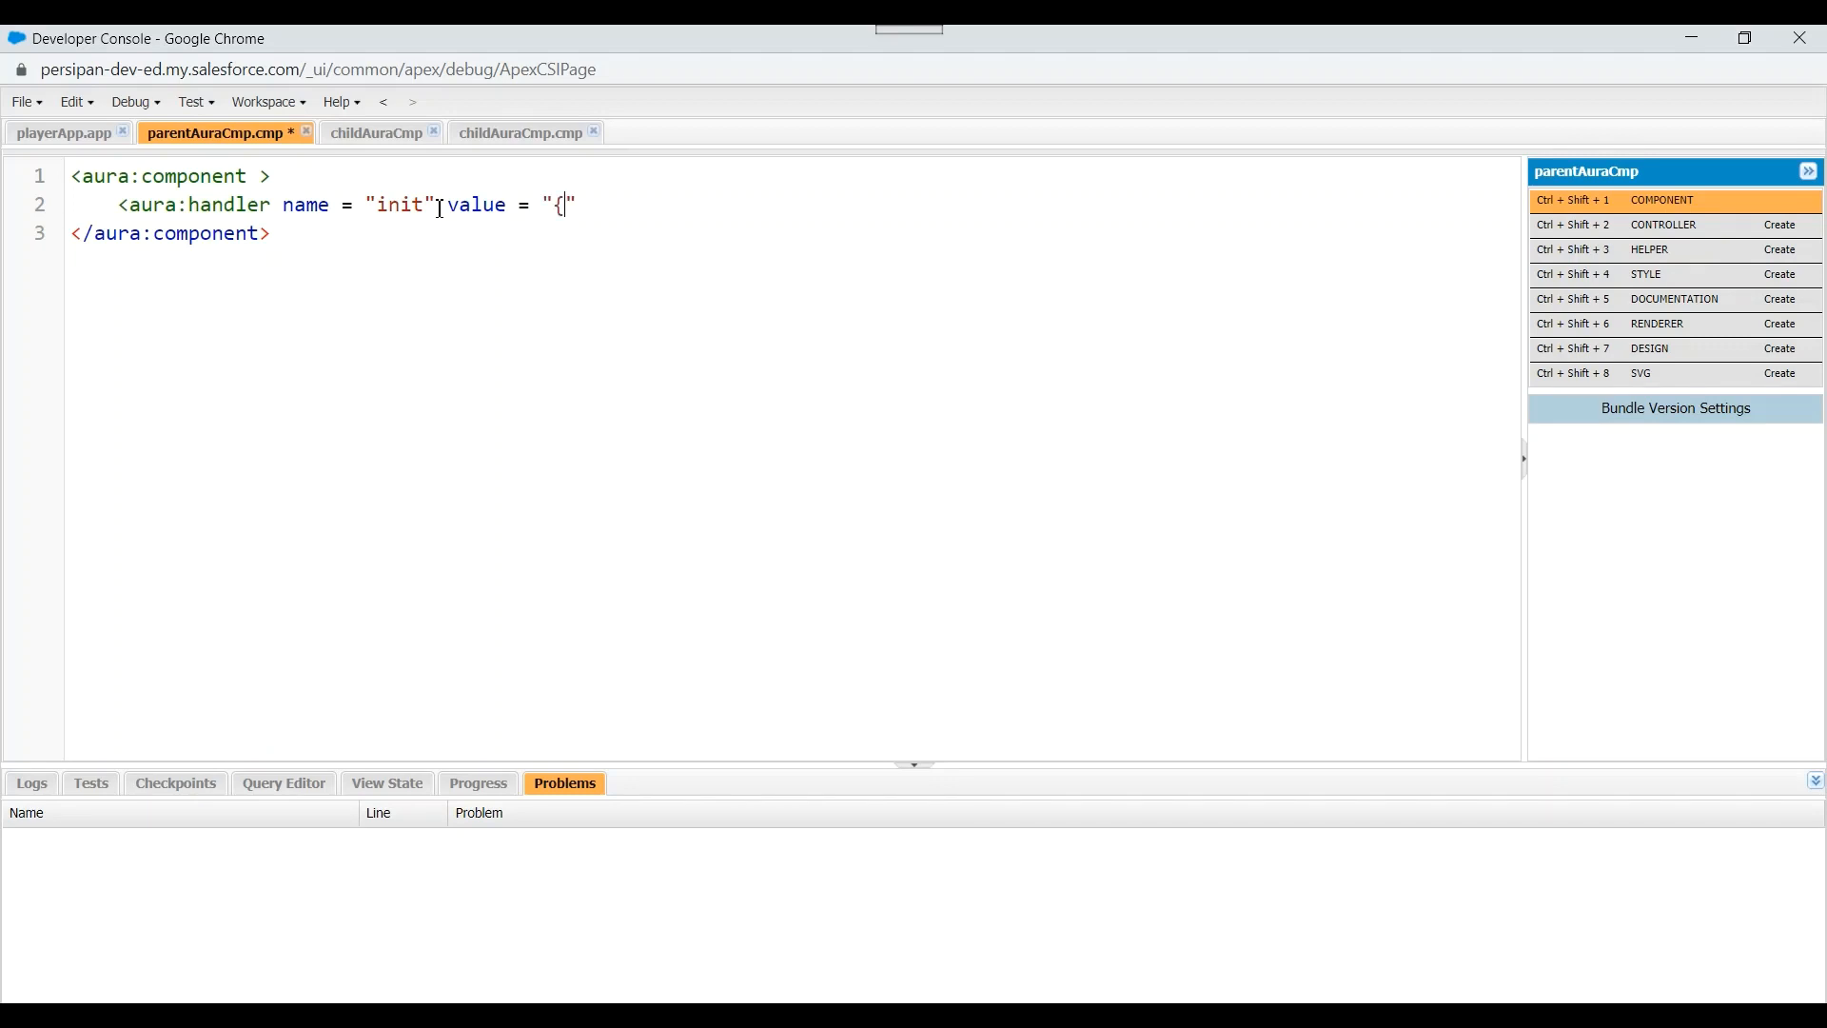
{"action": "type", "text": "!}"}
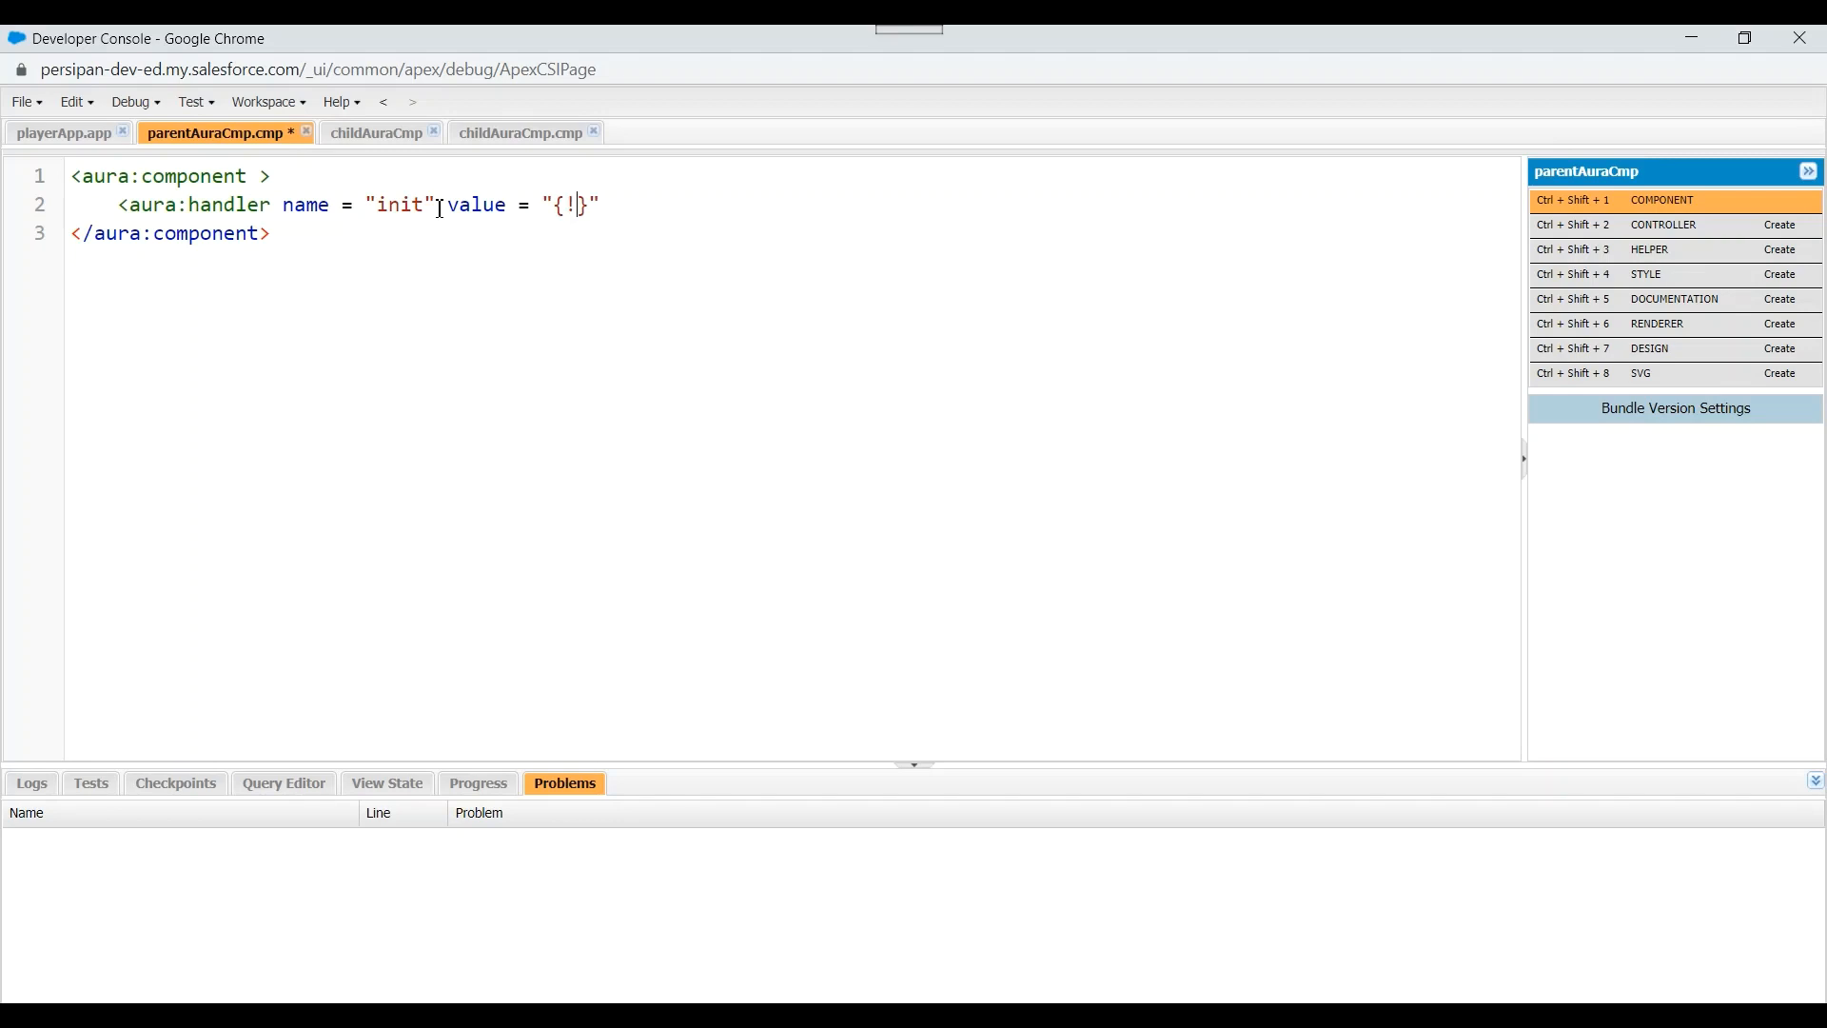
{"action": "type", "text": "this}"}
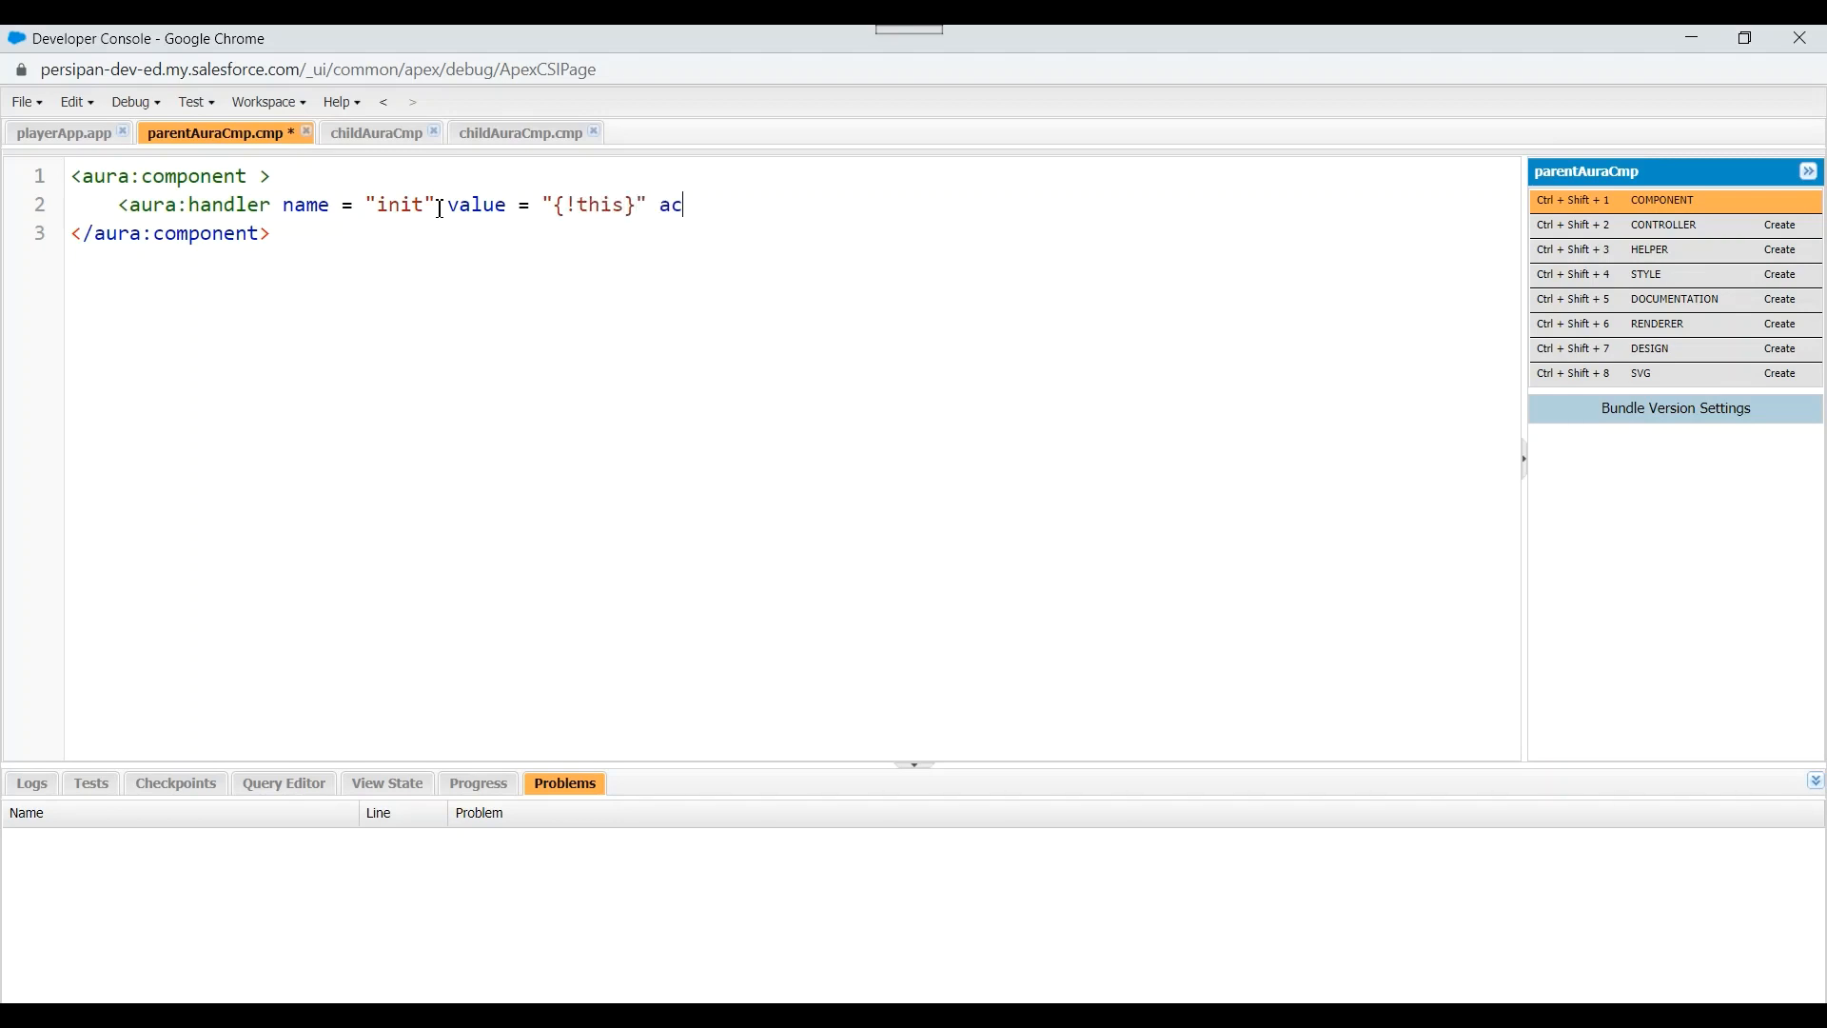
Complete the handler with action {!c.doInit} and start the parent controller
{"action": "type", "text": "tion ="}
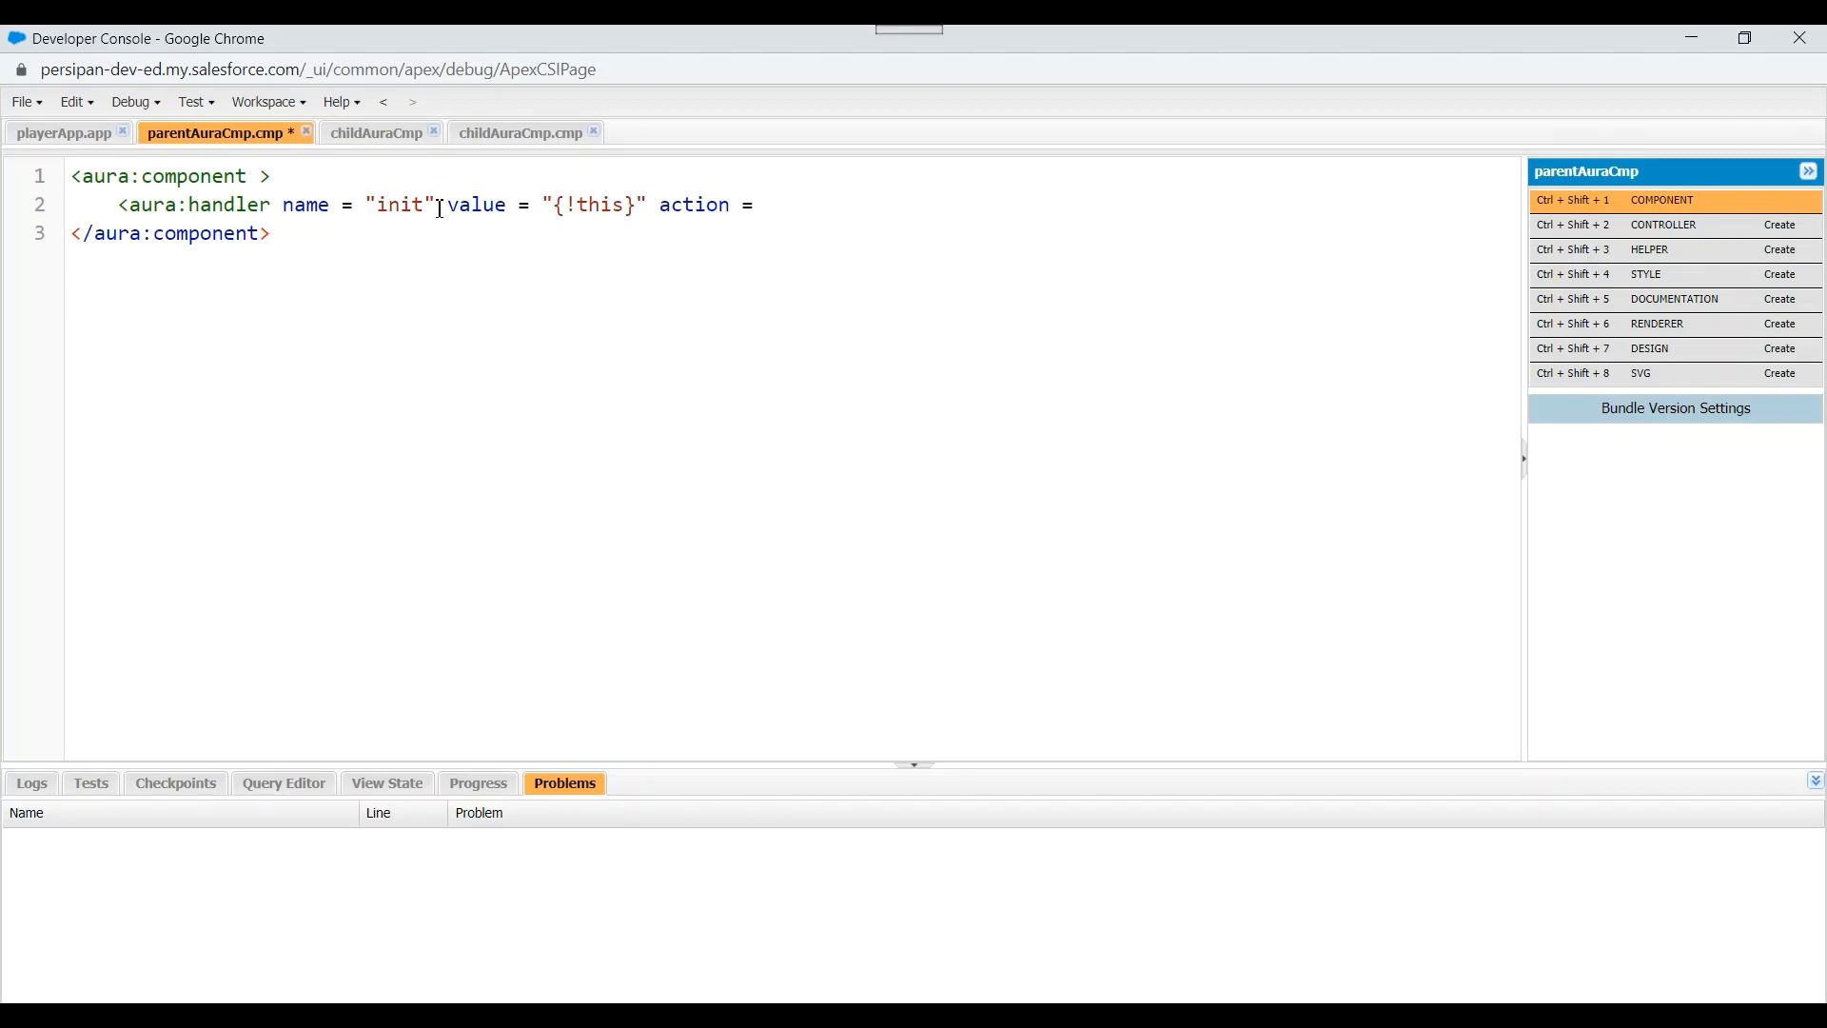
{"action": "type", "text": "\"{"}
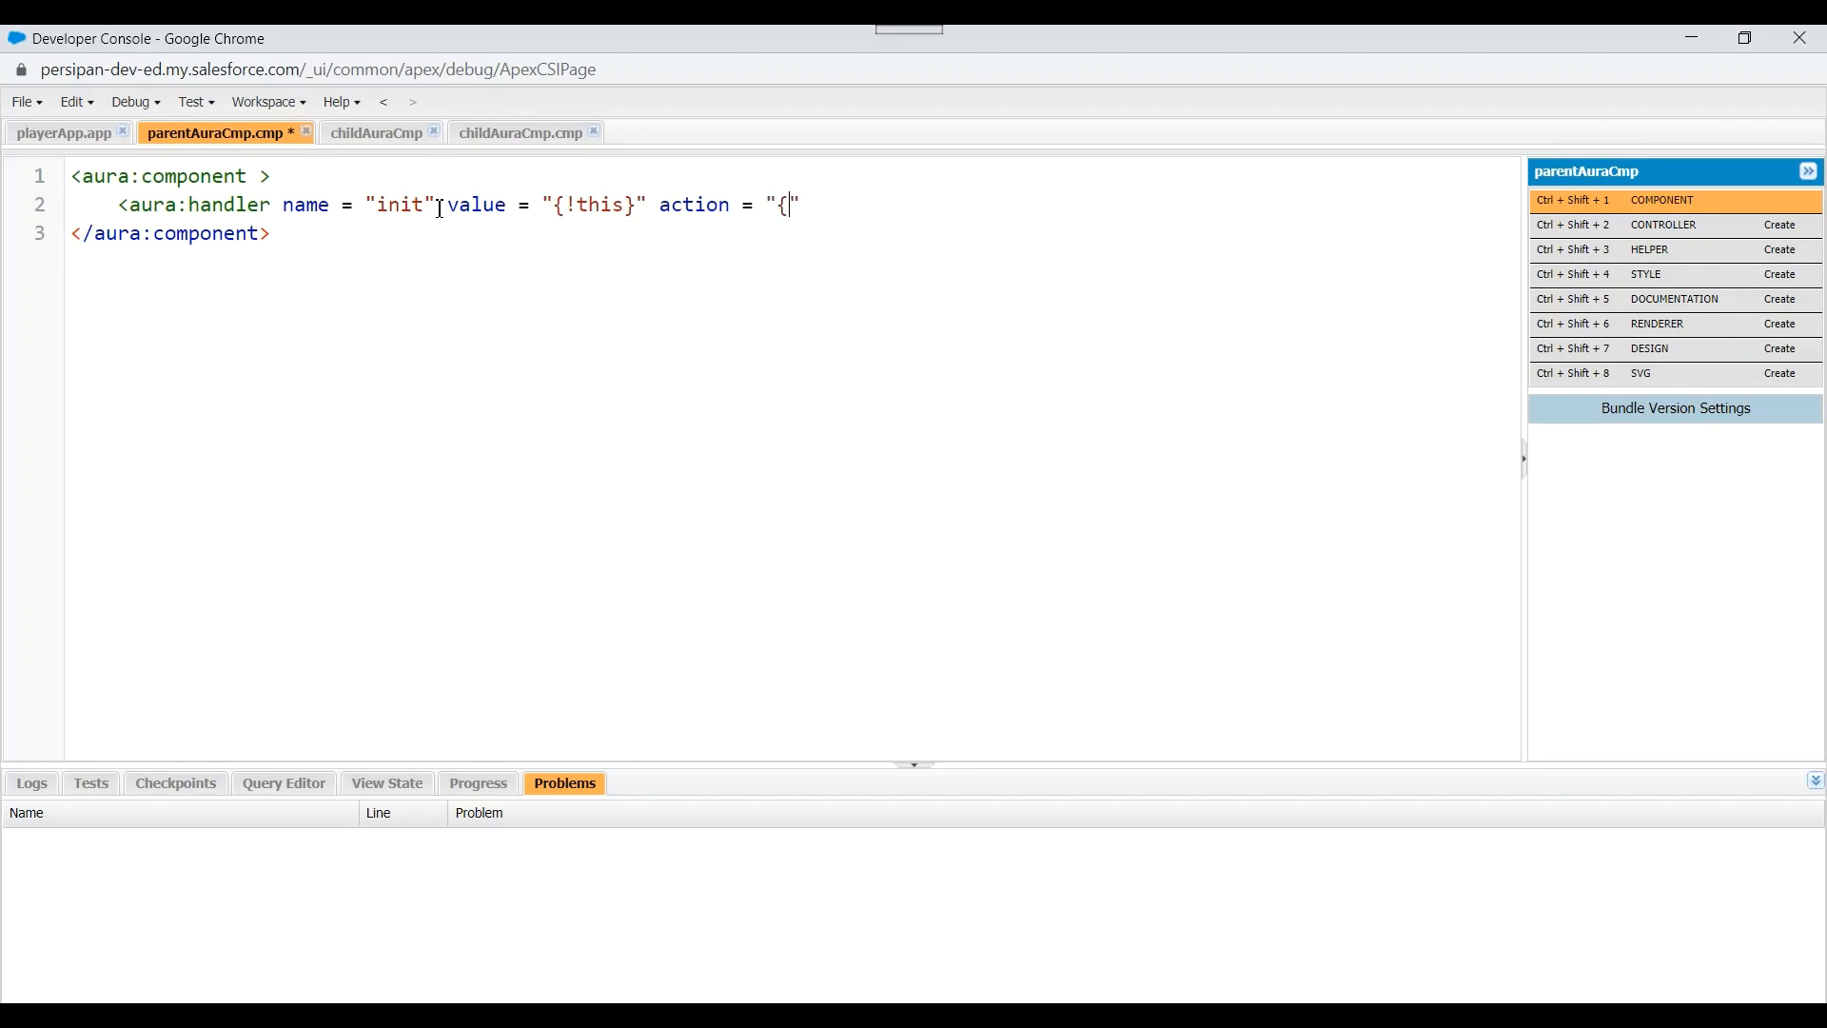
{"action": "type", "text": "!c.}"}
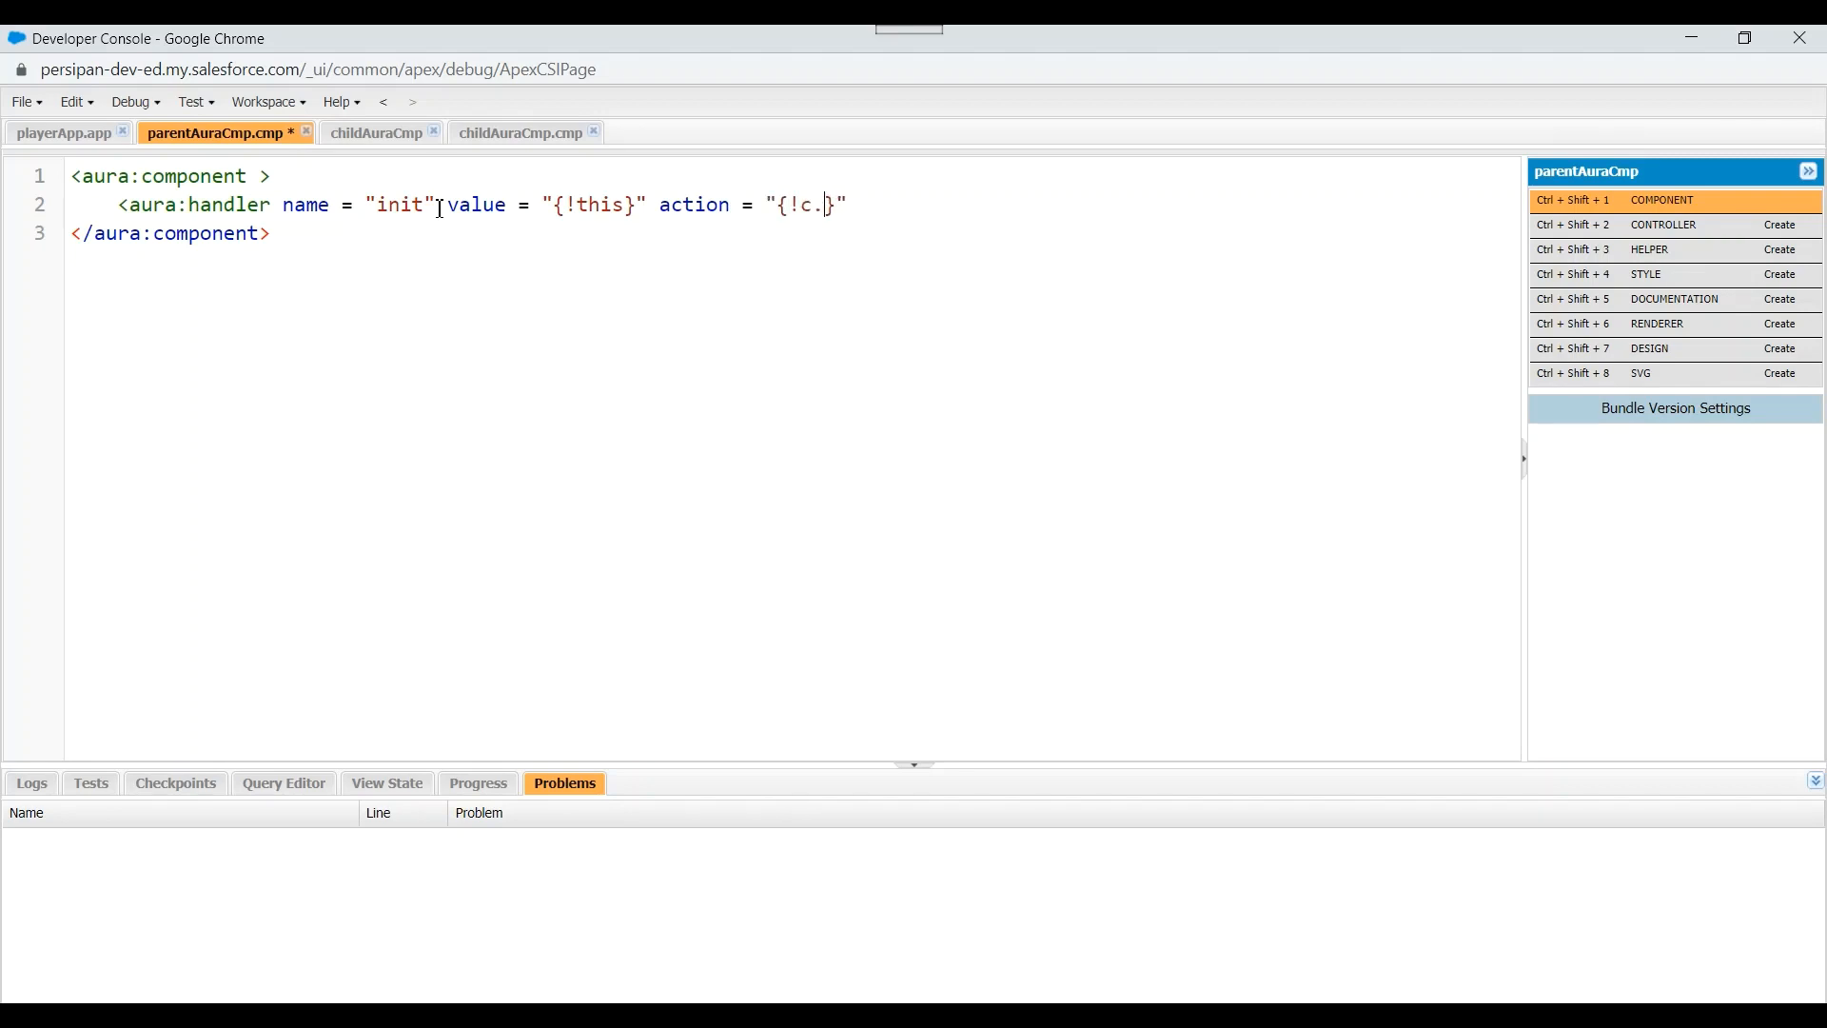
{"action": "type", "text": "doInit"}
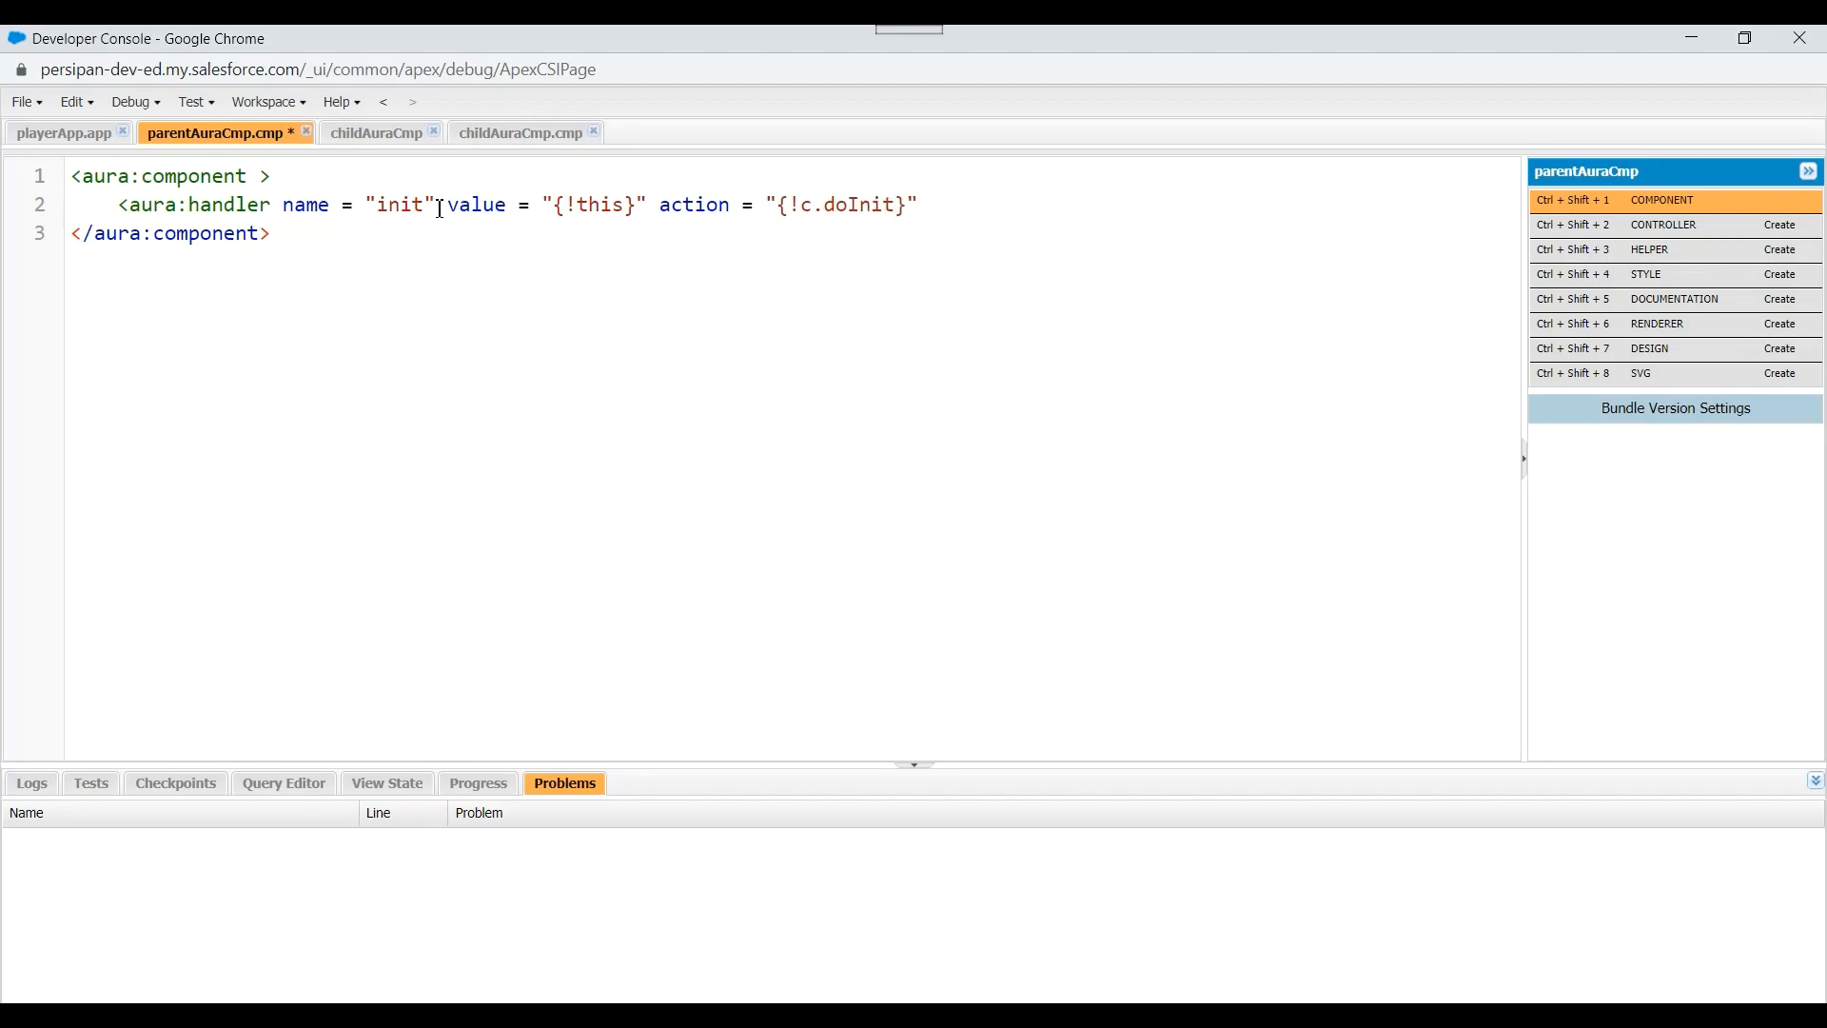
{"action": "type", "text": "/"}
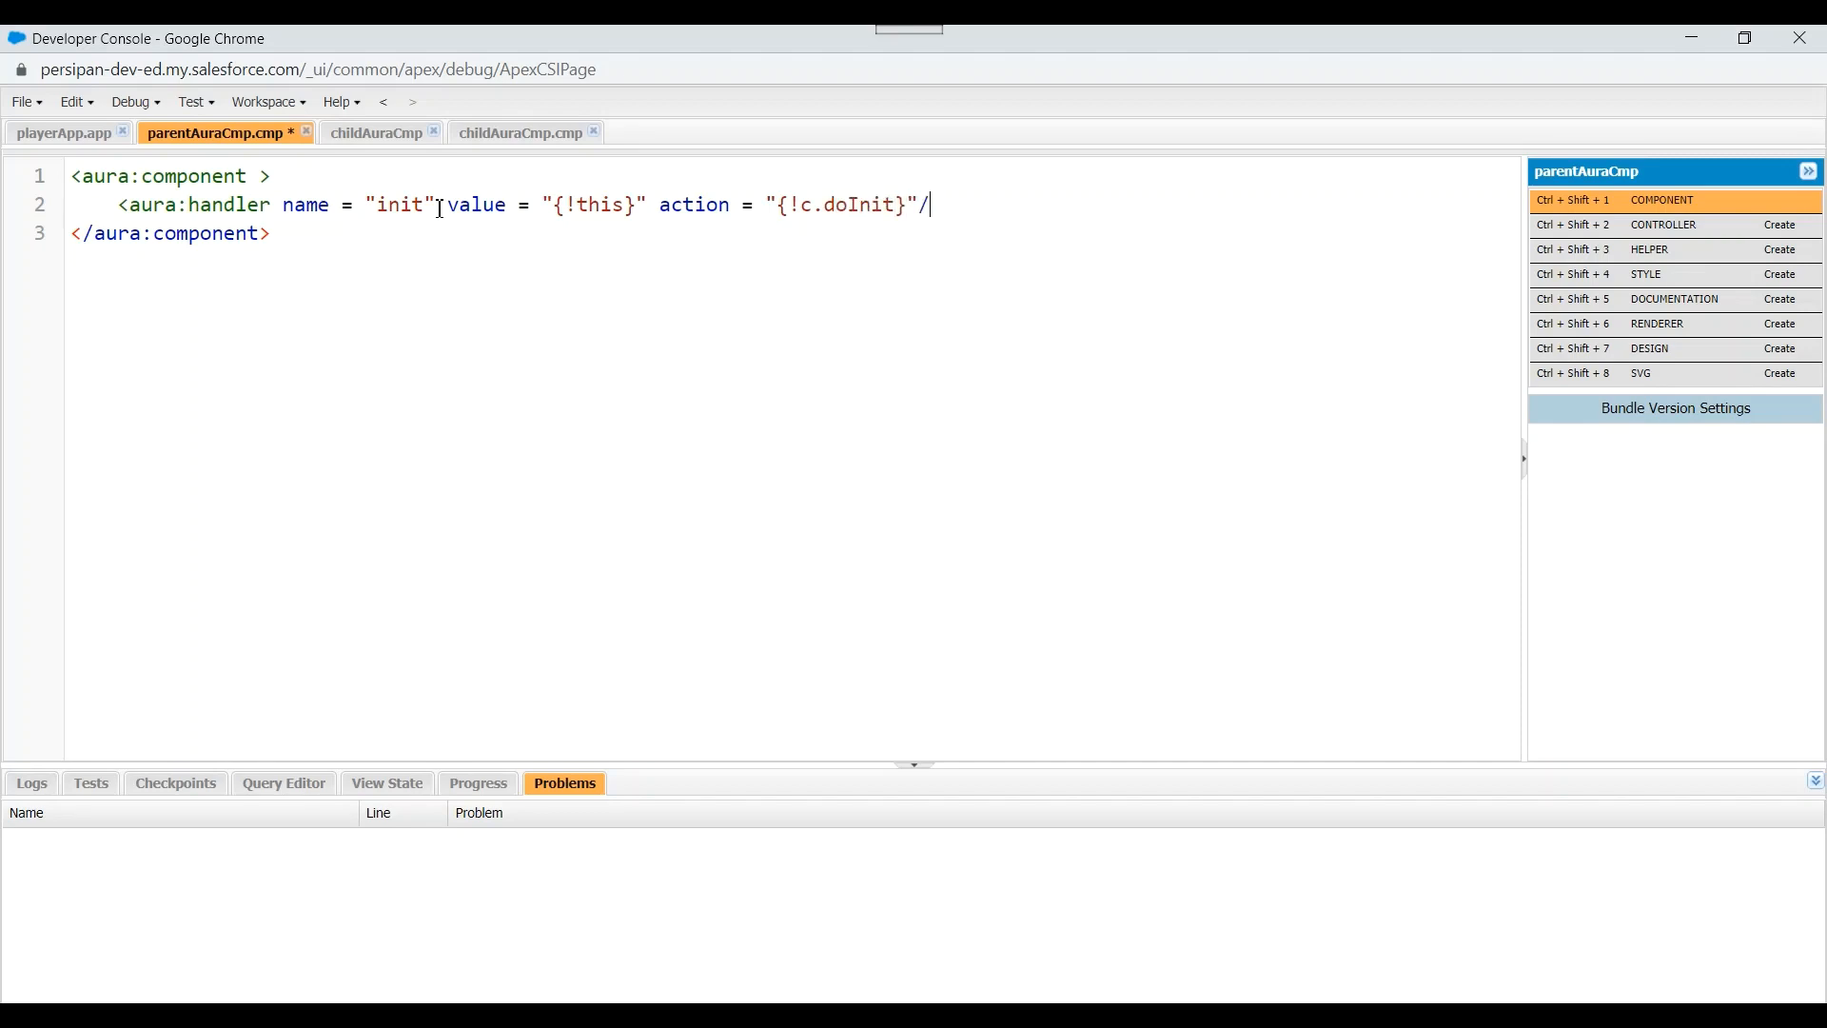
{"action": "type", "text": ">"}
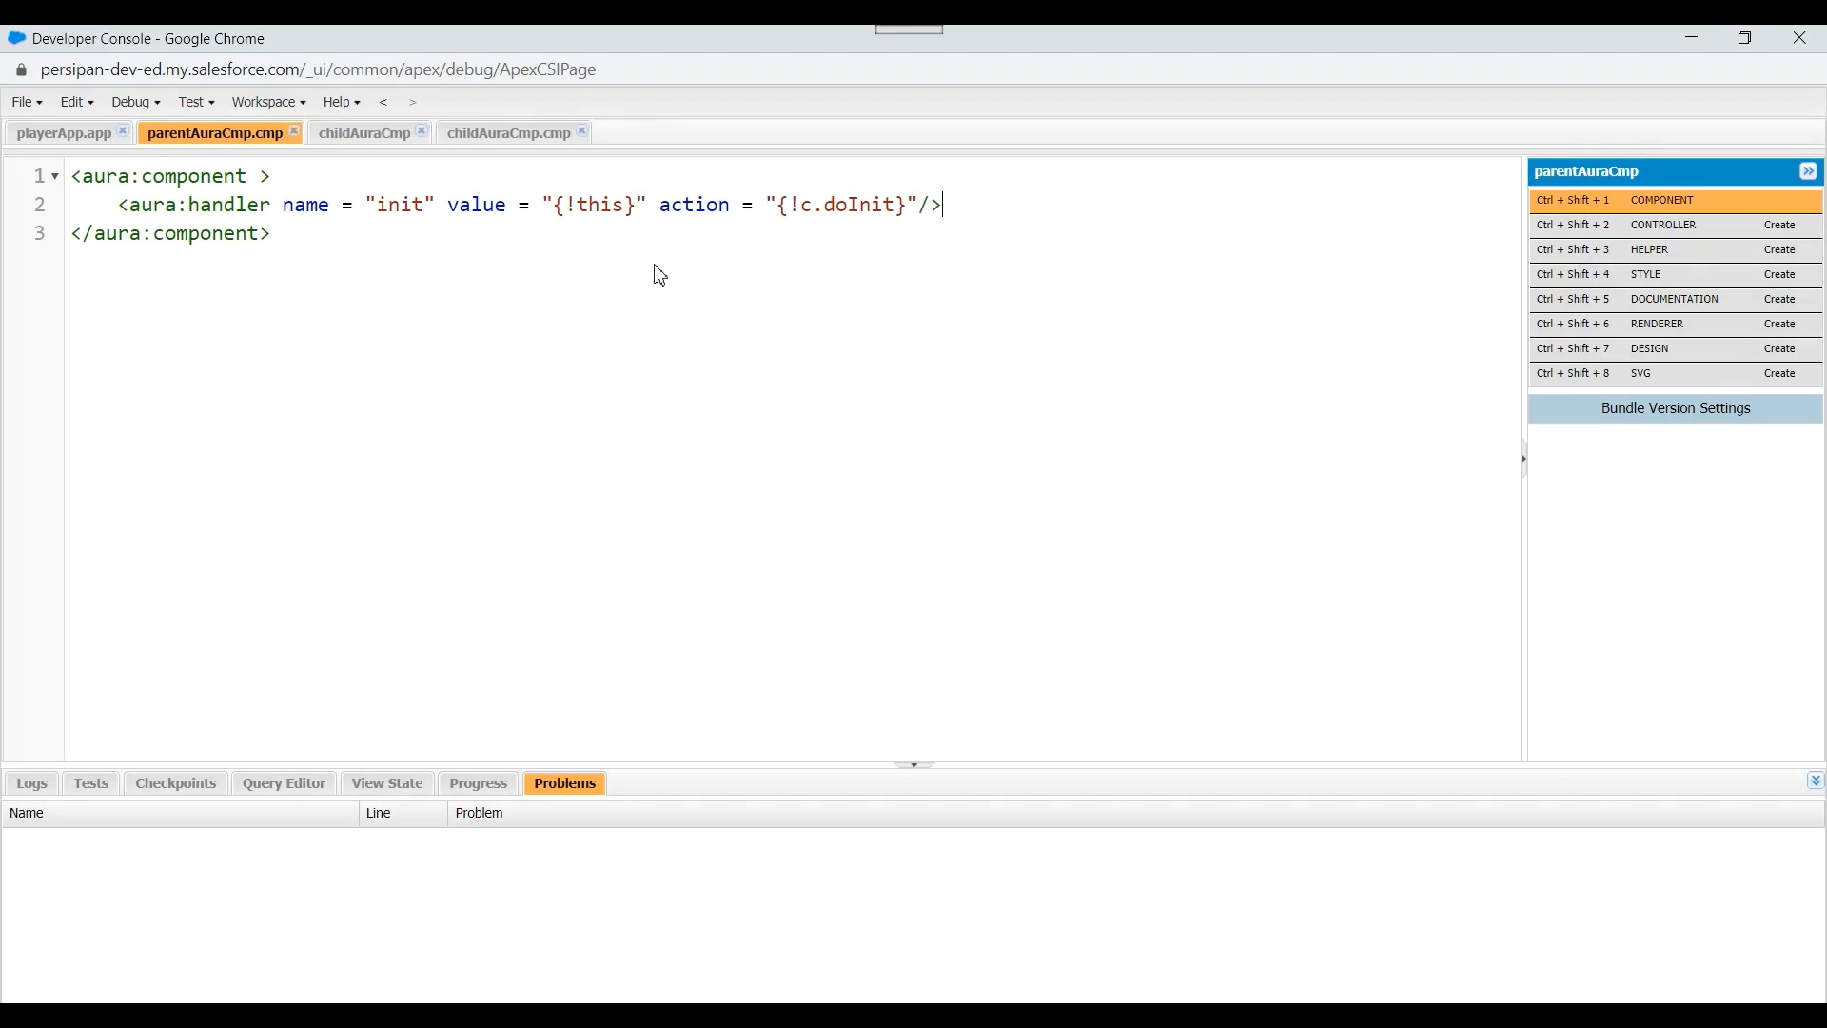
{"action": "double_click", "coordinate": [860, 205]}
{"action": "type", "text": "alert"}
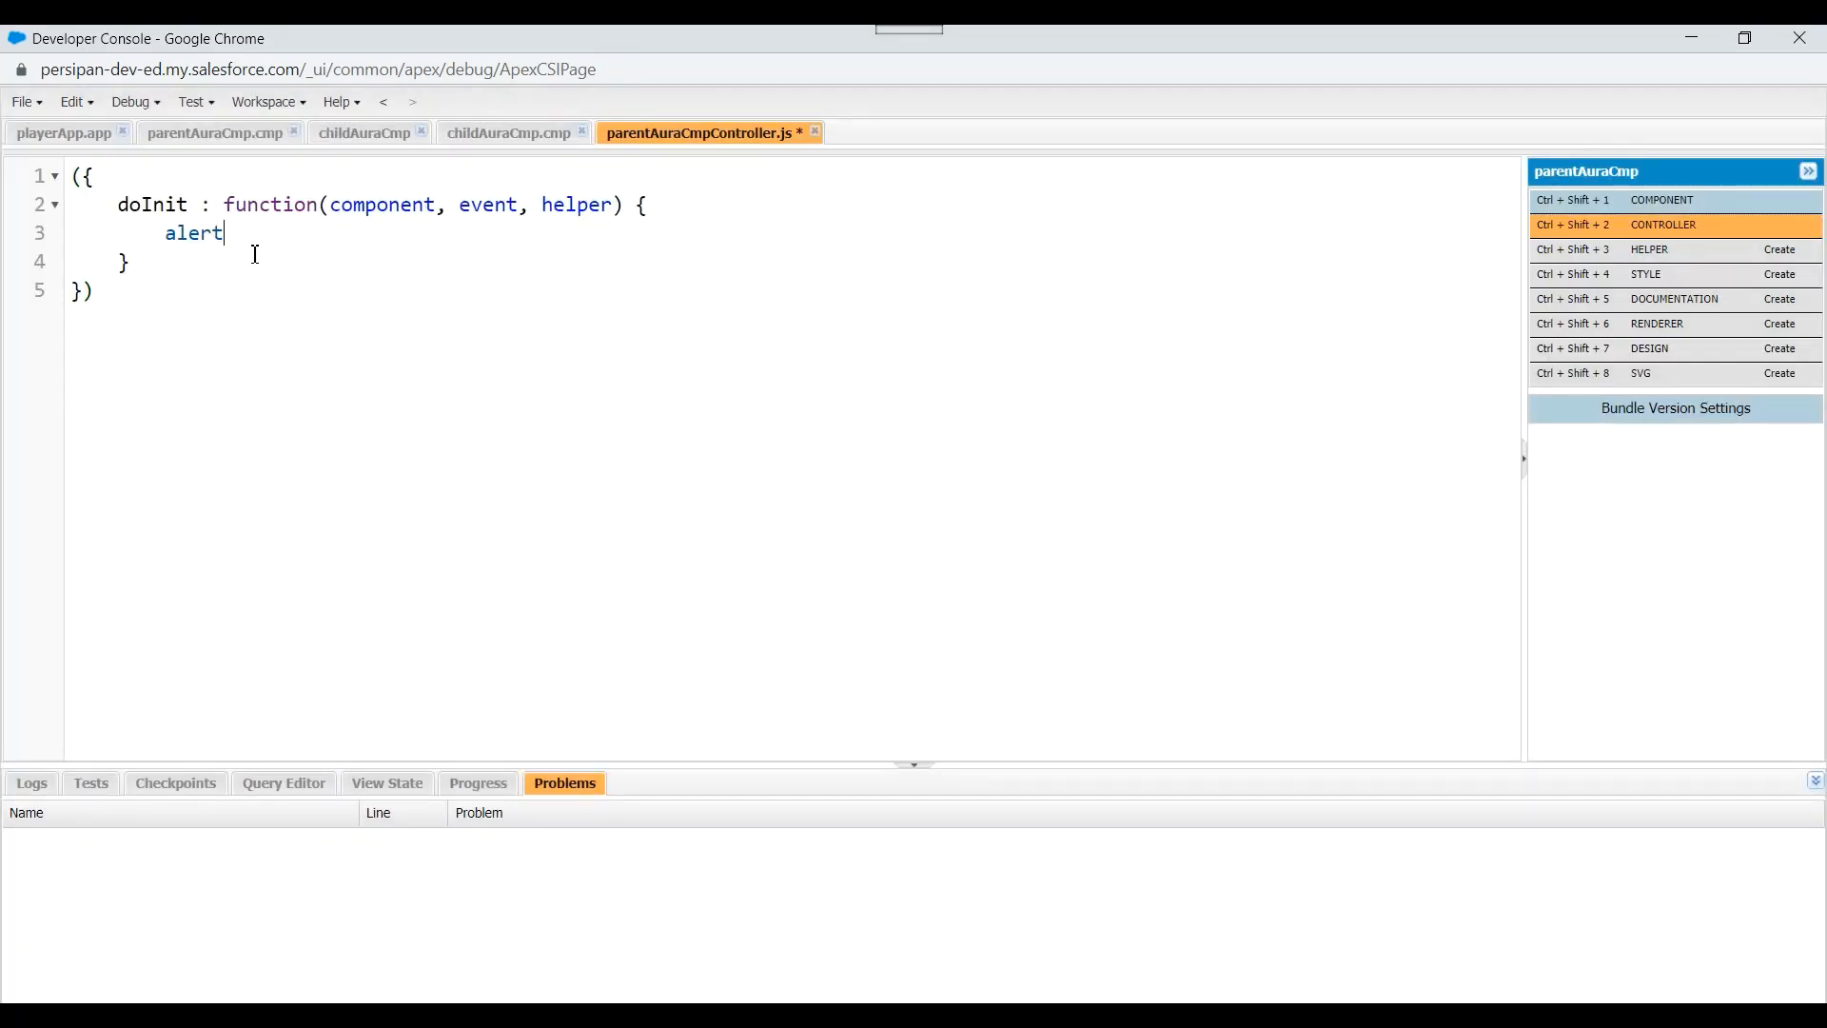
Write doInit in the parent controller with alert('inside parent Init')
{"action": "type", "text": "();"}
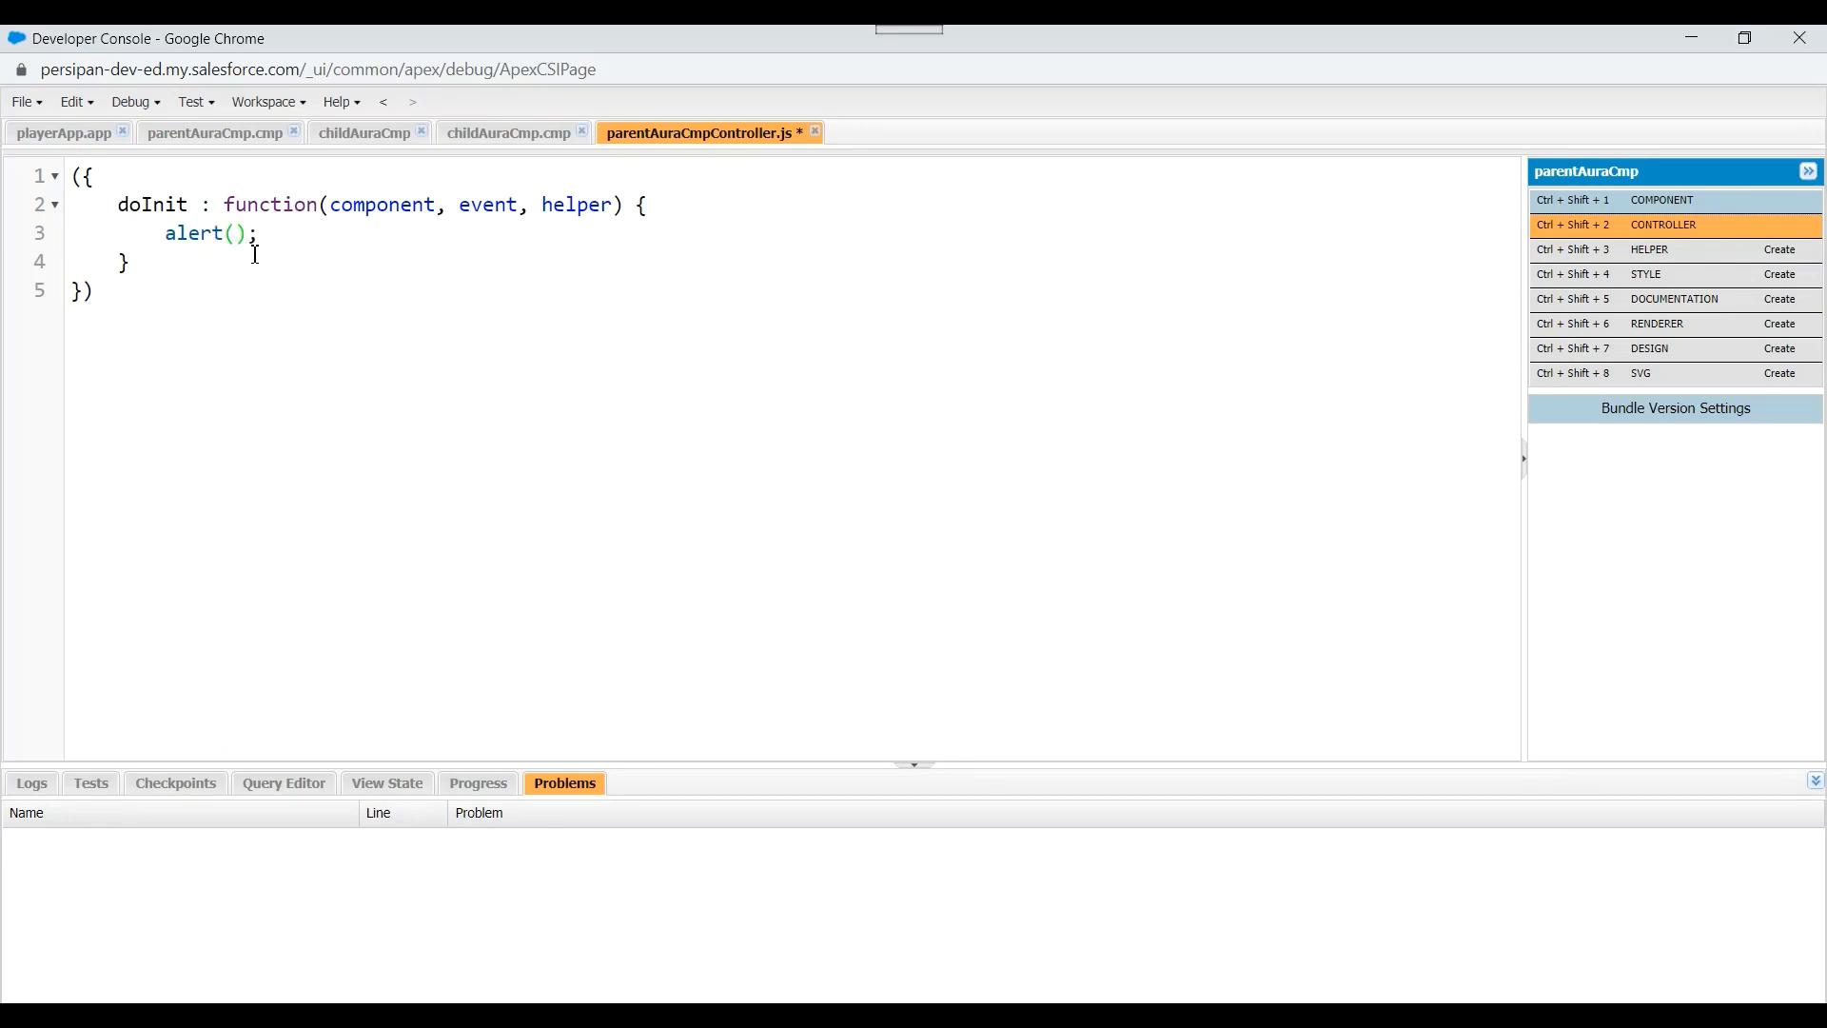
{"action": "type", "text": "''"}
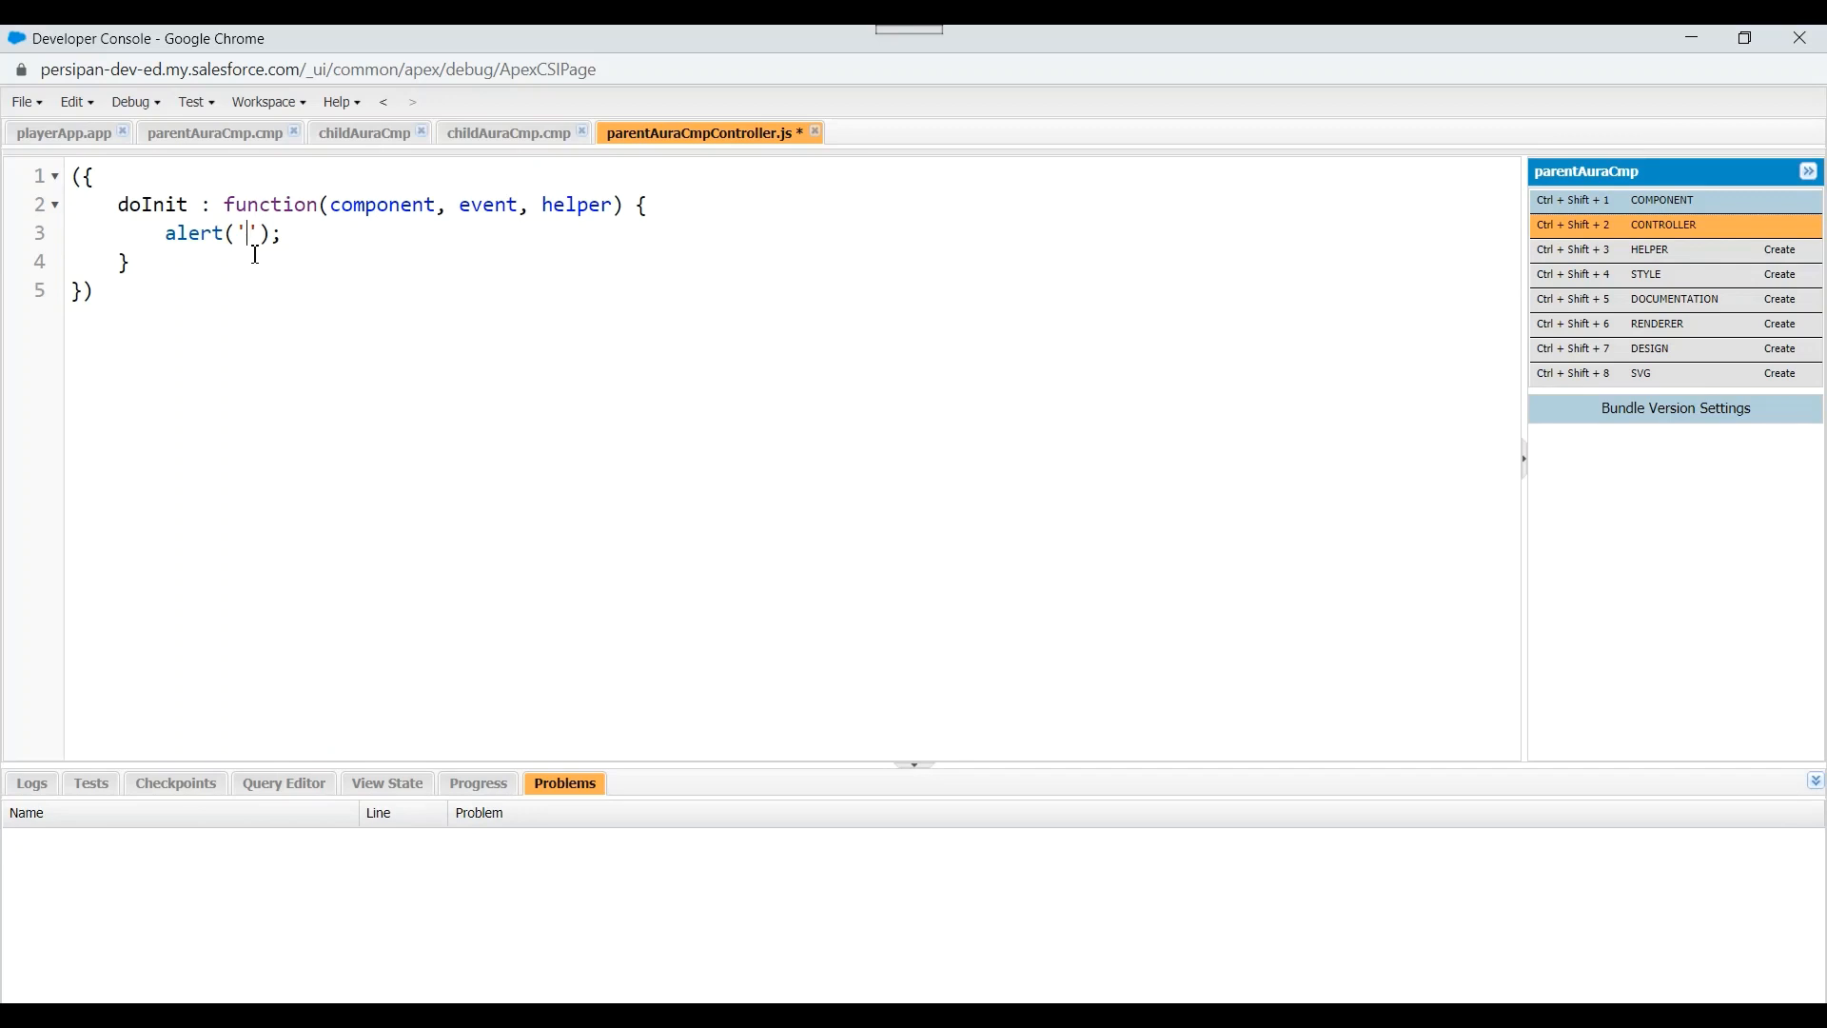
{"action": "type", "text": "inis"}
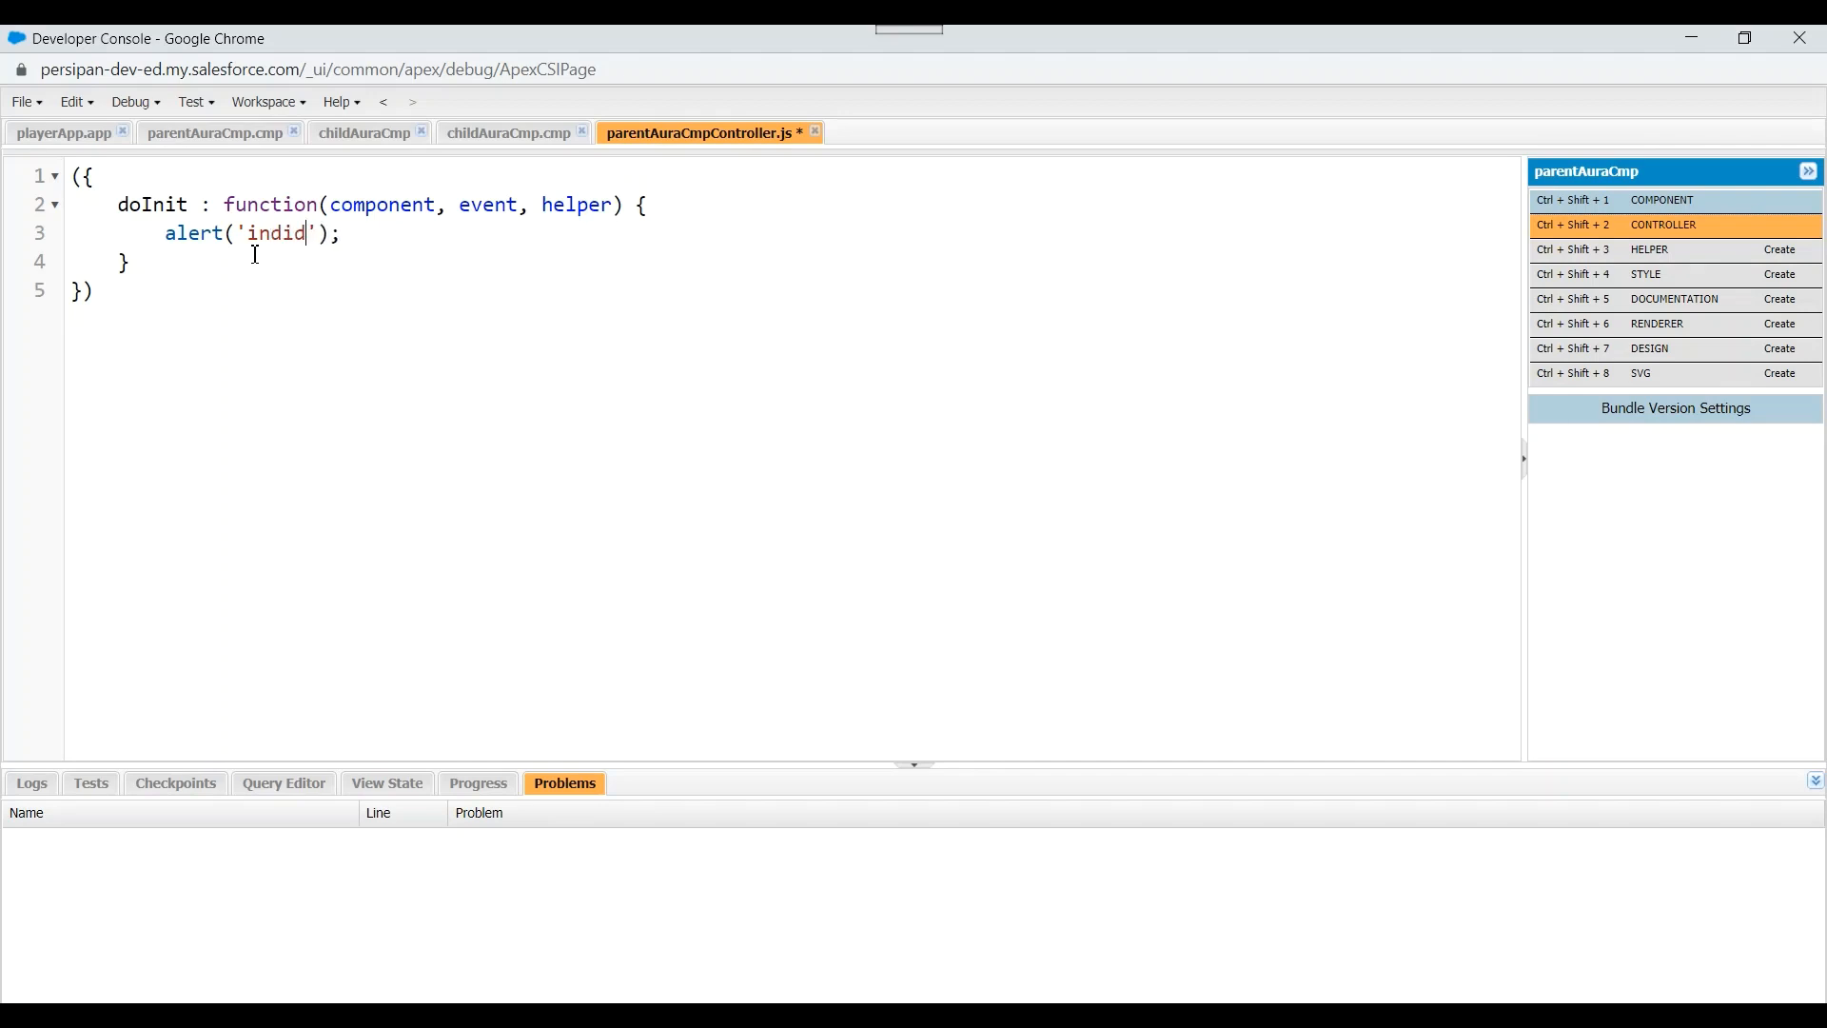
{"action": "type", "text": "se"}
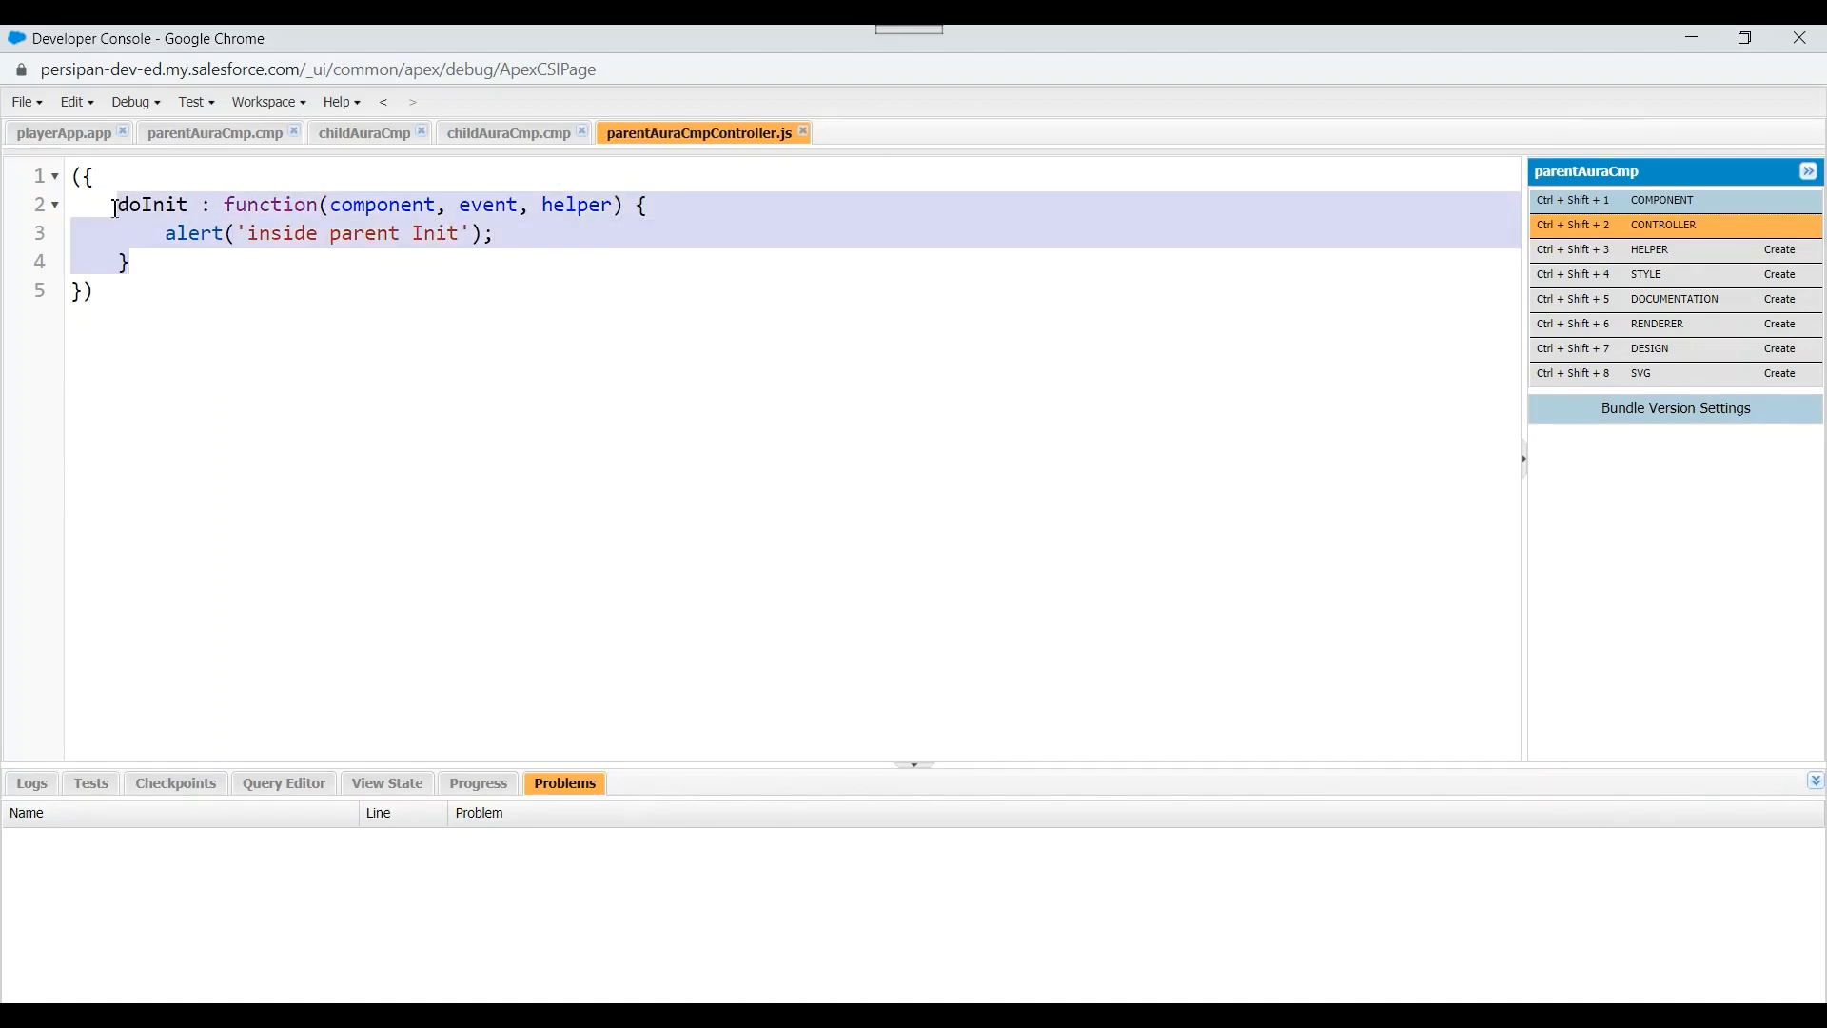
Give childAuraCmp a controller with a doInit function
{"action": "left_click", "coordinate": [510, 132]}
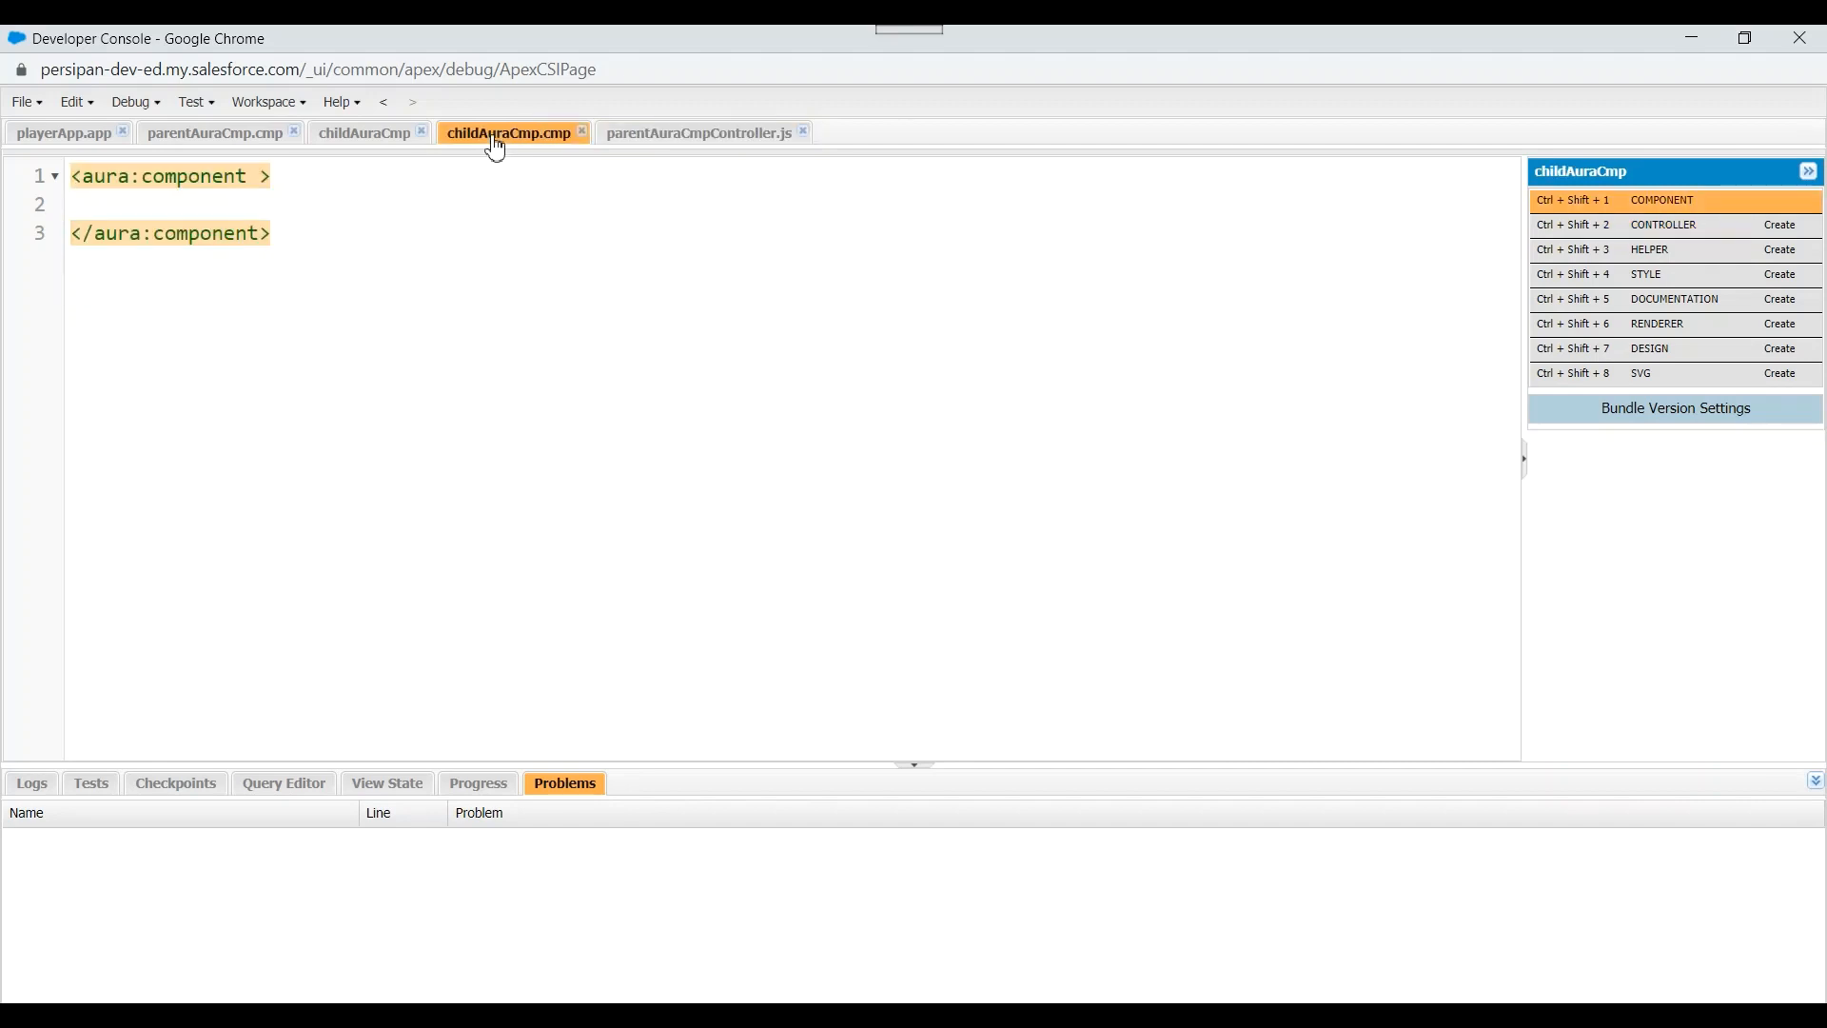
{"action": "mouse_move", "coordinate": [1671, 232]}
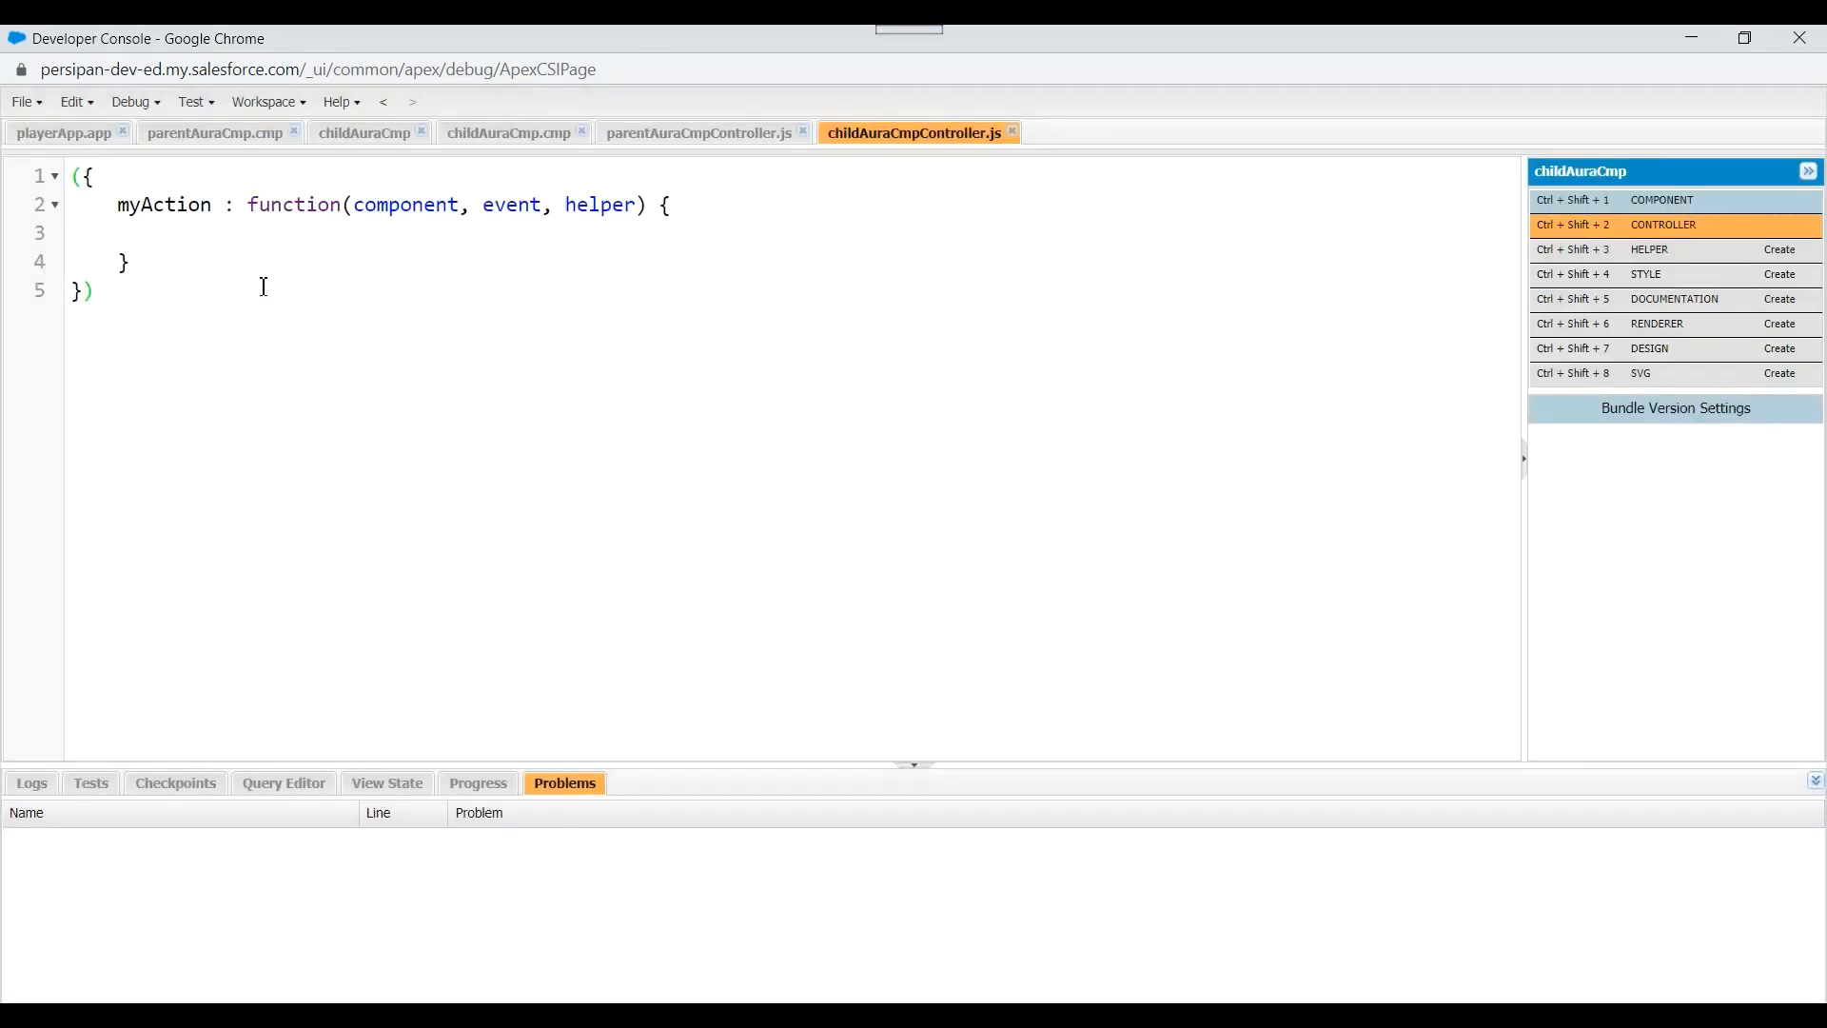
{"action": "type", "text": "doInit : function(component, event, helper) {"}
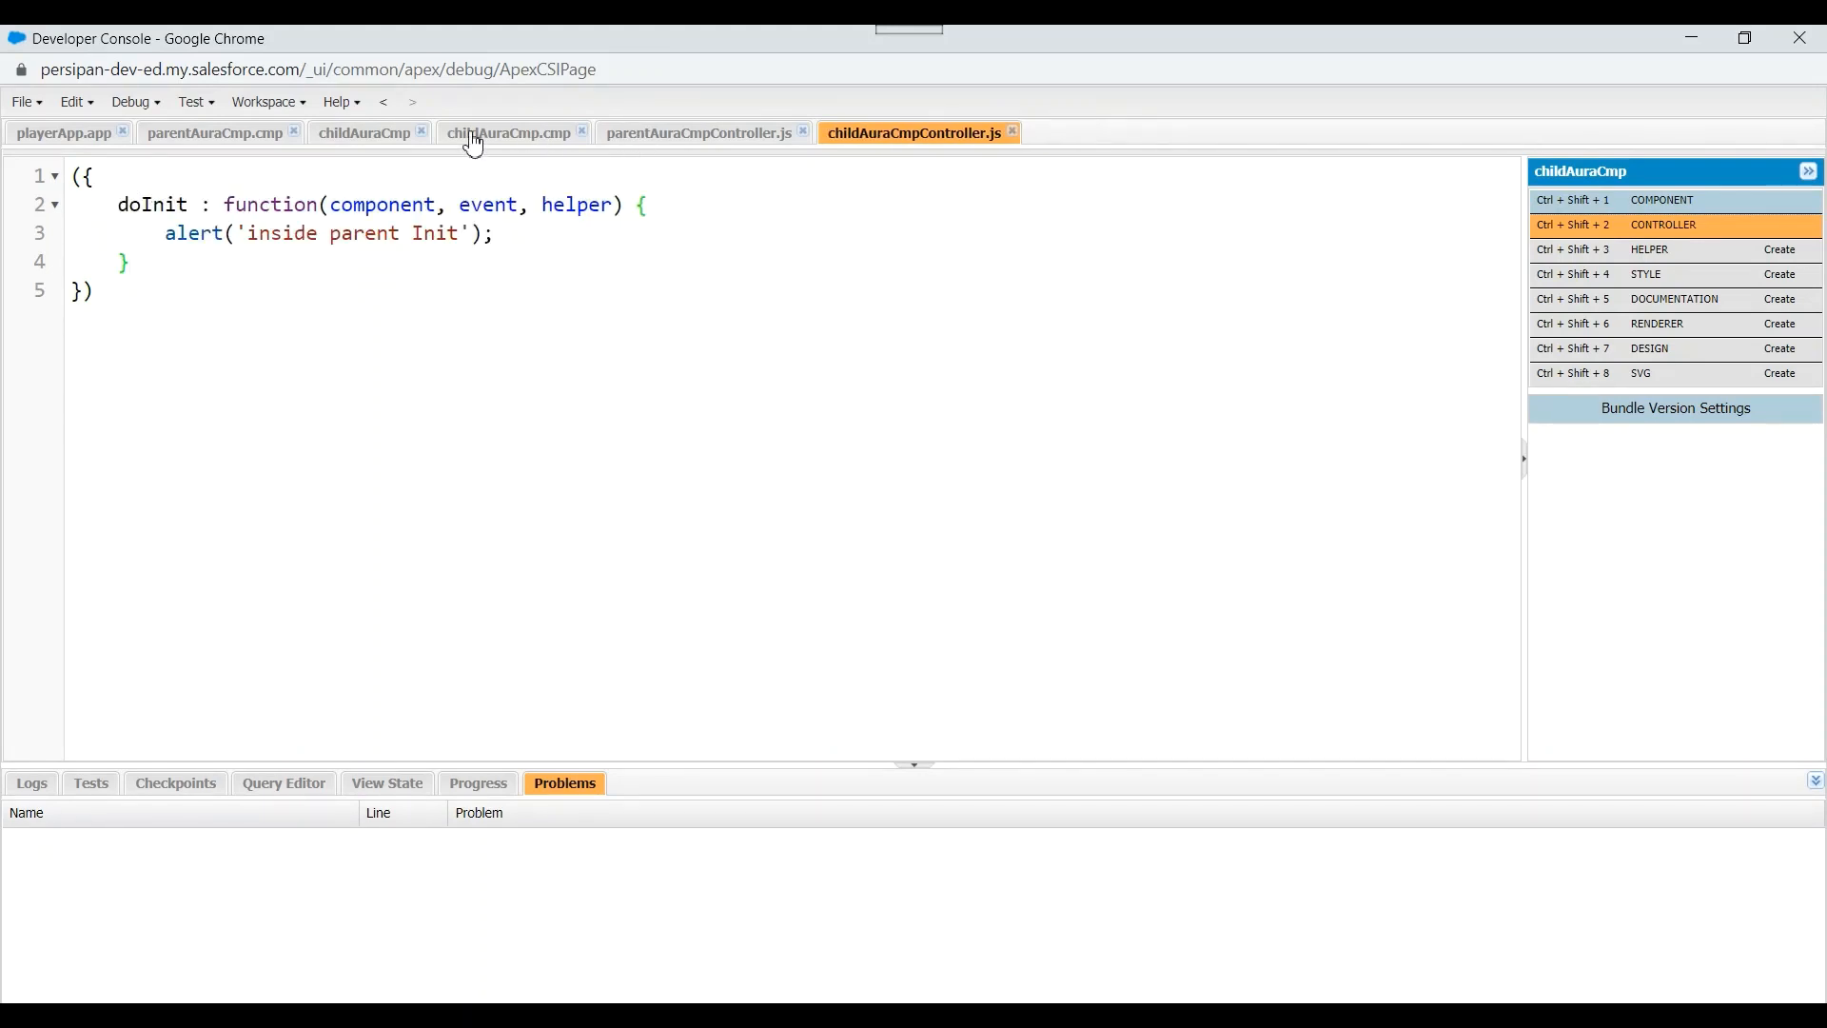
{"action": "left_click", "coordinate": [363, 132]}
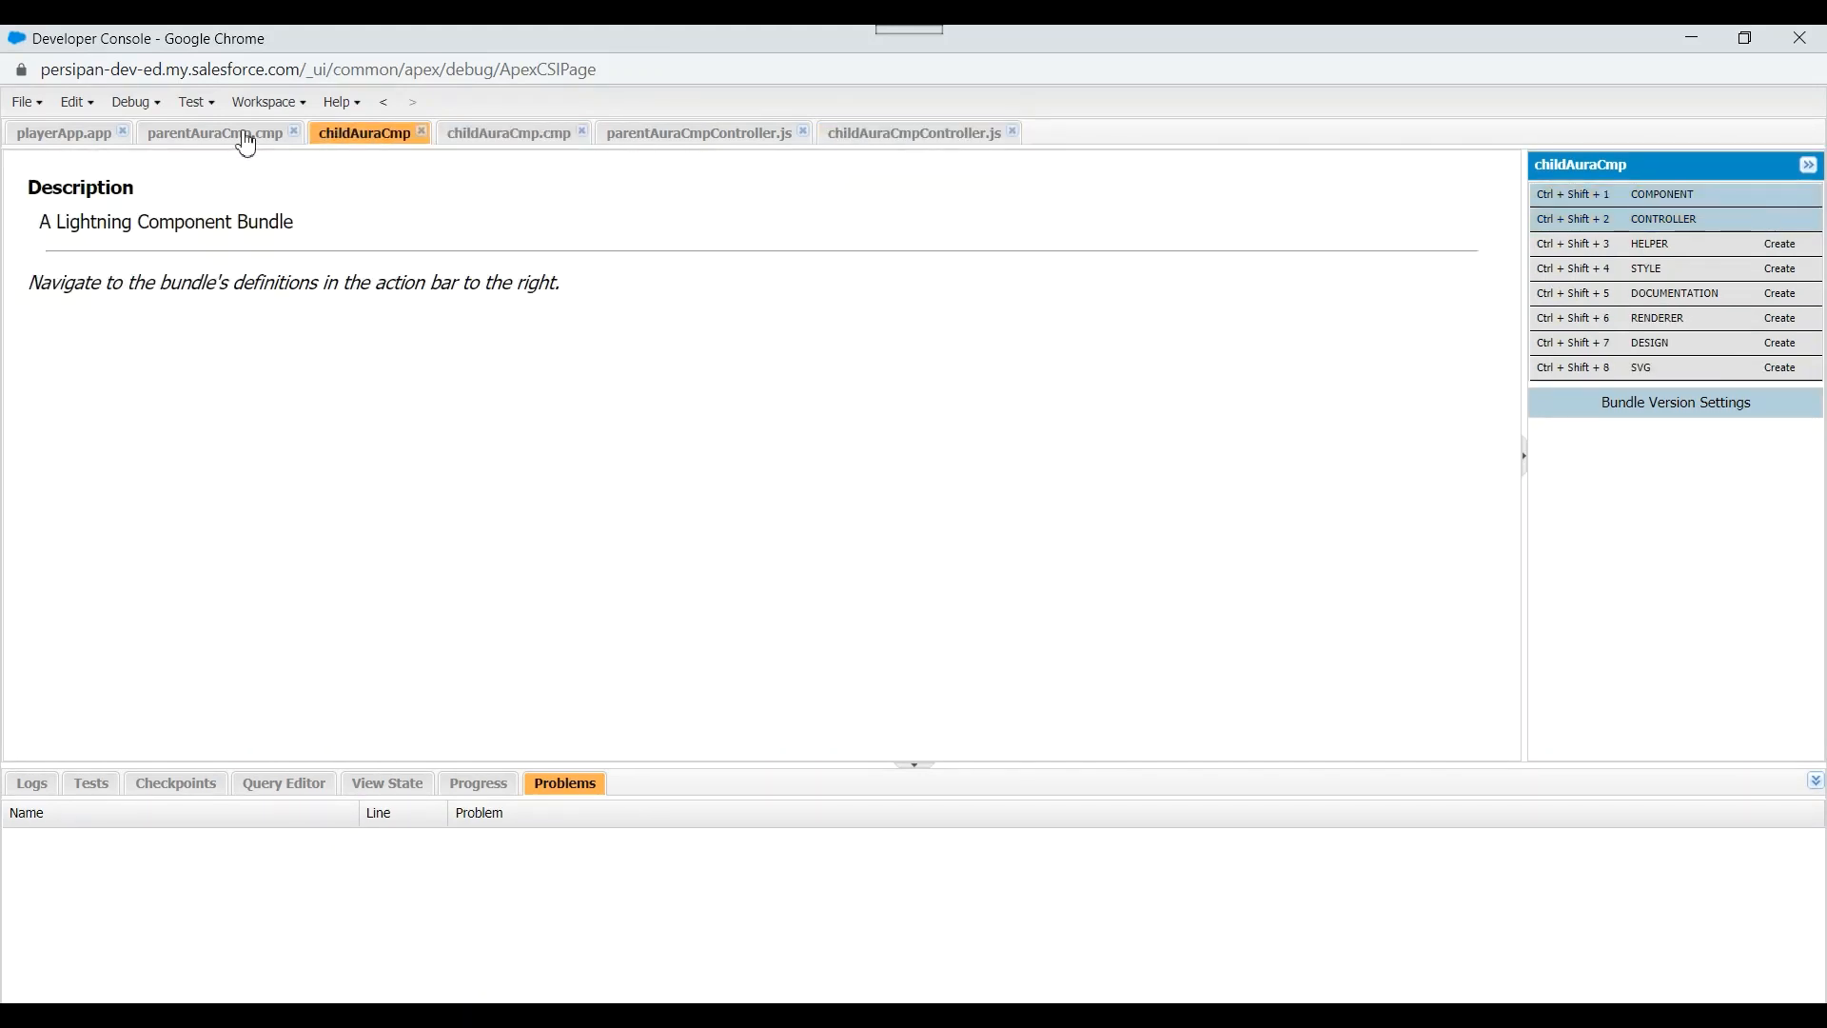
Copy the init handler into childAuraCmp markup, save, and return to the parent markup
{"action": "left_click", "coordinate": [215, 131]}
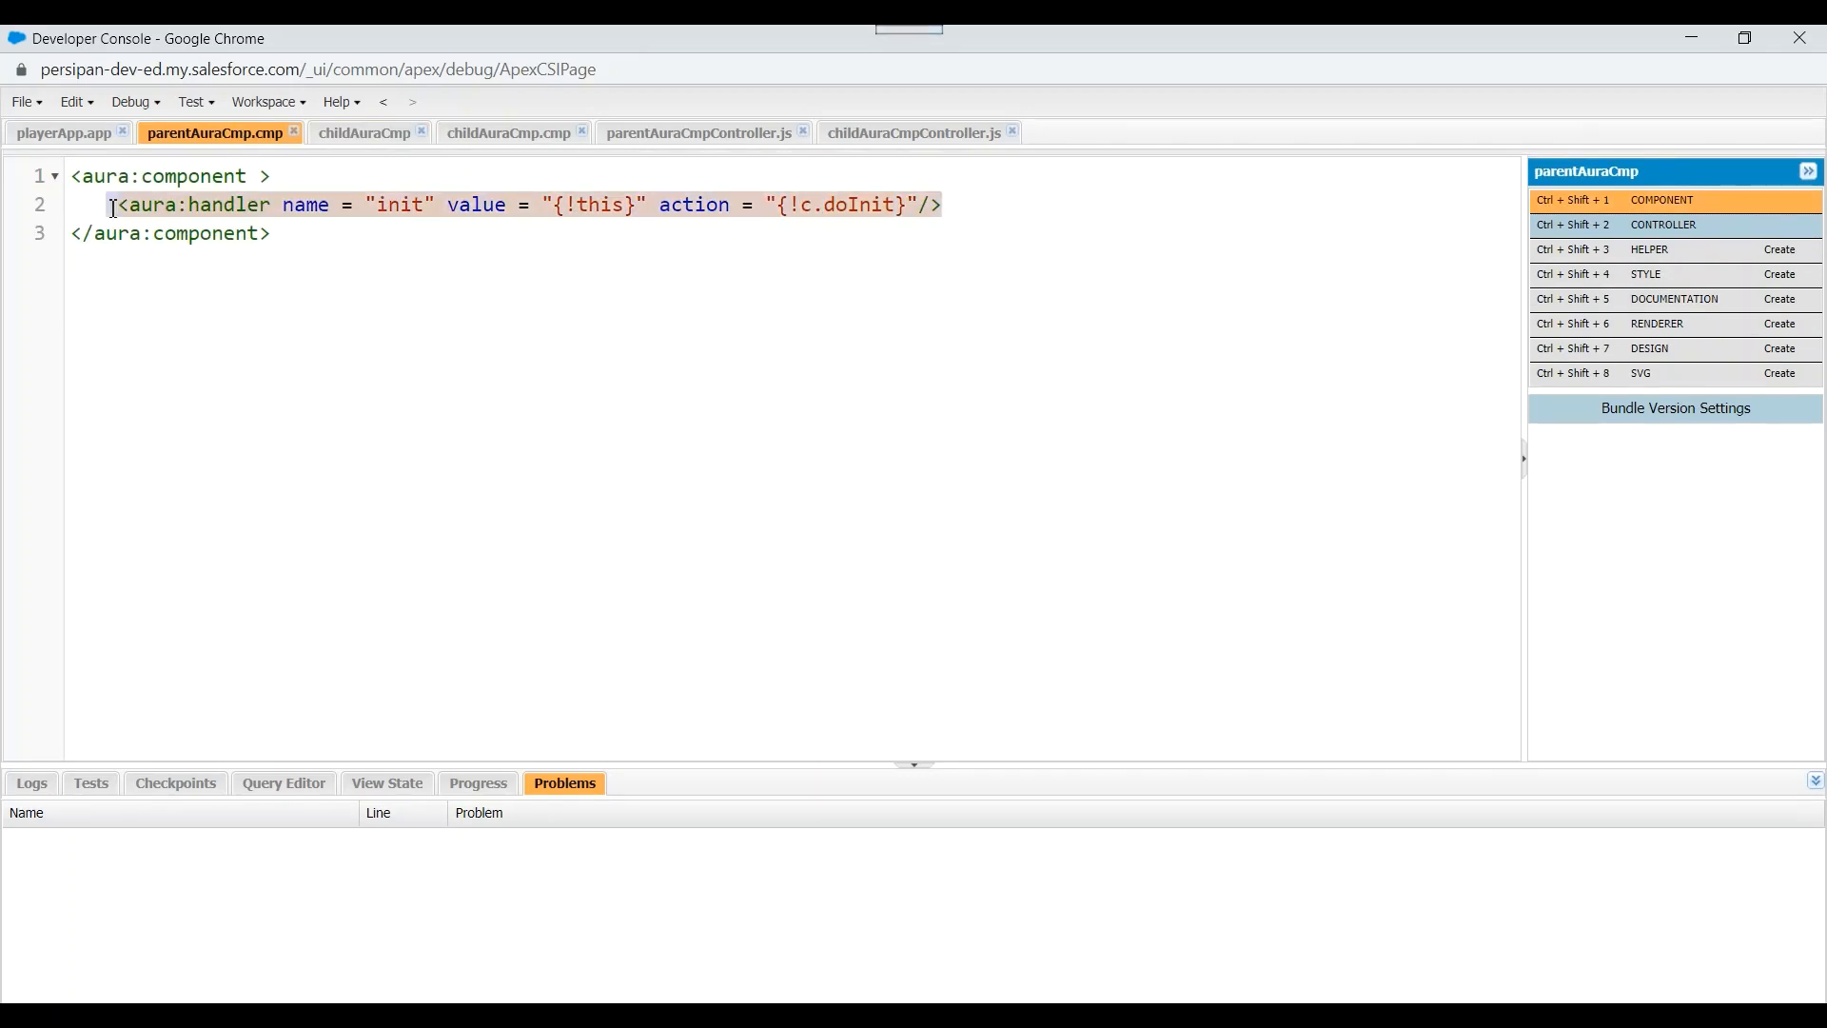
{"action": "left_click", "coordinate": [506, 131]}
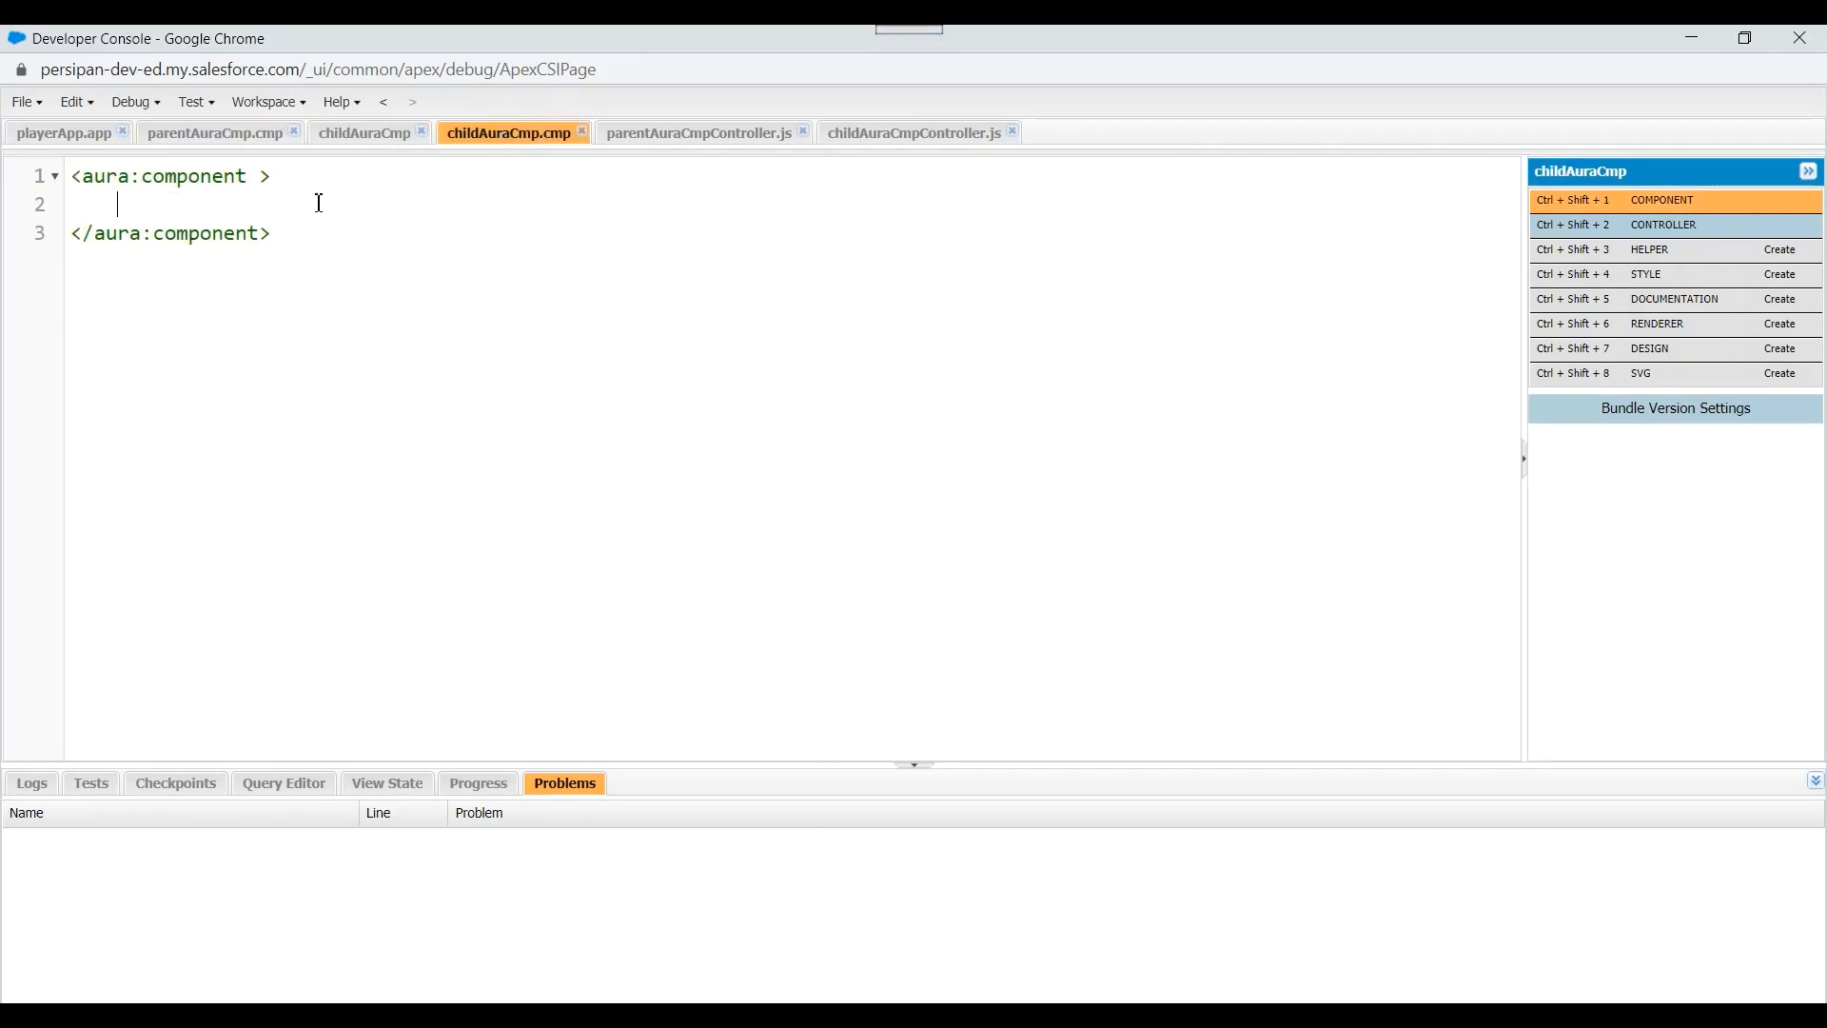
{"action": "key", "text": "ctrl+s"}
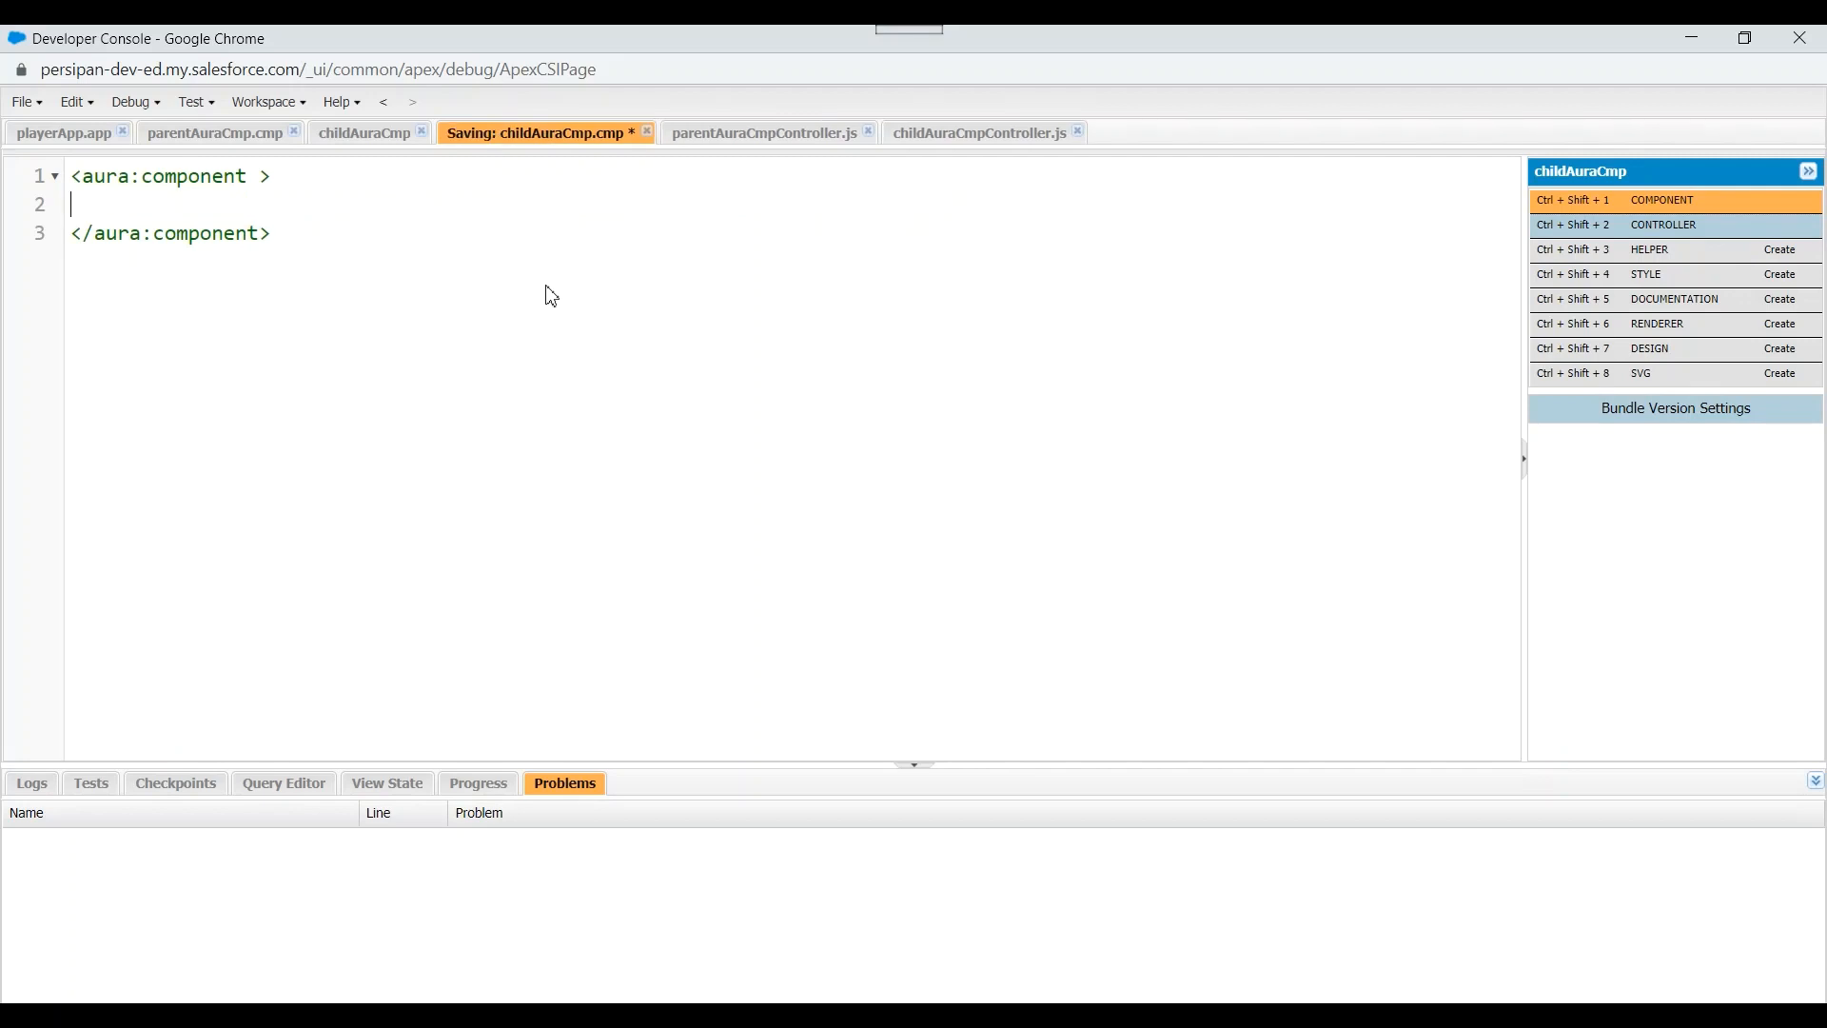
{"action": "type", "text": "<aura:handler name = \"init\" value = \"{!this}\" action = \"{!c.doInit}\"/>"}
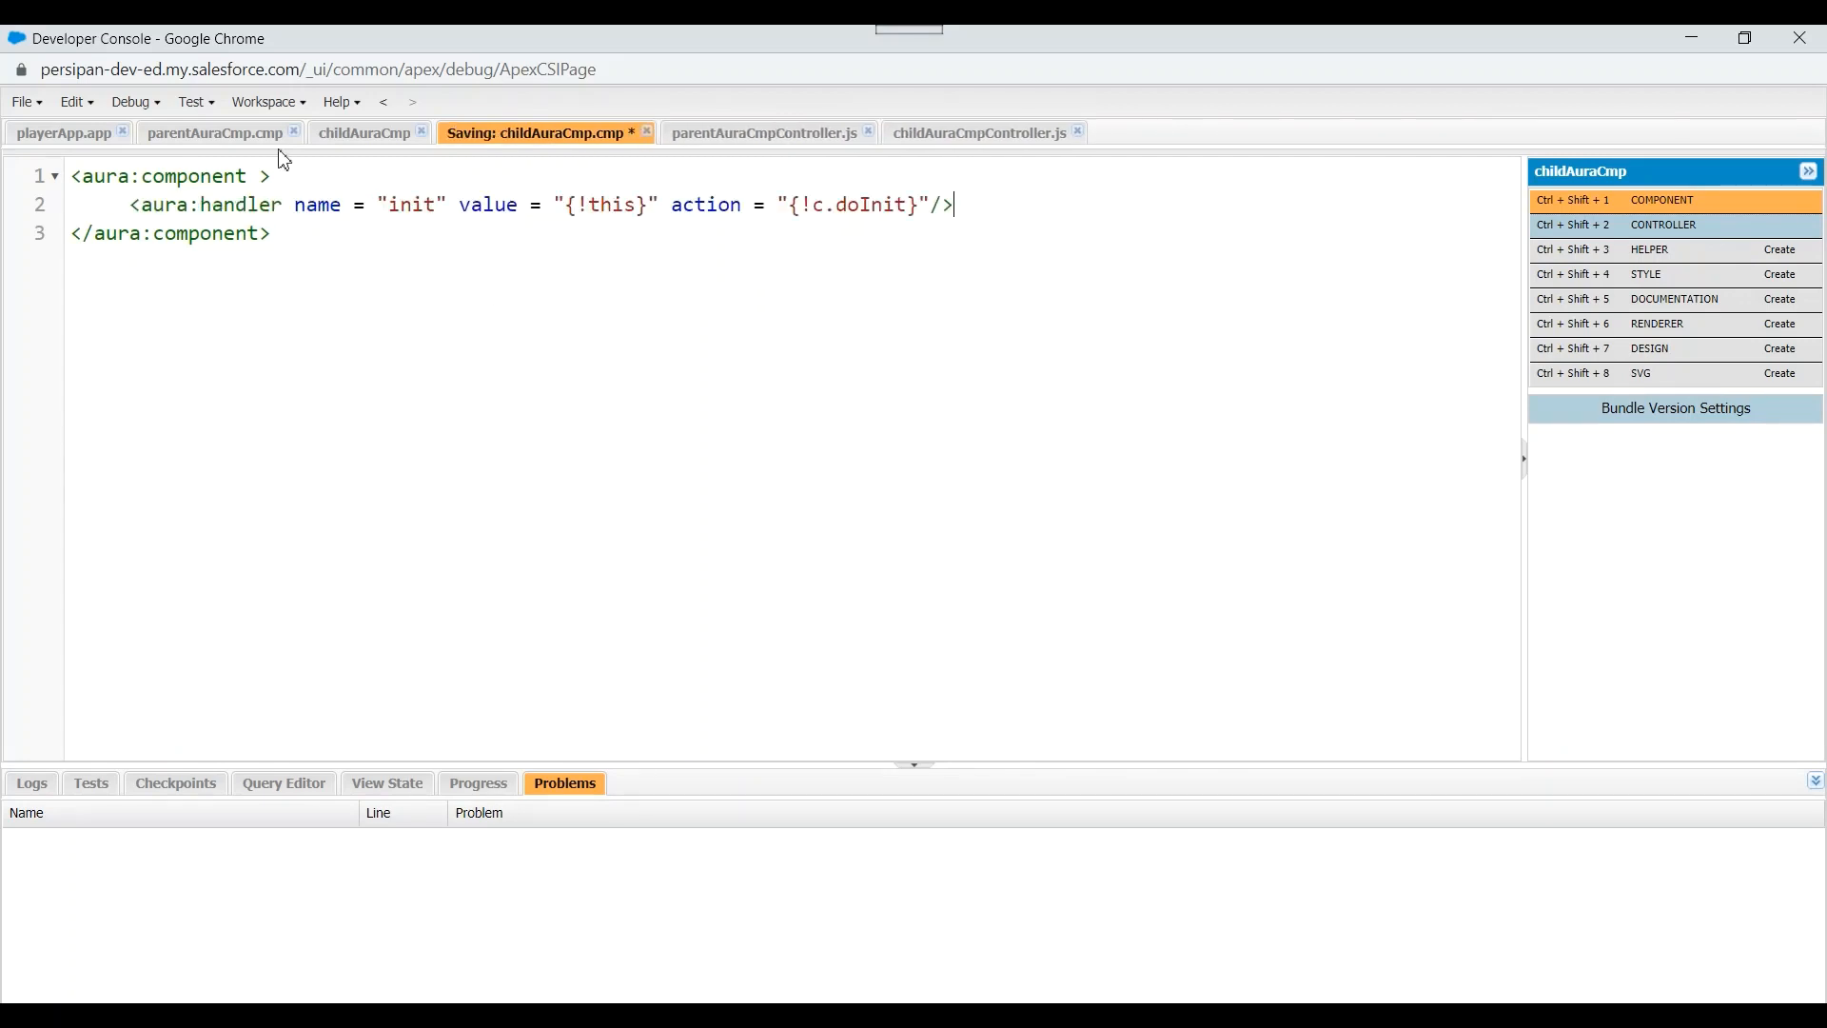
{"action": "left_click", "coordinate": [213, 131]}
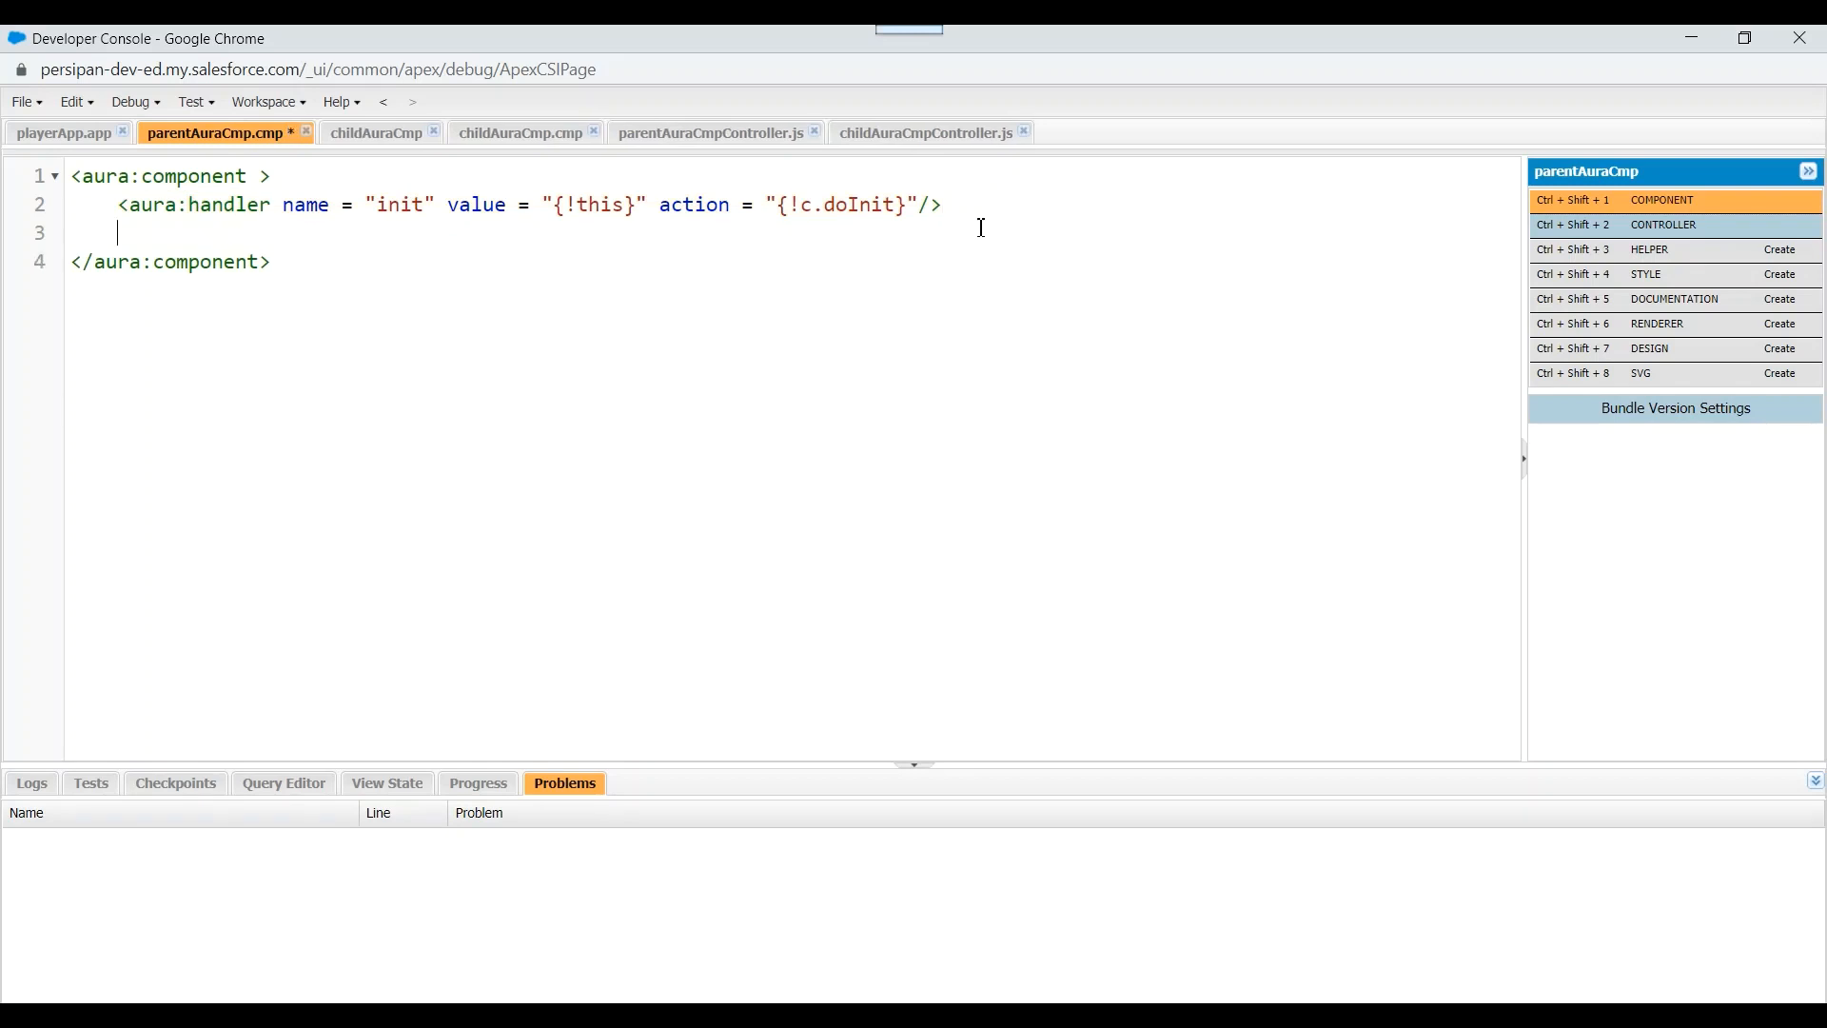
Embed <c:childAuraCmp> in parentAuraCmp markup and save it
{"action": "type", "text": "<ch"}
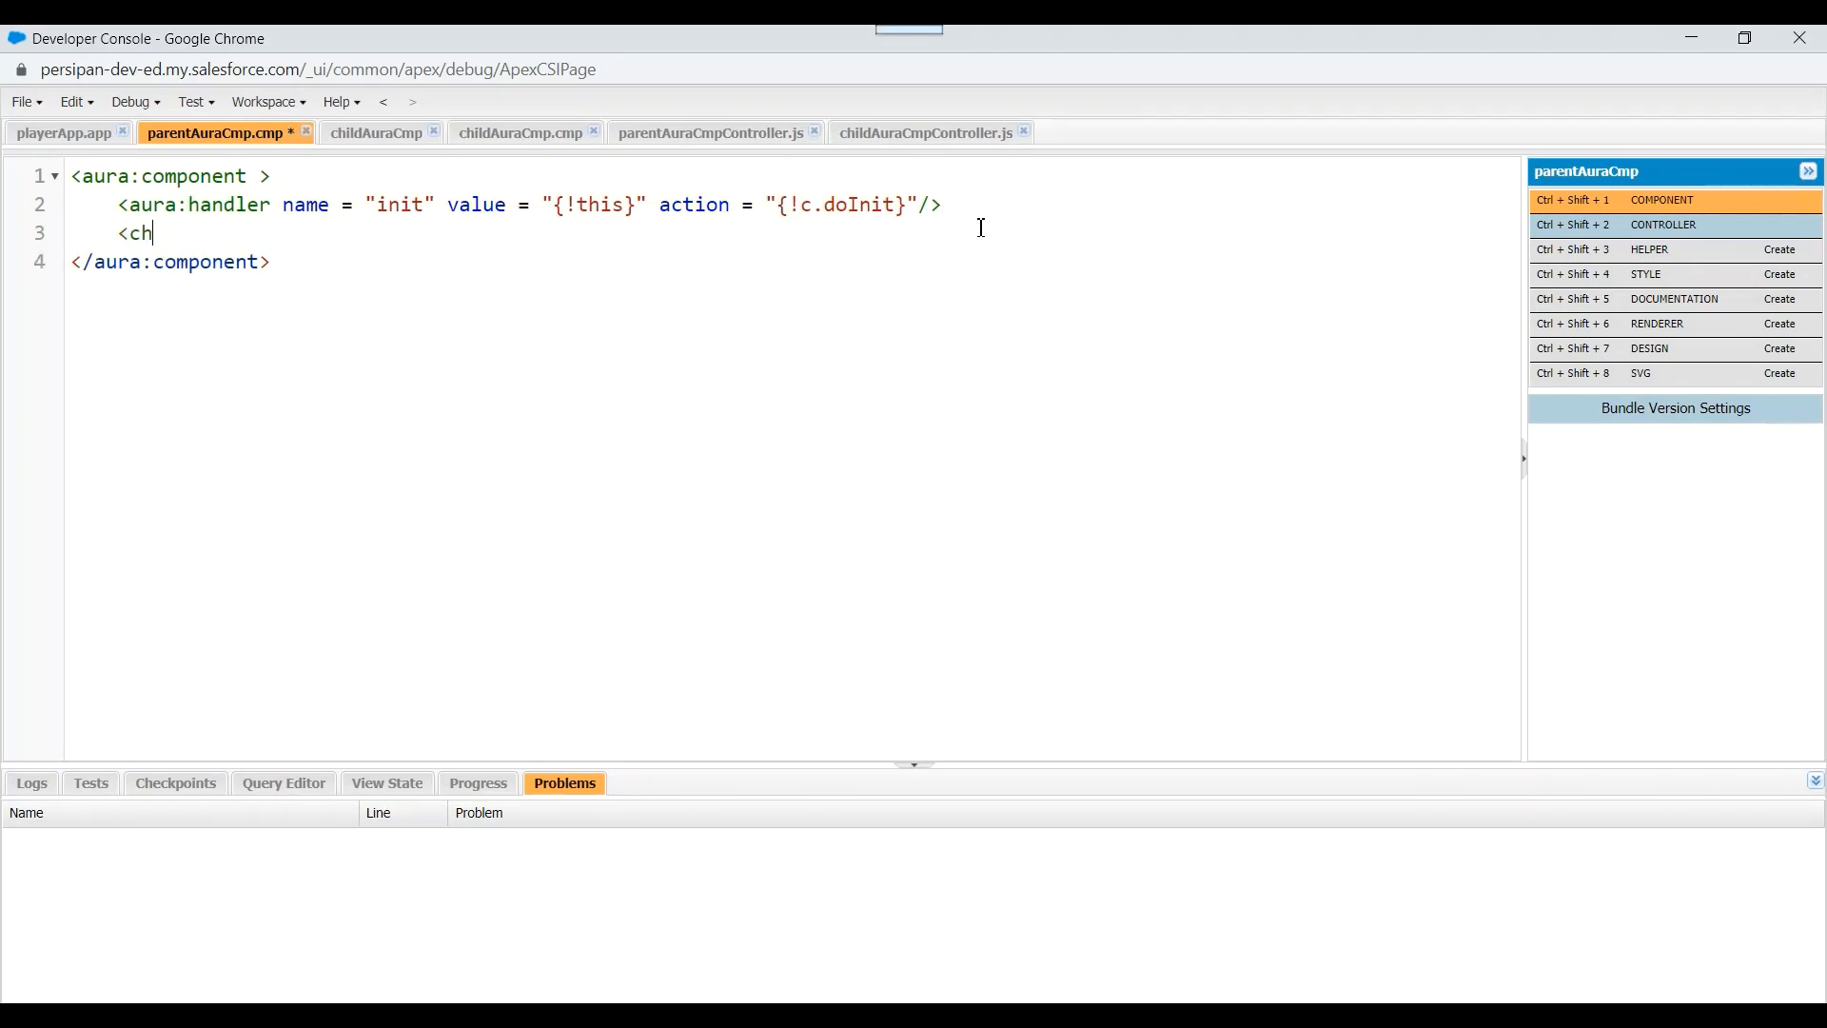
{"action": "type", "text": ":c"}
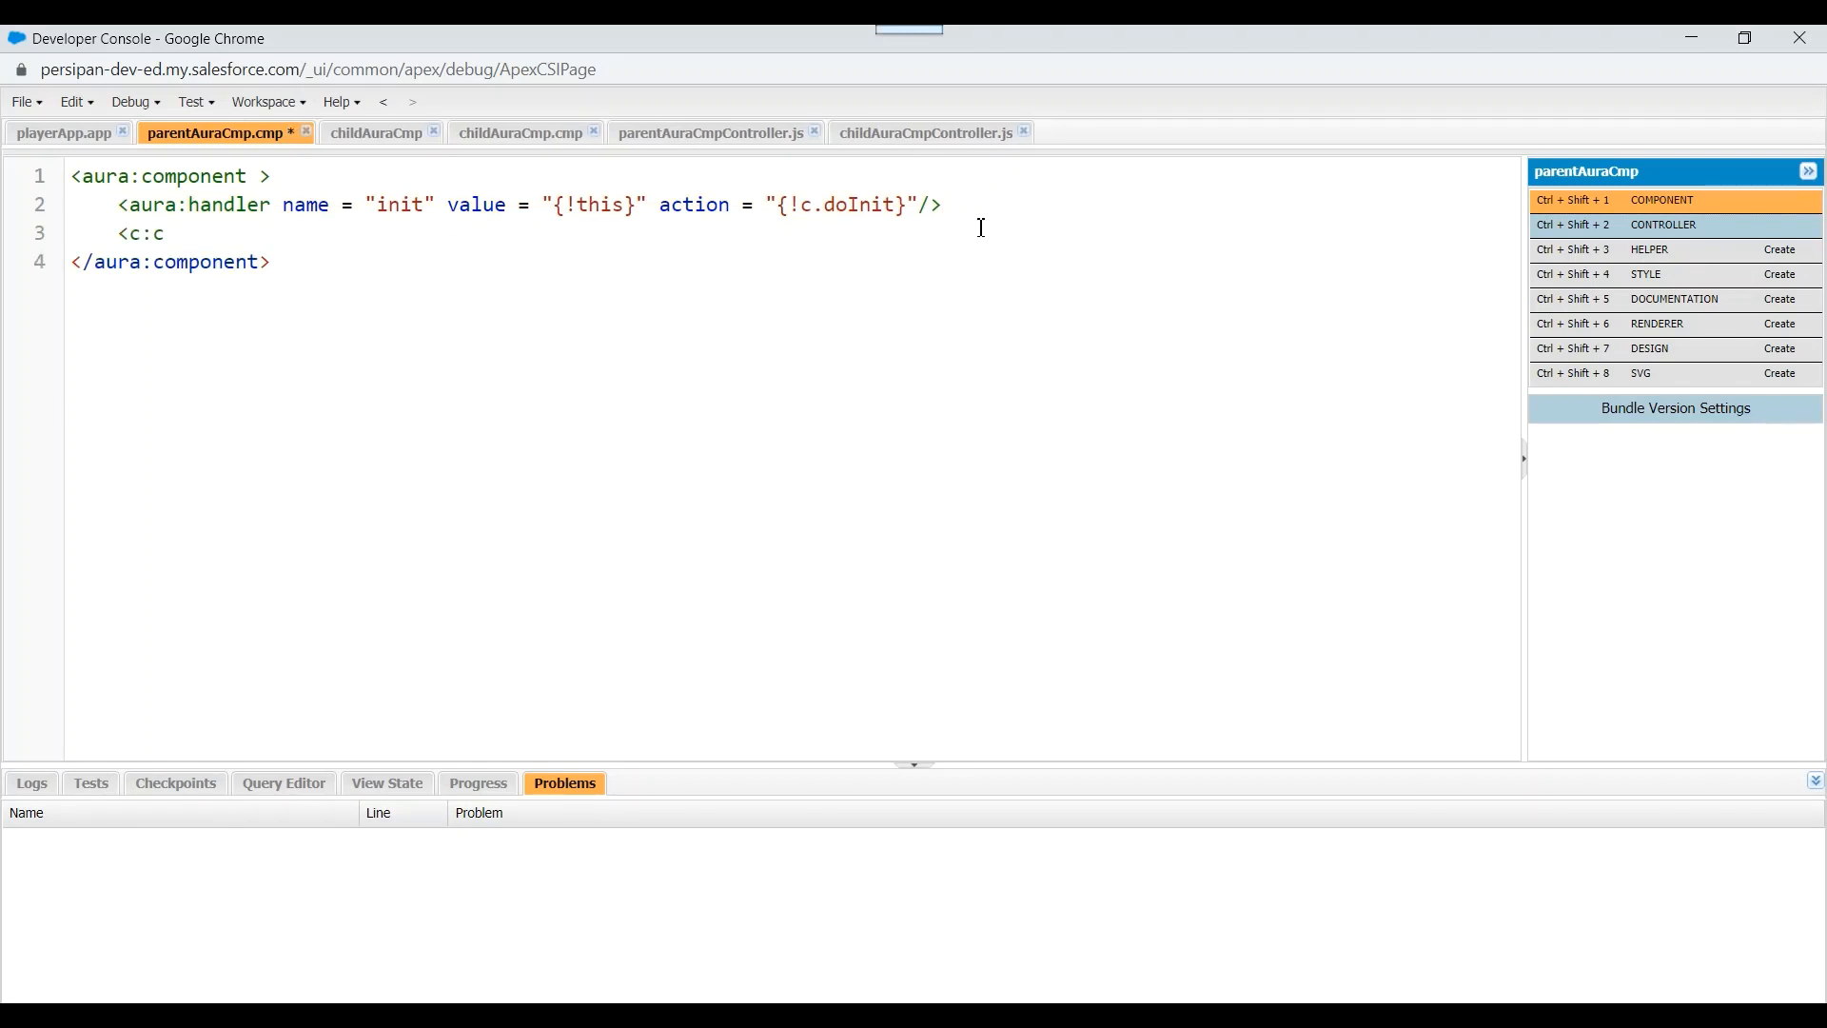
{"action": "type", "text": "hildA"}
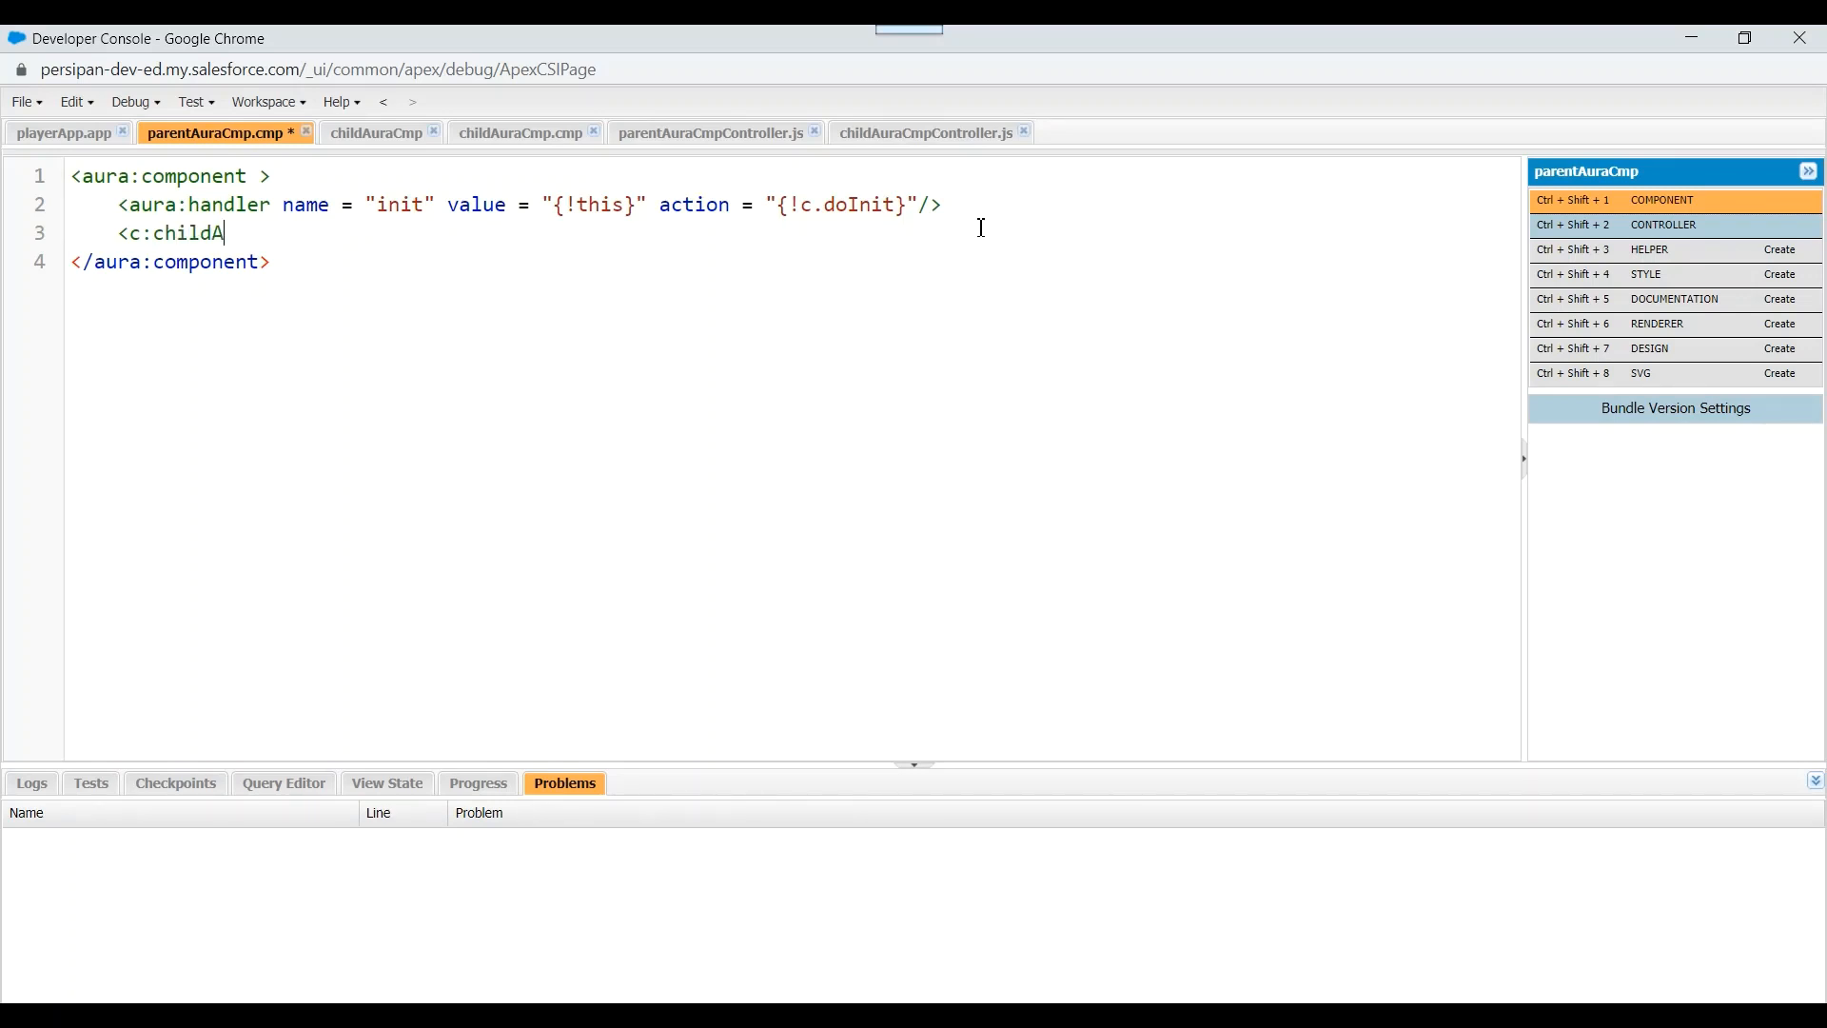
{"action": "type", "text": "uraCmp></c:childAuraCmp>"}
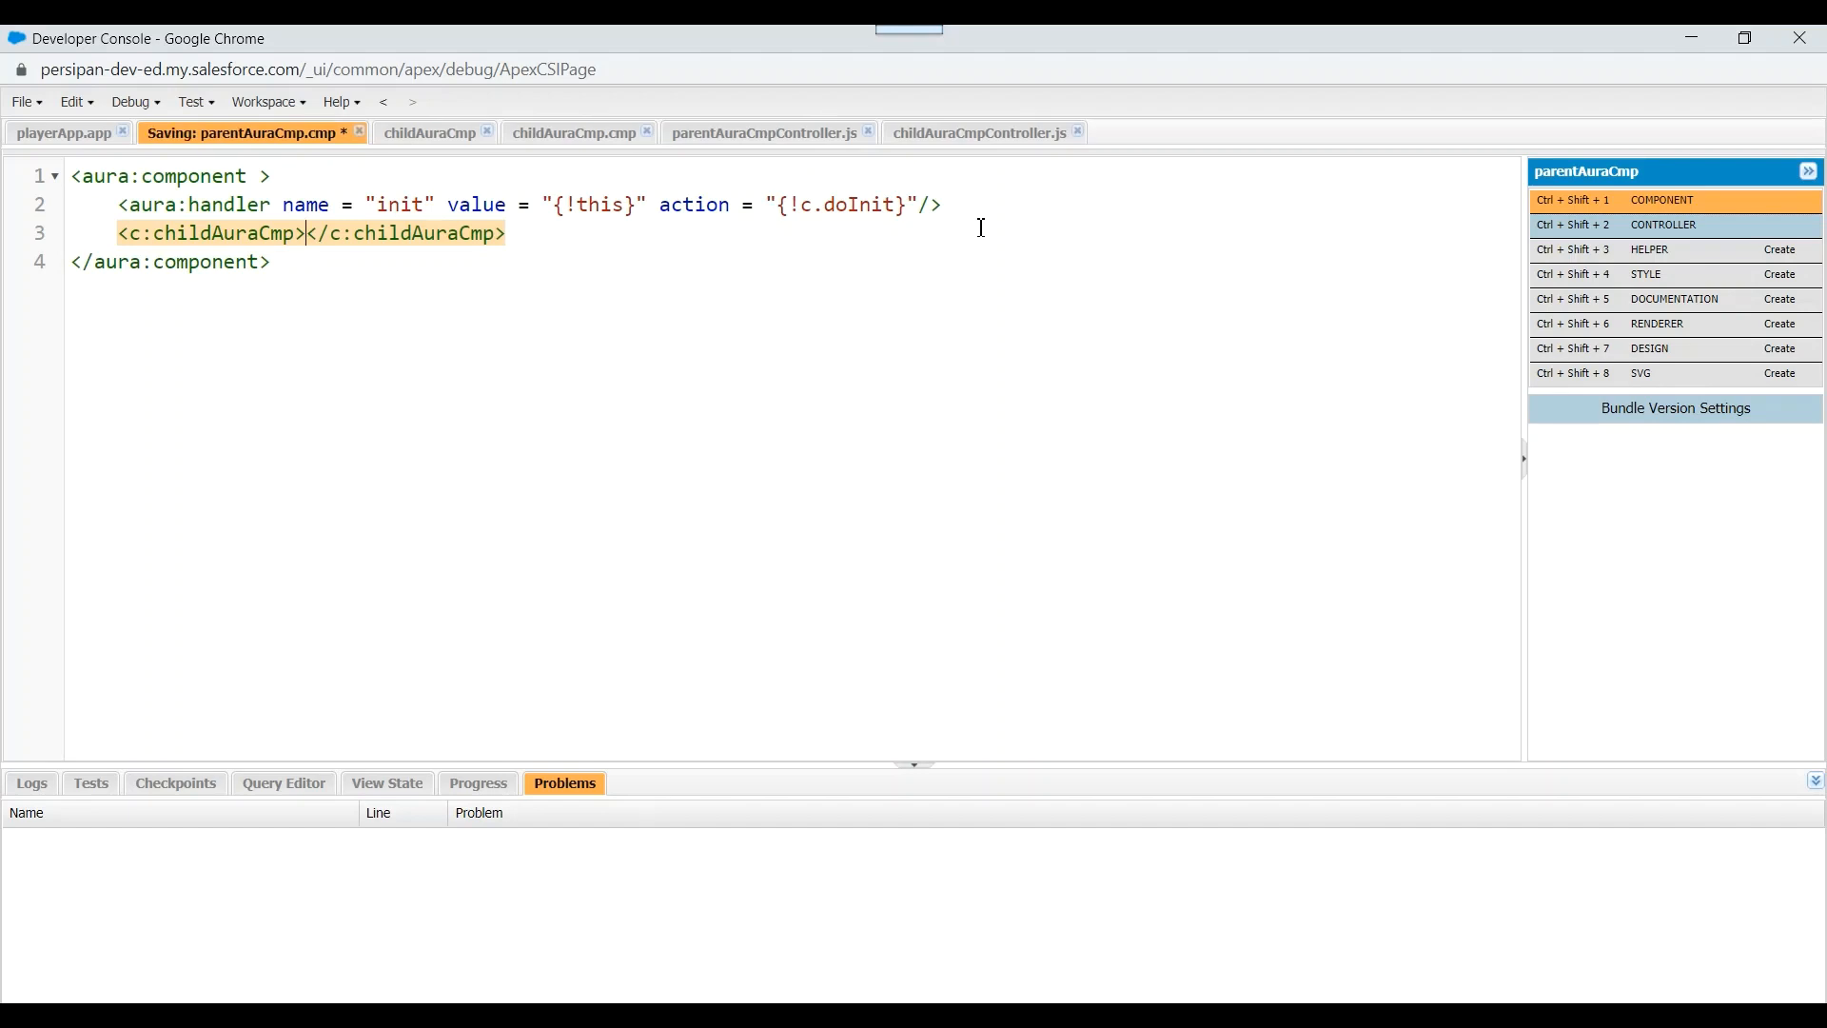
{"action": "left_click", "coordinate": [62, 131]}
{"action": "type", "text": "<"}
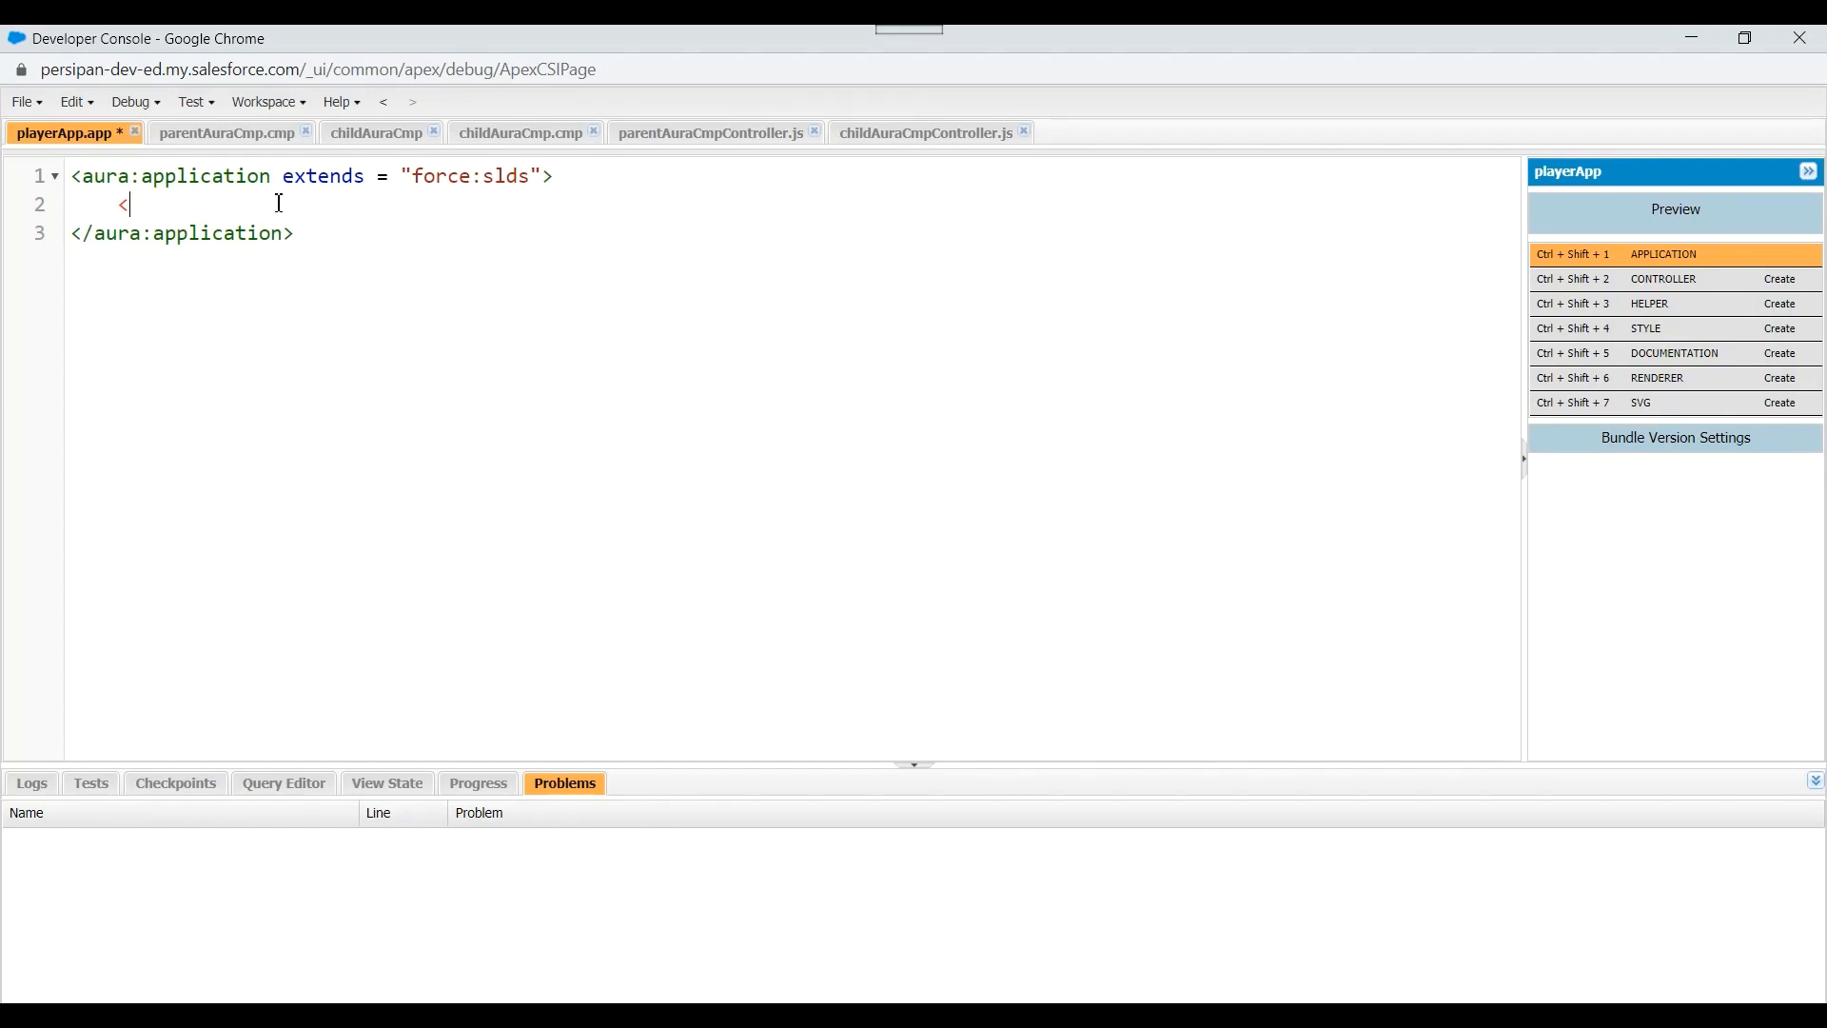
Embed <c:parentAuraCmp> in playerApp.app, save, and review the parent markup
{"action": "type", "text": "c:parent"}
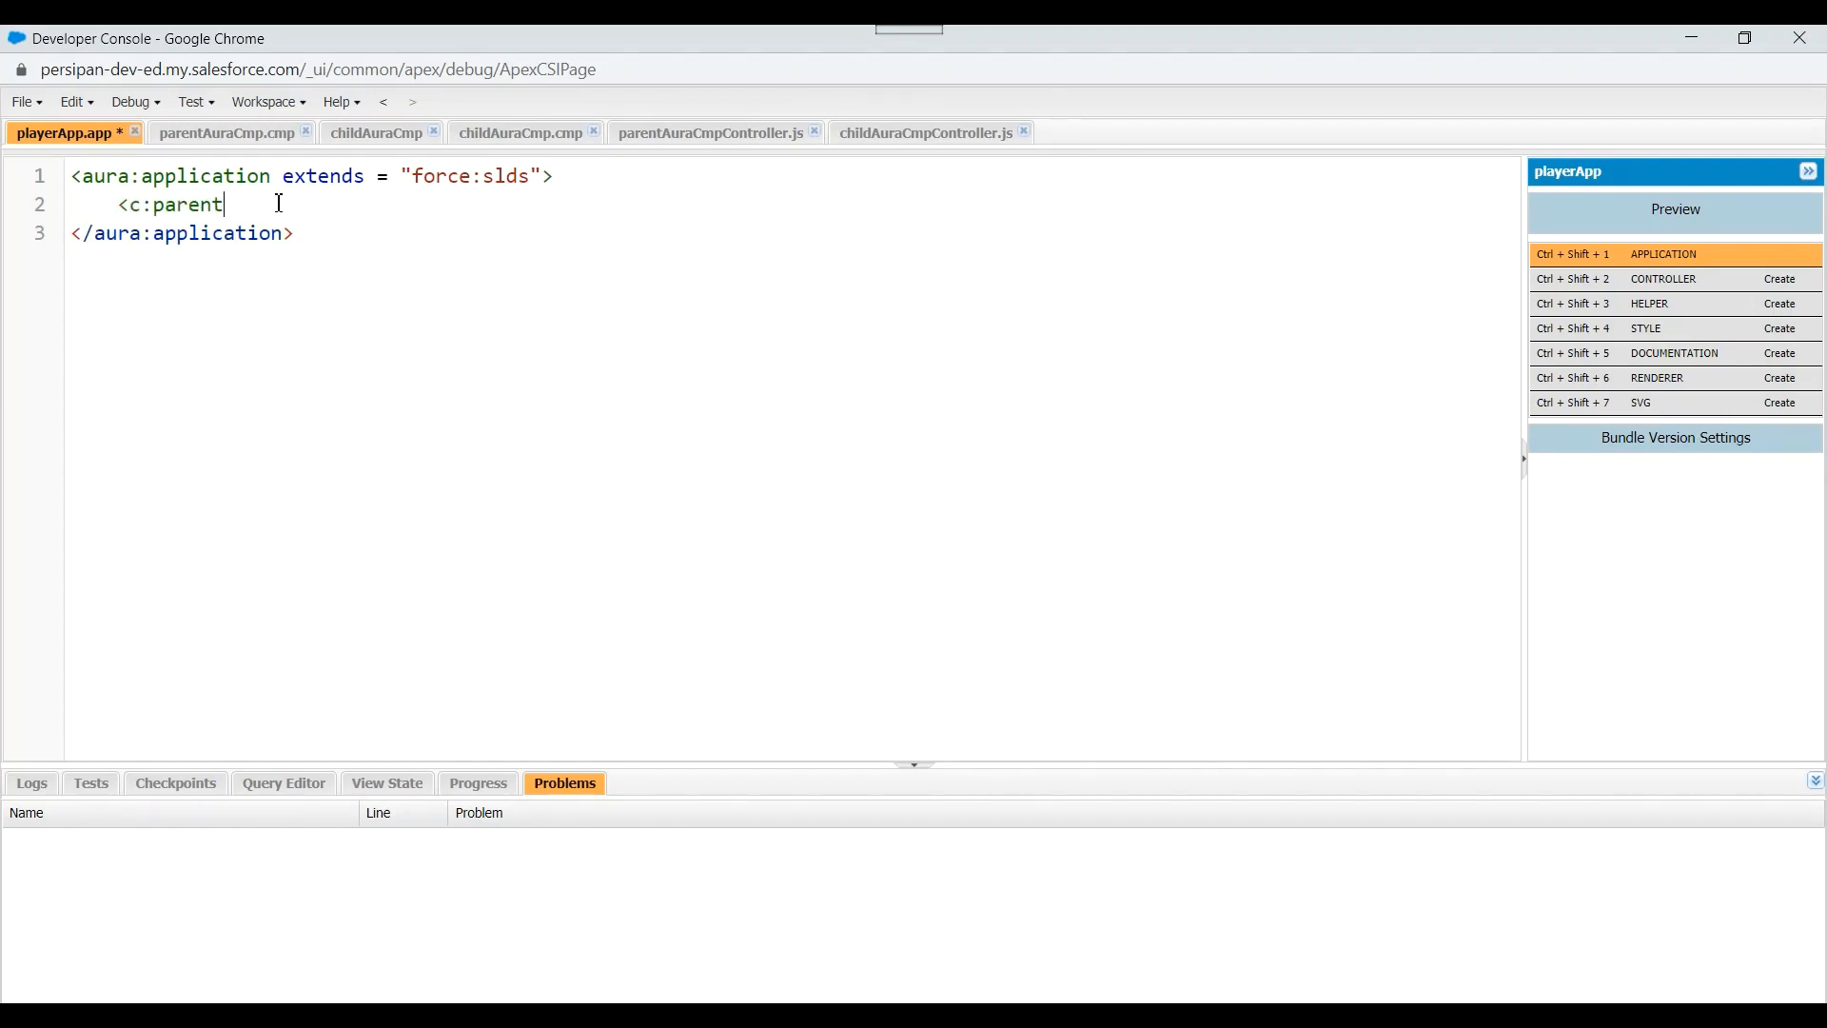
{"action": "type", "text": "Aur"}
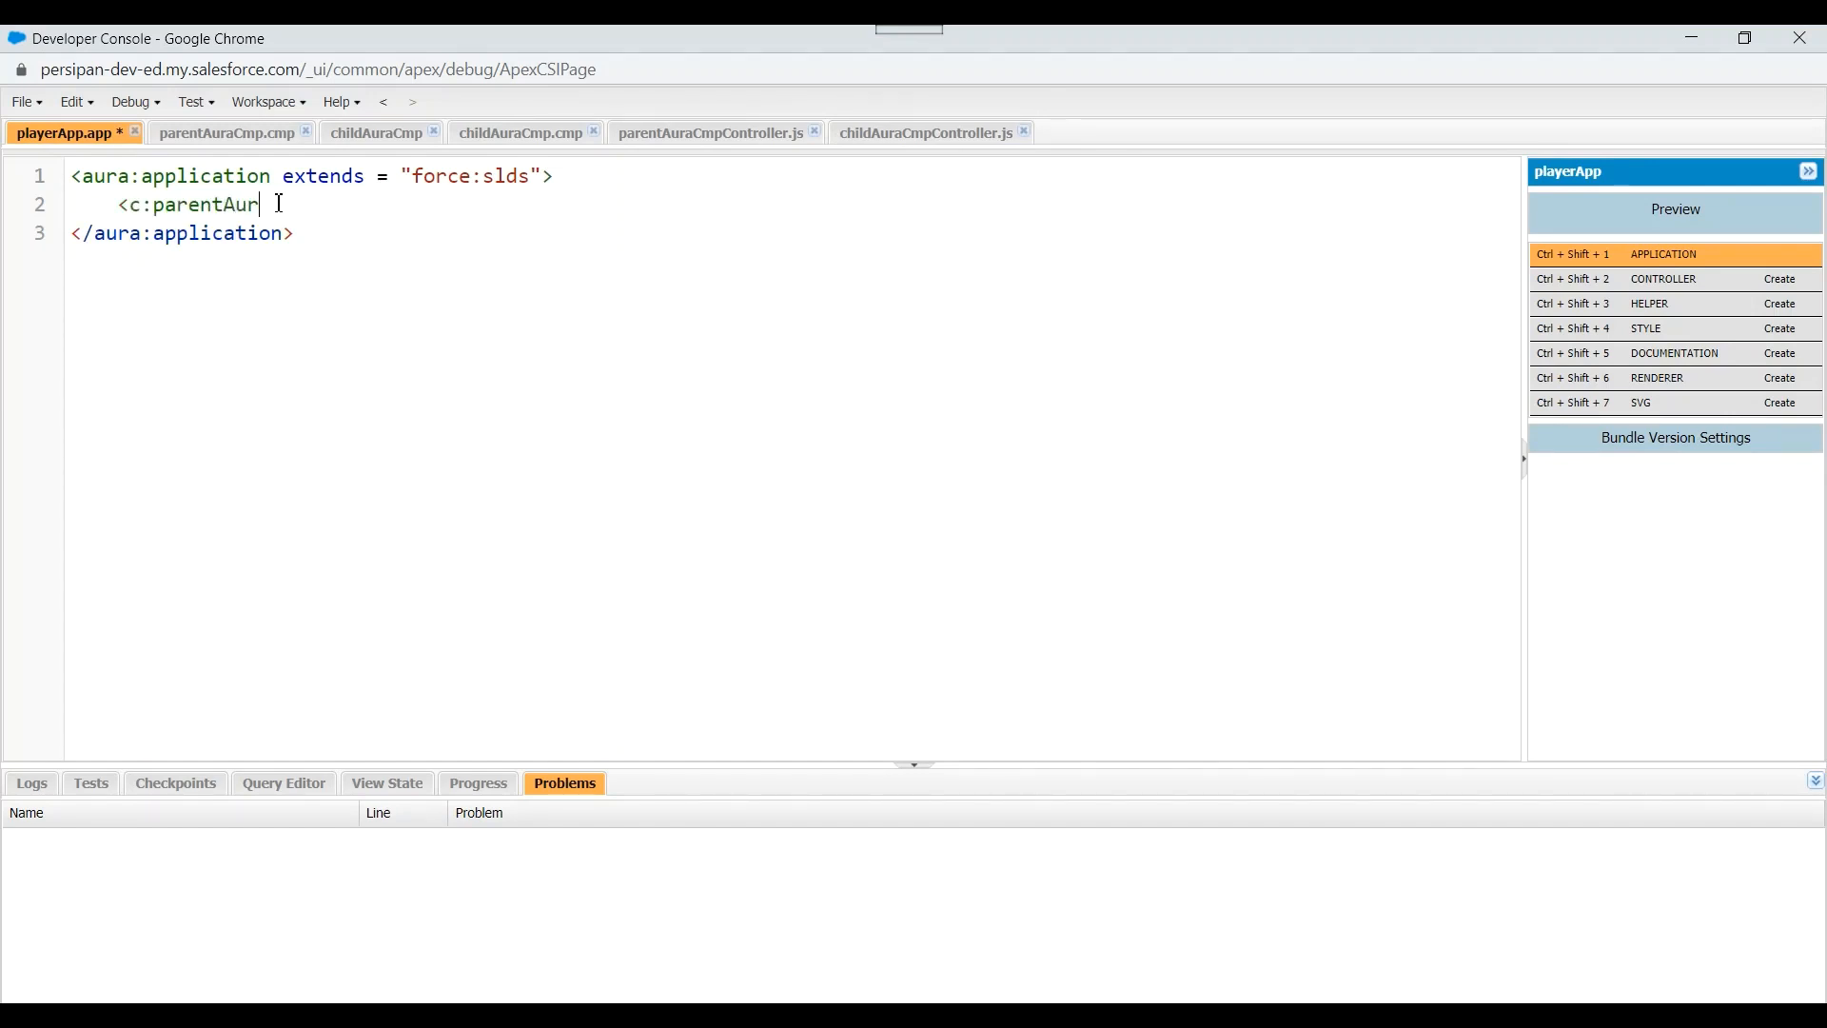
{"action": "type", "text": "Cmp></c:parentAuraCmp>"}
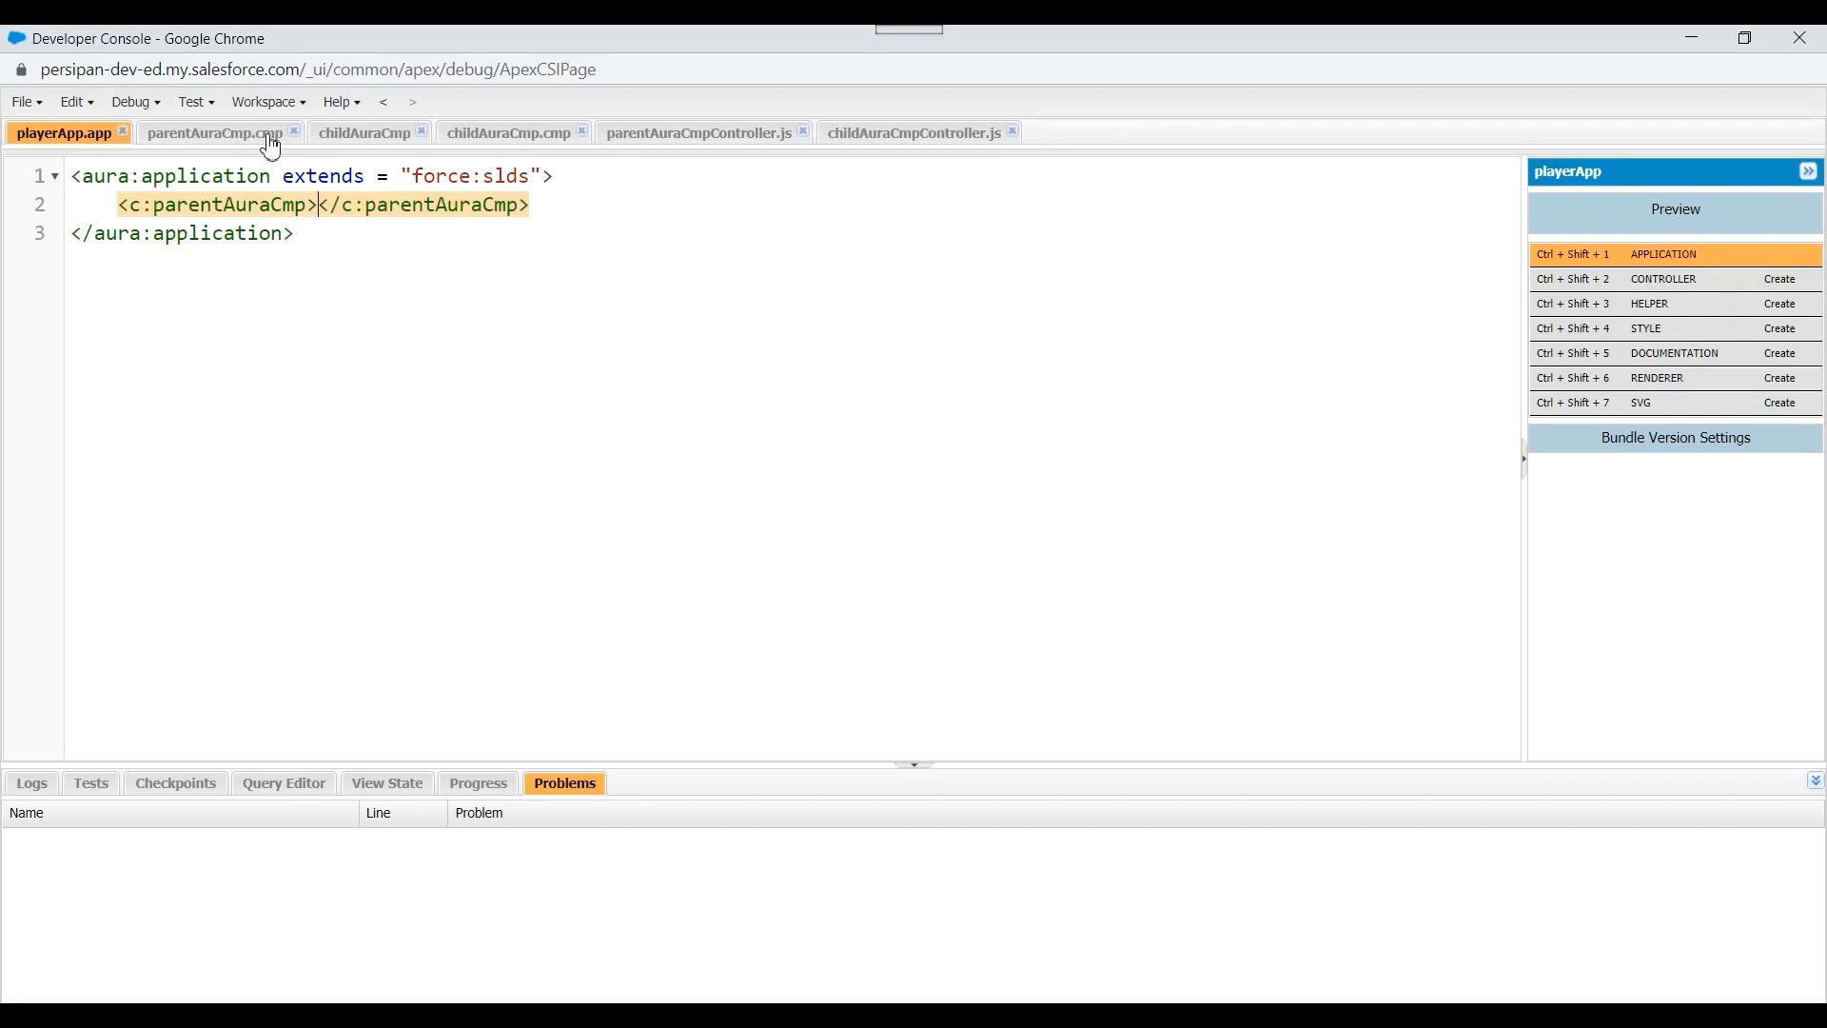
{"action": "left_click", "coordinate": [213, 131]}
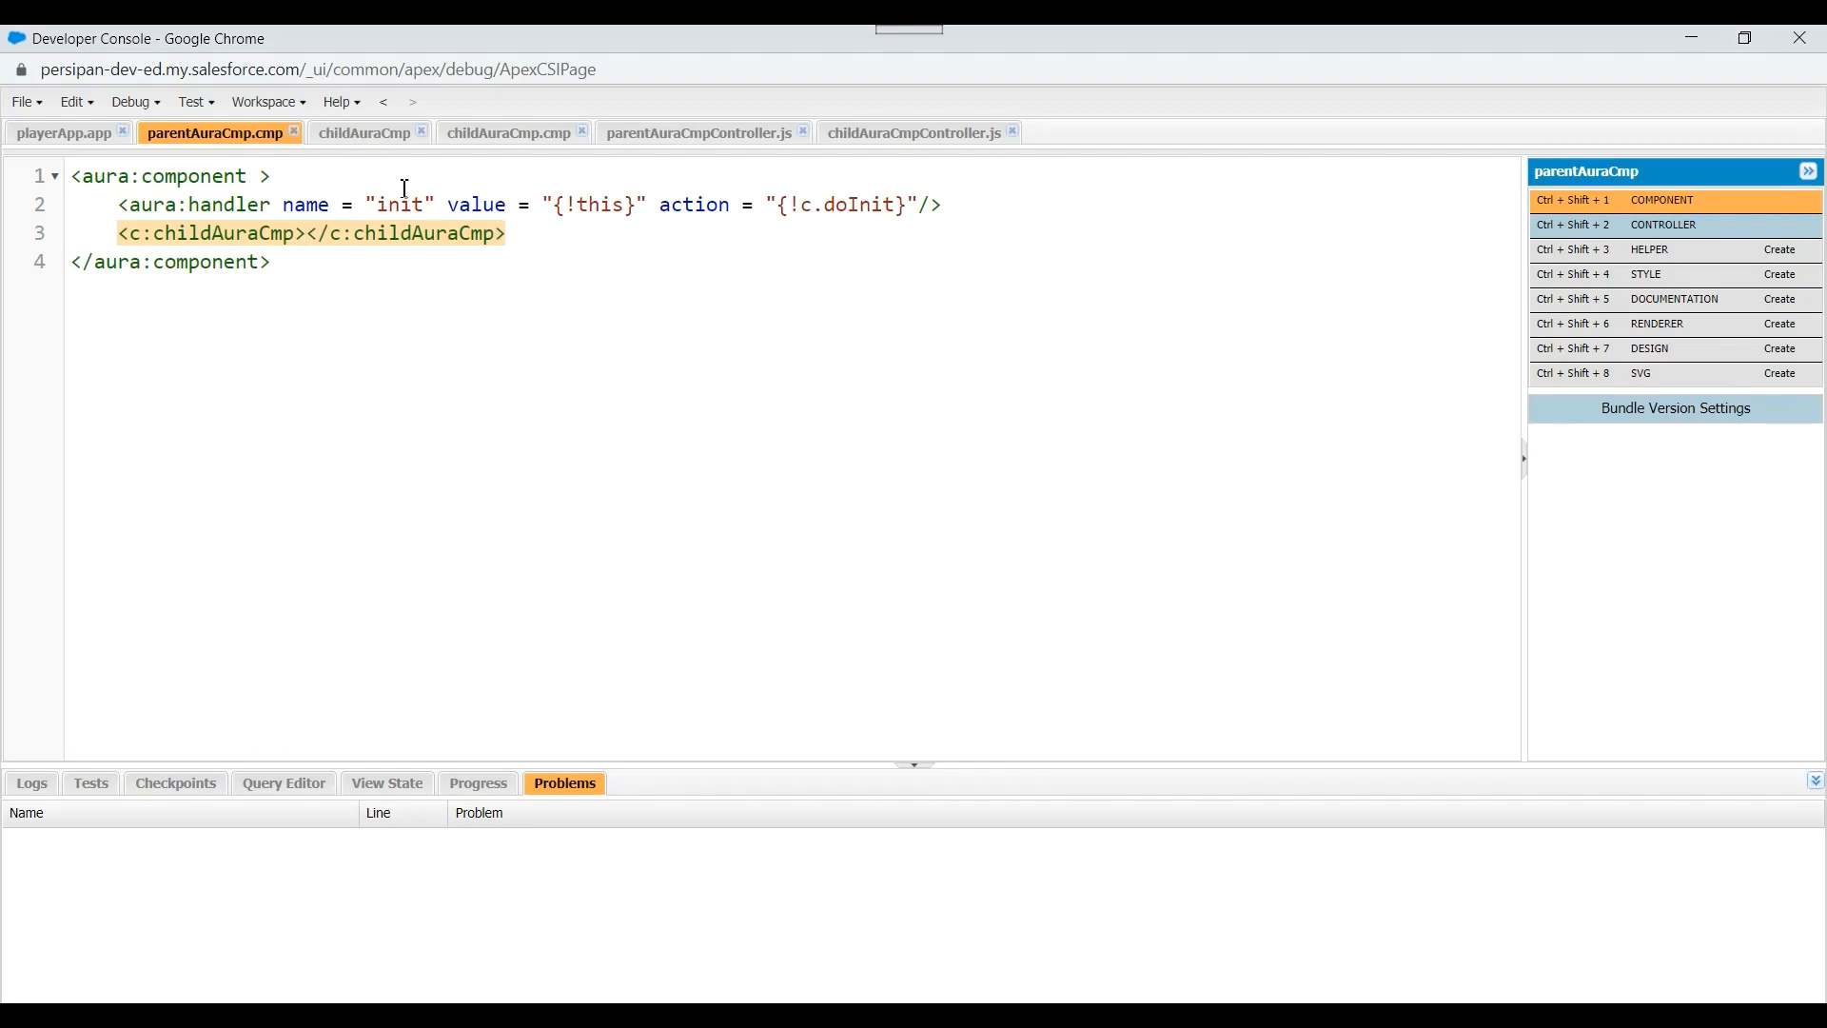
{"action": "mouse_move", "coordinate": [74, 134]}
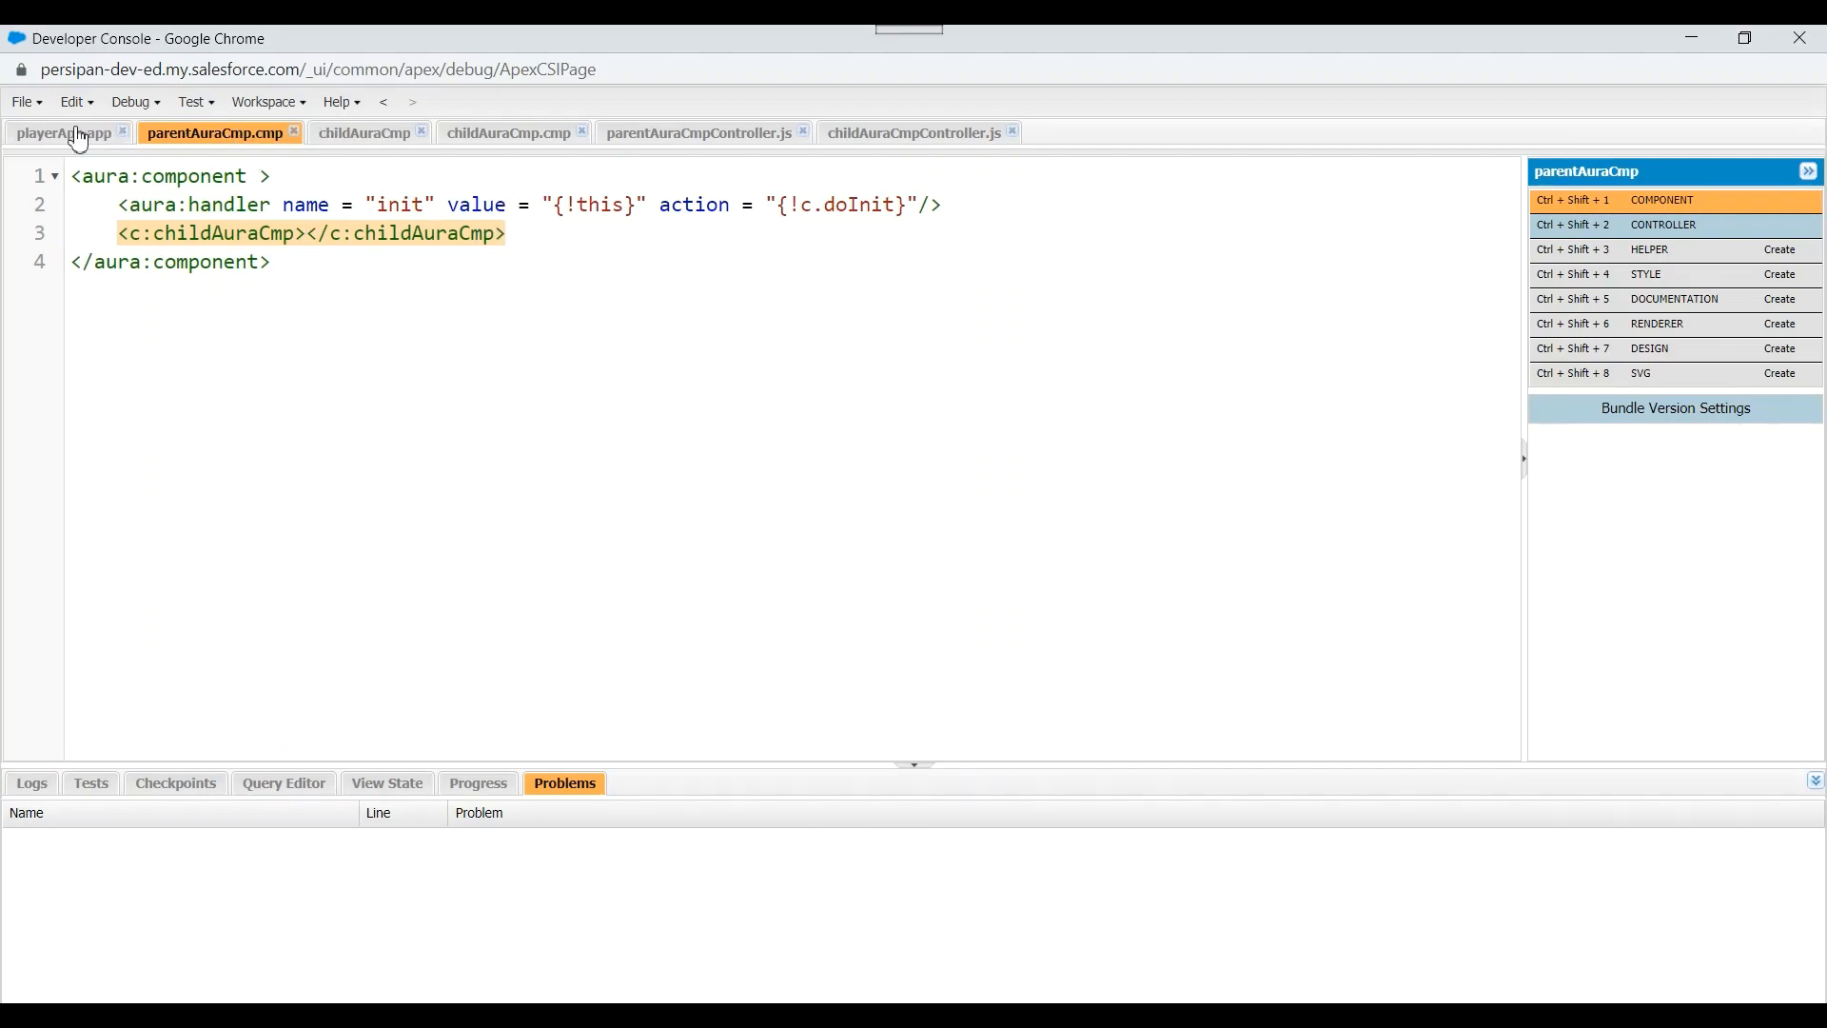
{"action": "left_click", "coordinate": [62, 132]}
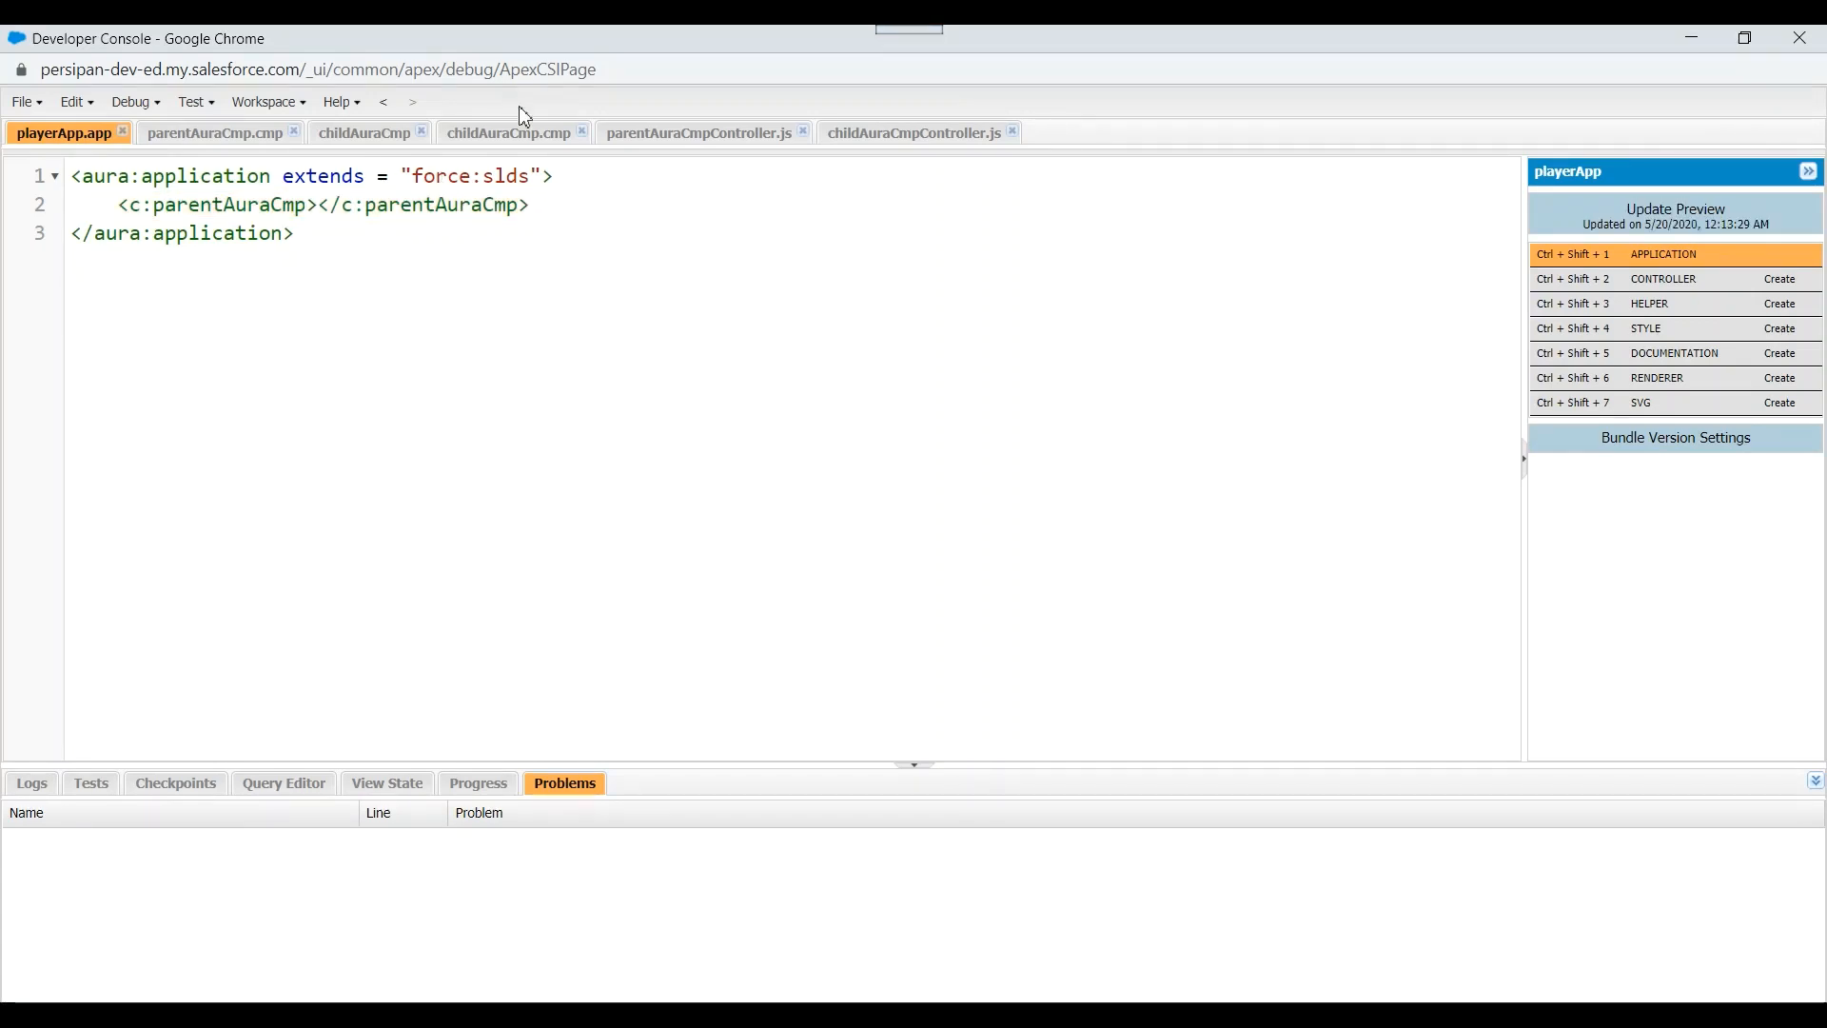
Change the child controller's alert to 'inside child init' and save
{"action": "left_click", "coordinate": [915, 132]}
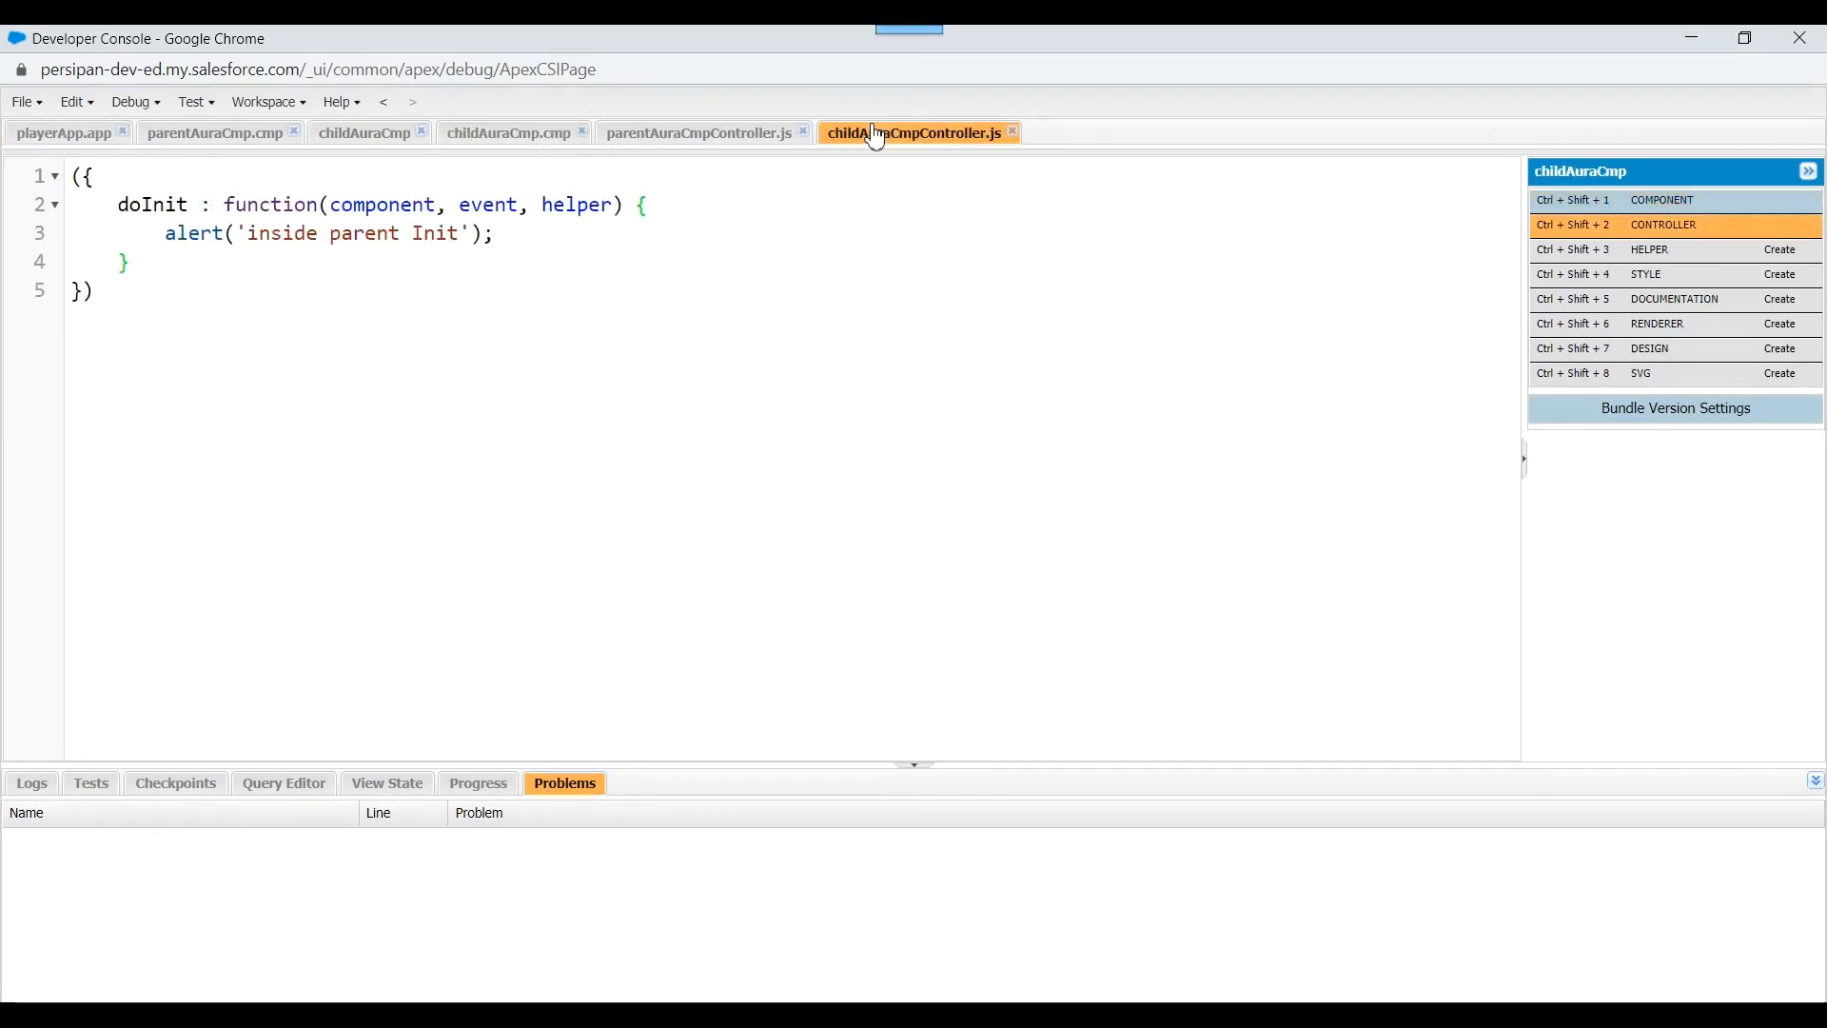
{"action": "double_click", "coordinate": [434, 232]}
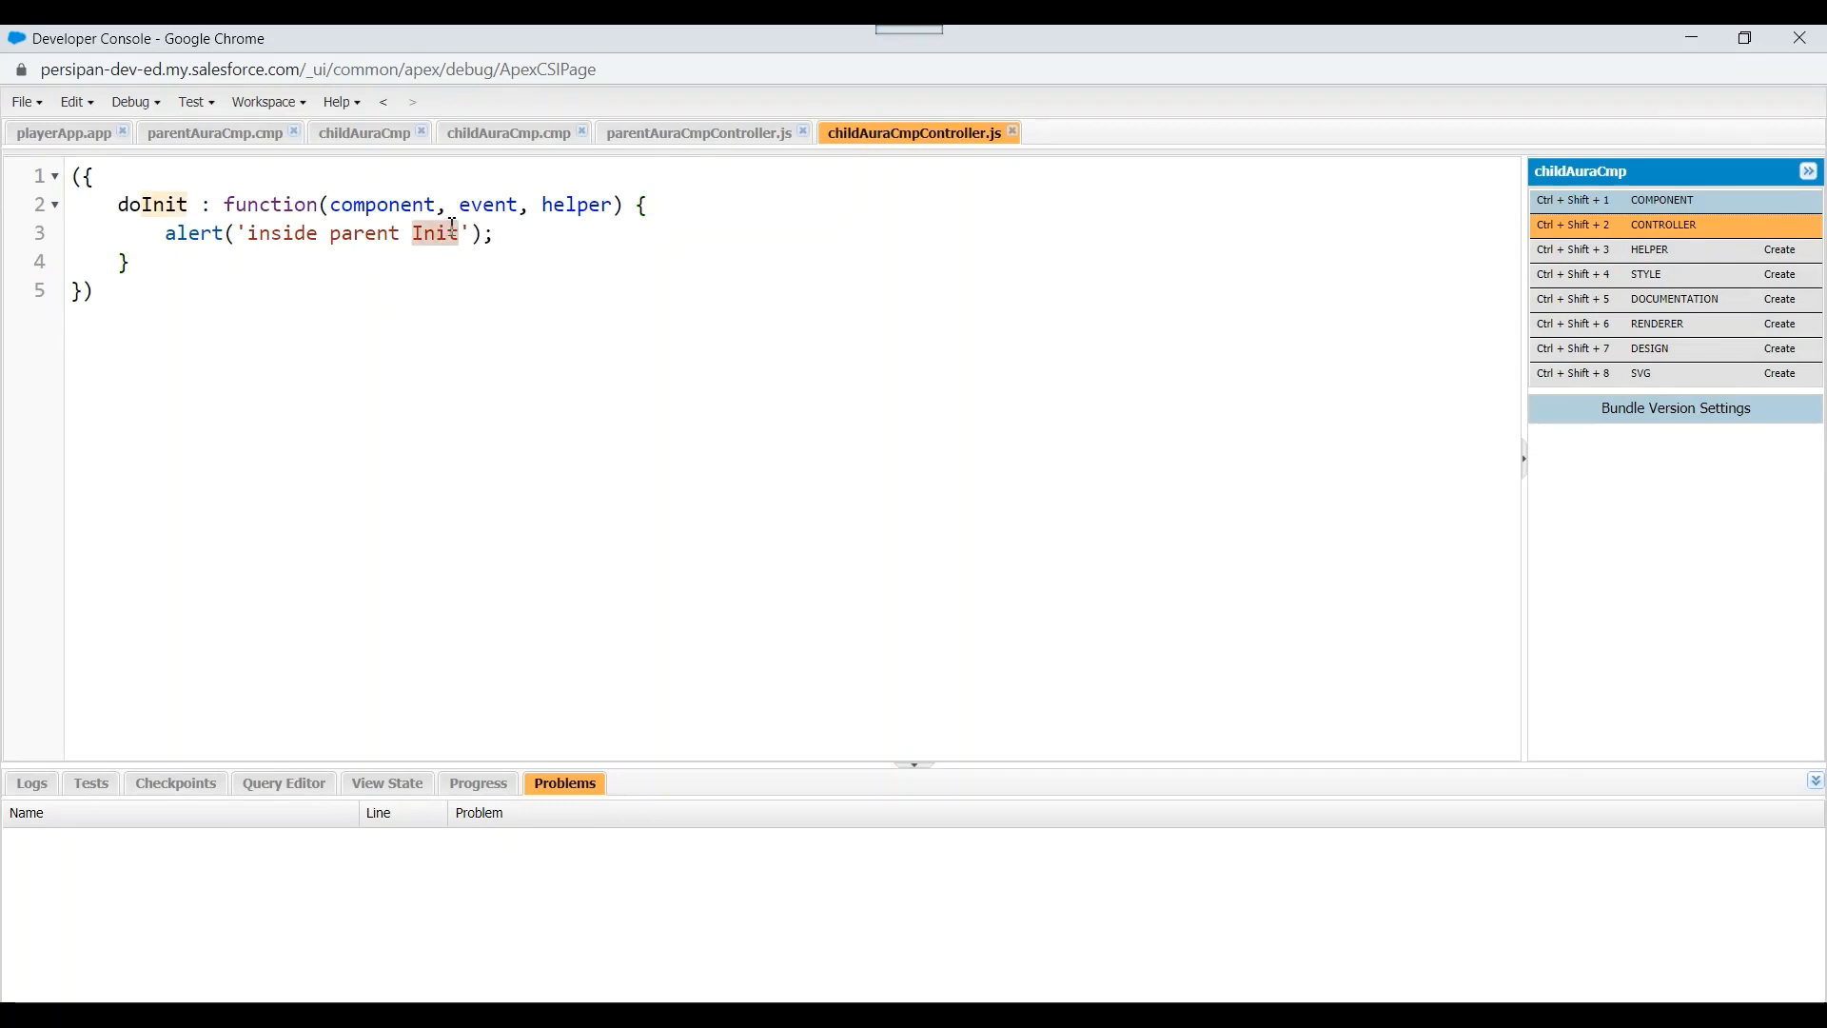
{"action": "key", "text": "Backspace"}
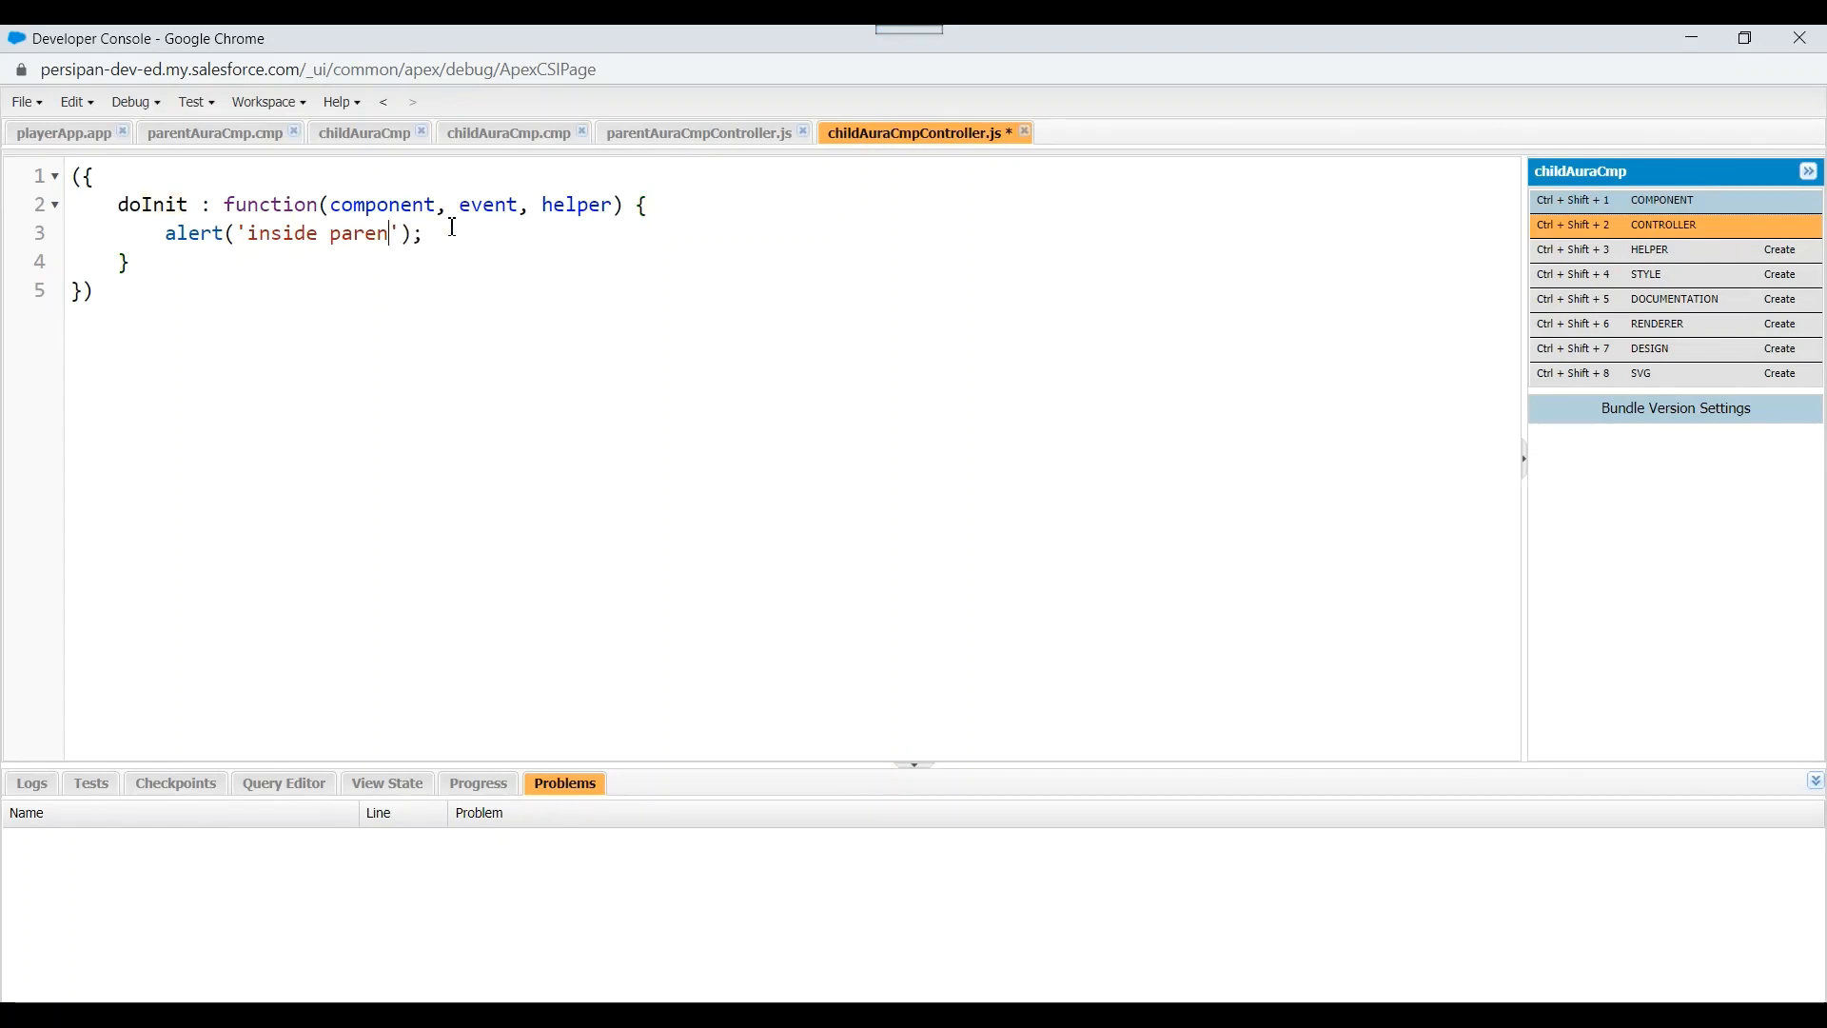
{"action": "type", "text": "chil"}
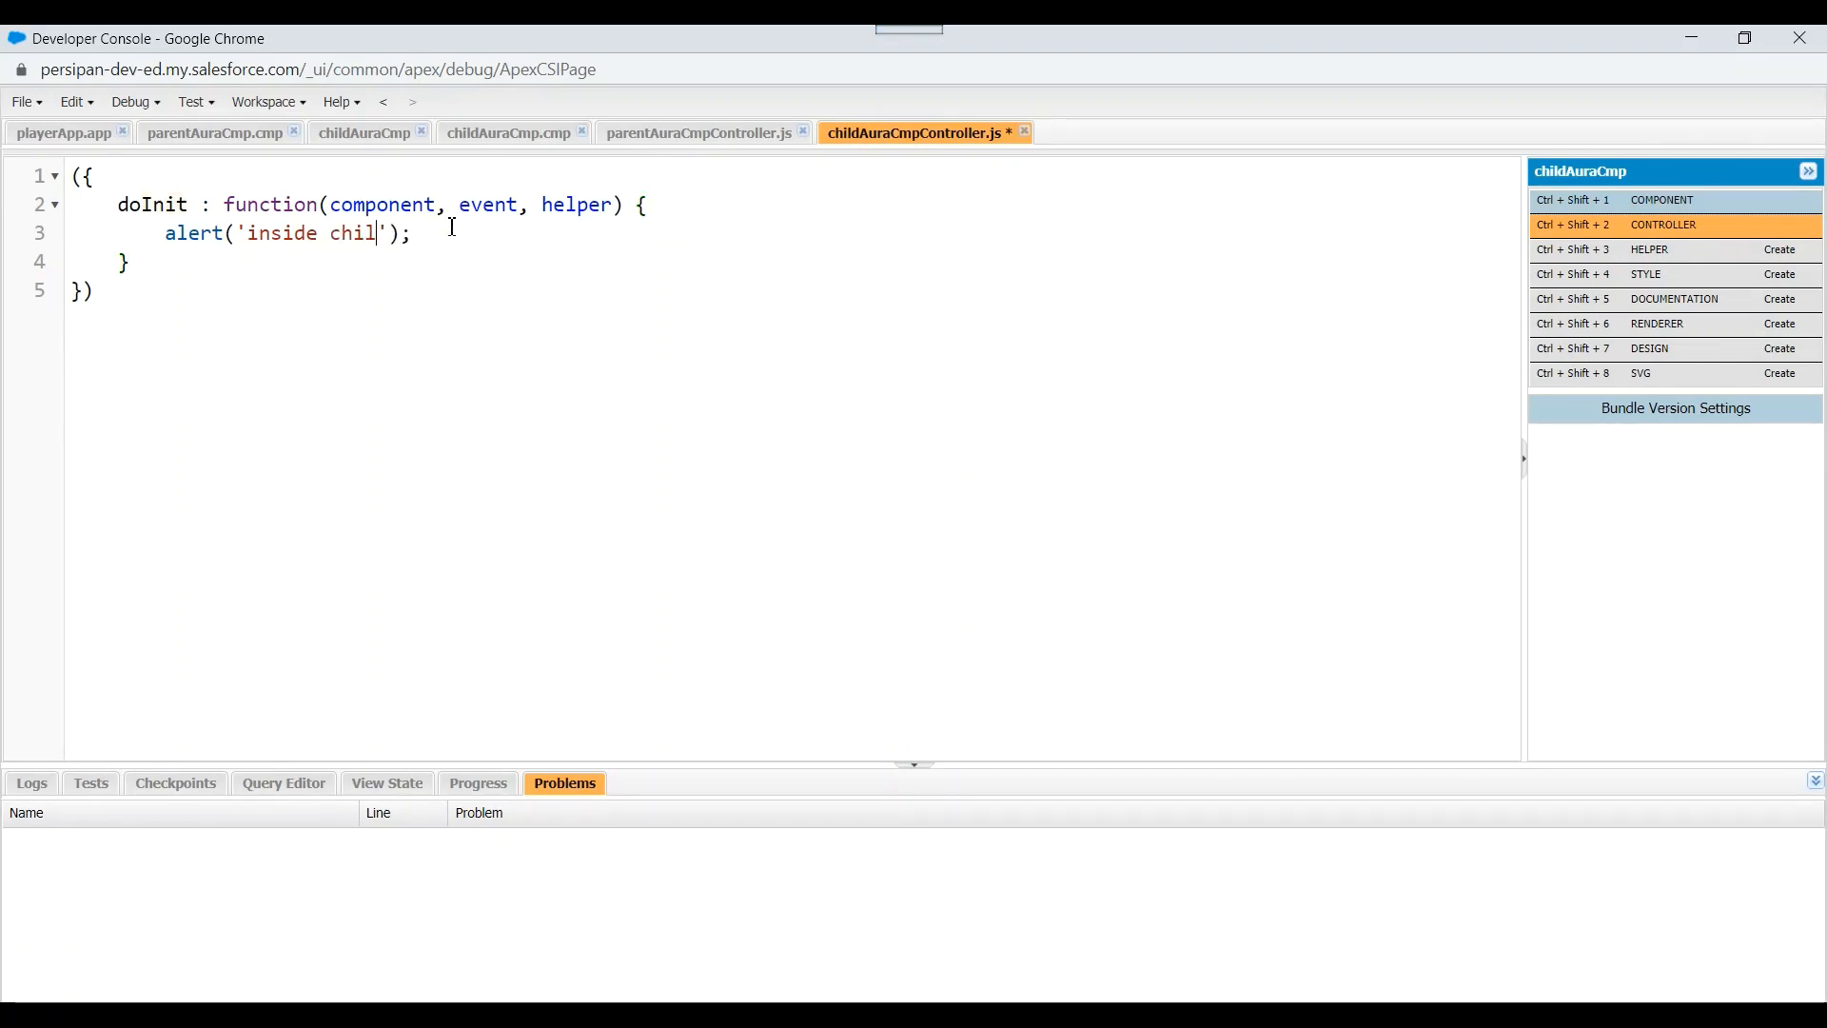
{"action": "type", "text": "d init"}
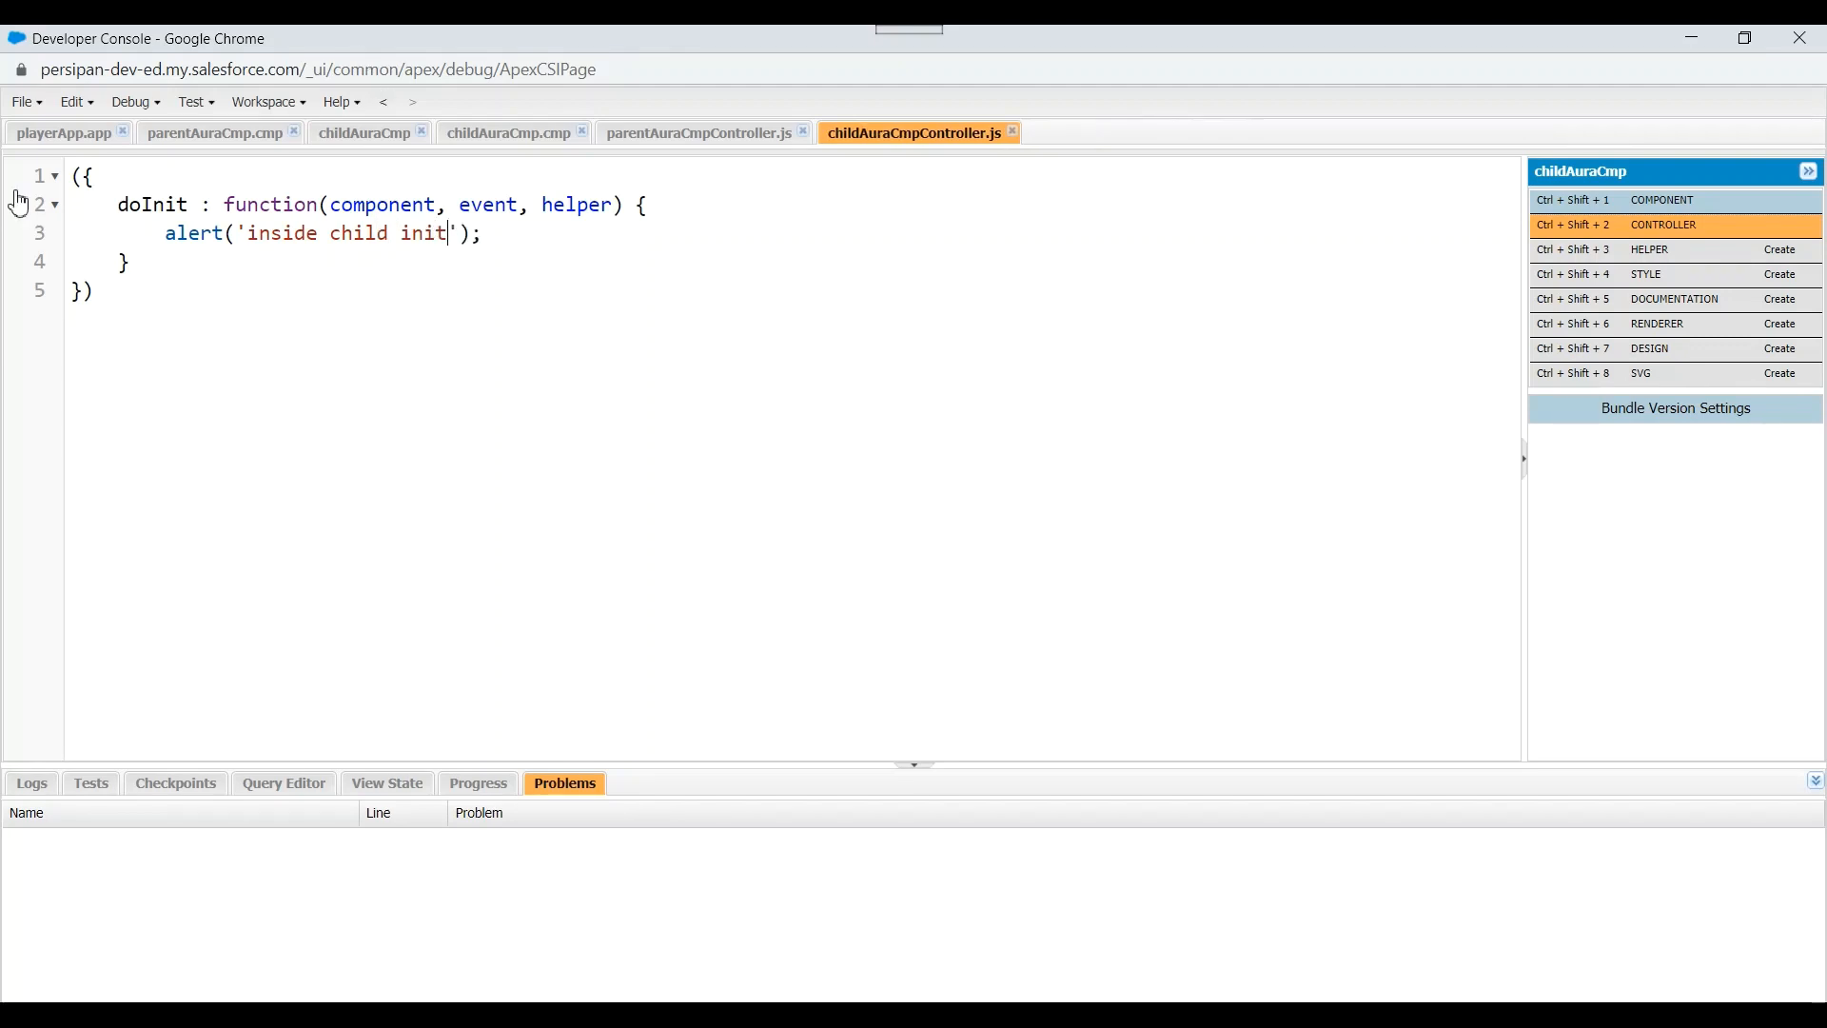
Refresh the playerApp preview so the parent and child init alerts run
{"action": "left_click", "coordinate": [65, 132]}
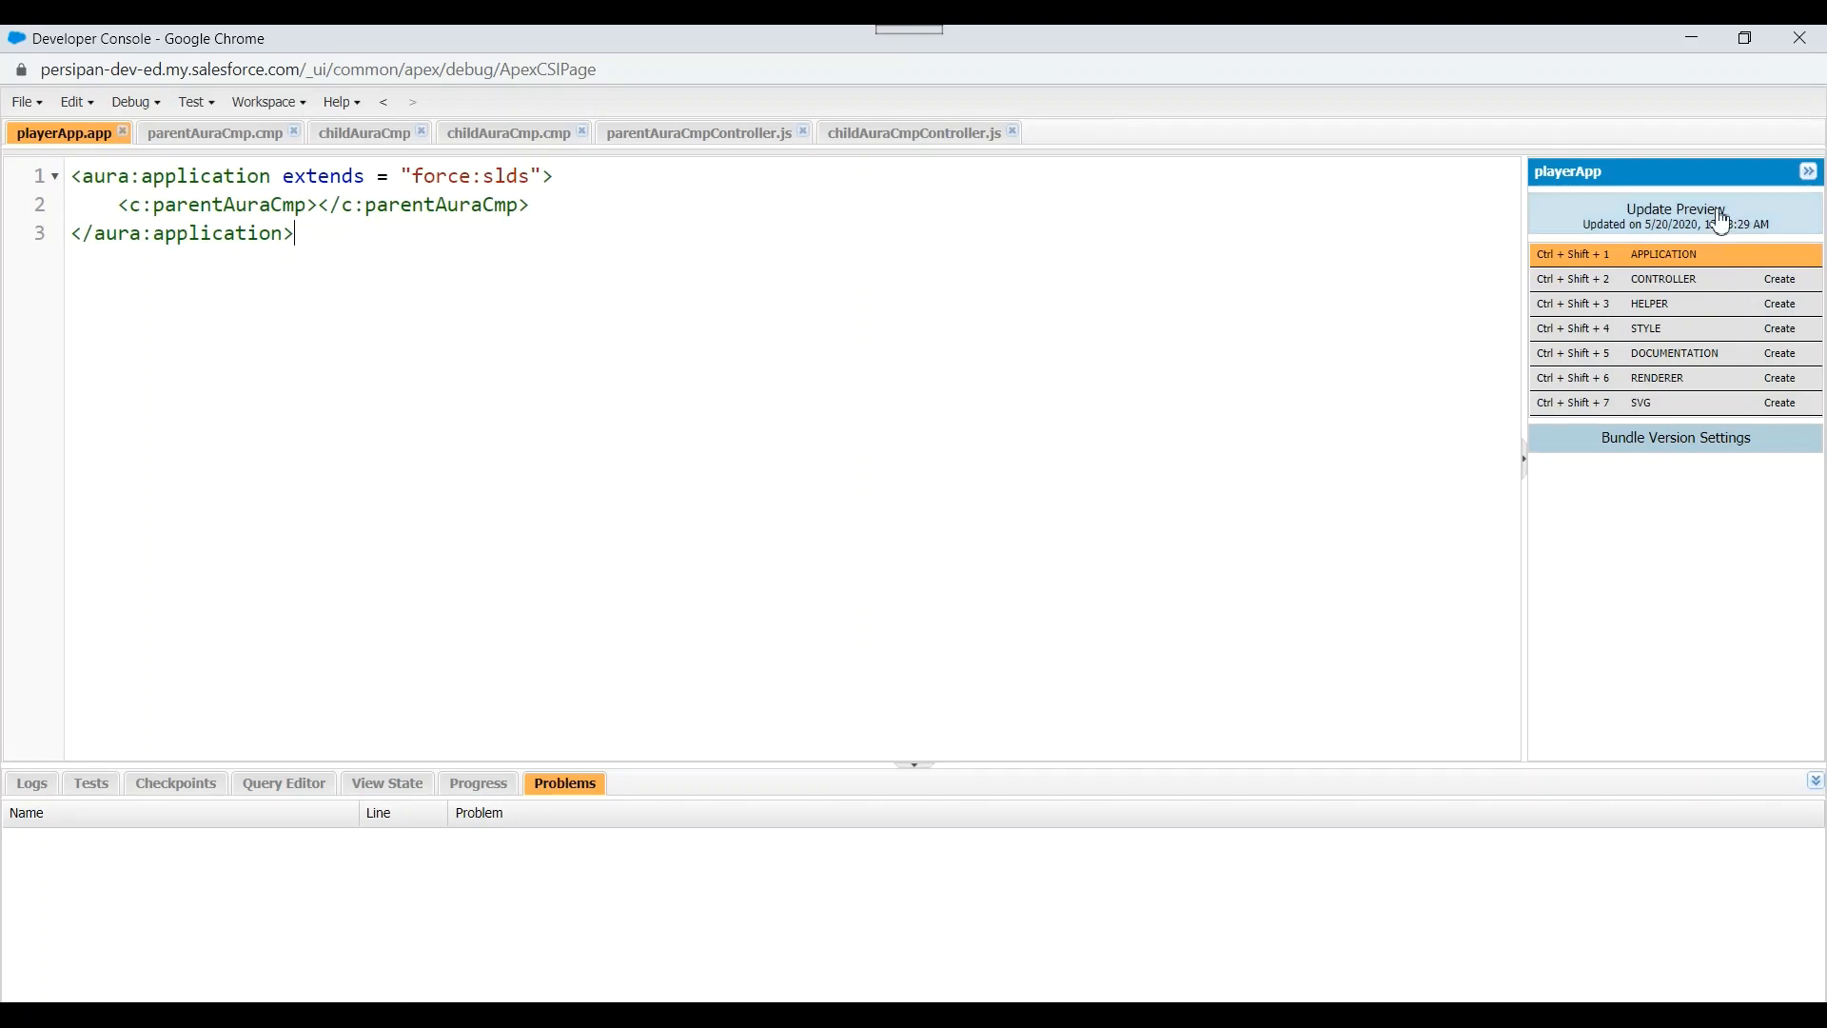
{"action": "left_click", "coordinate": [1675, 215]}
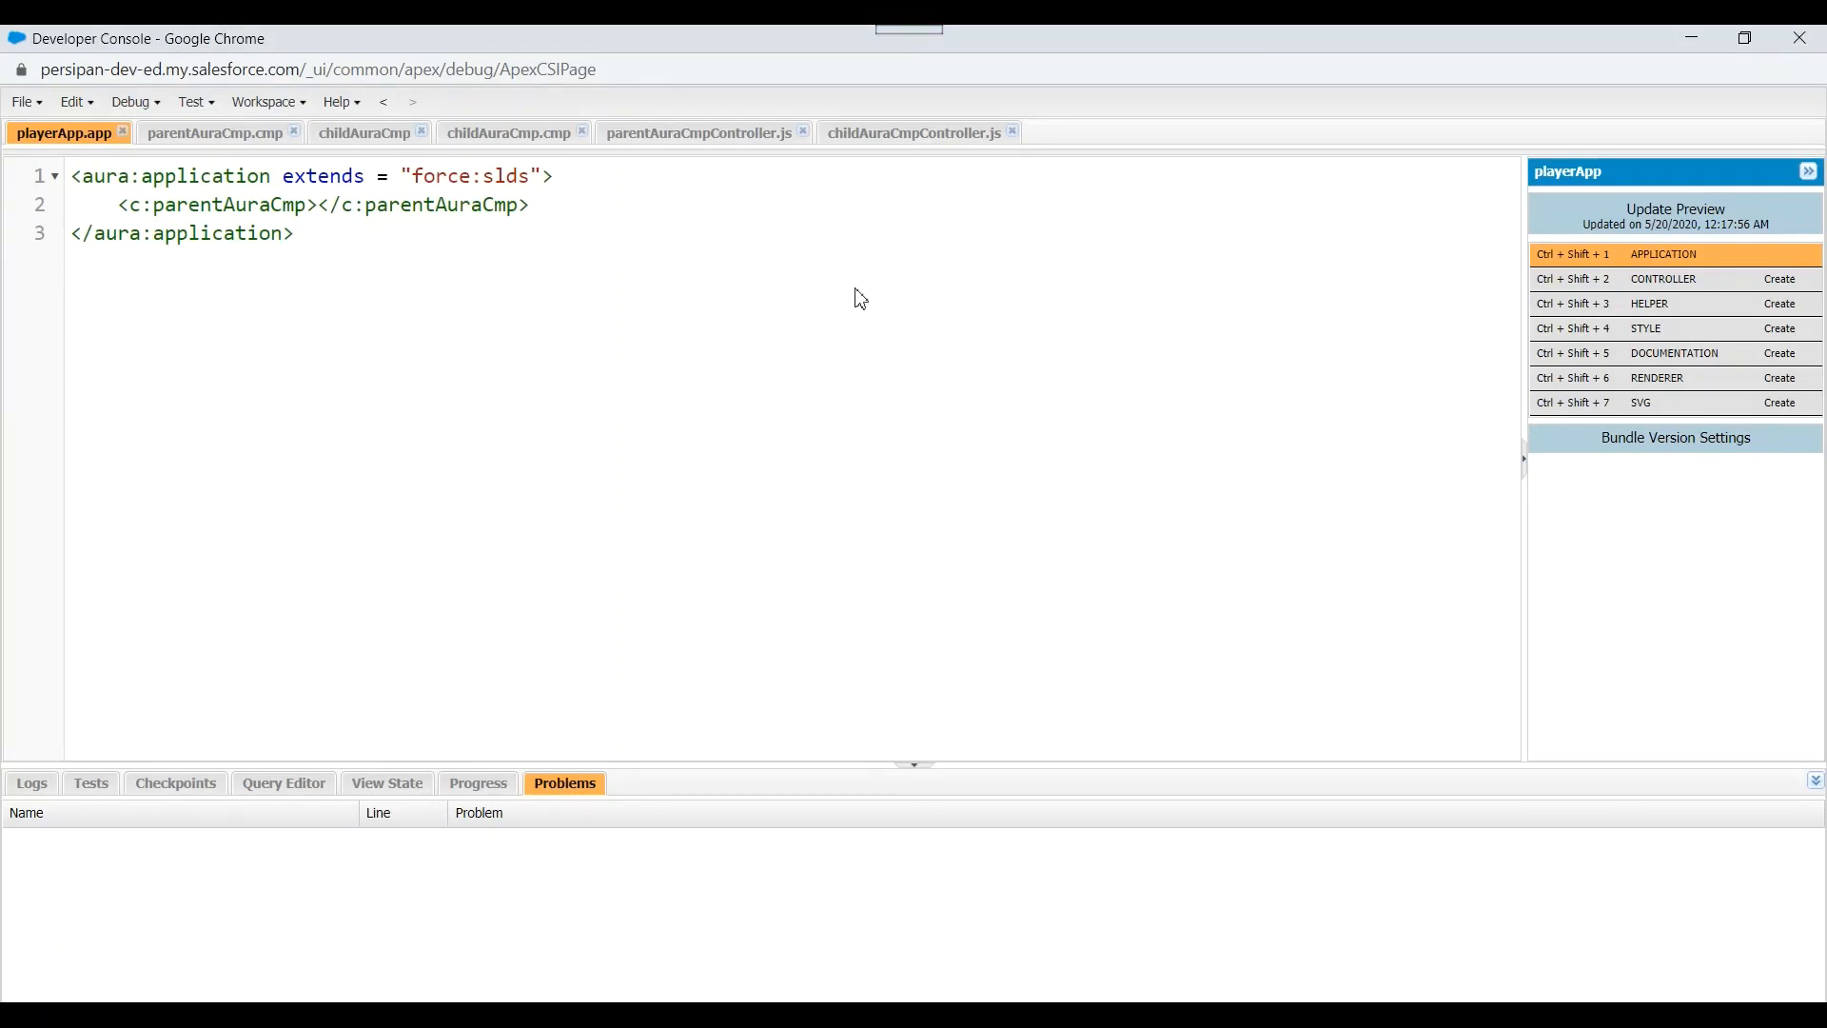
{"action": "mouse_move", "coordinate": [860, 291]}
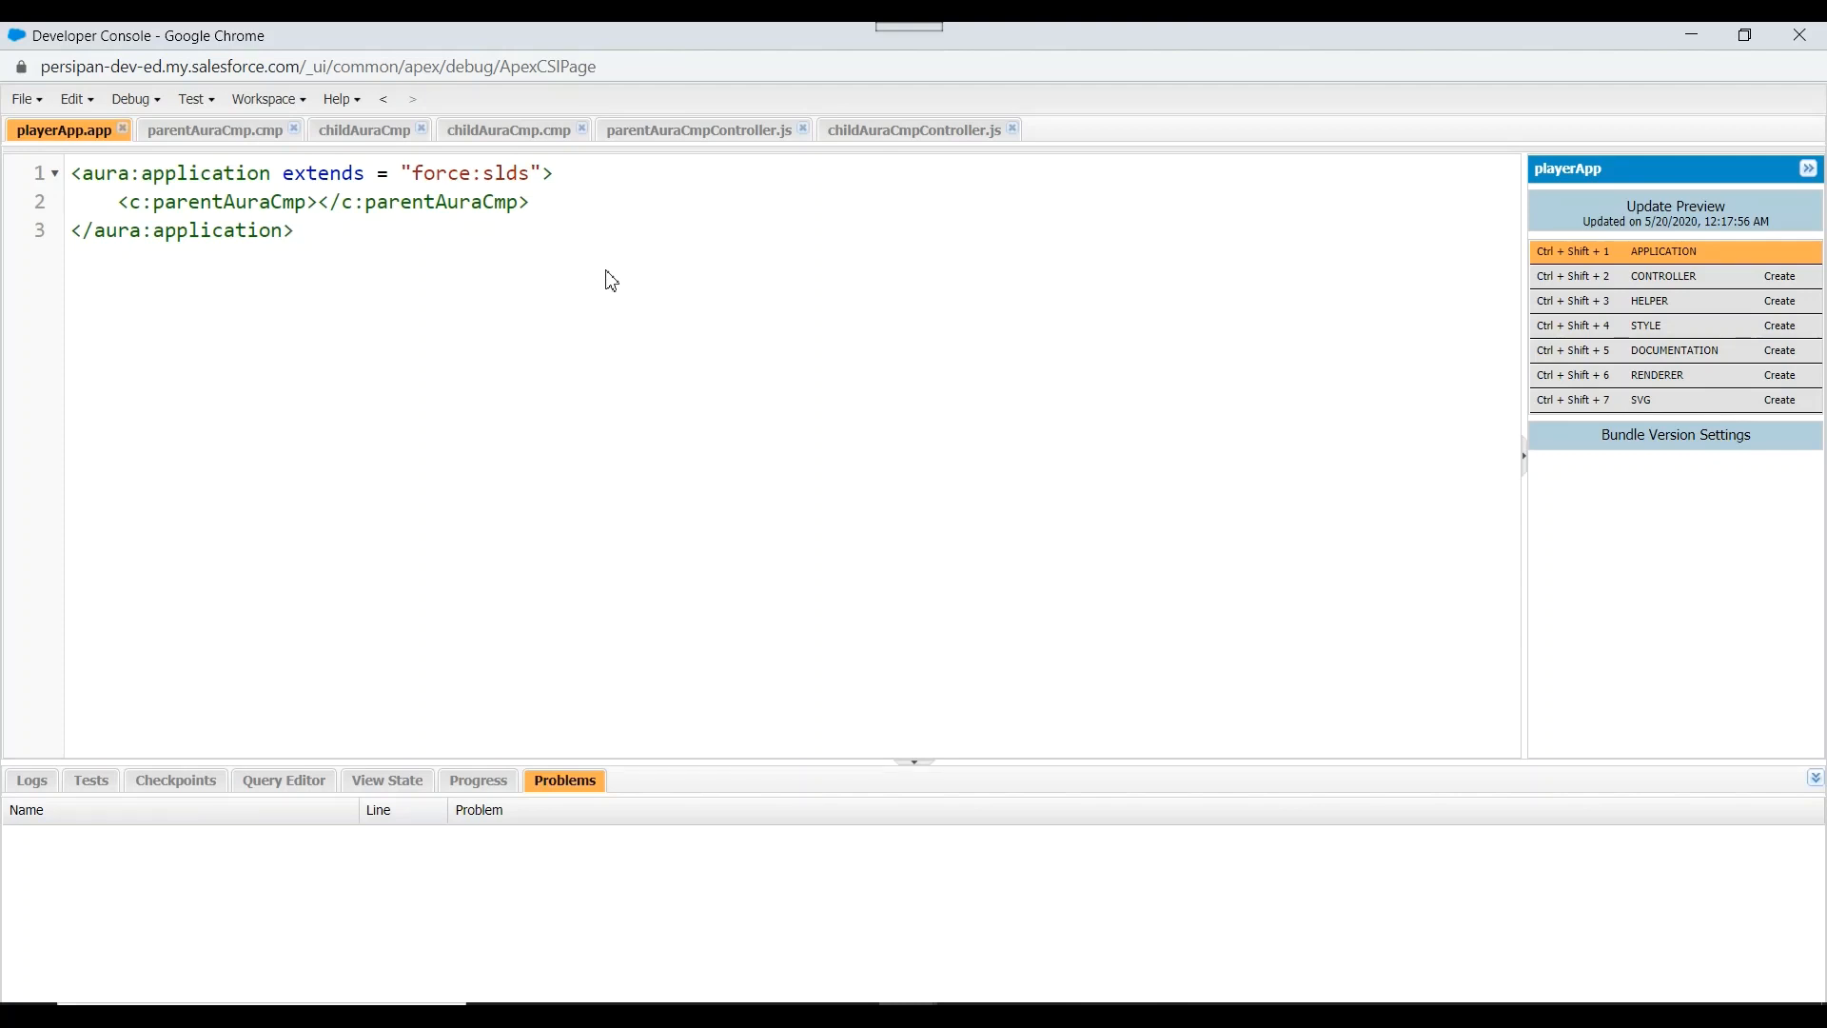
{"action": "left_click", "coordinate": [297, 230]}
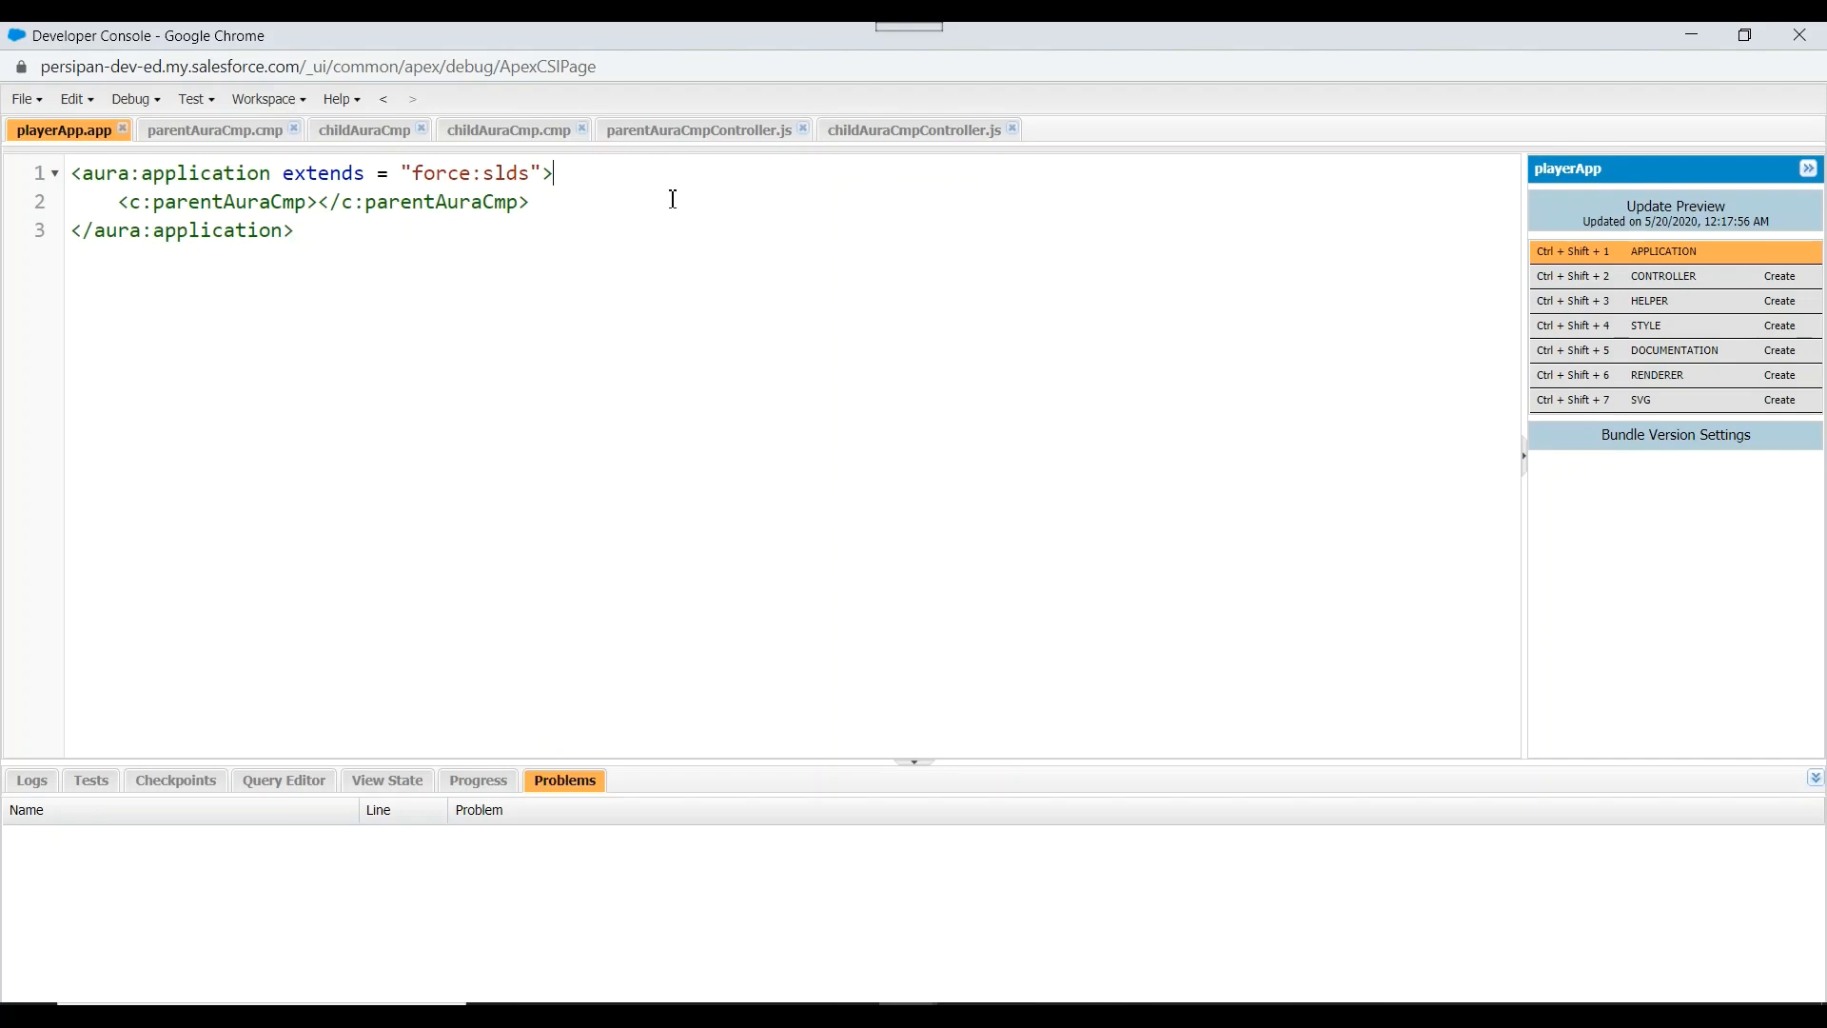
Declare an aura:attribute named showChild in parentAuraCmp markup
{"action": "left_click", "coordinate": [215, 130]}
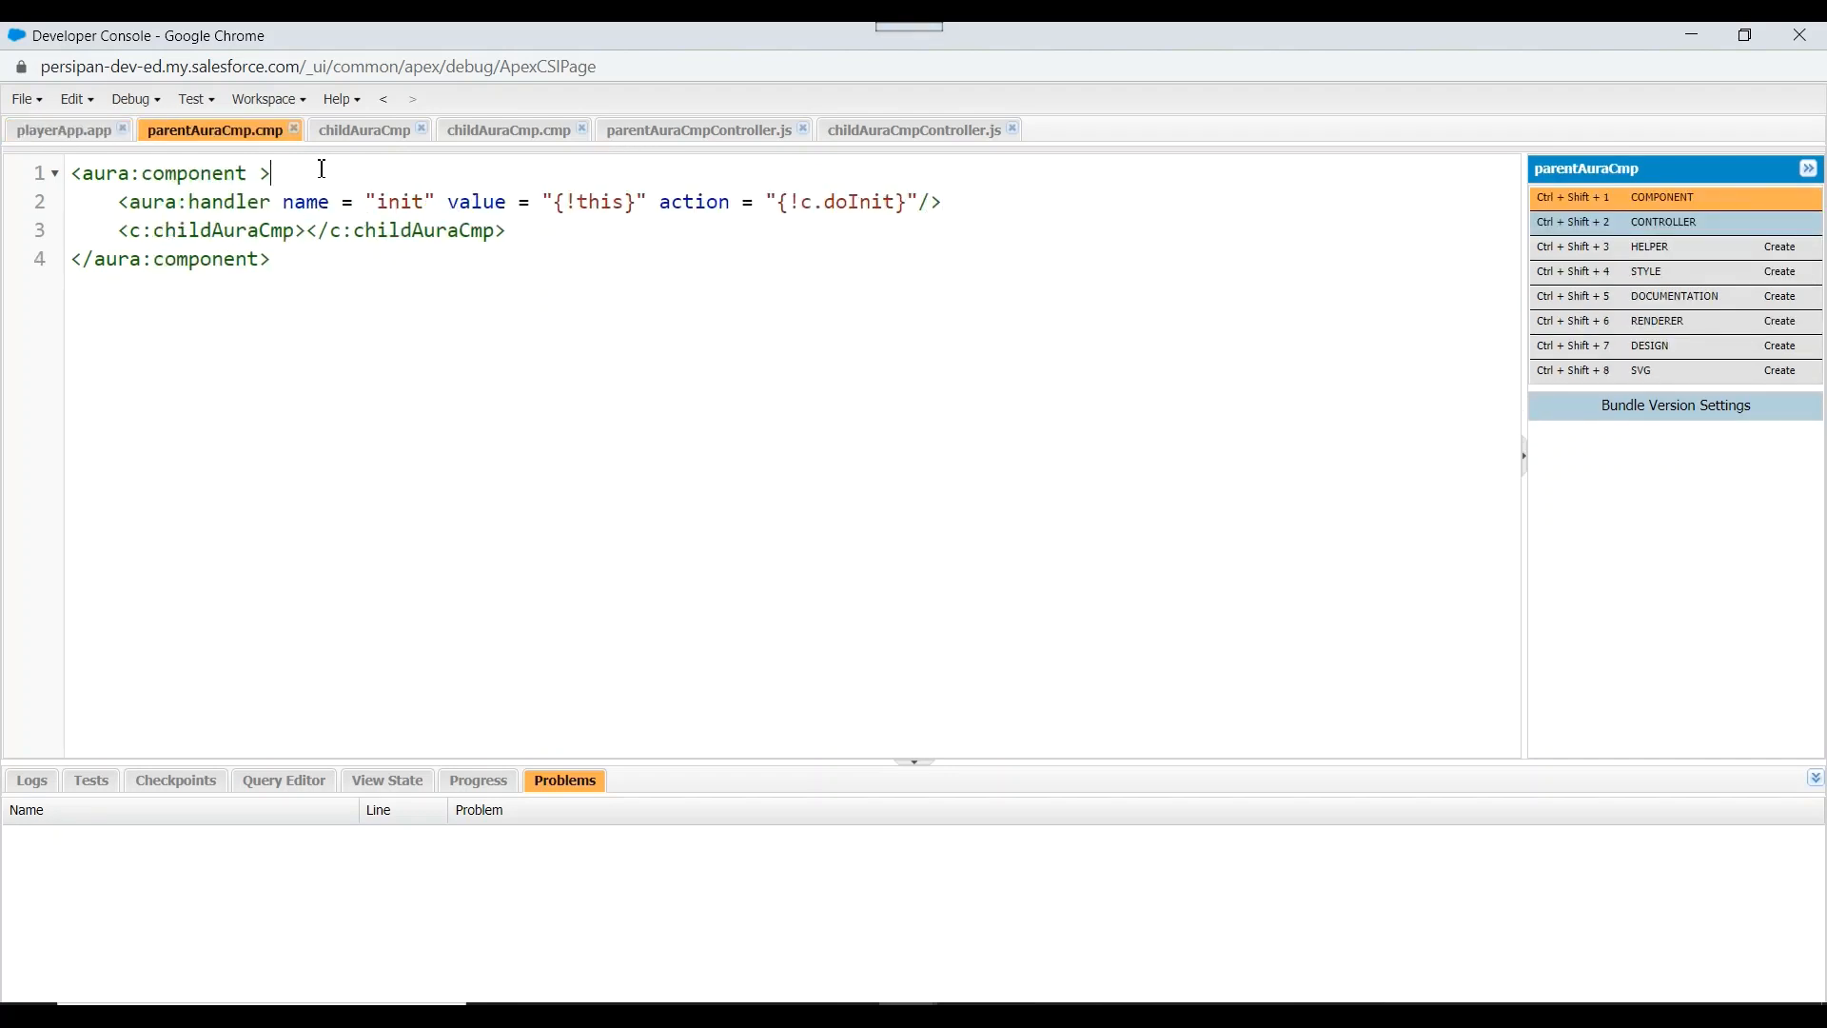
{"action": "type", "text": "<a"}
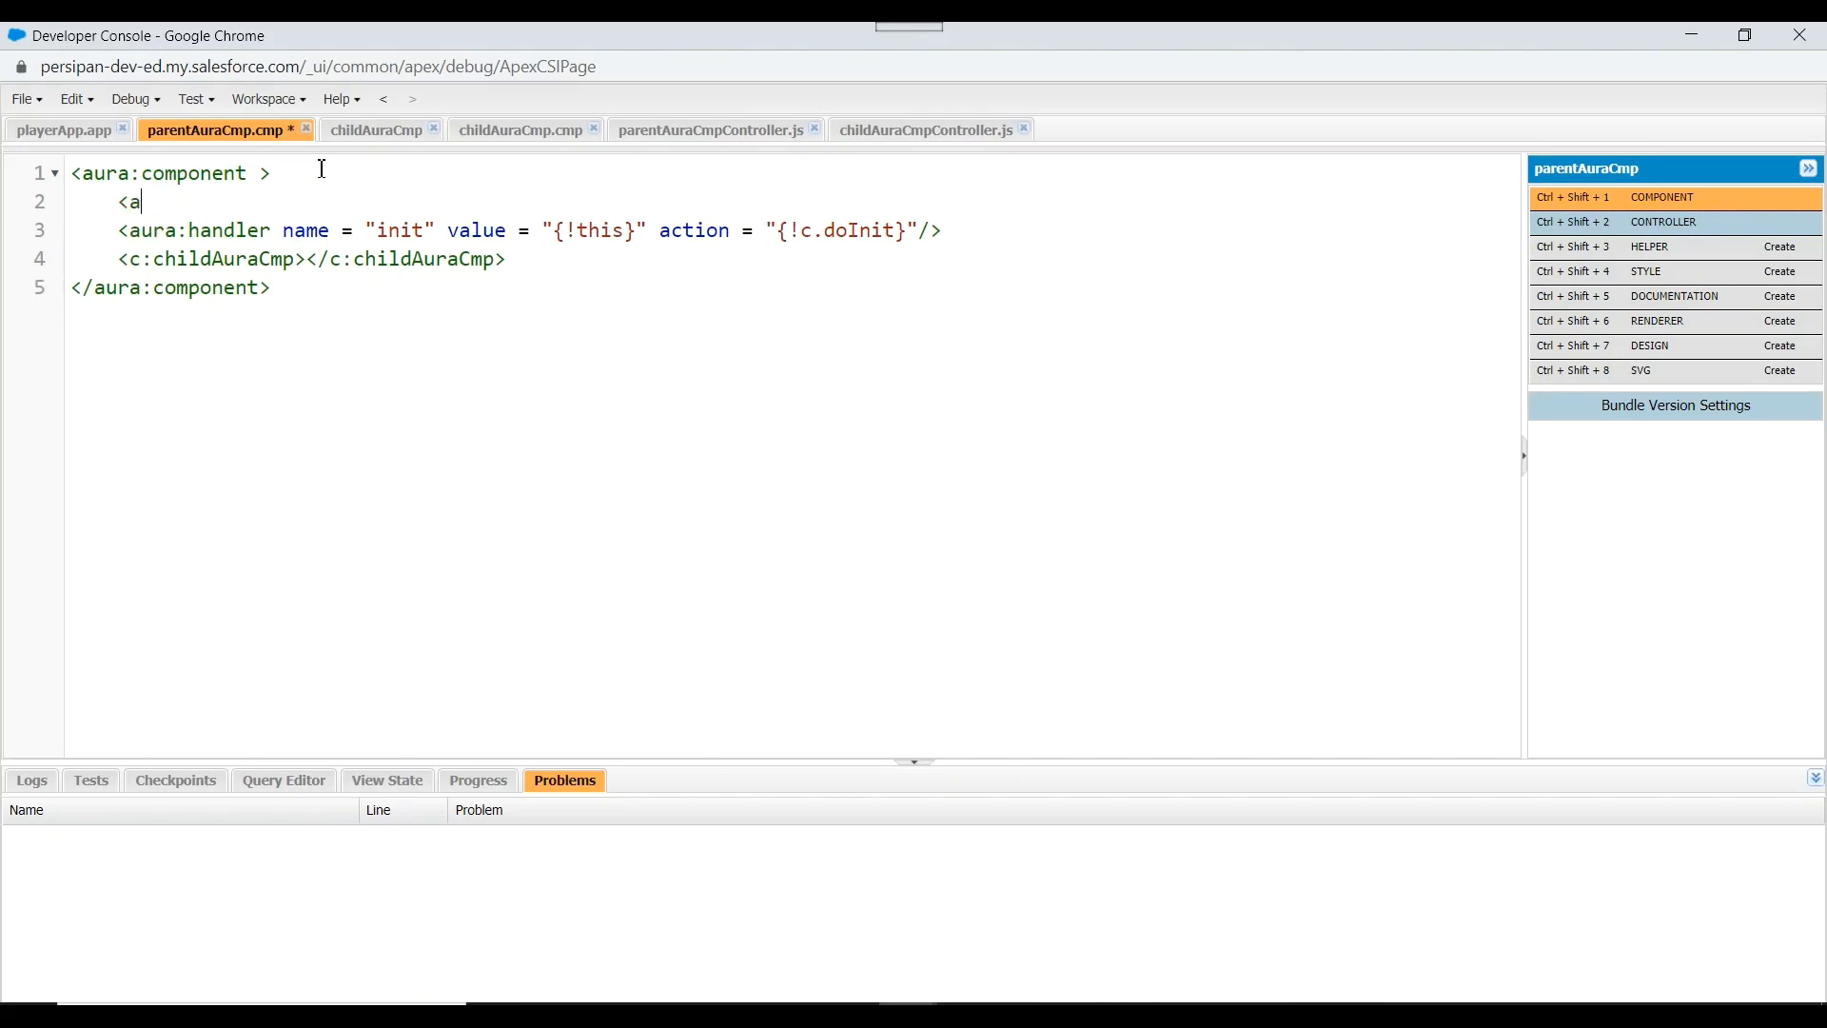
{"action": "type", "text": "ura:at"}
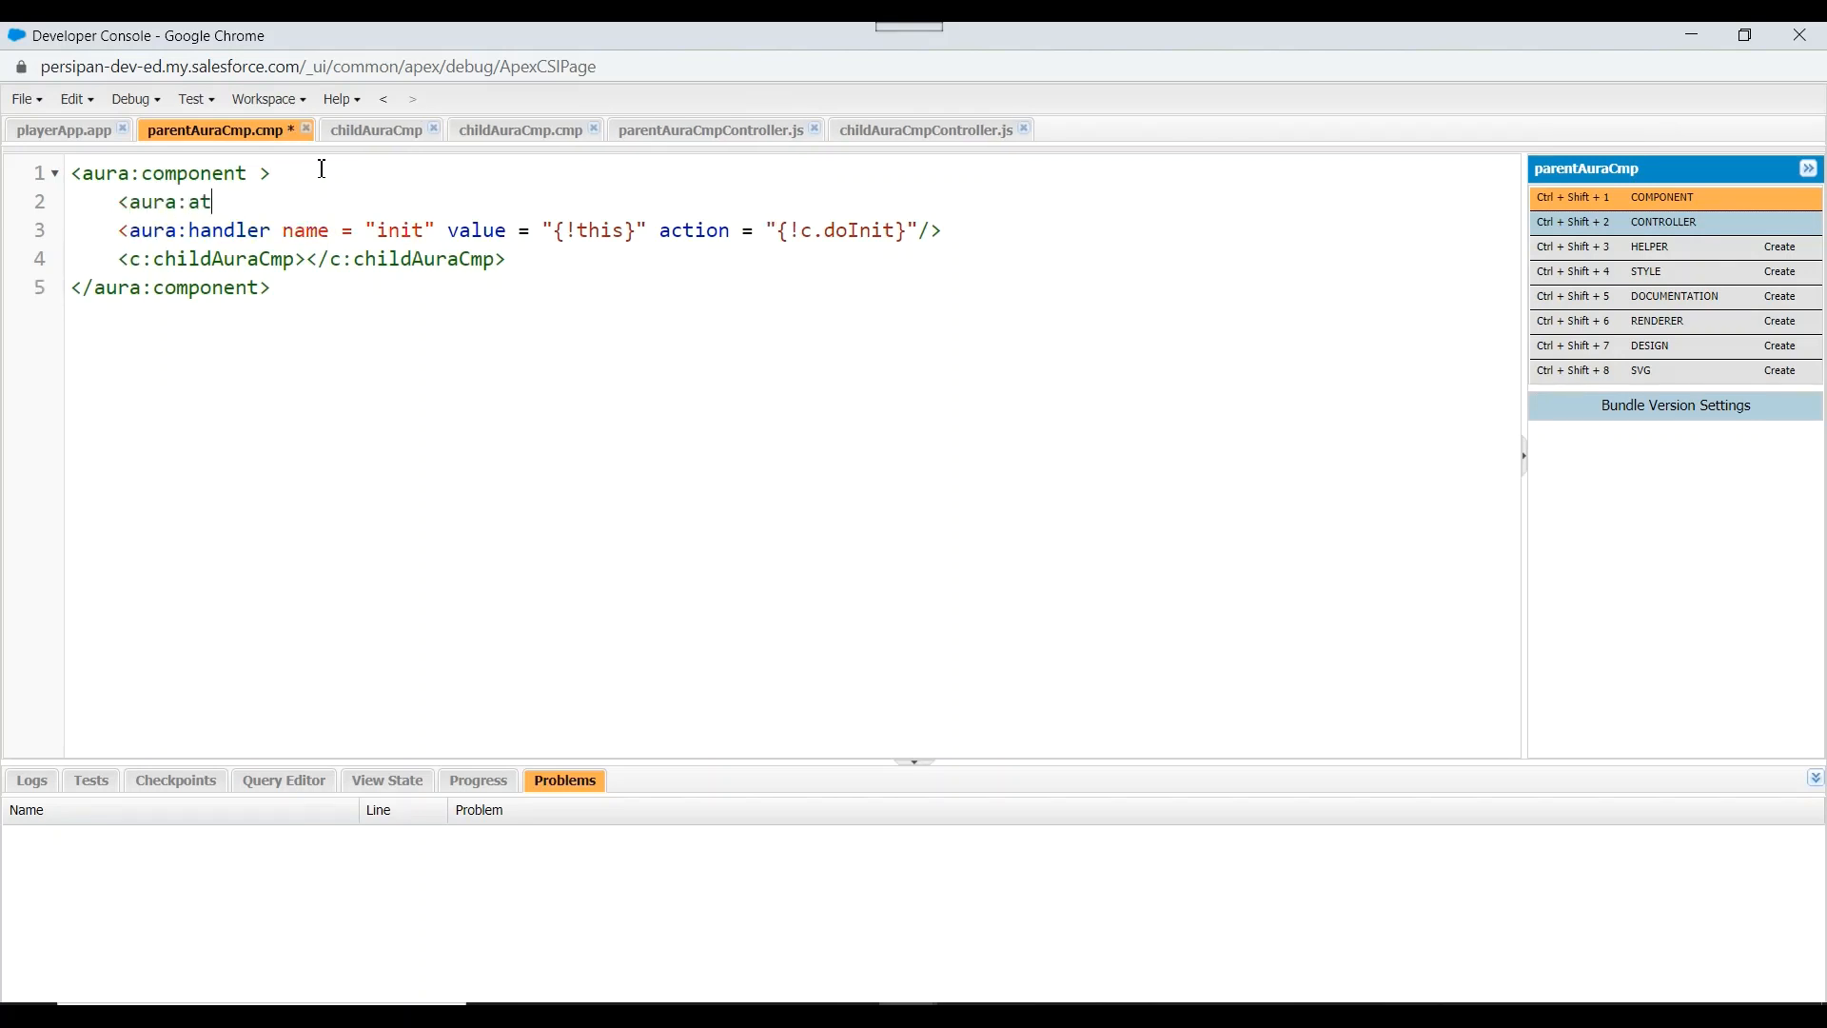
{"action": "type", "text": "trib"}
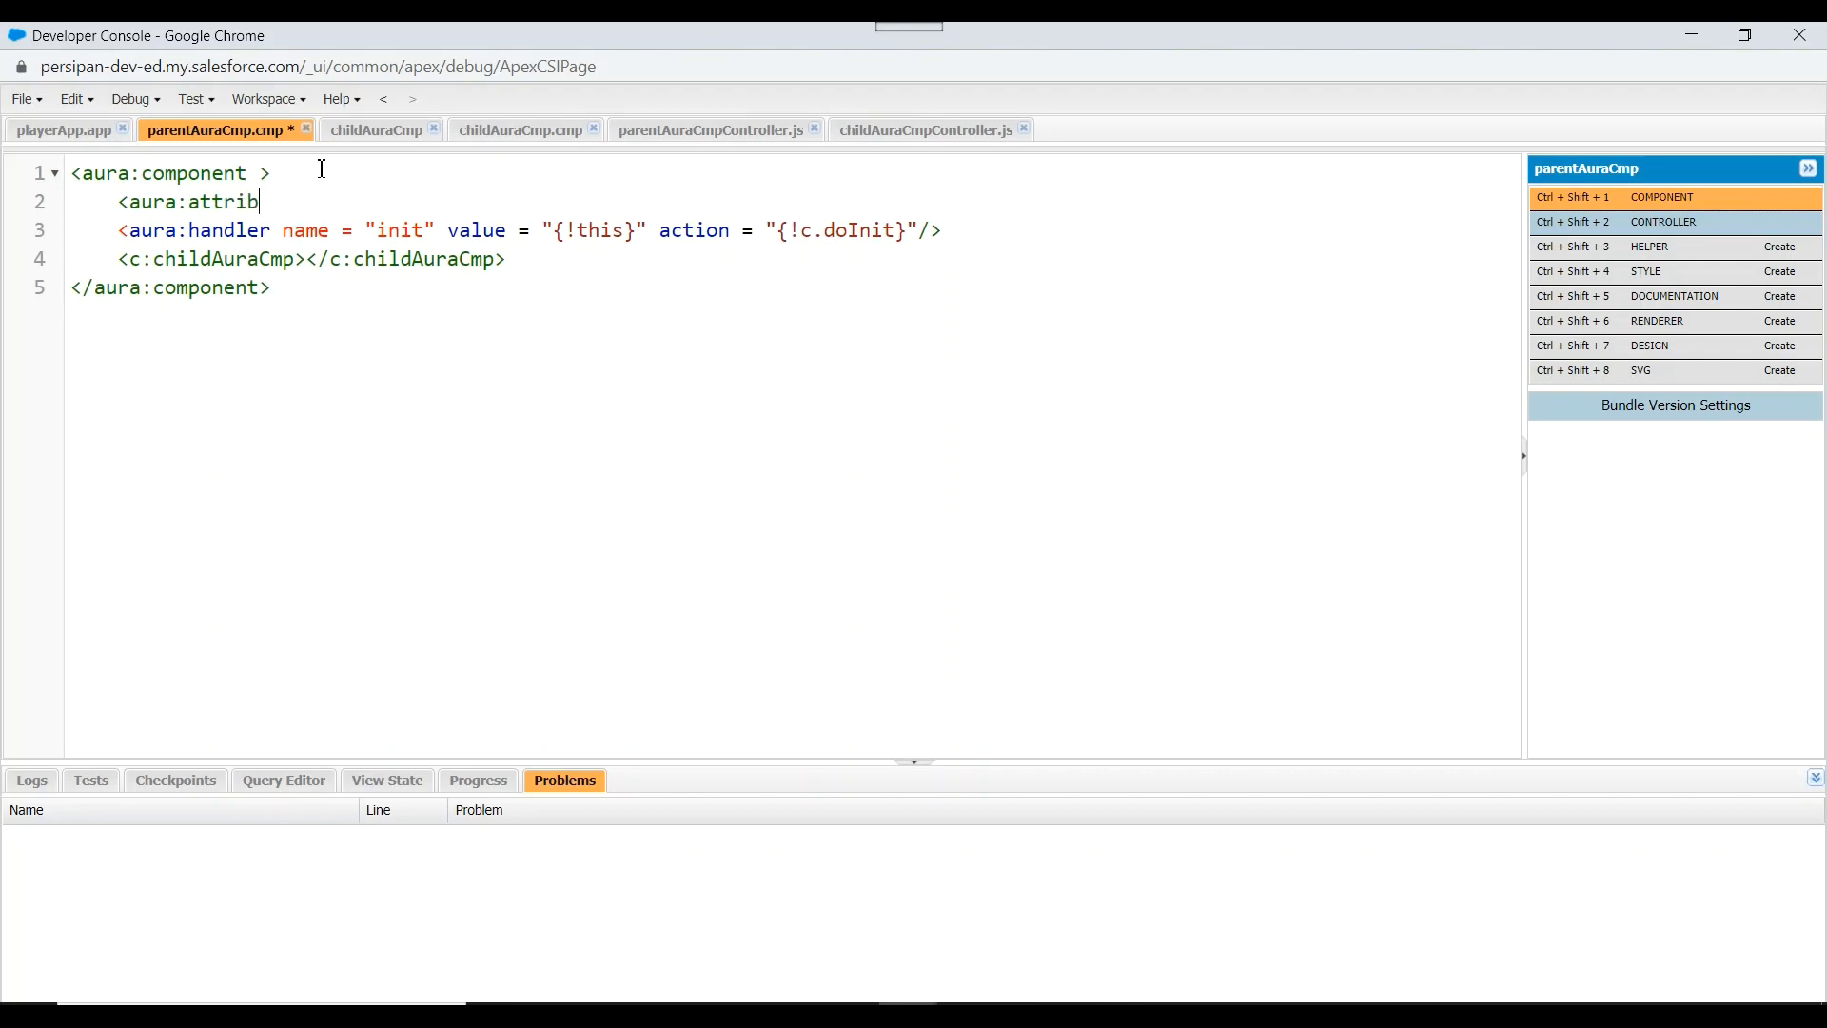
{"action": "type", "text": "ute a"}
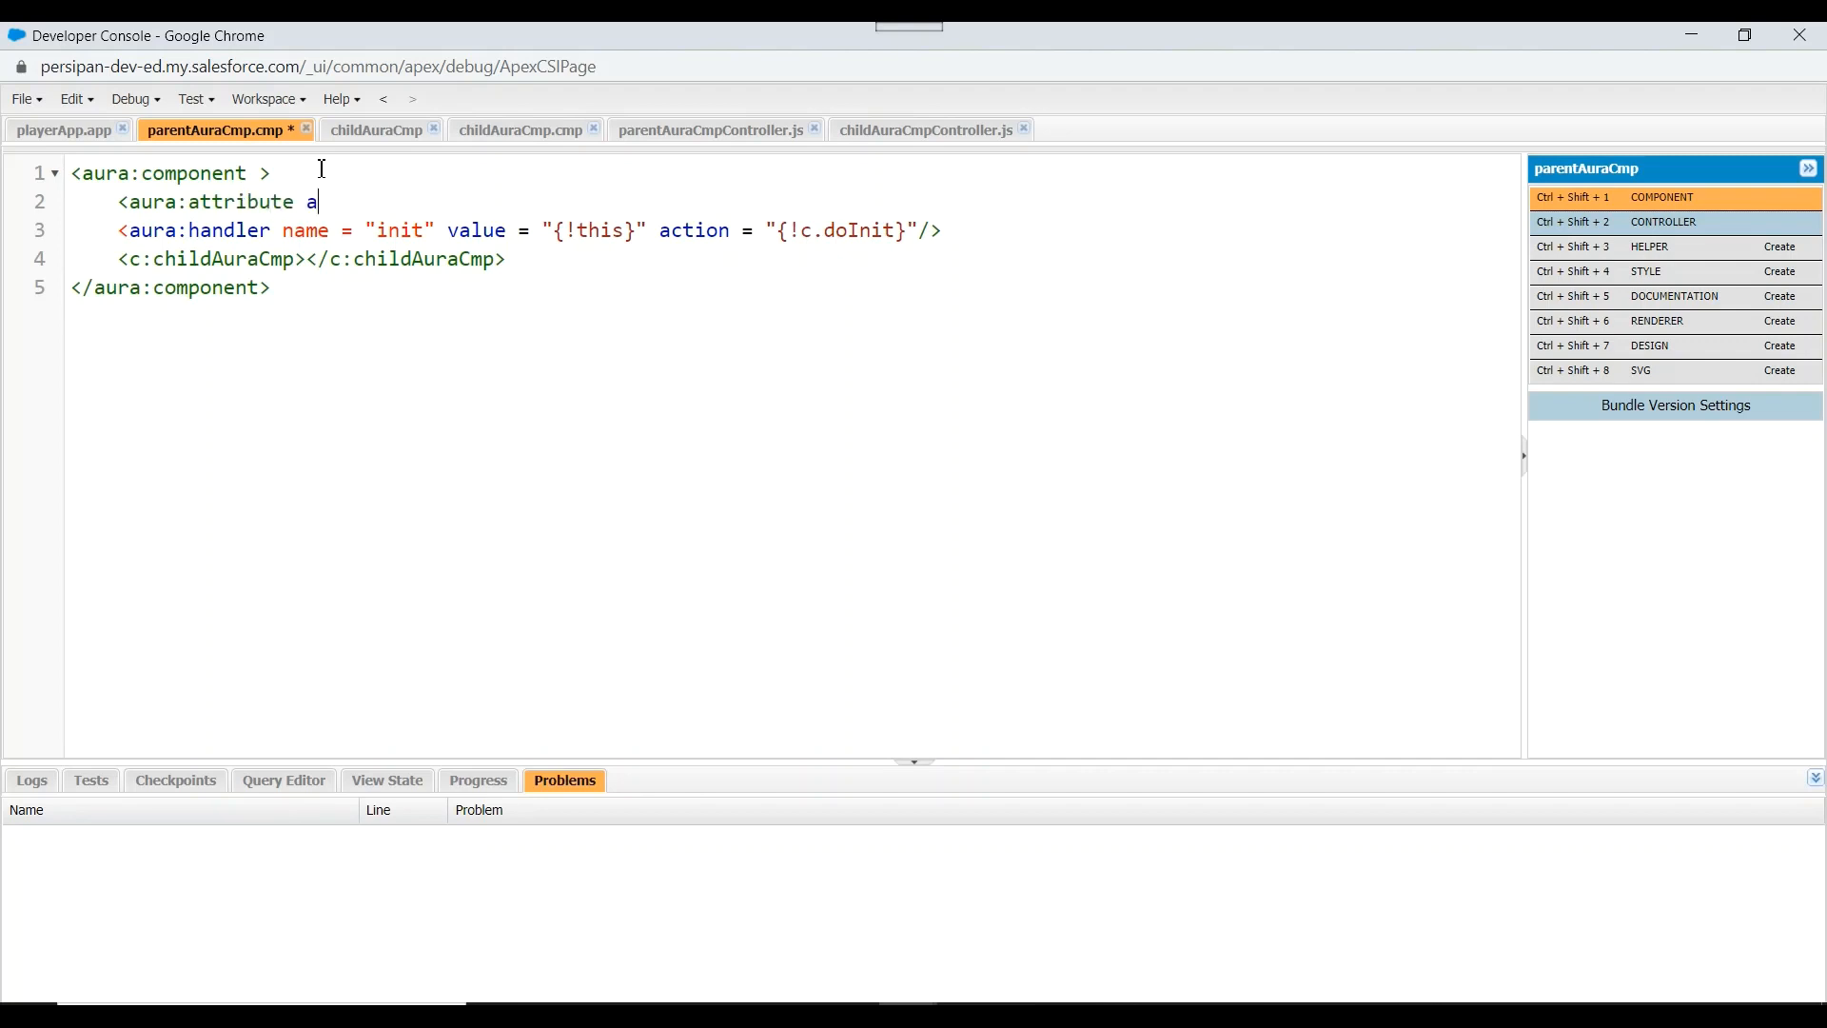
{"action": "type", "text": "ame = \""}
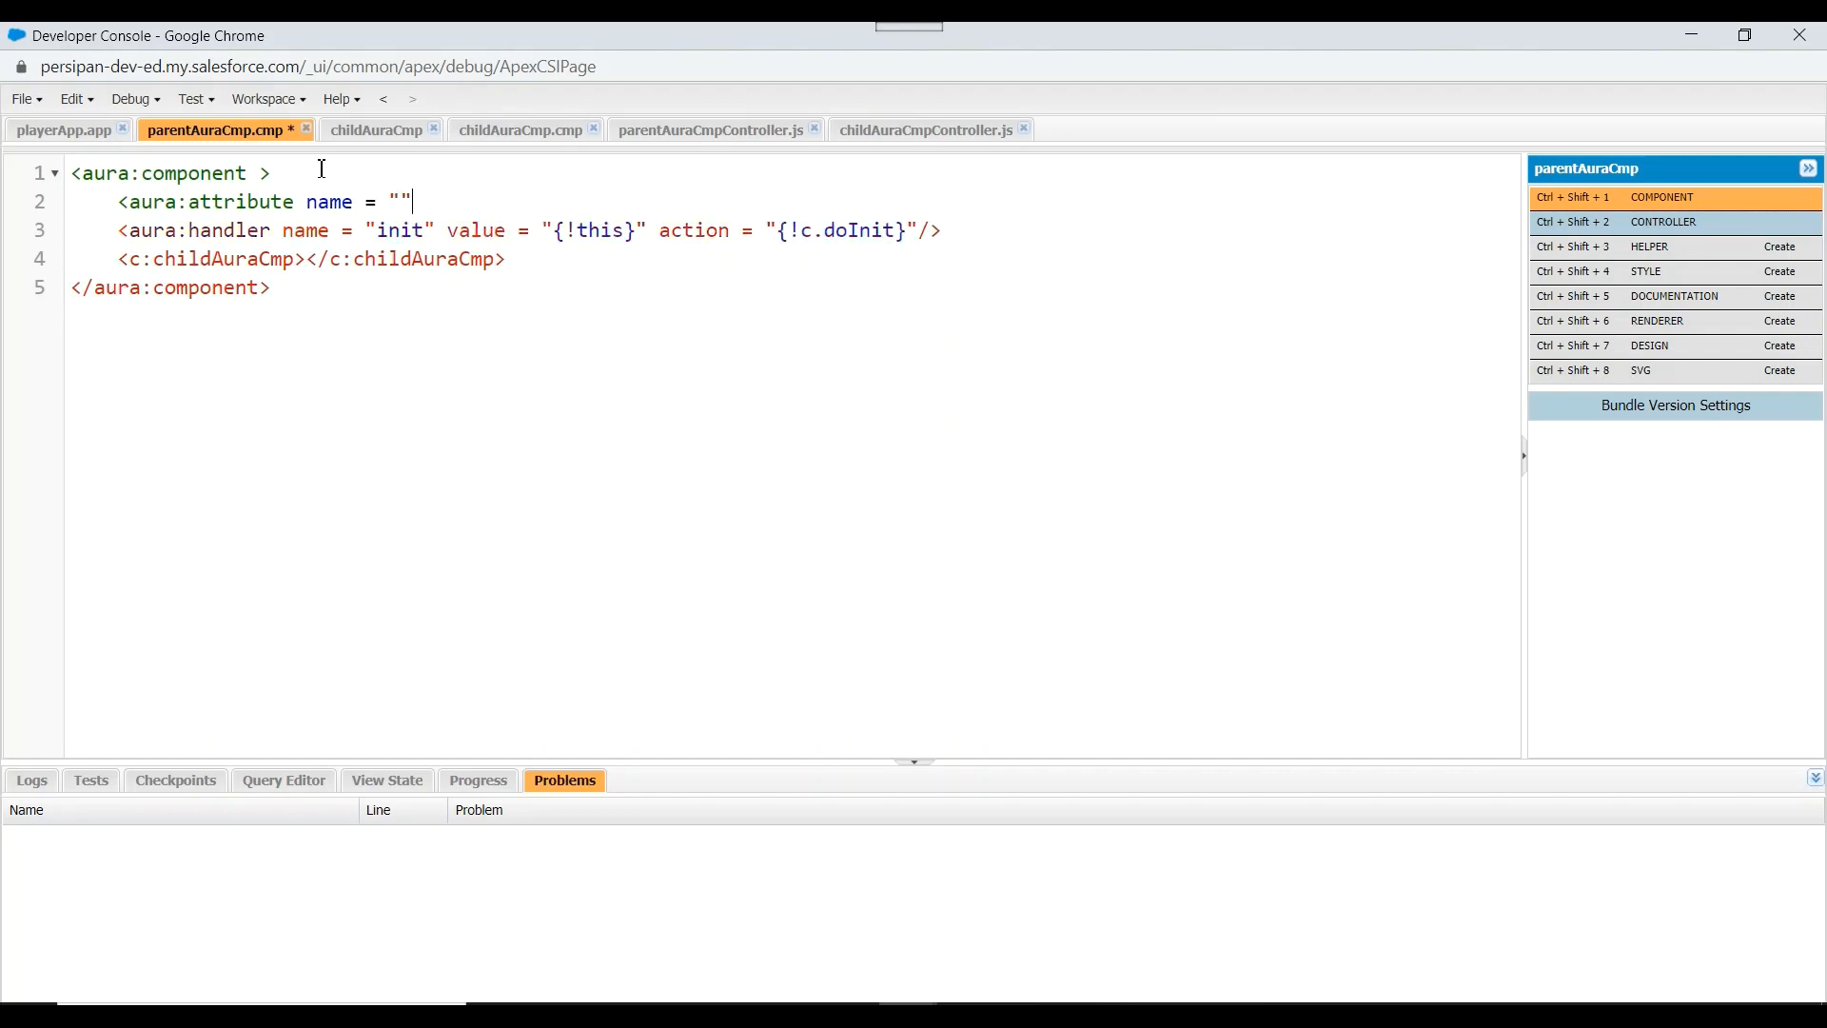
{"action": "type", "text": "show"}
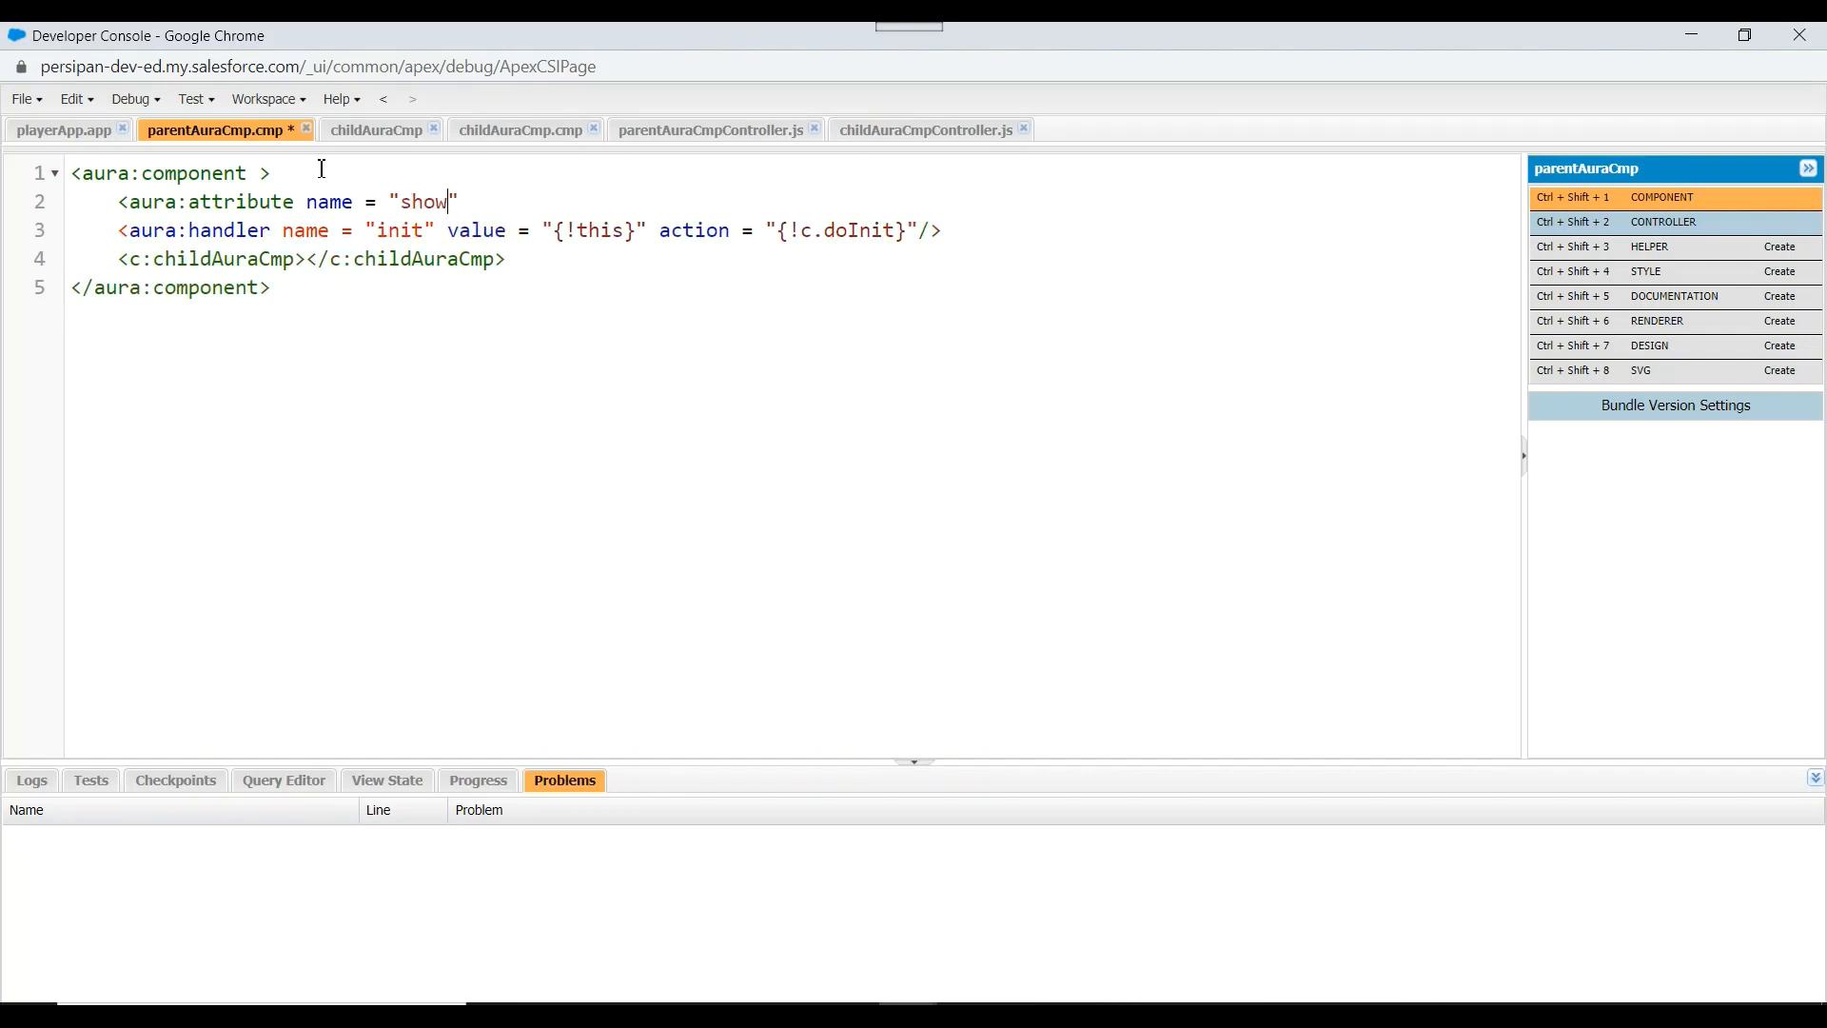
{"action": "type", "text": "Child"}
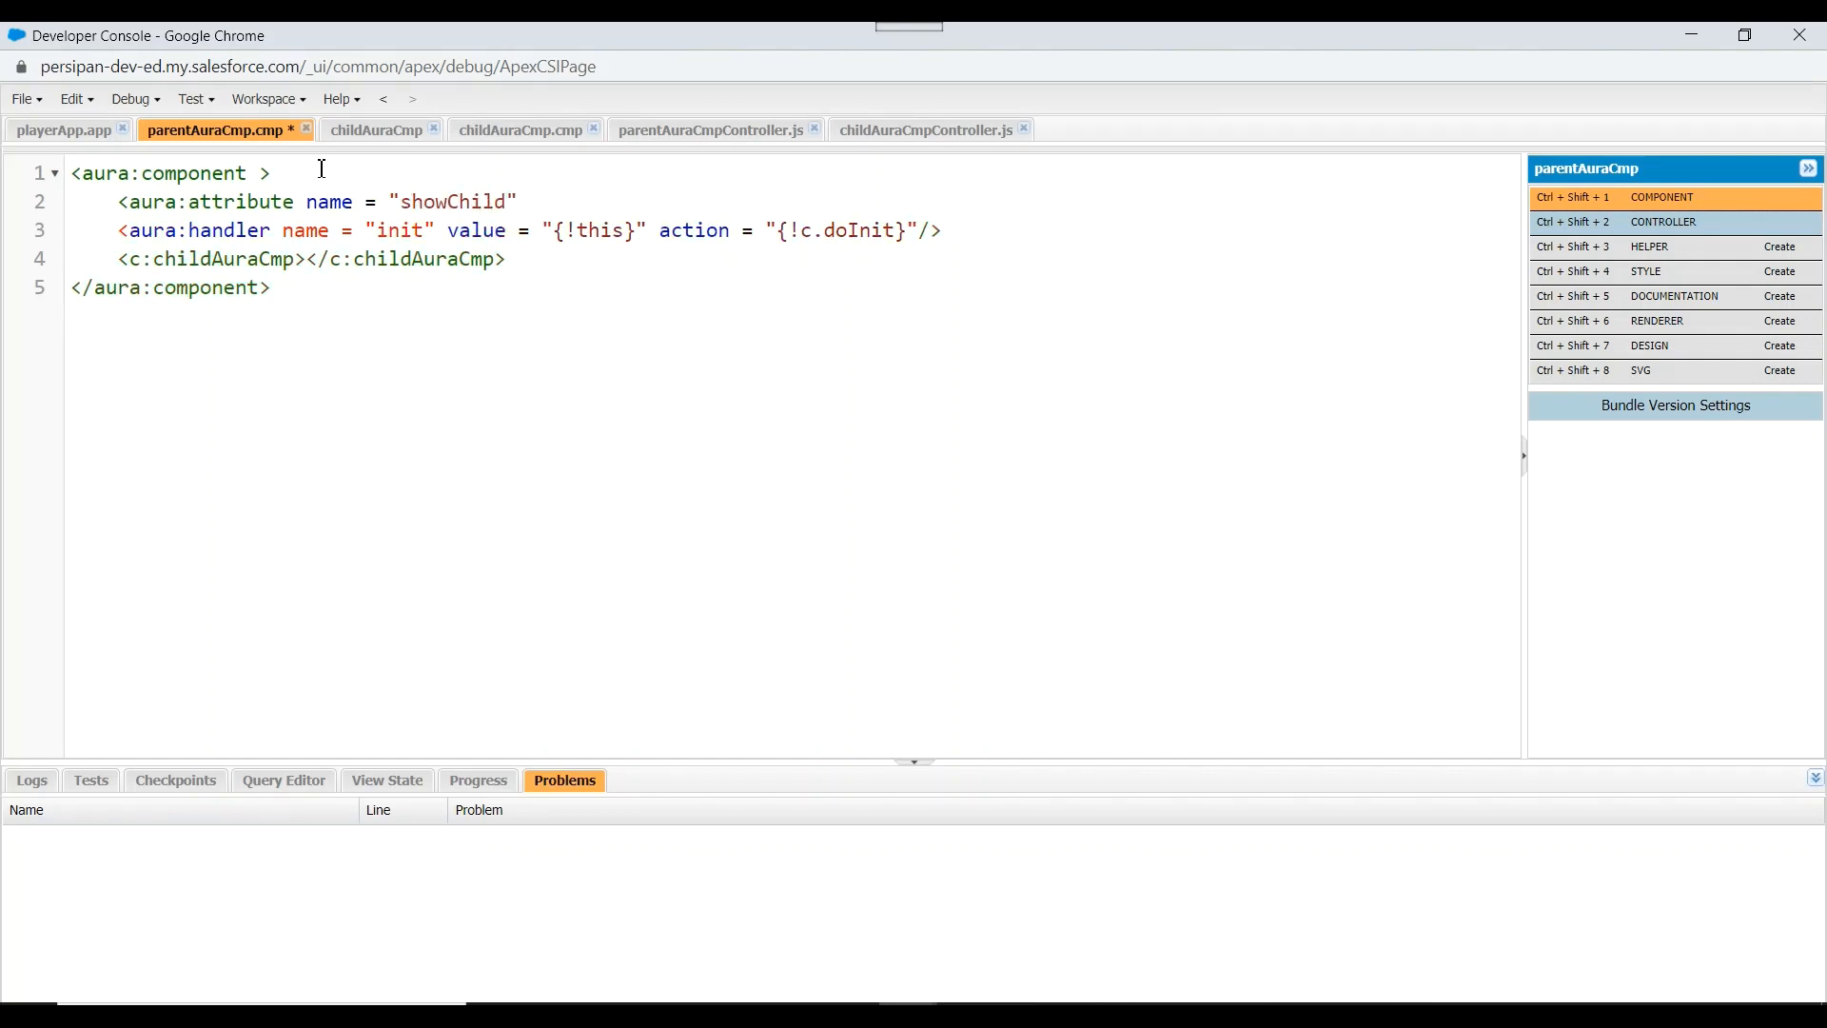
Give showChild type Boolean with default false and save the component
{"action": "type", "text": "type"}
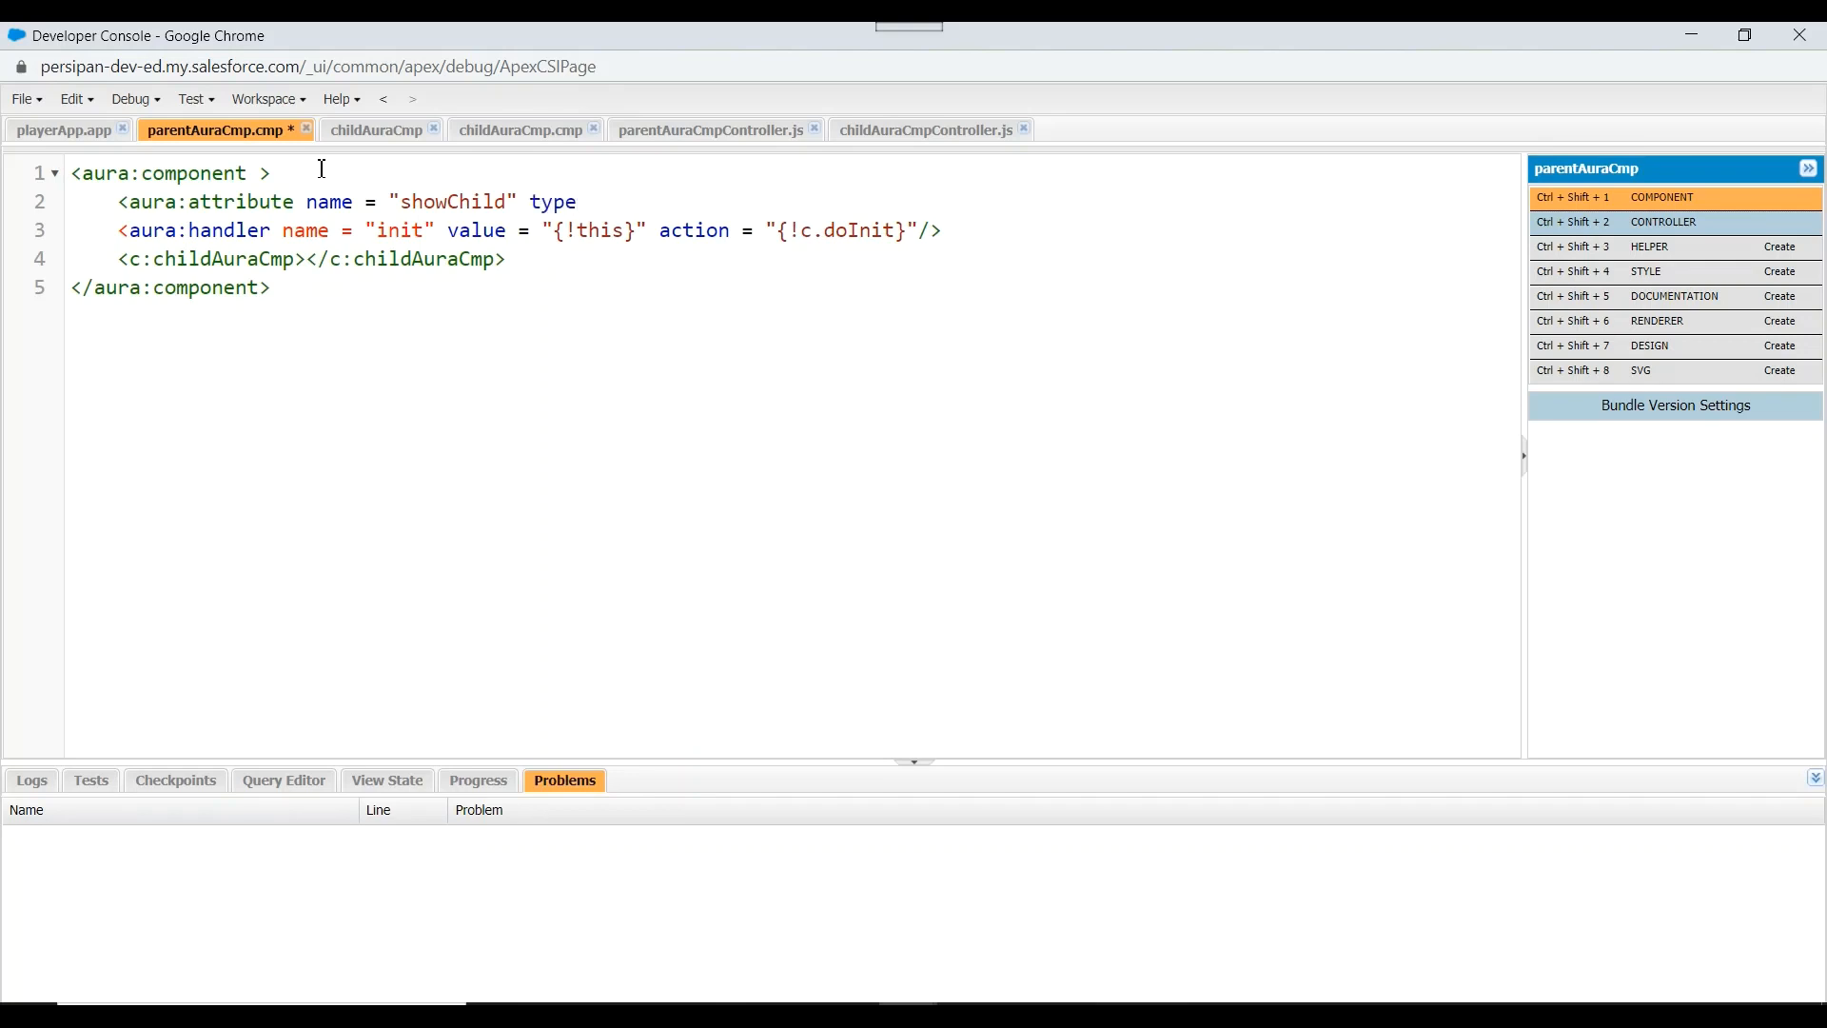
{"action": "type", "text": "= \"\""}
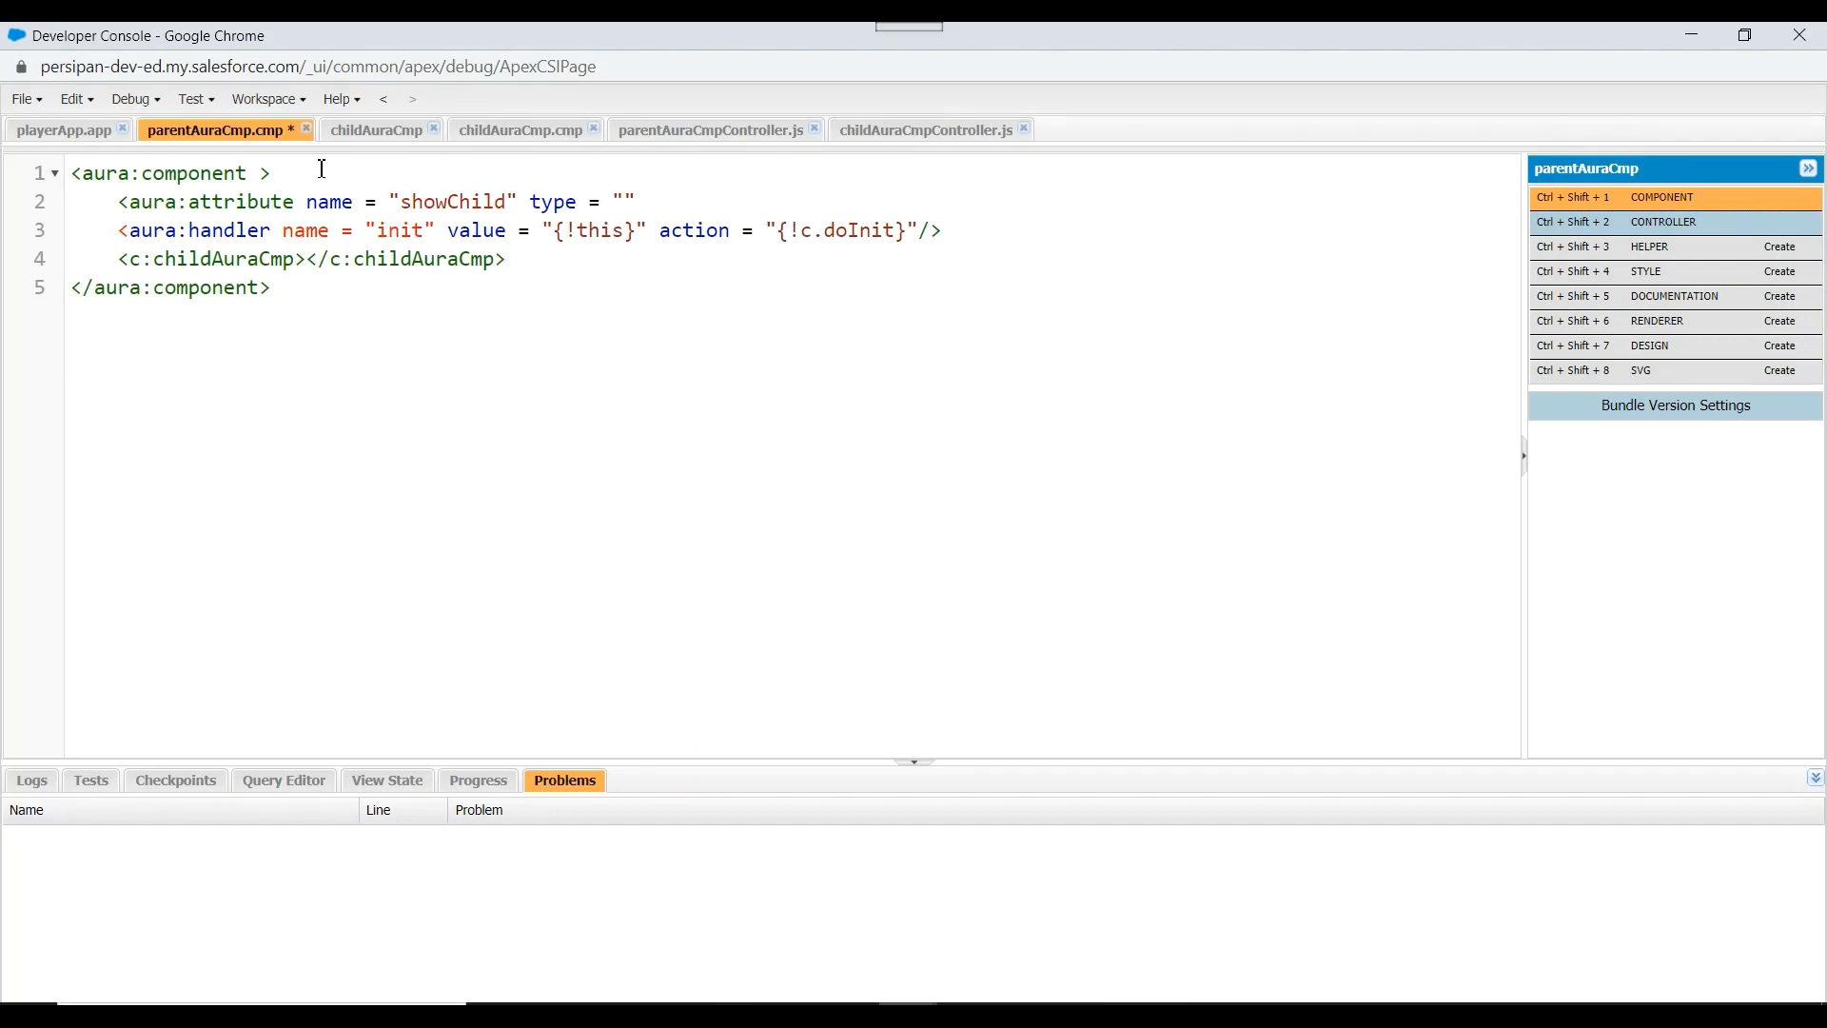
{"action": "type", "text": "Boolean"}
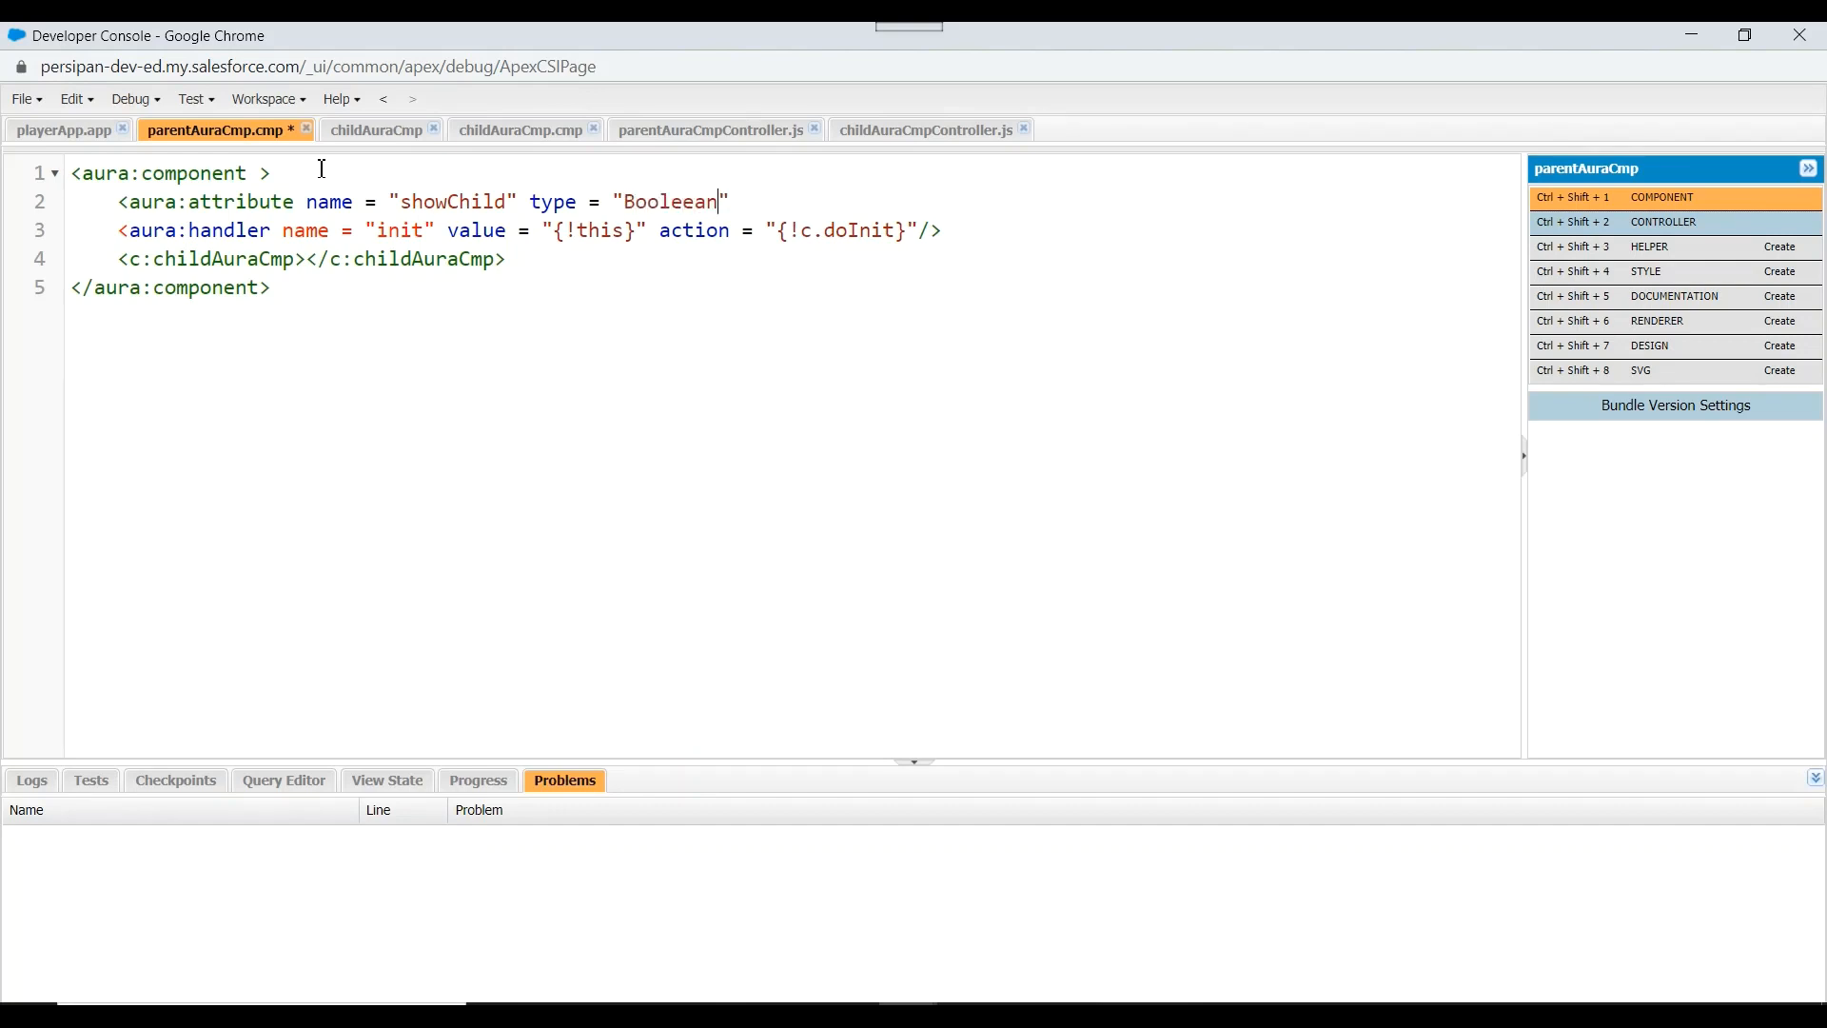
{"action": "key", "text": "Backspace"}
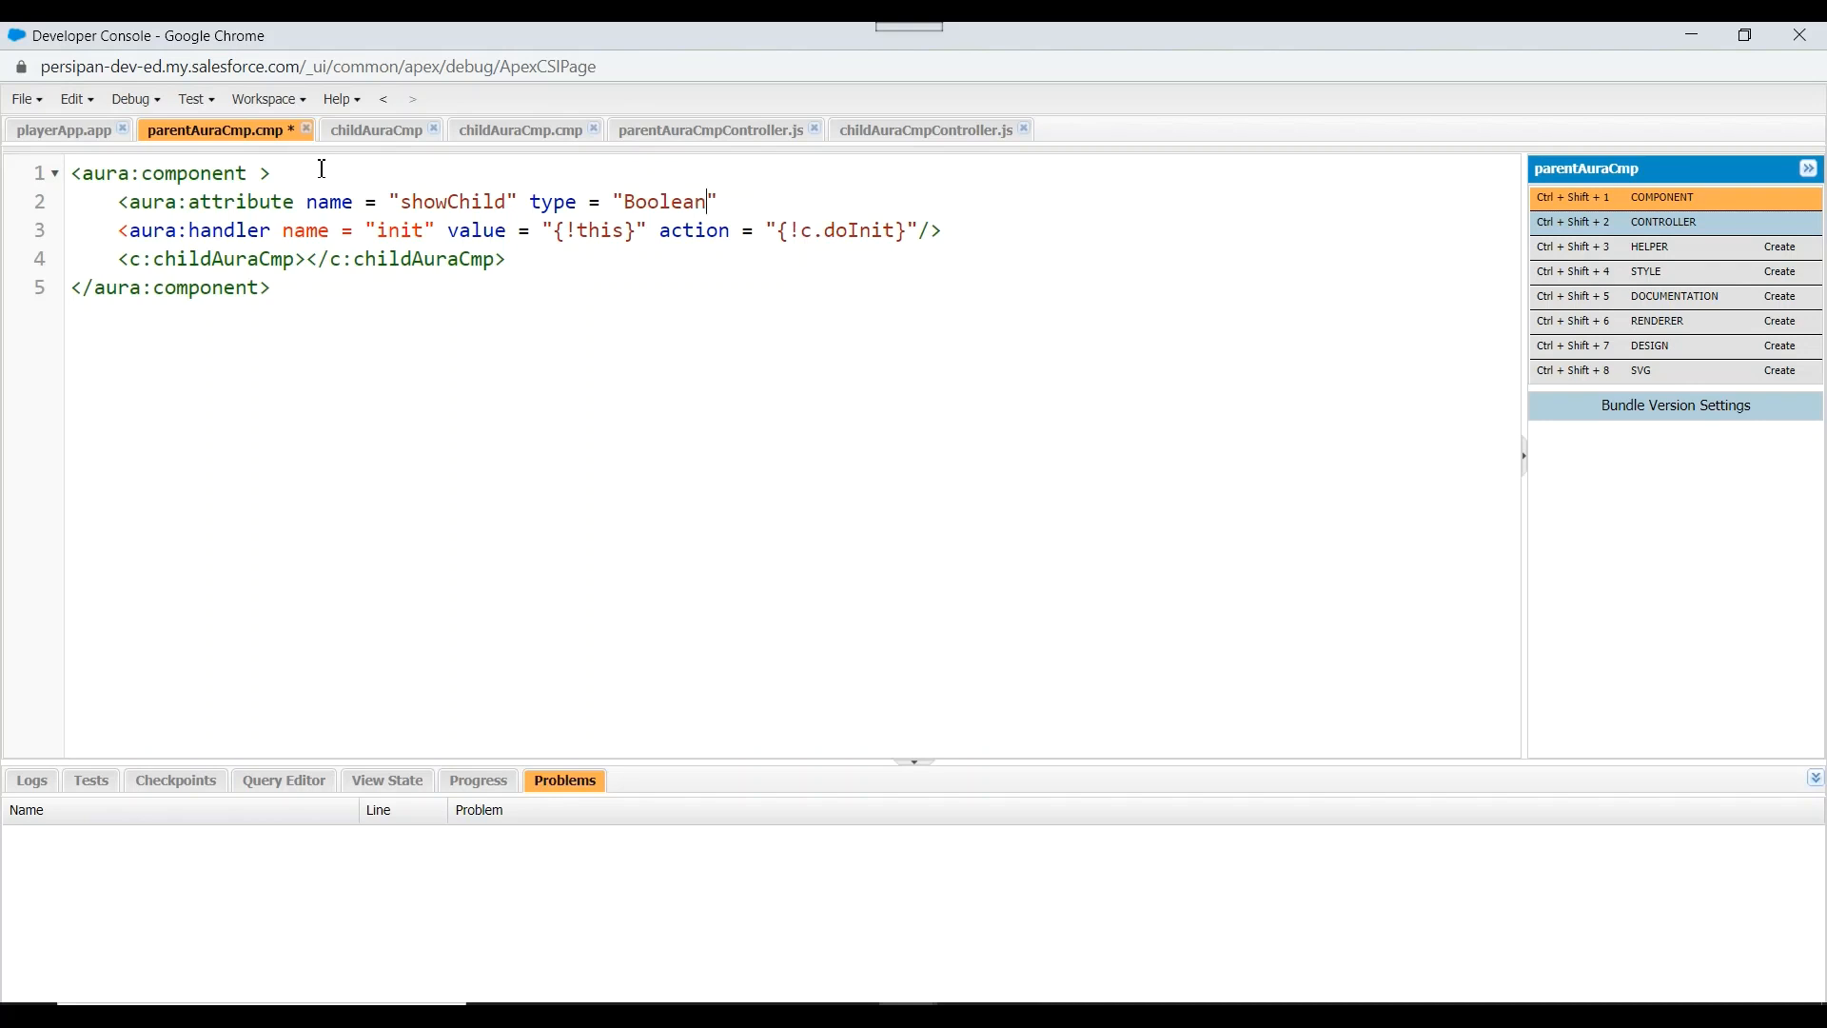
{"action": "type", "text": "de"}
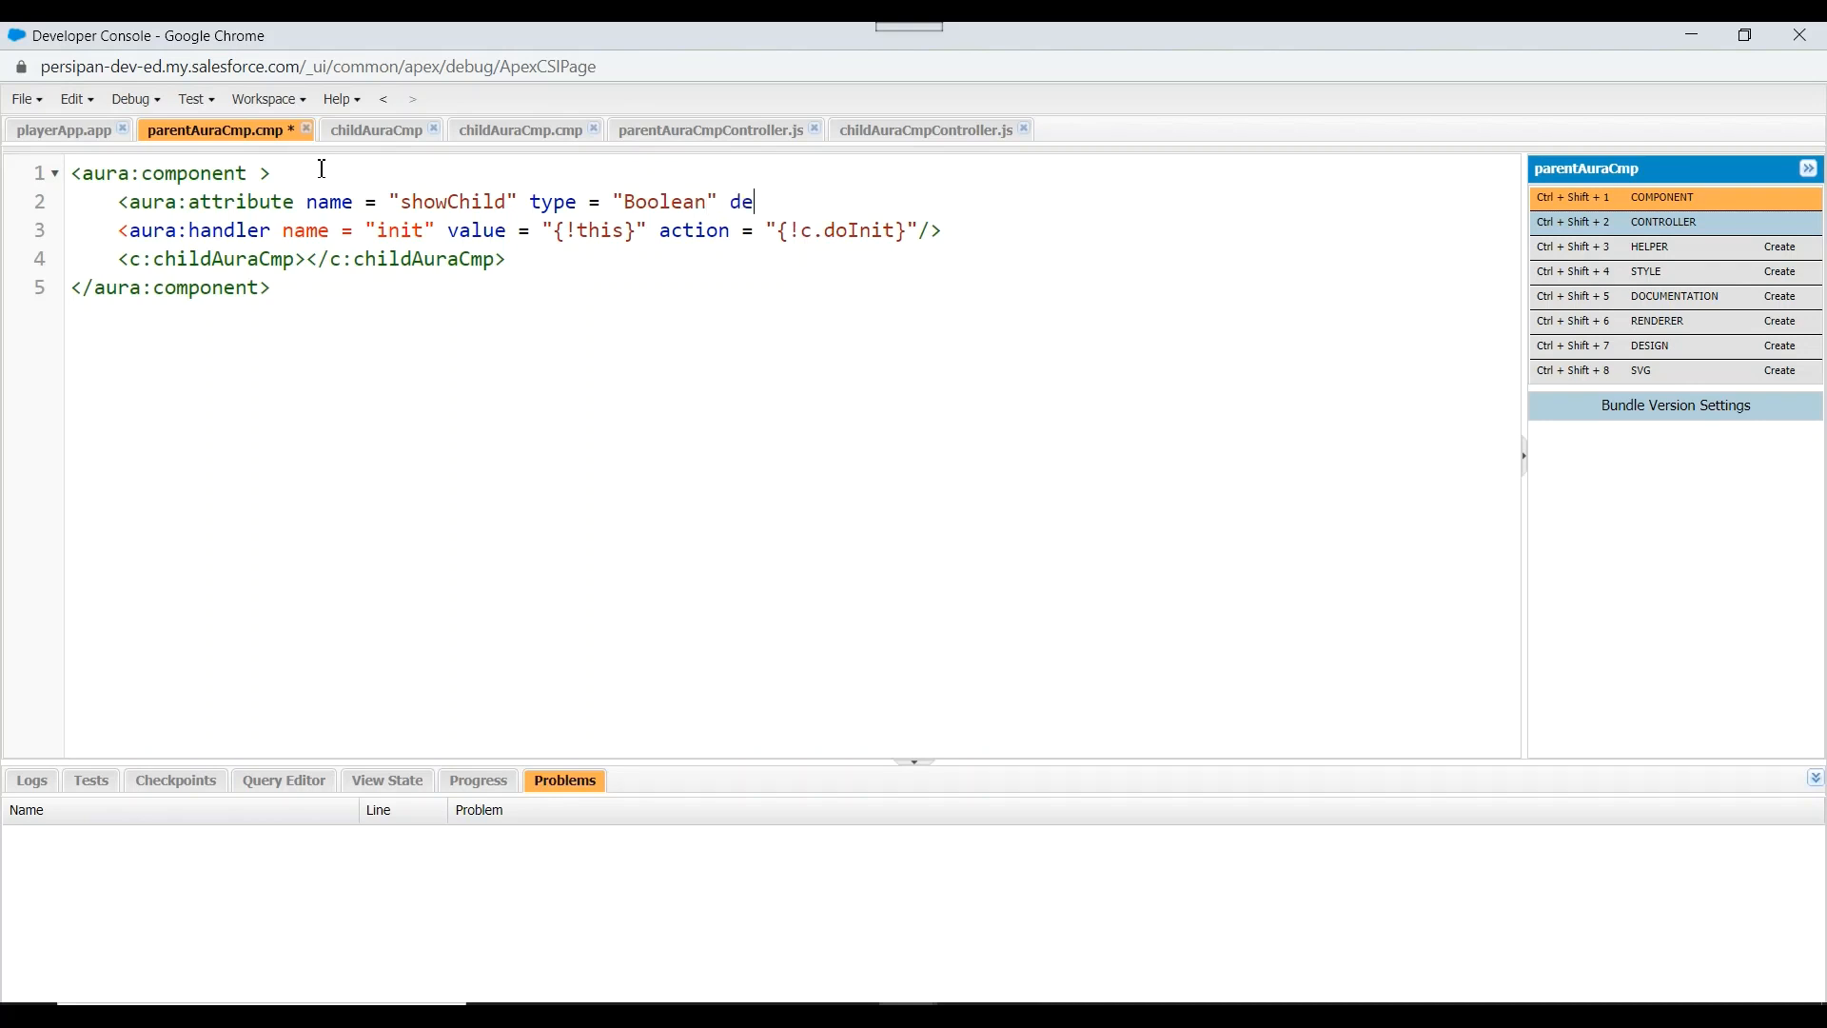
{"action": "type", "text": "fault = \""}
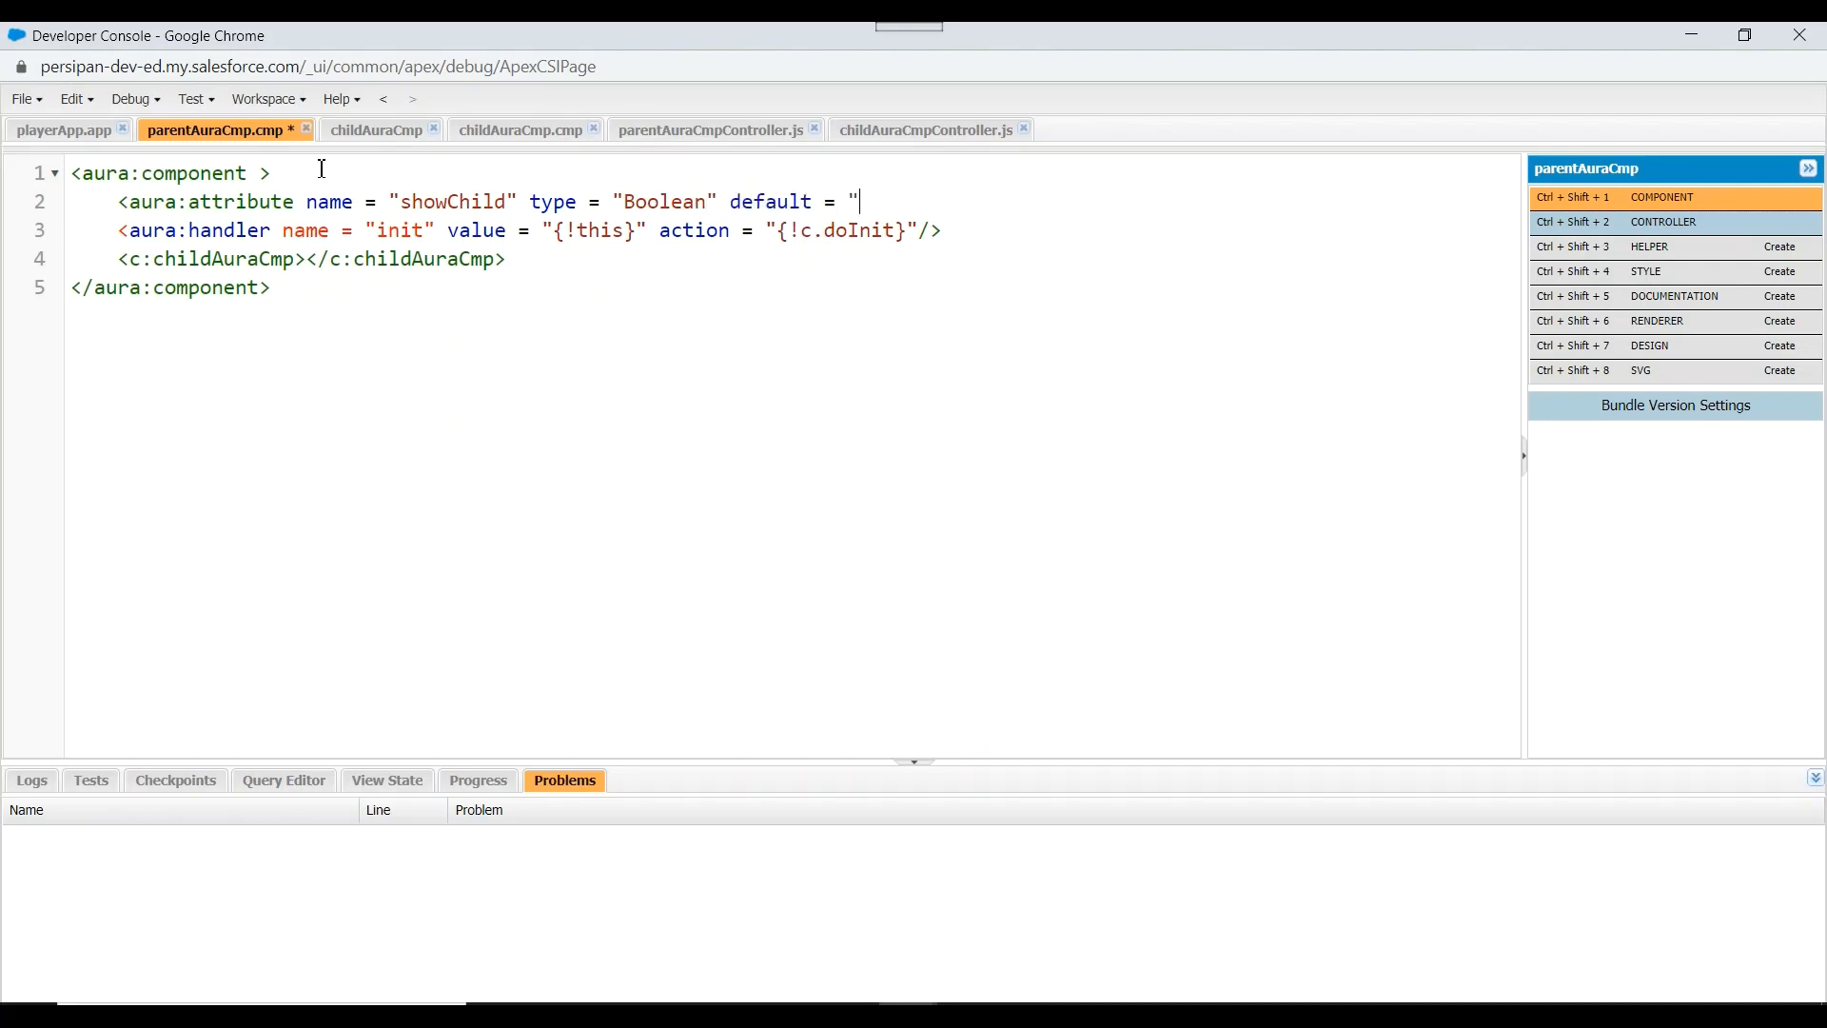
{"action": "type", "text": "\""}
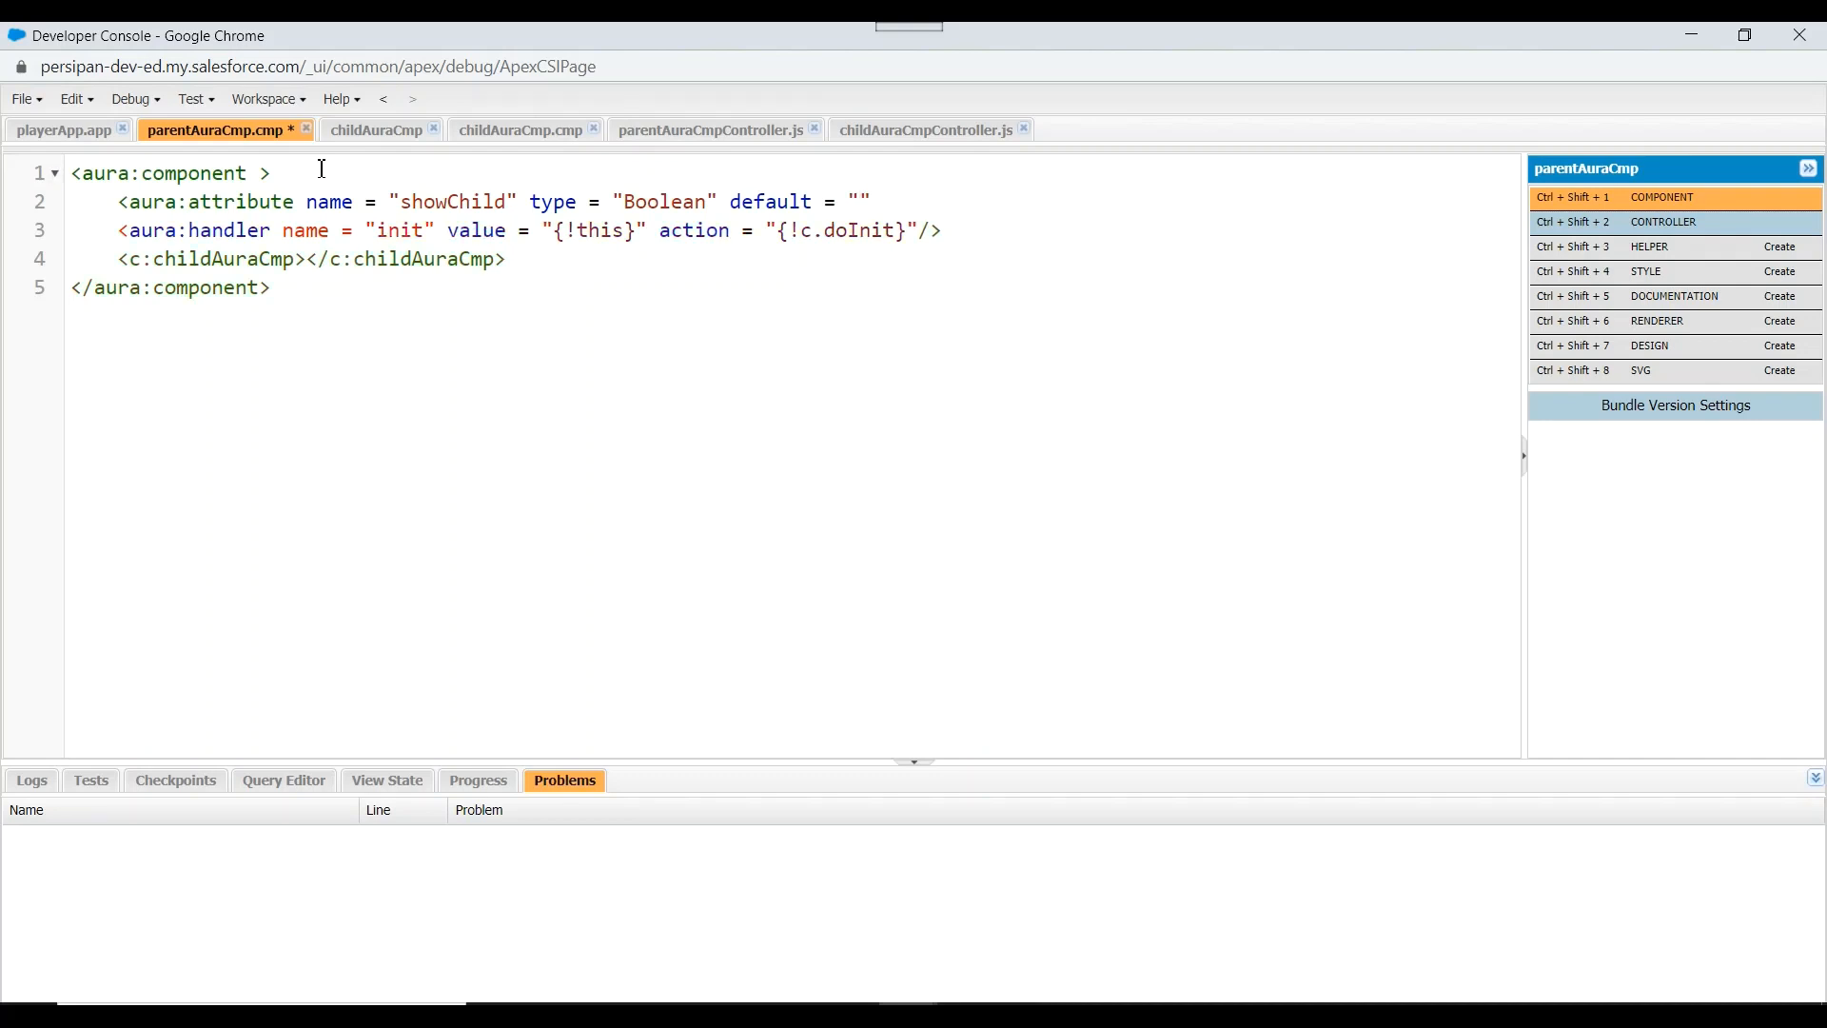
{"action": "type", "text": "false"}
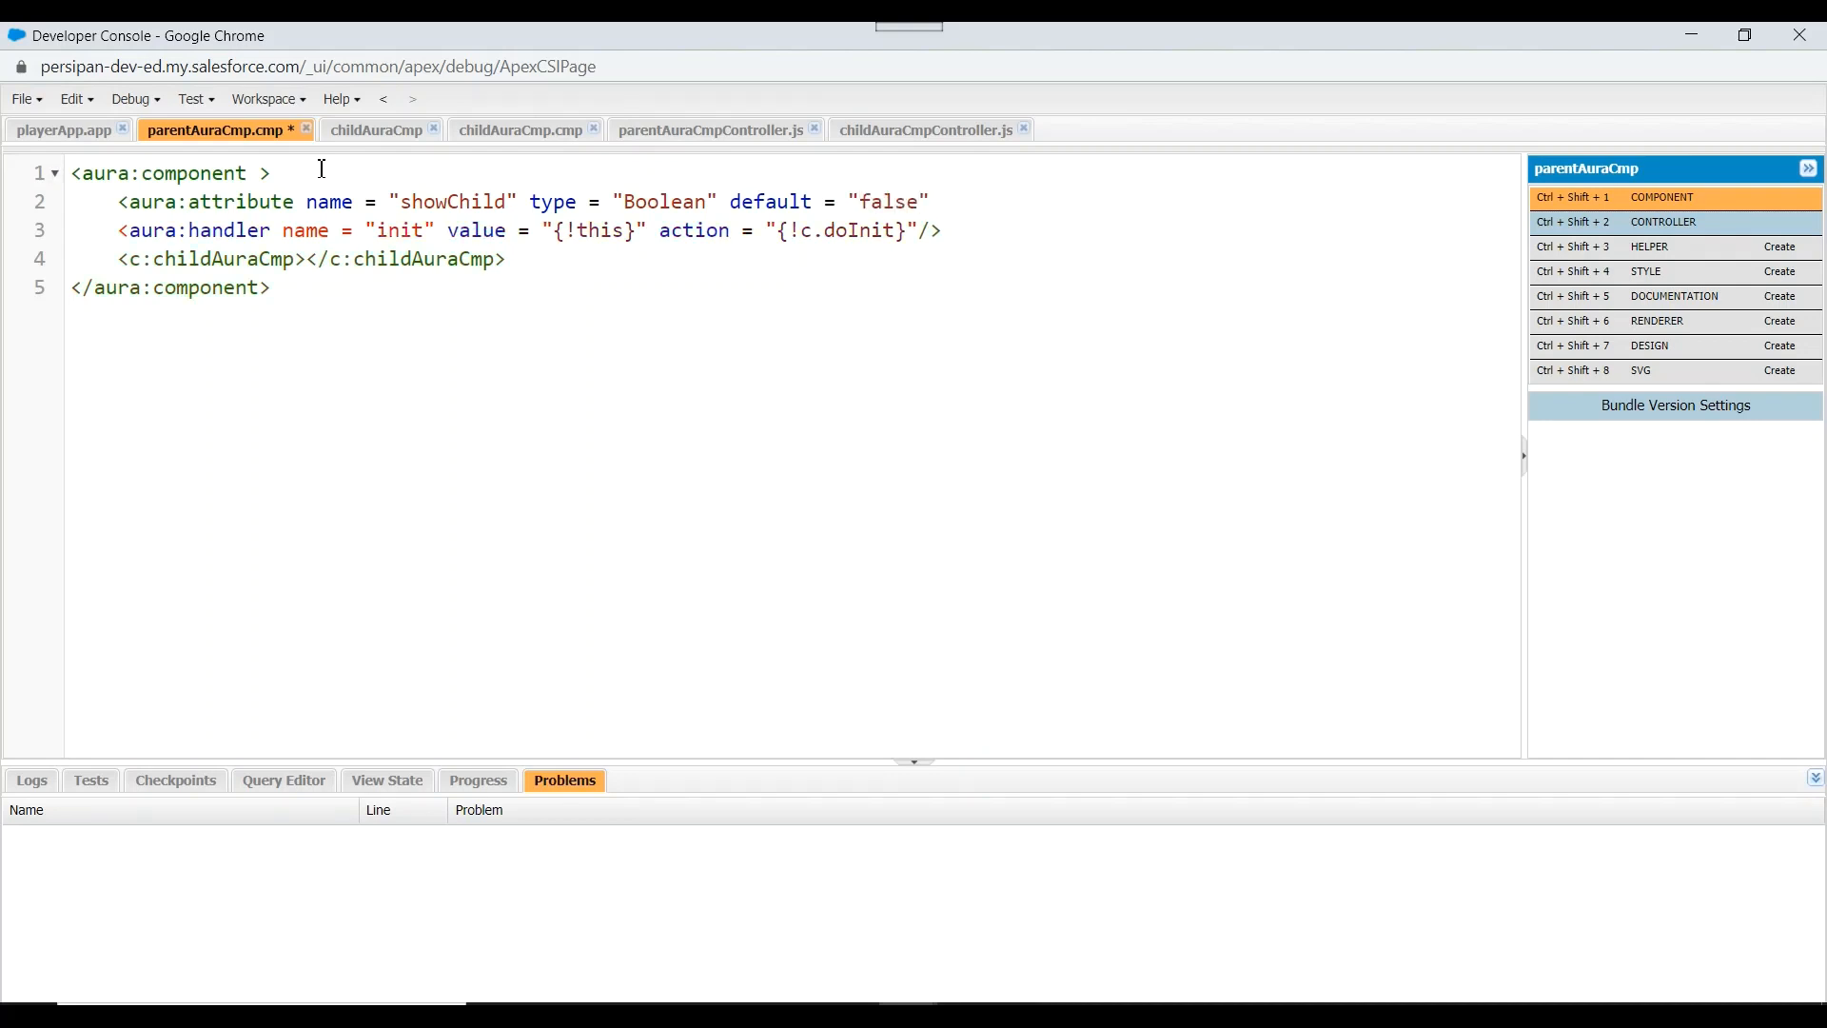
{"action": "key", "text": "ctrl+s"}
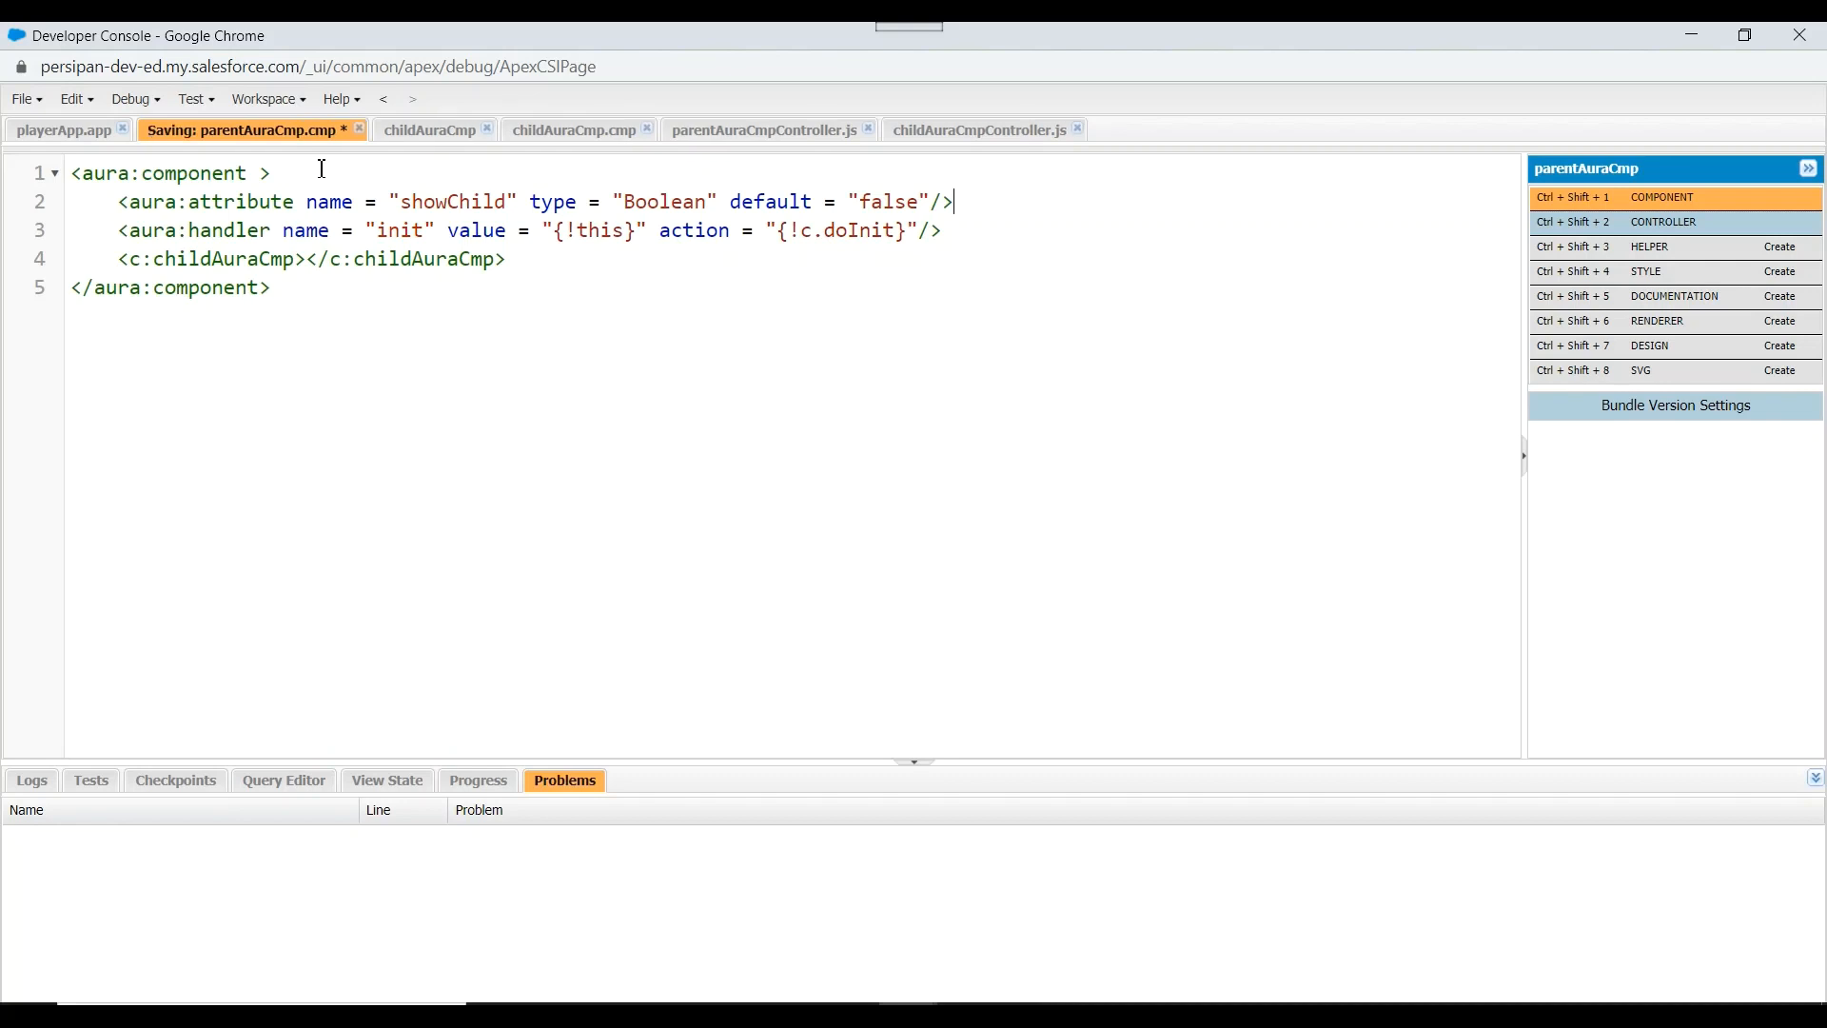
{"action": "key", "text": "ctrl+s"}
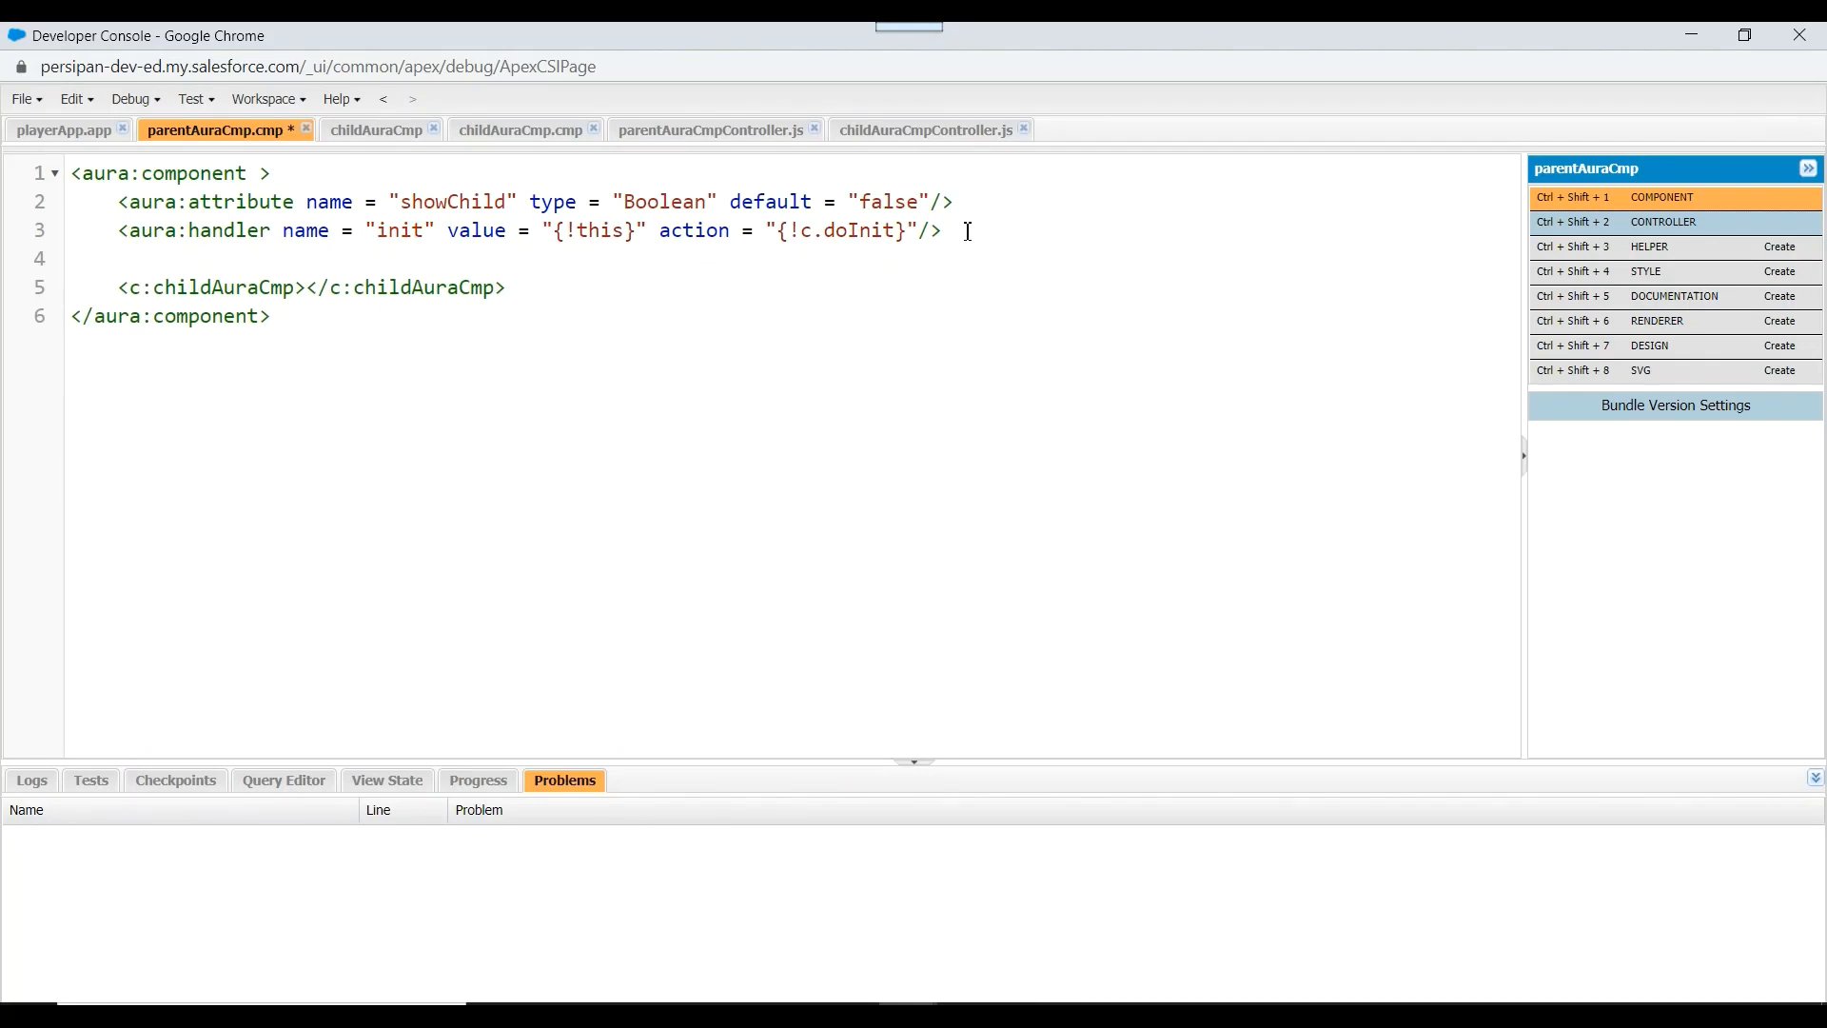
Write the opening <aura:if isTrue="{!v.showChild}"> tag in parentAuraCmp.cmp
{"action": "type", "text": "<a"}
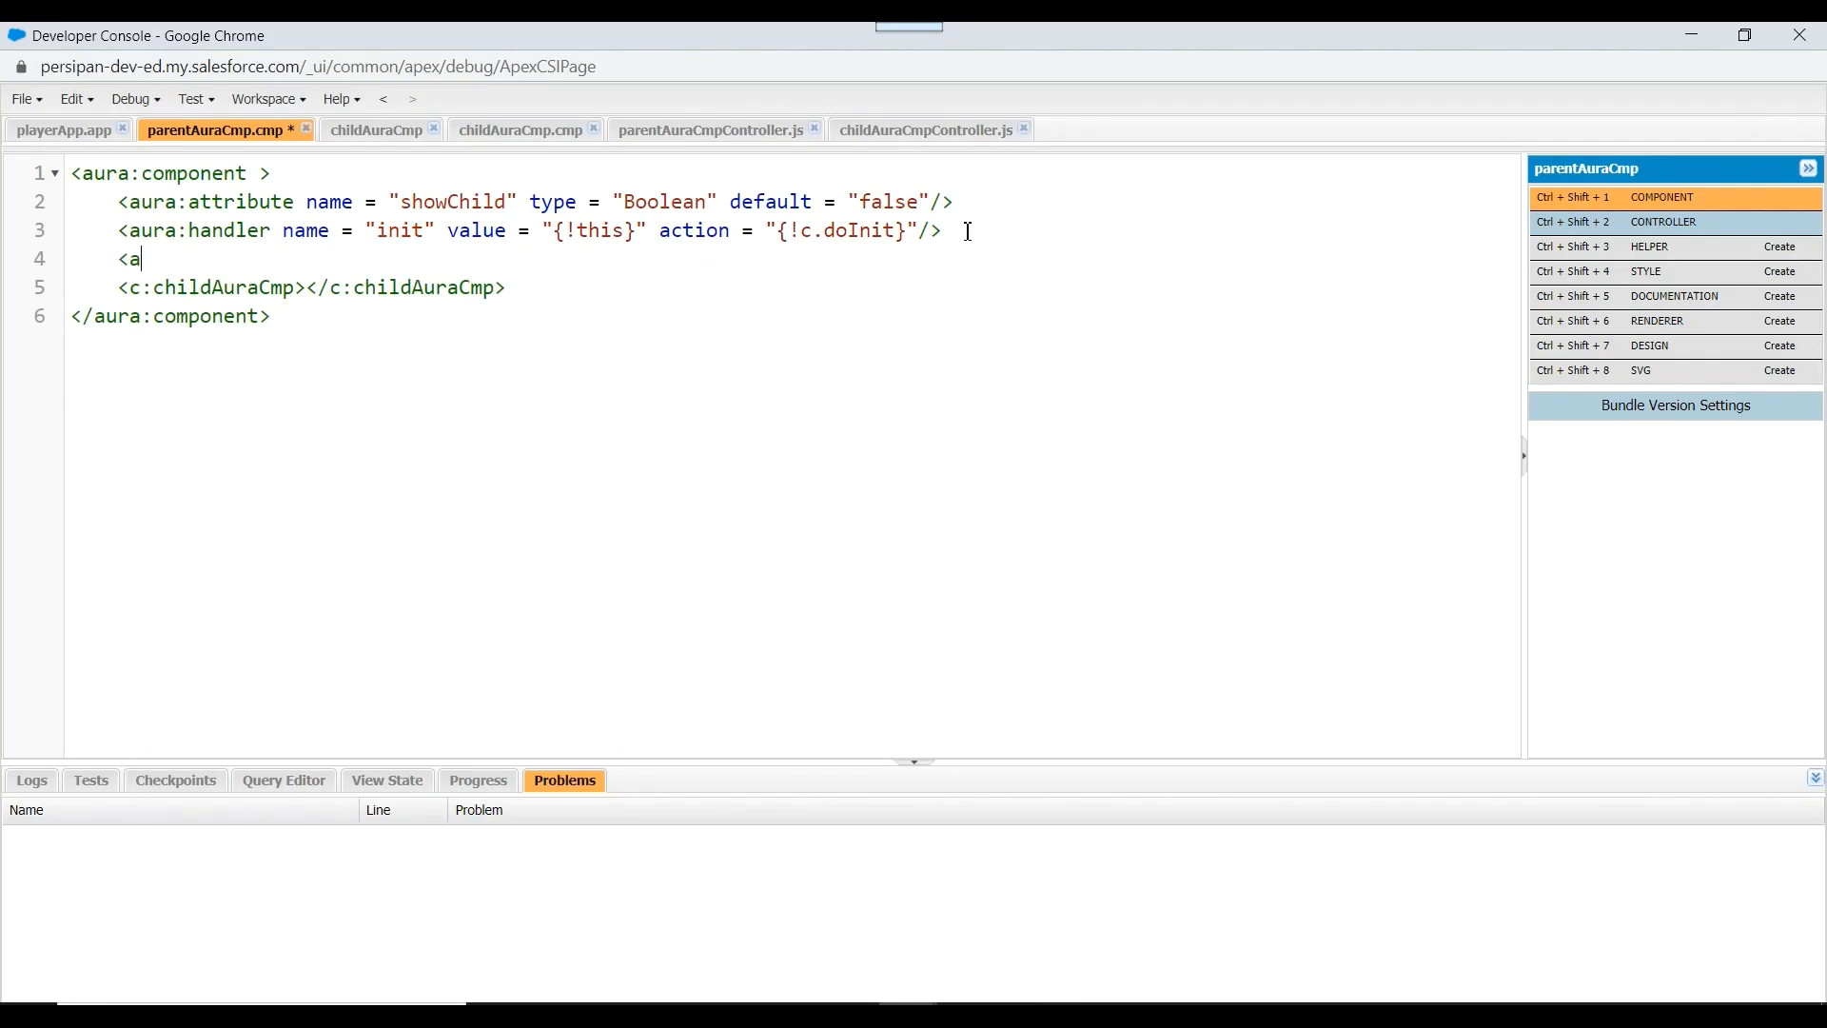
{"action": "type", "text": "ura:"}
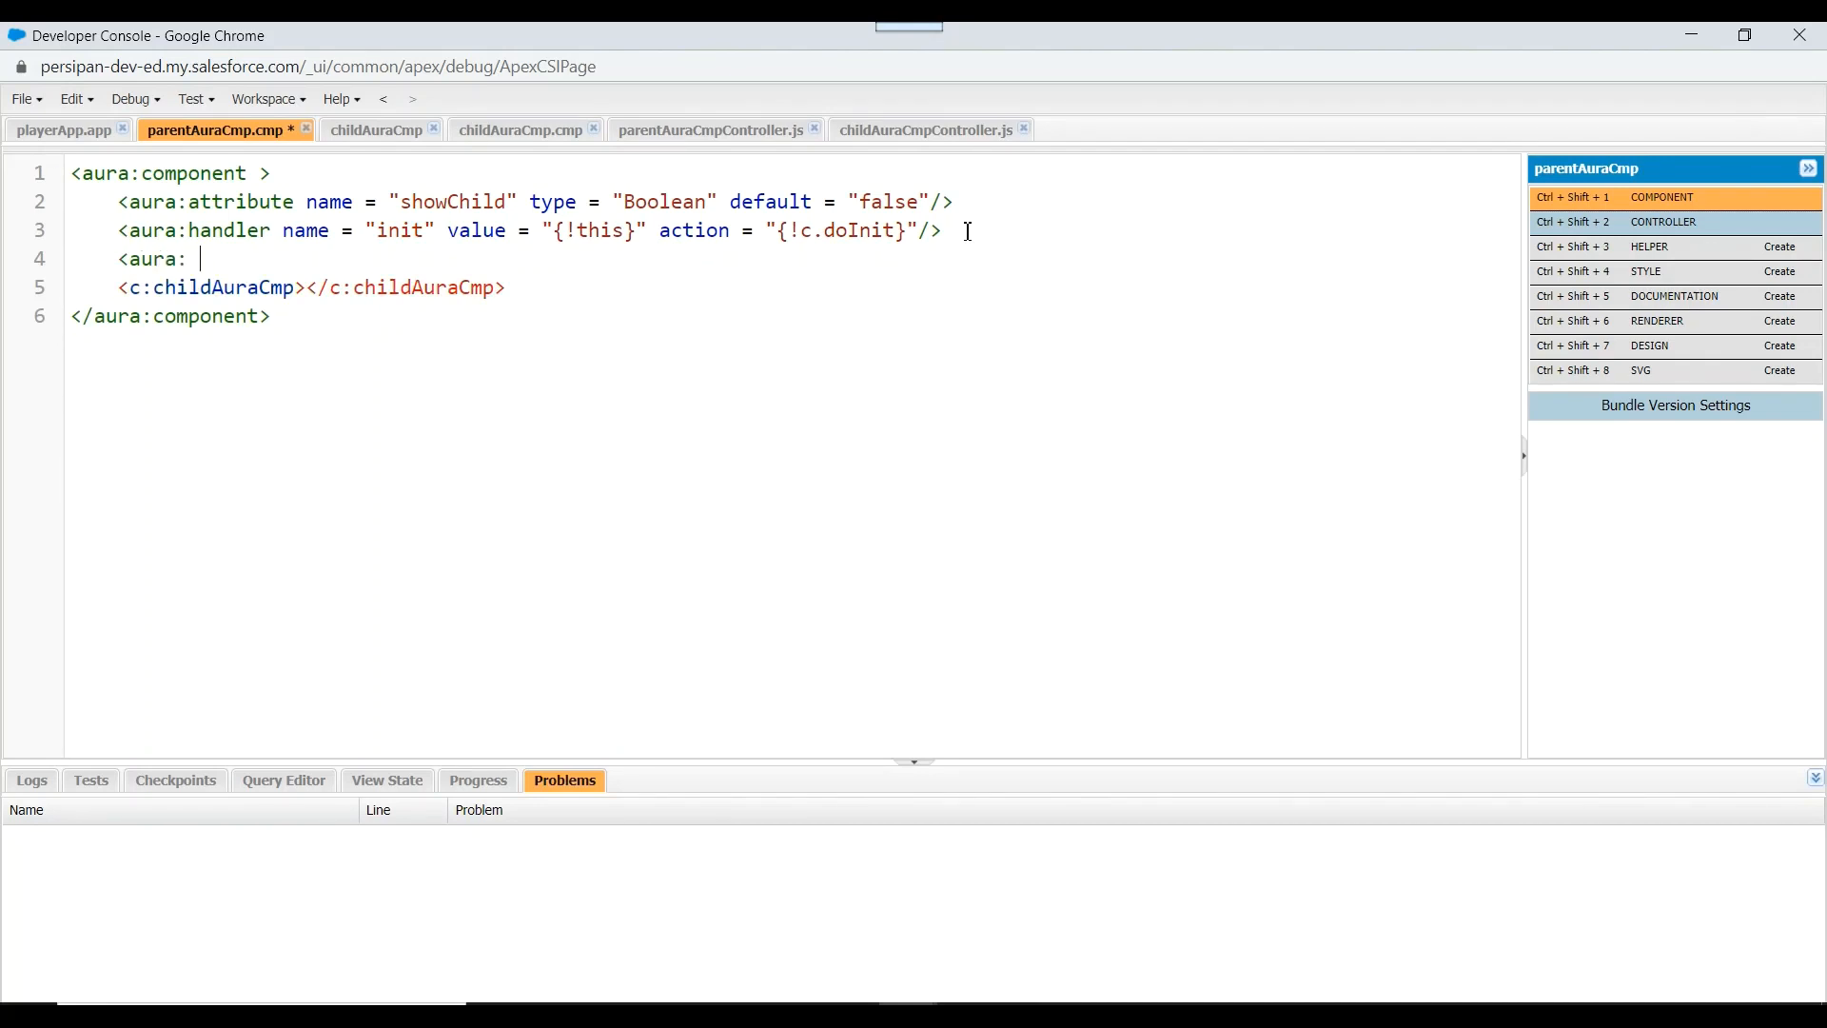
{"action": "type", "text": "if"}
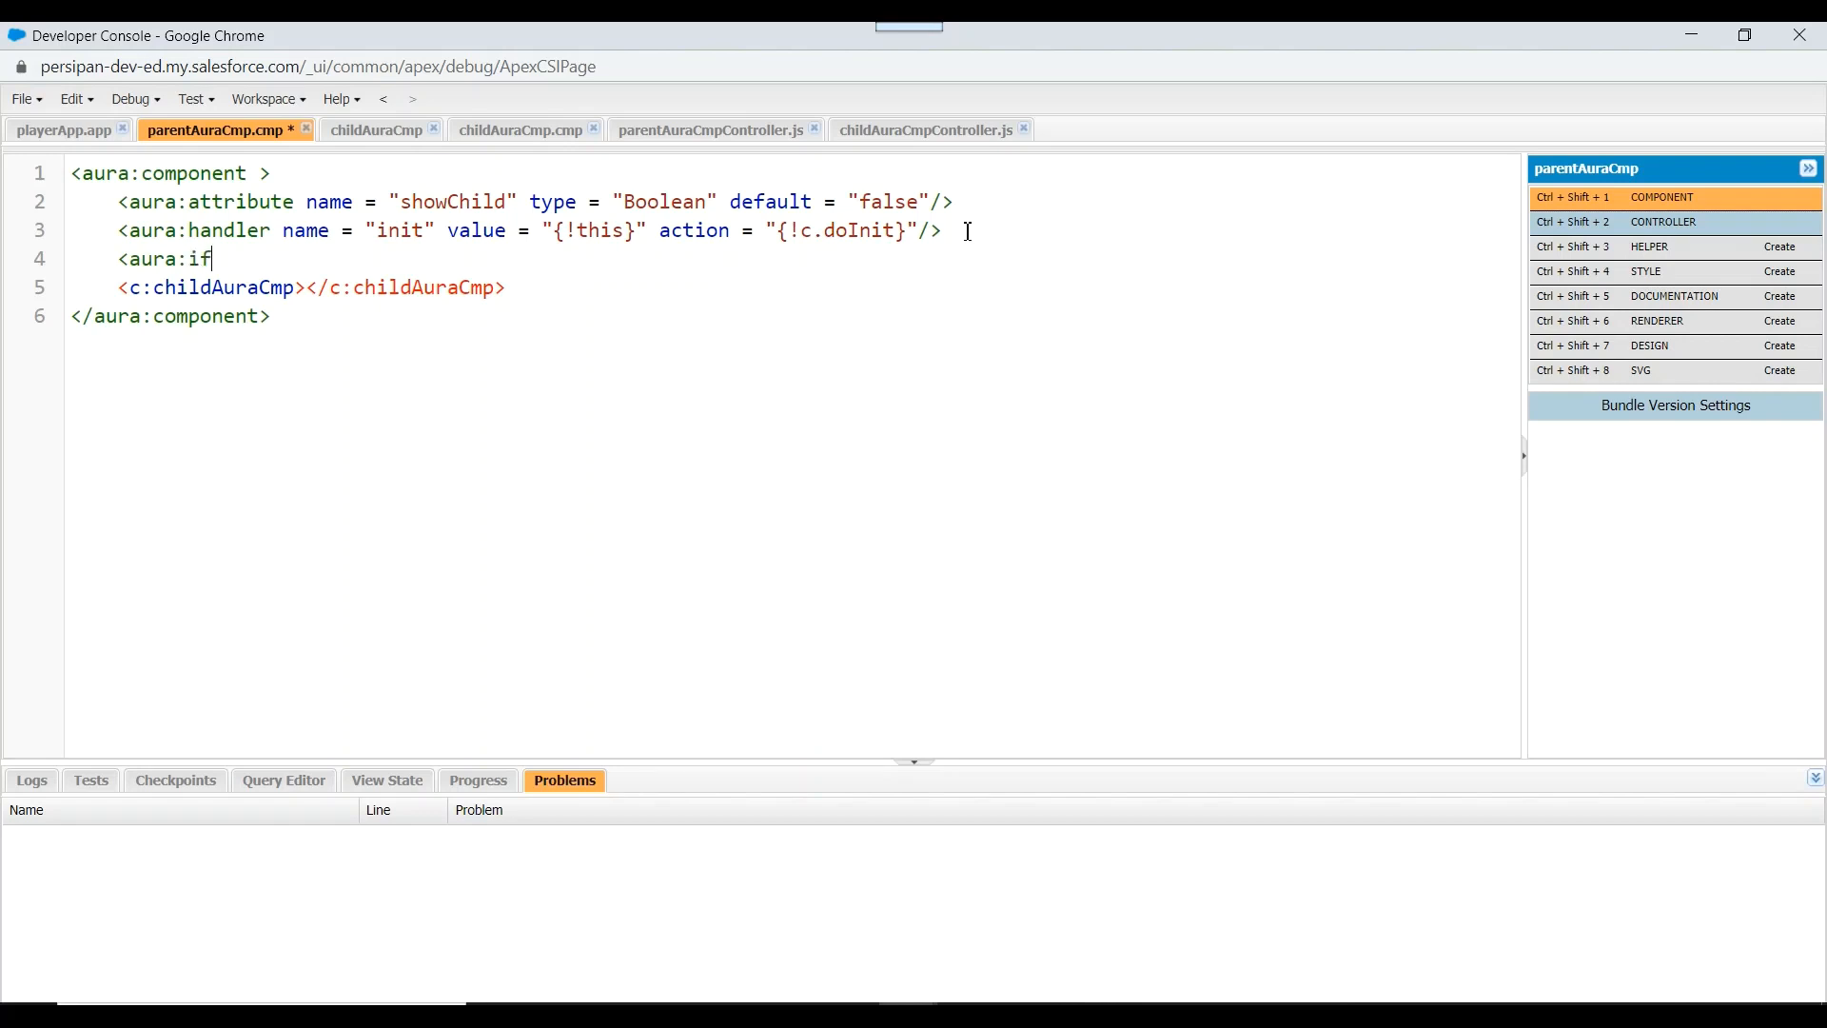
{"action": "type", "text": "isTrue ="}
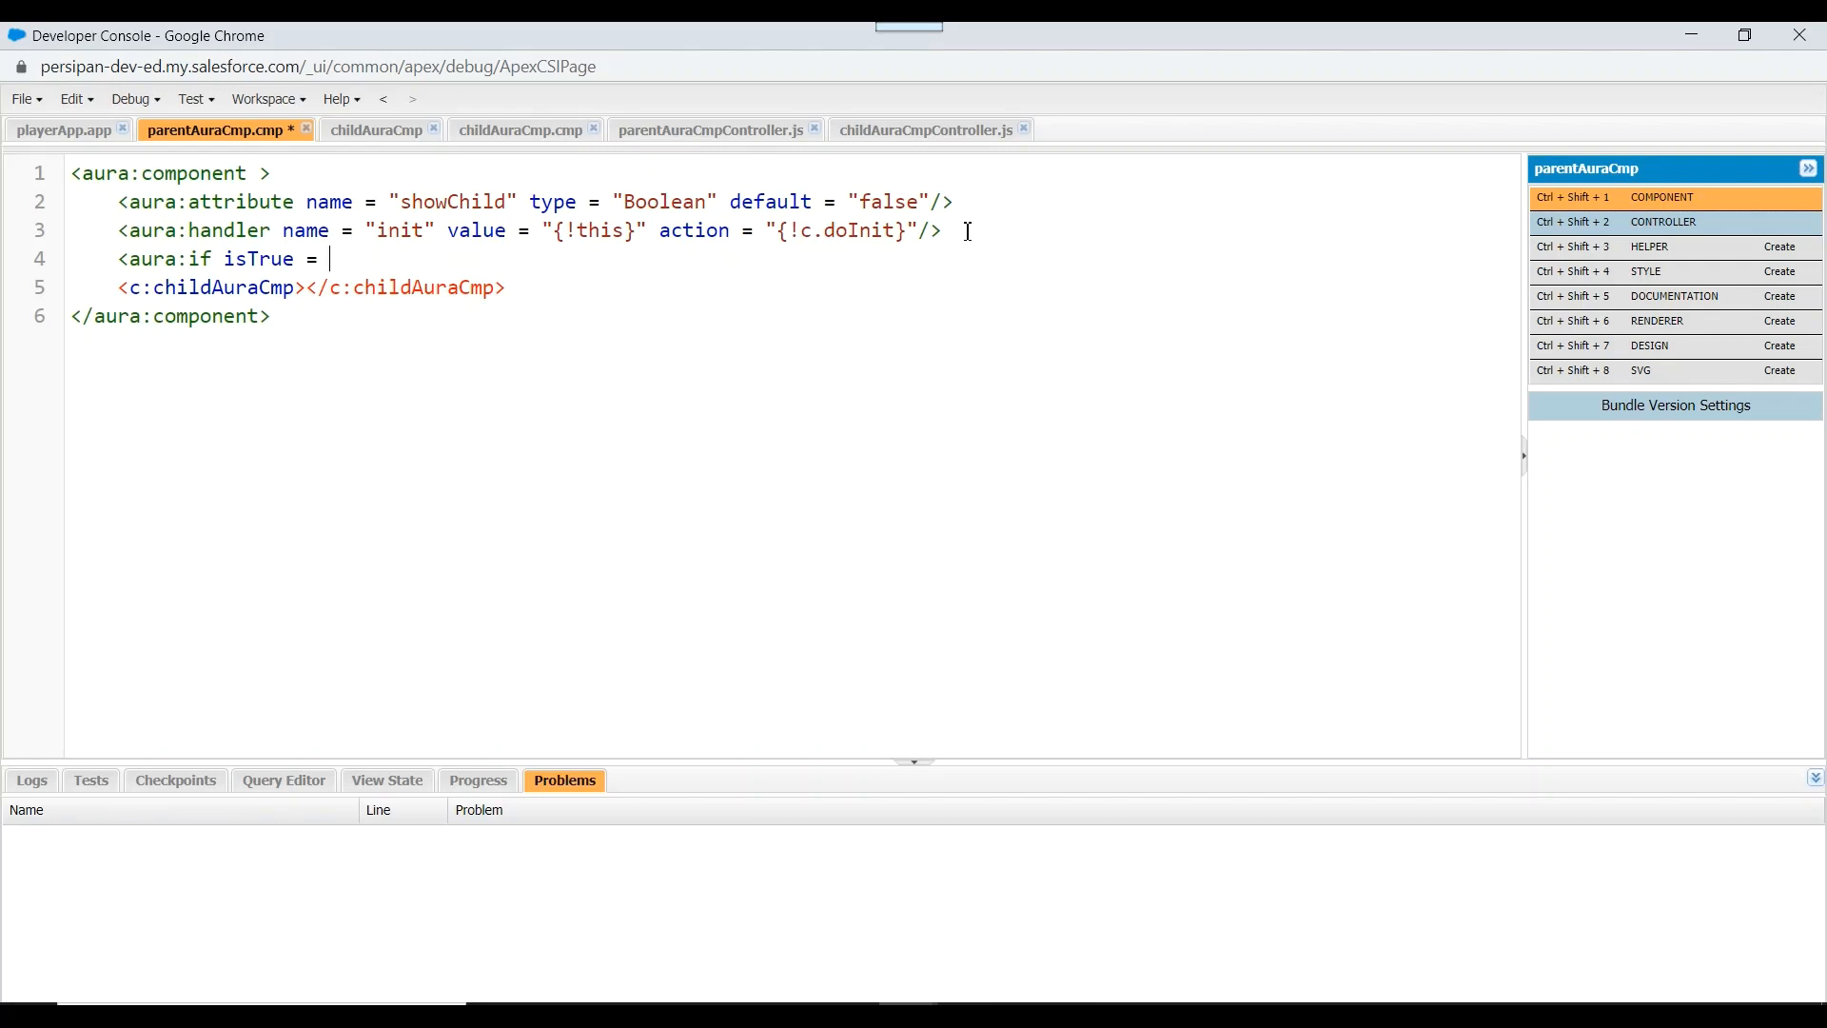
{"action": "type", "text": "\"\""}
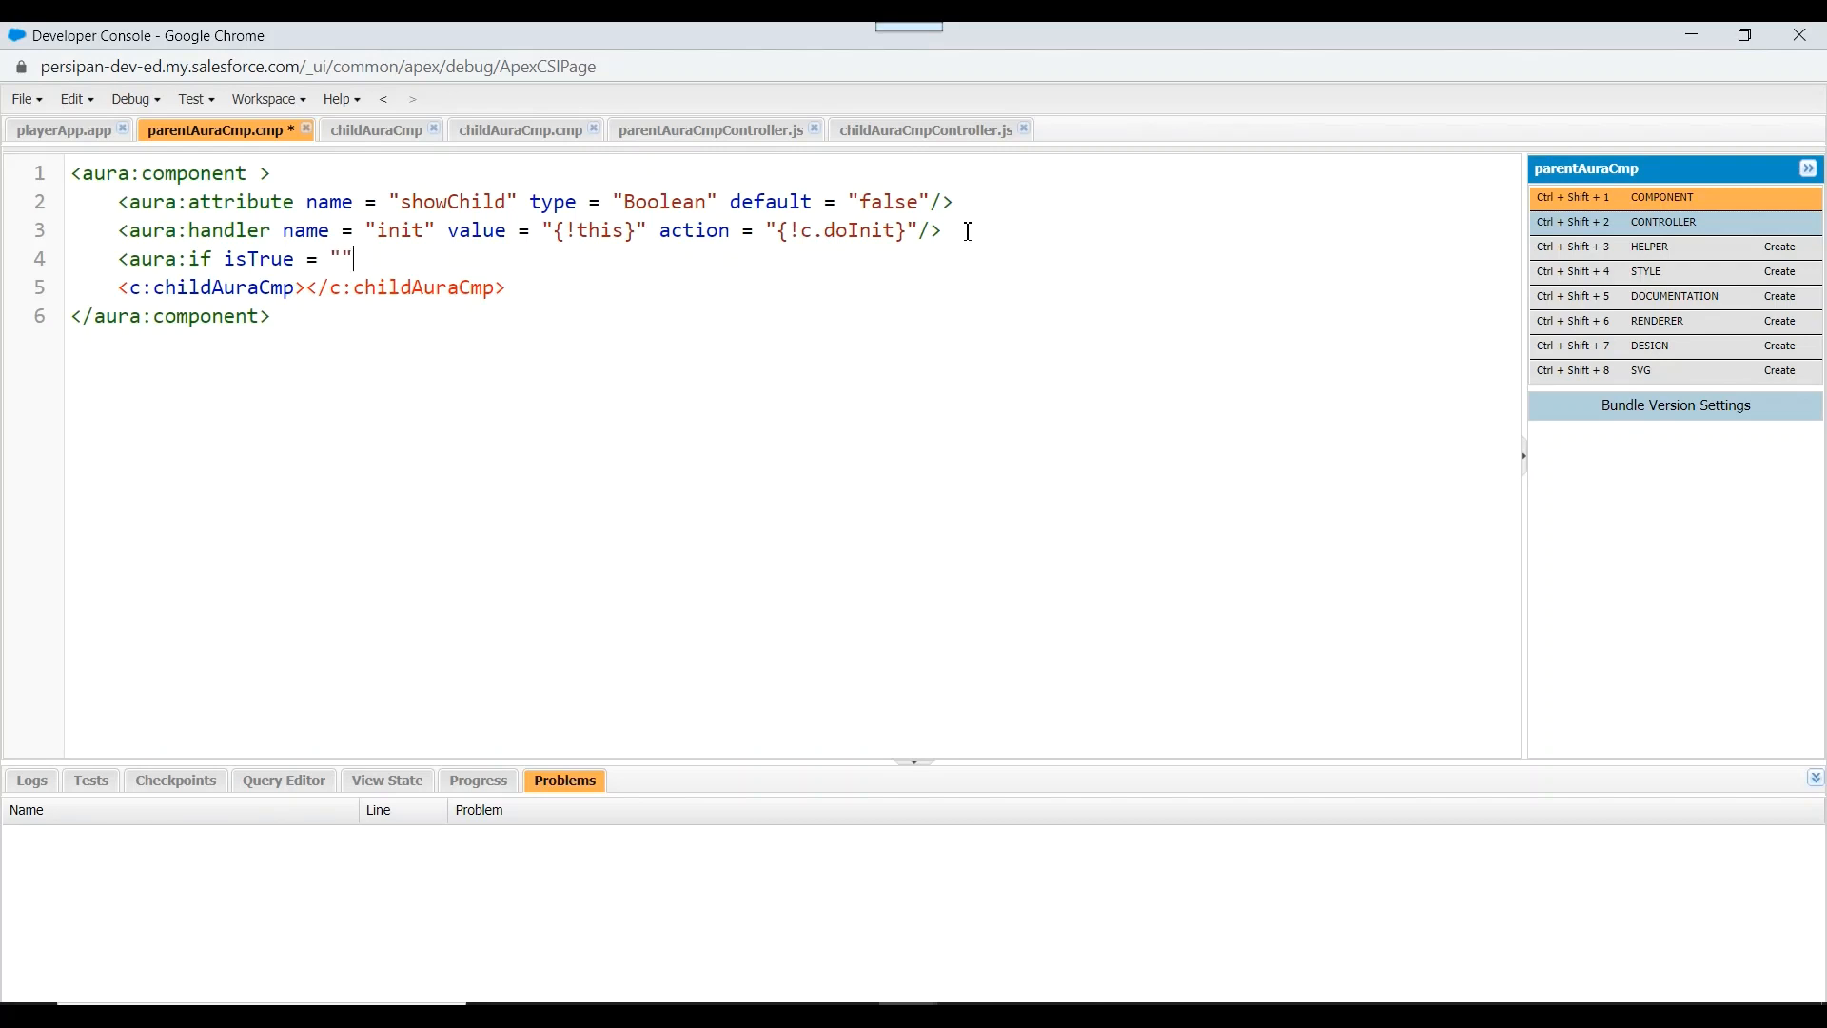
{"action": "type", "text": "{}"}
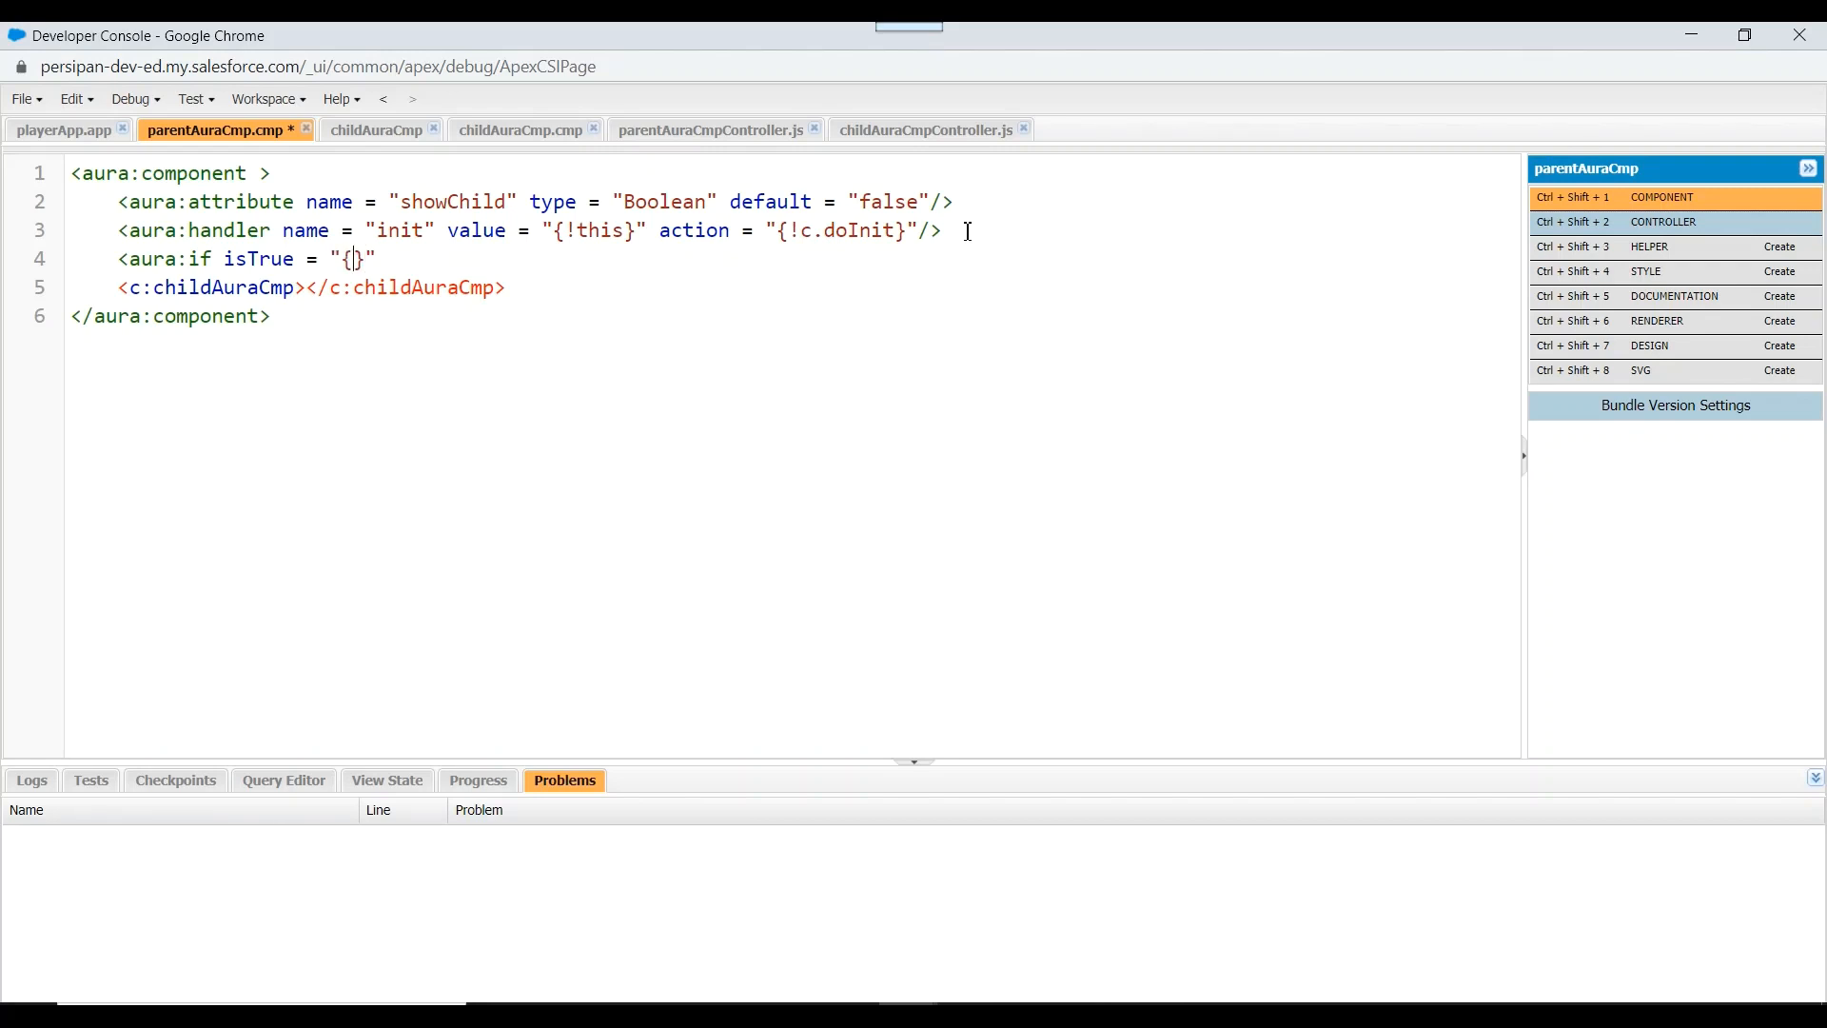
{"action": "type", "text": "!v."}
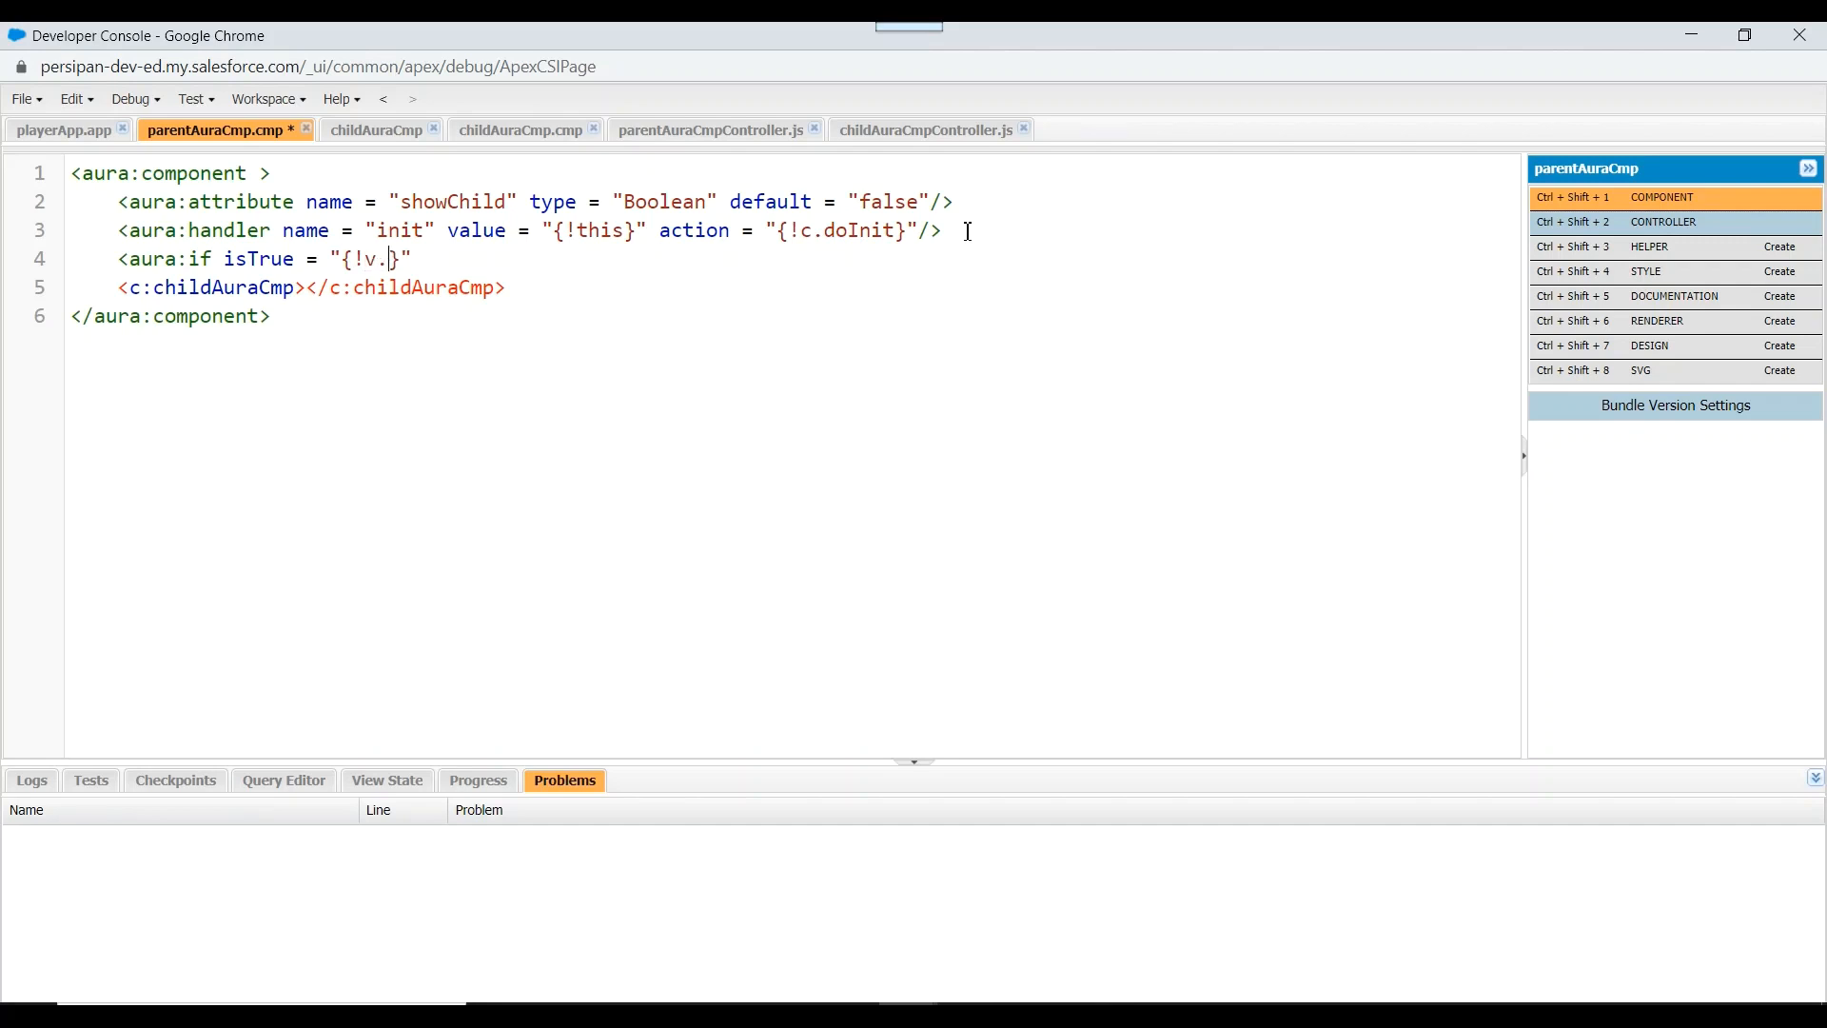
{"action": "type", "text": "showChi"}
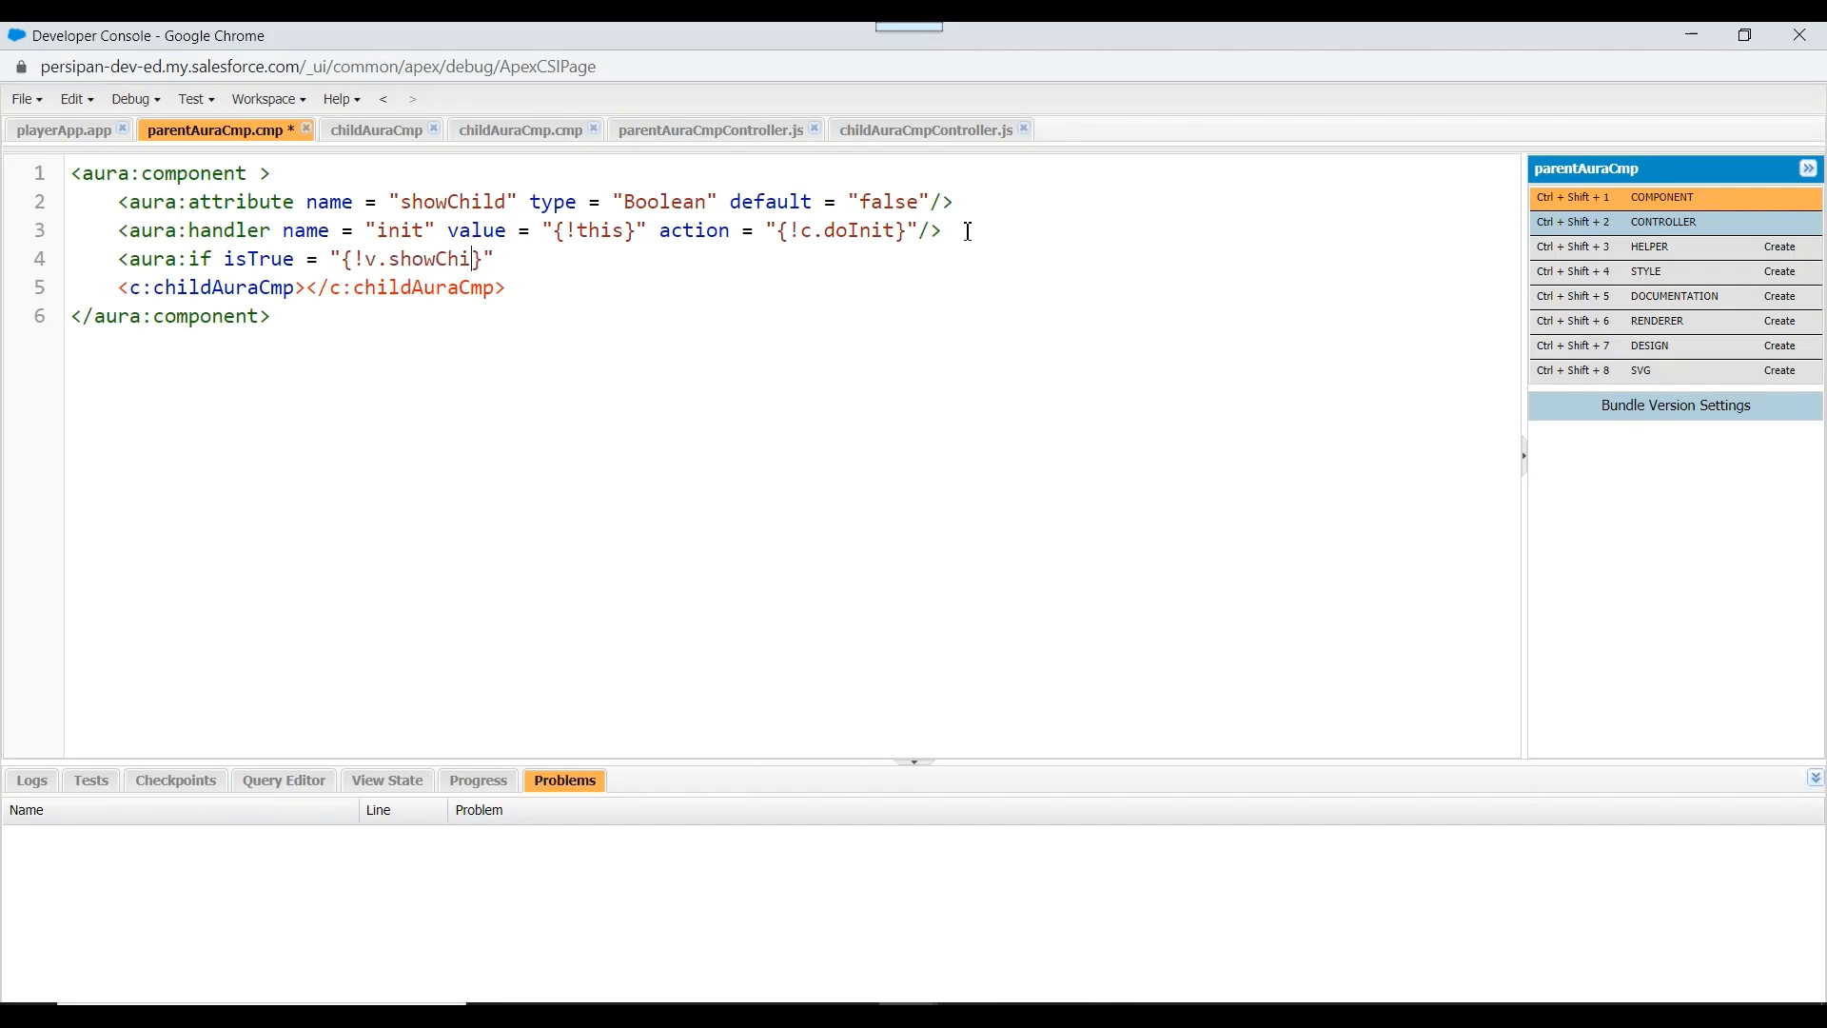
{"action": "type", "text": "ld"}
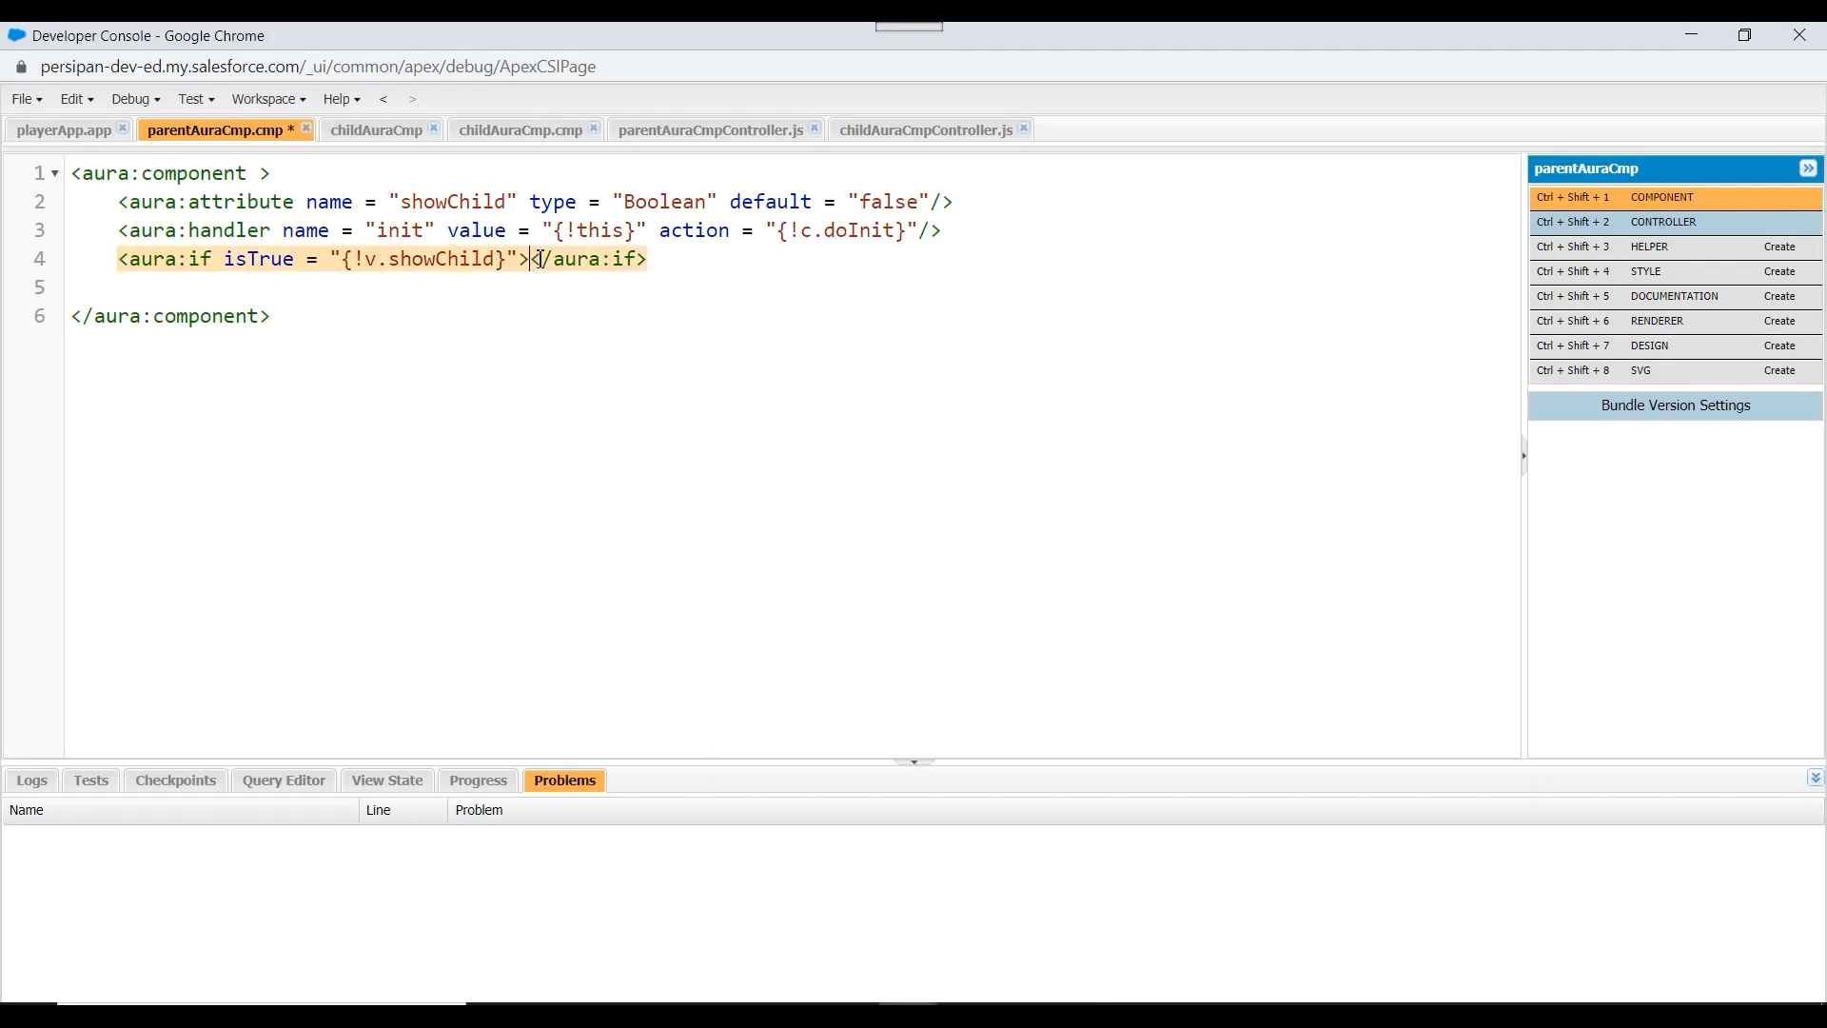
Place <c:childAuraCmp></c:childAuraCmp> inside the aura:if block and save the markup
{"action": "key", "text": "enter"}
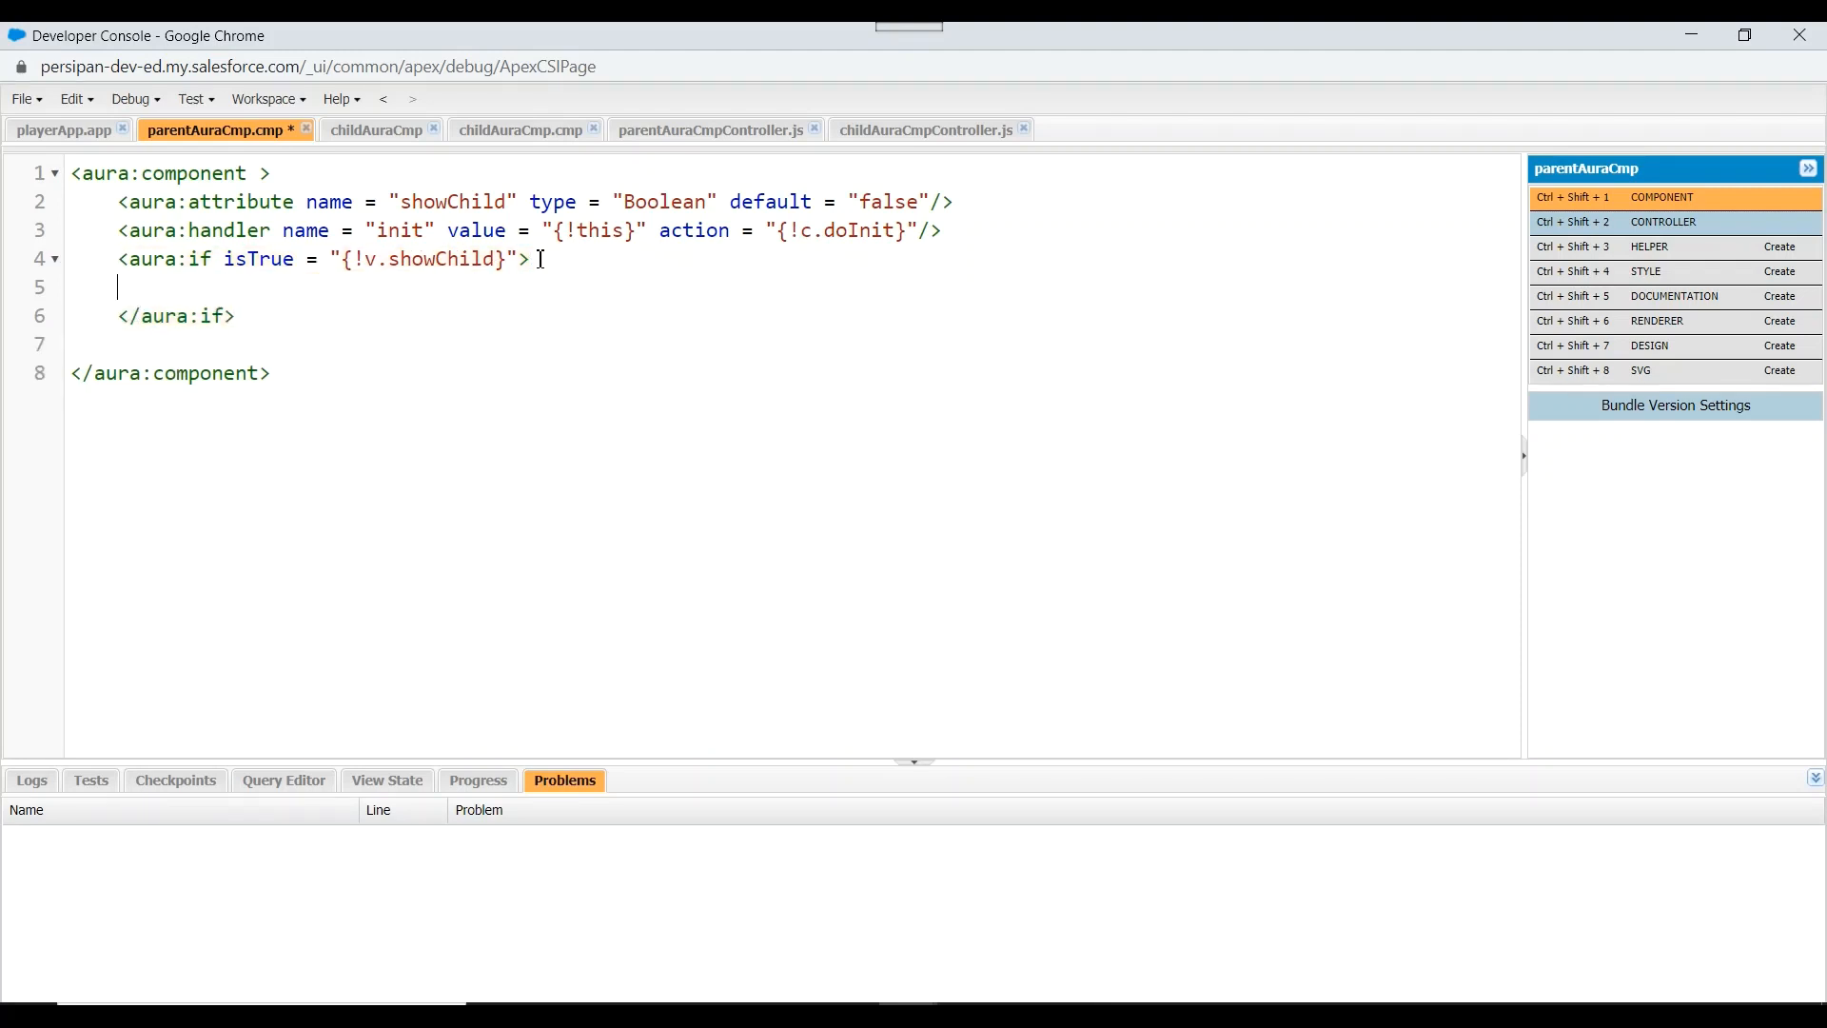
{"action": "type", "text": "<c:childAuraCmp></c:childAuraCmp>"}
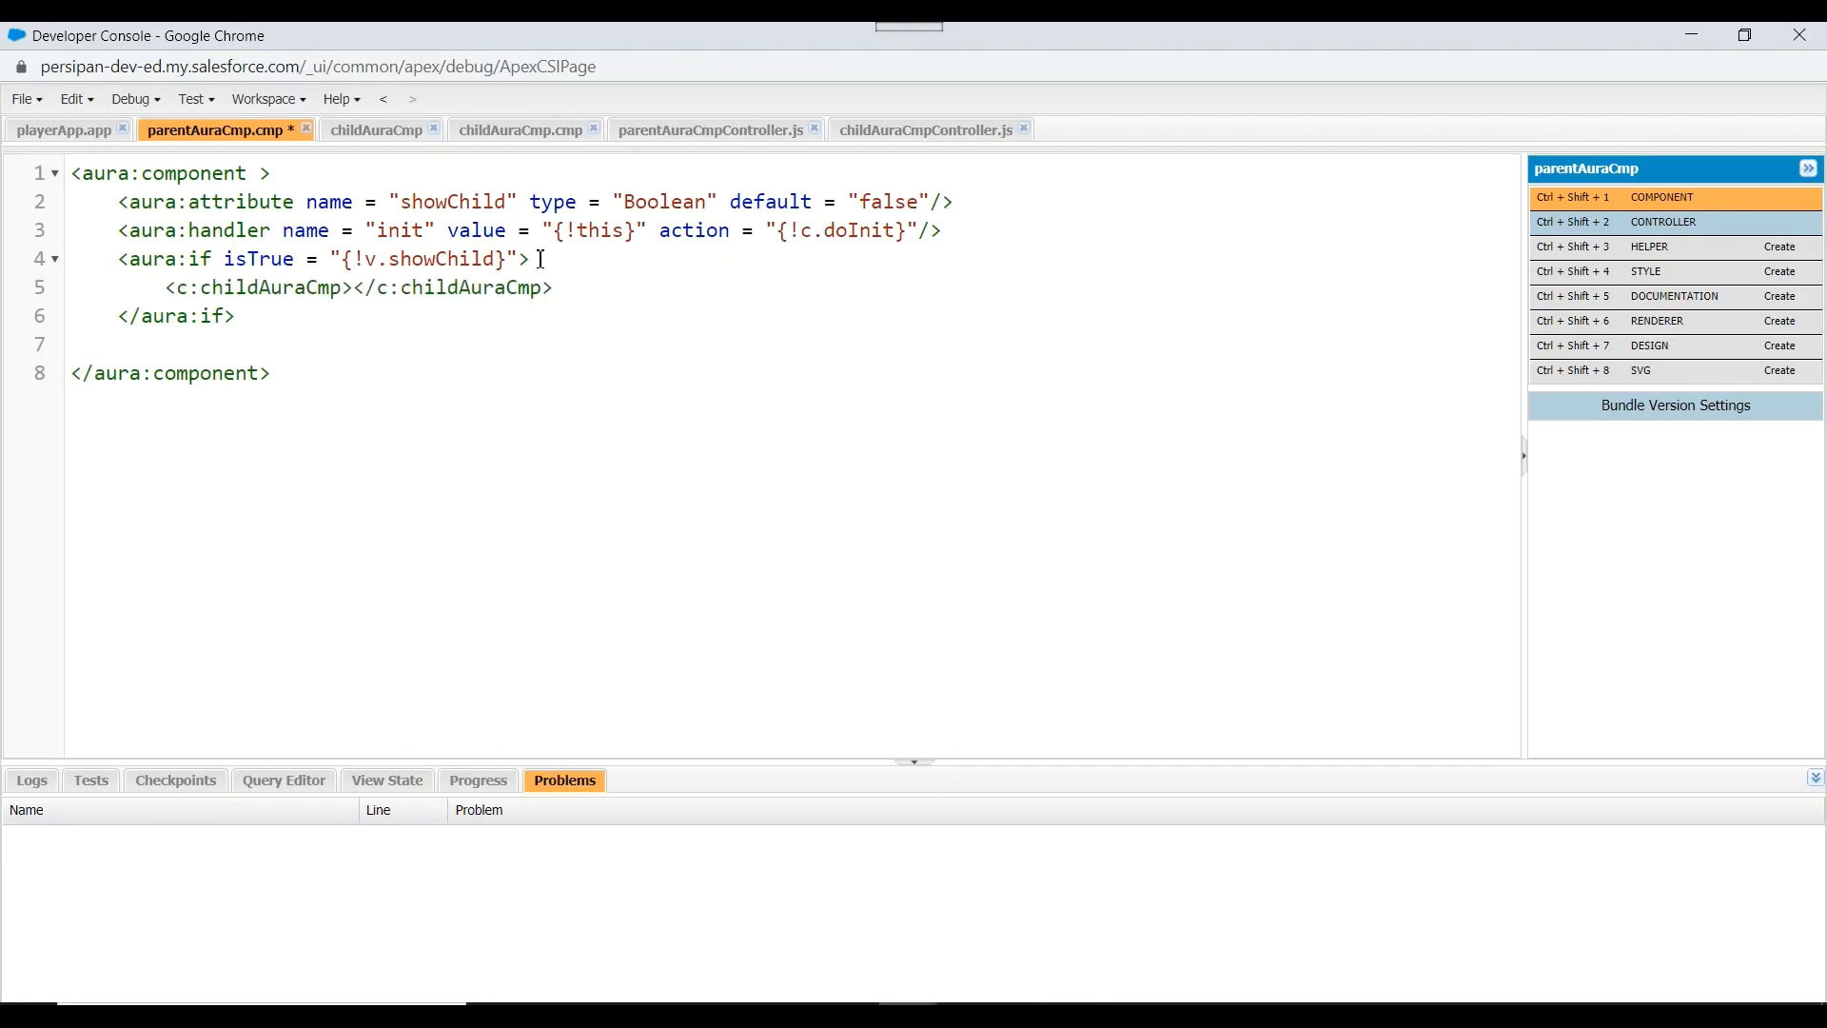
{"action": "key", "text": "ctrl+s"}
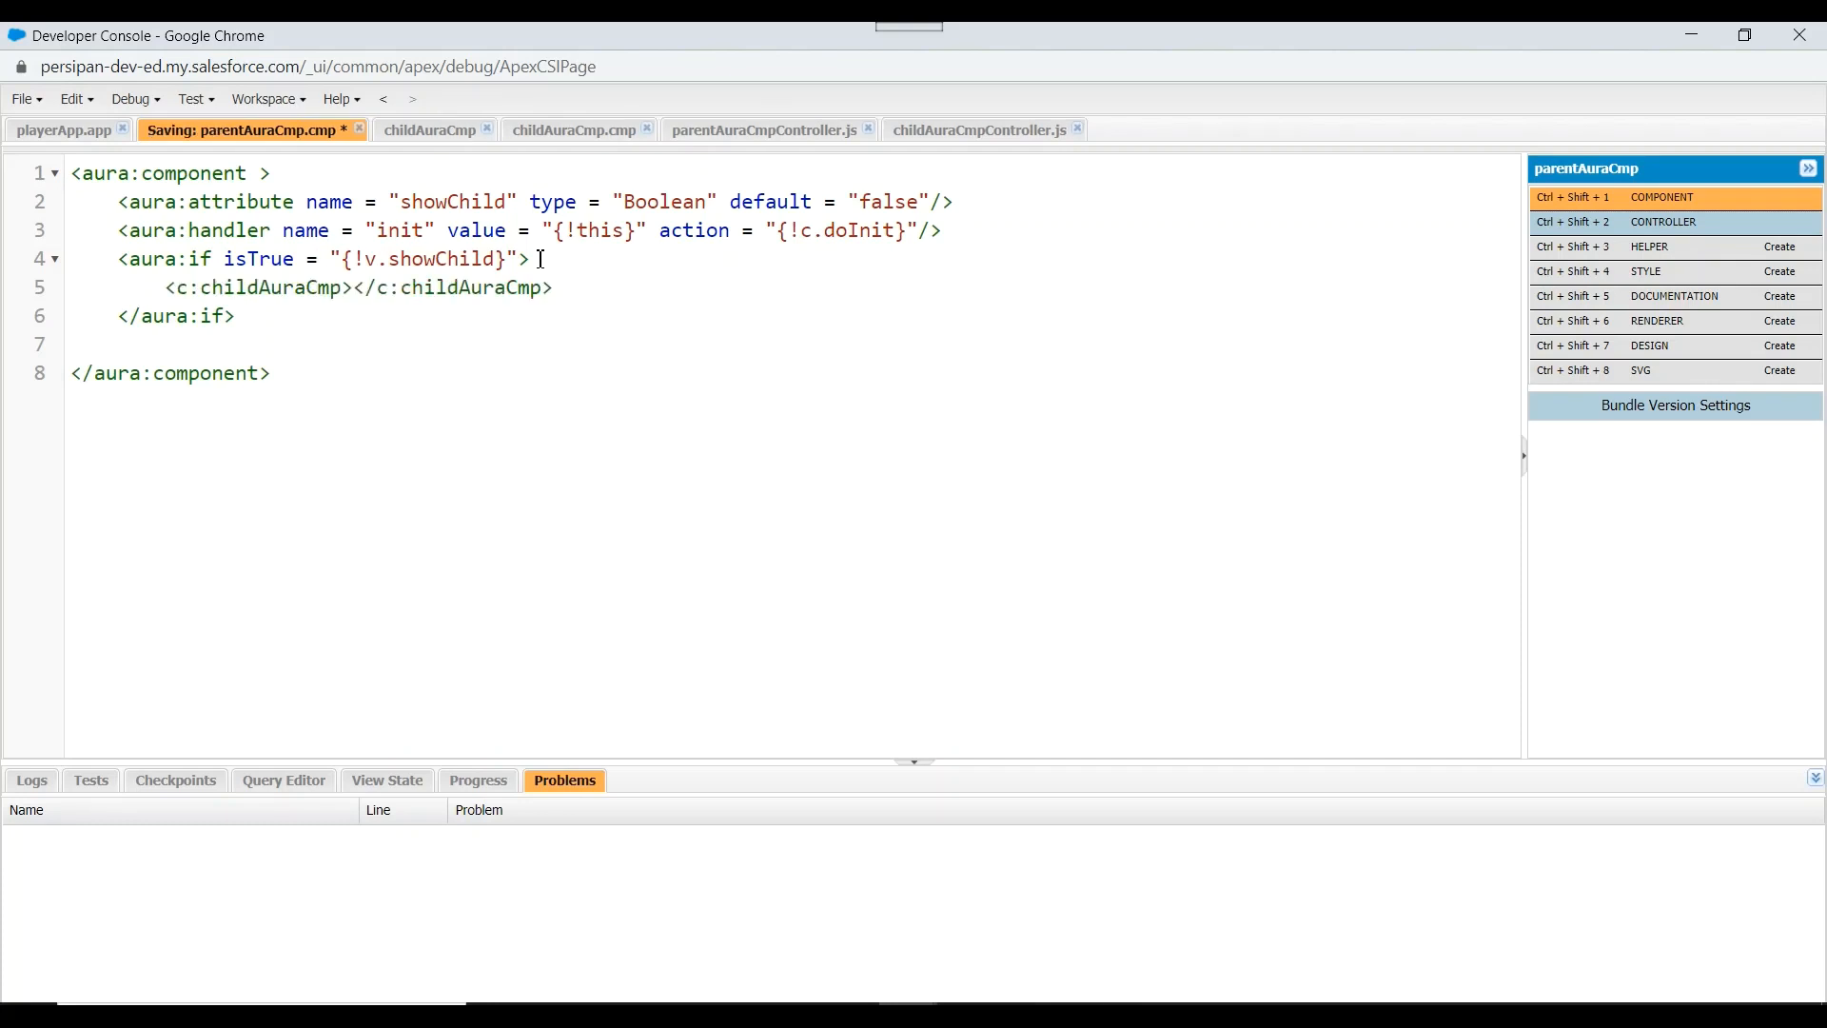
{"action": "key", "text": "ctrl+s"}
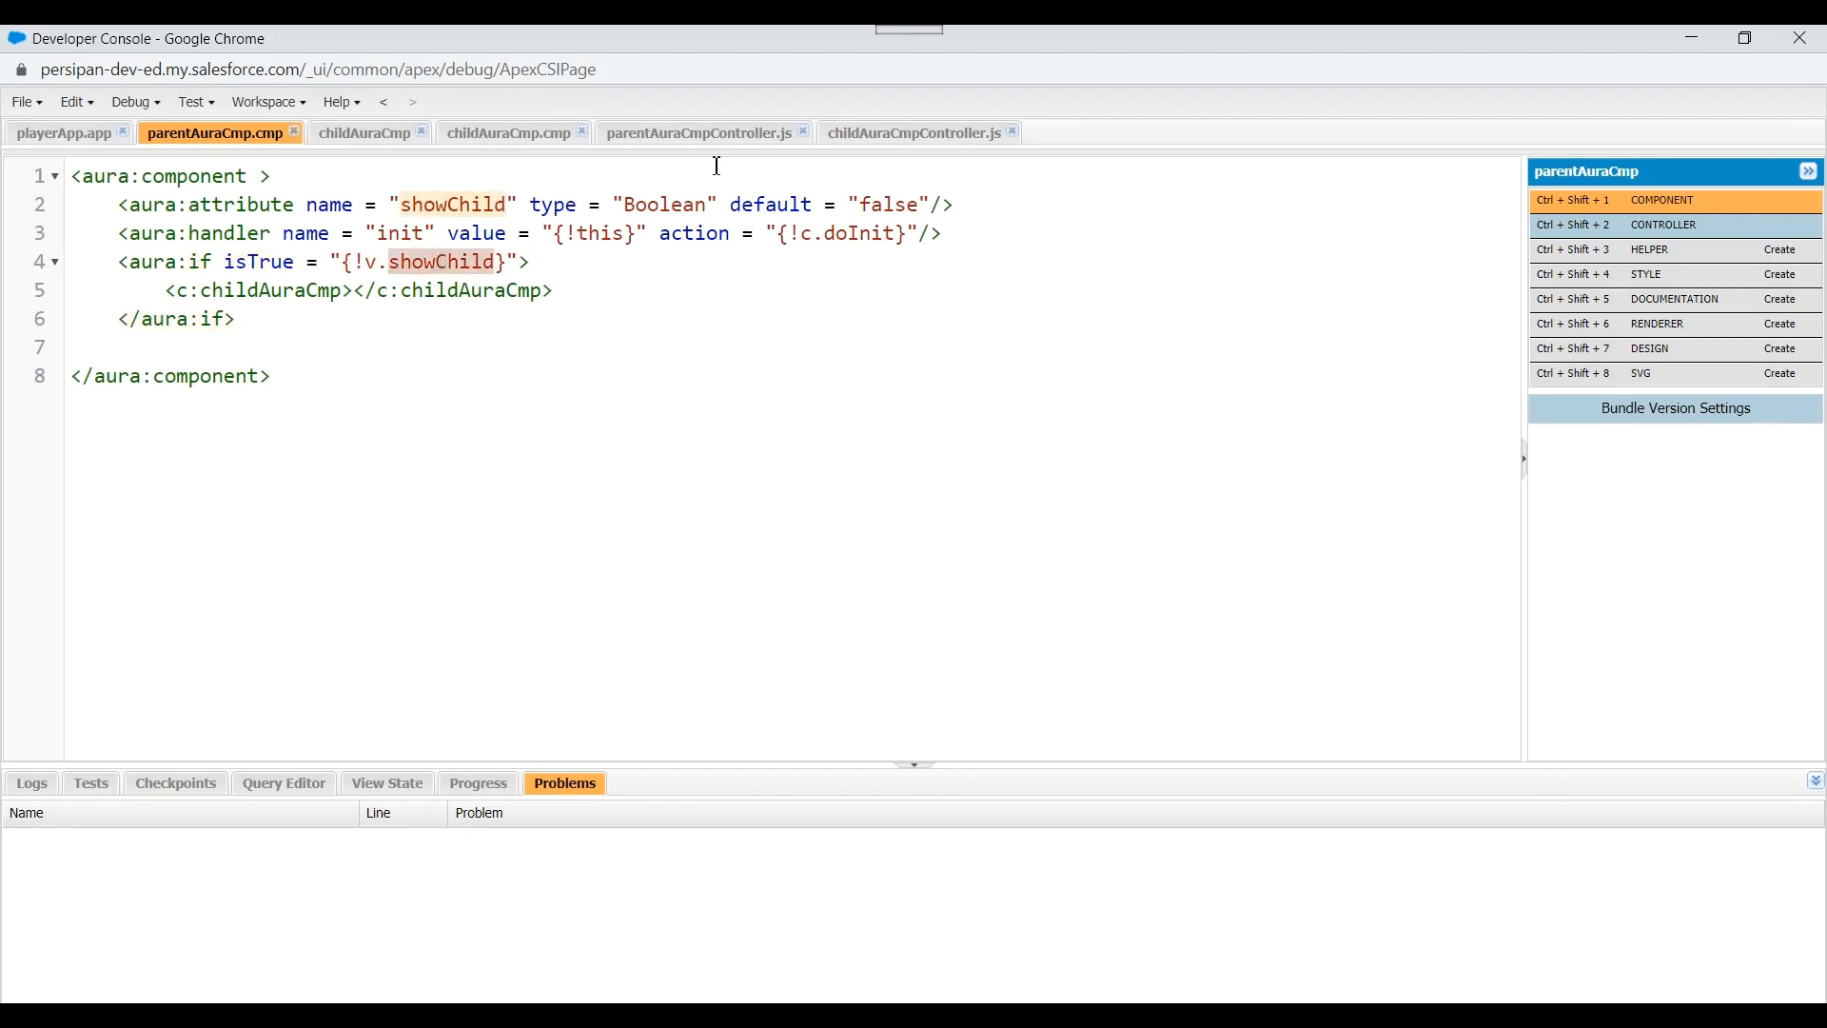
Add component.set("v.showChild",true); below the alert in the parent controller's doInit
{"action": "left_click", "coordinate": [697, 132]}
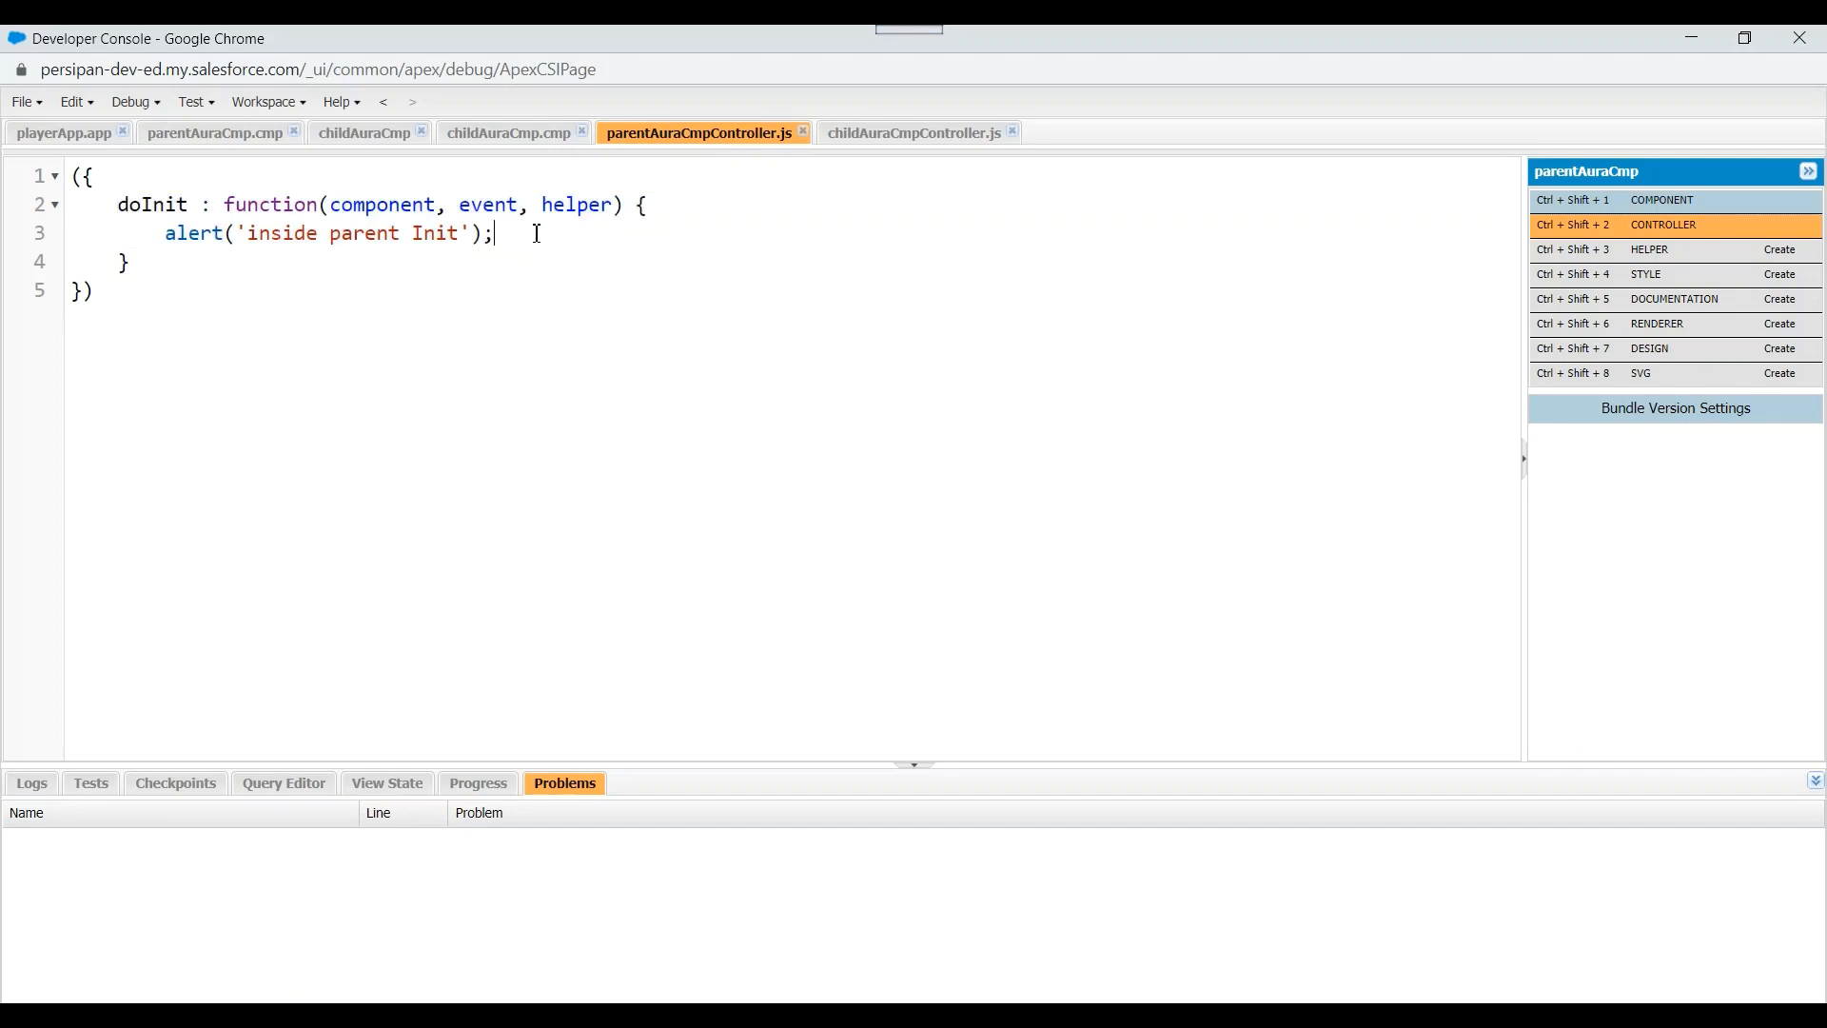
{"action": "key", "text": "enter"}
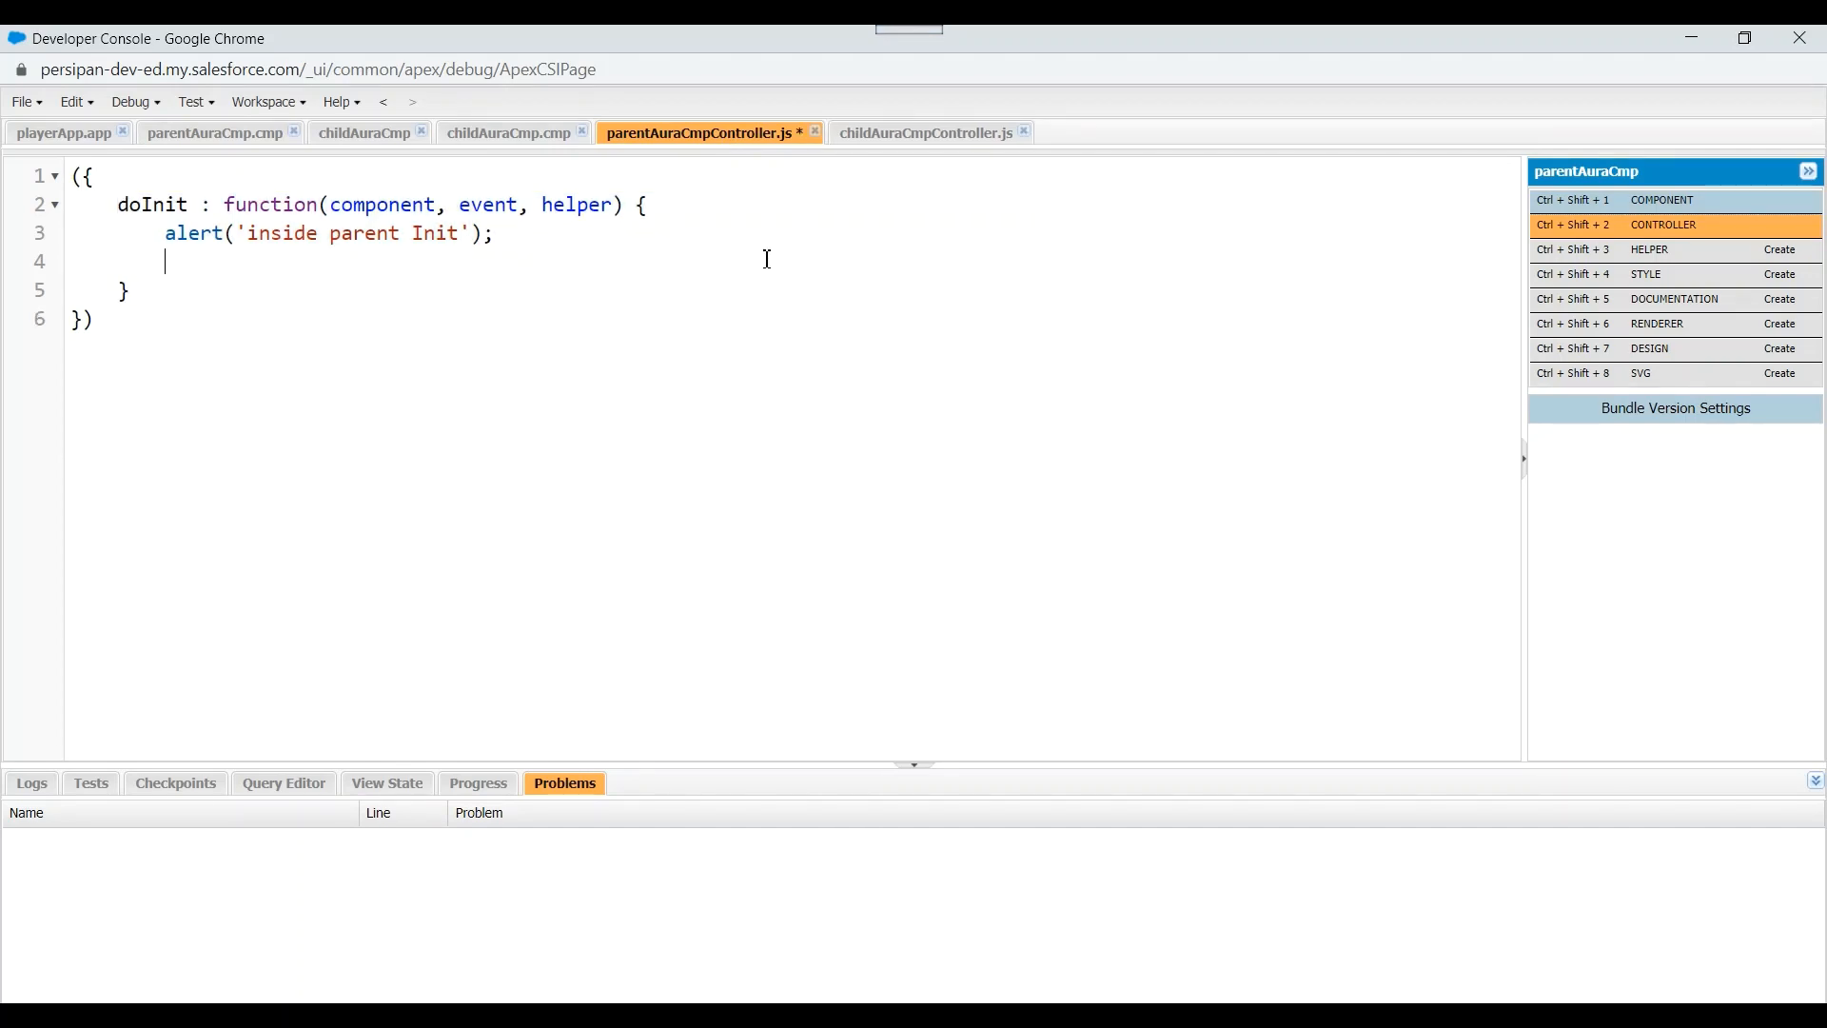
{"action": "type", "text": "component"}
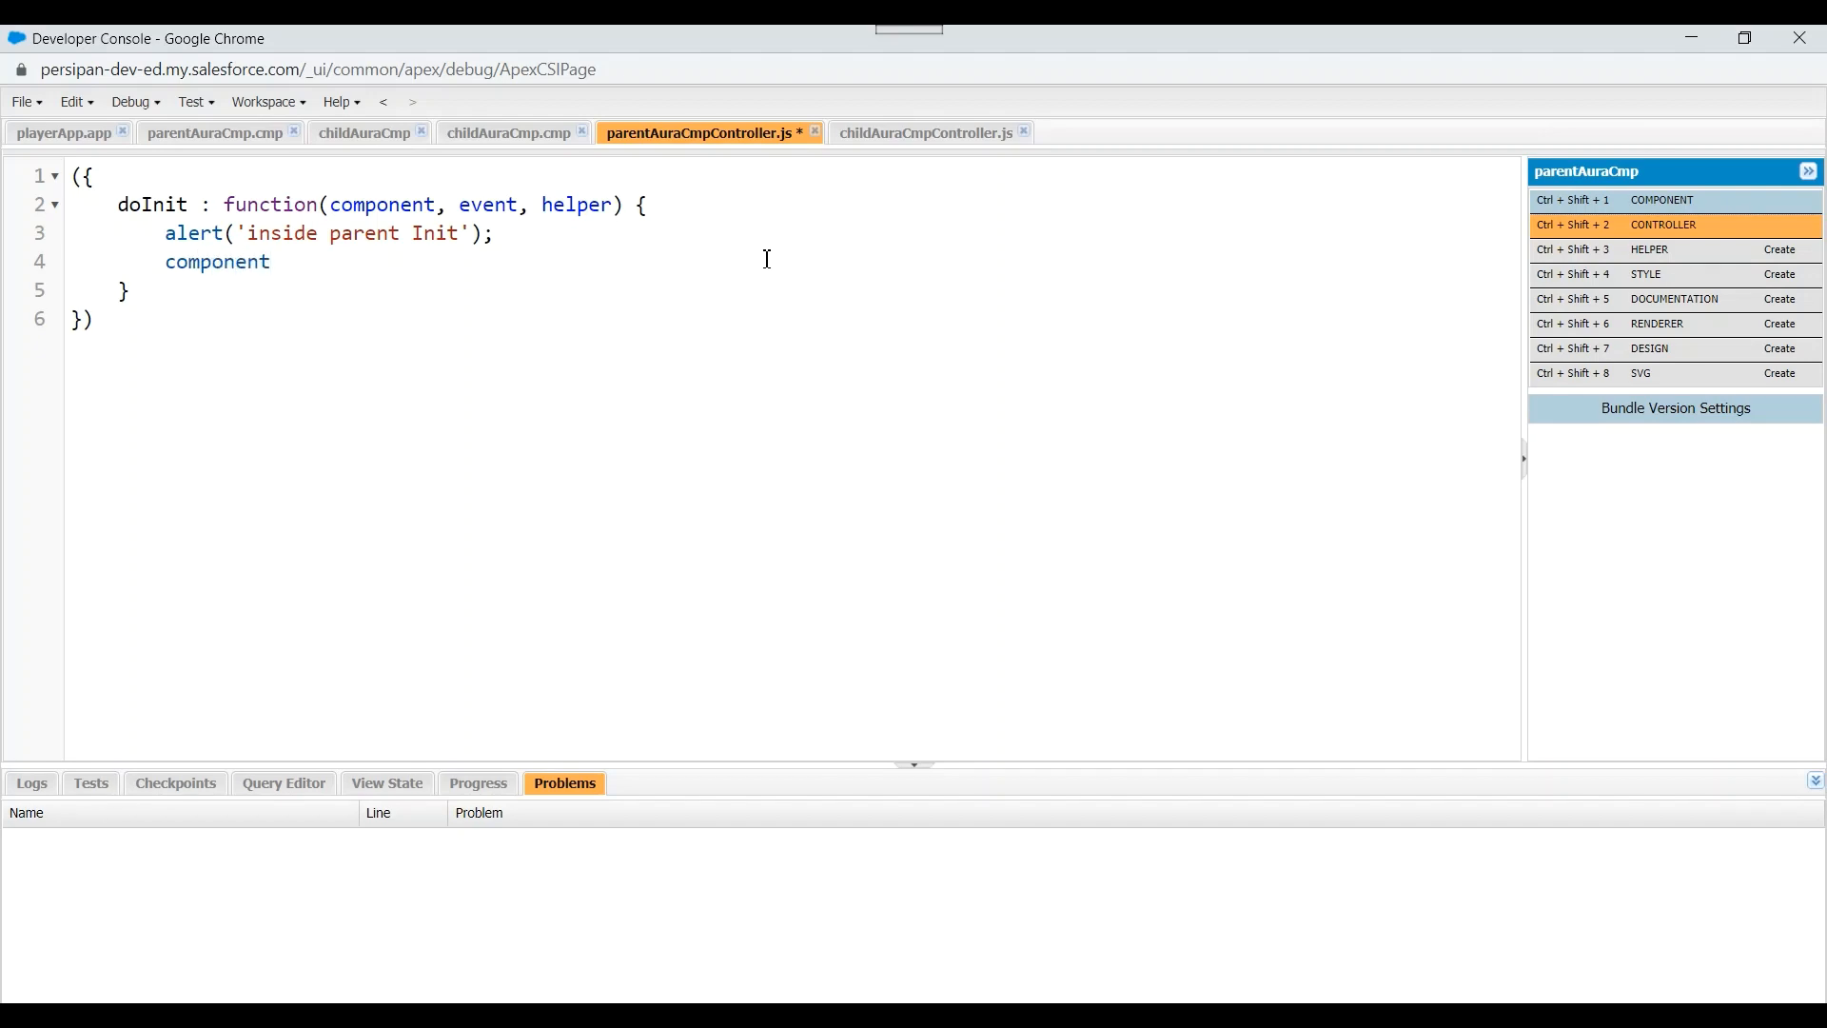
{"action": "type", "text": ".set()"}
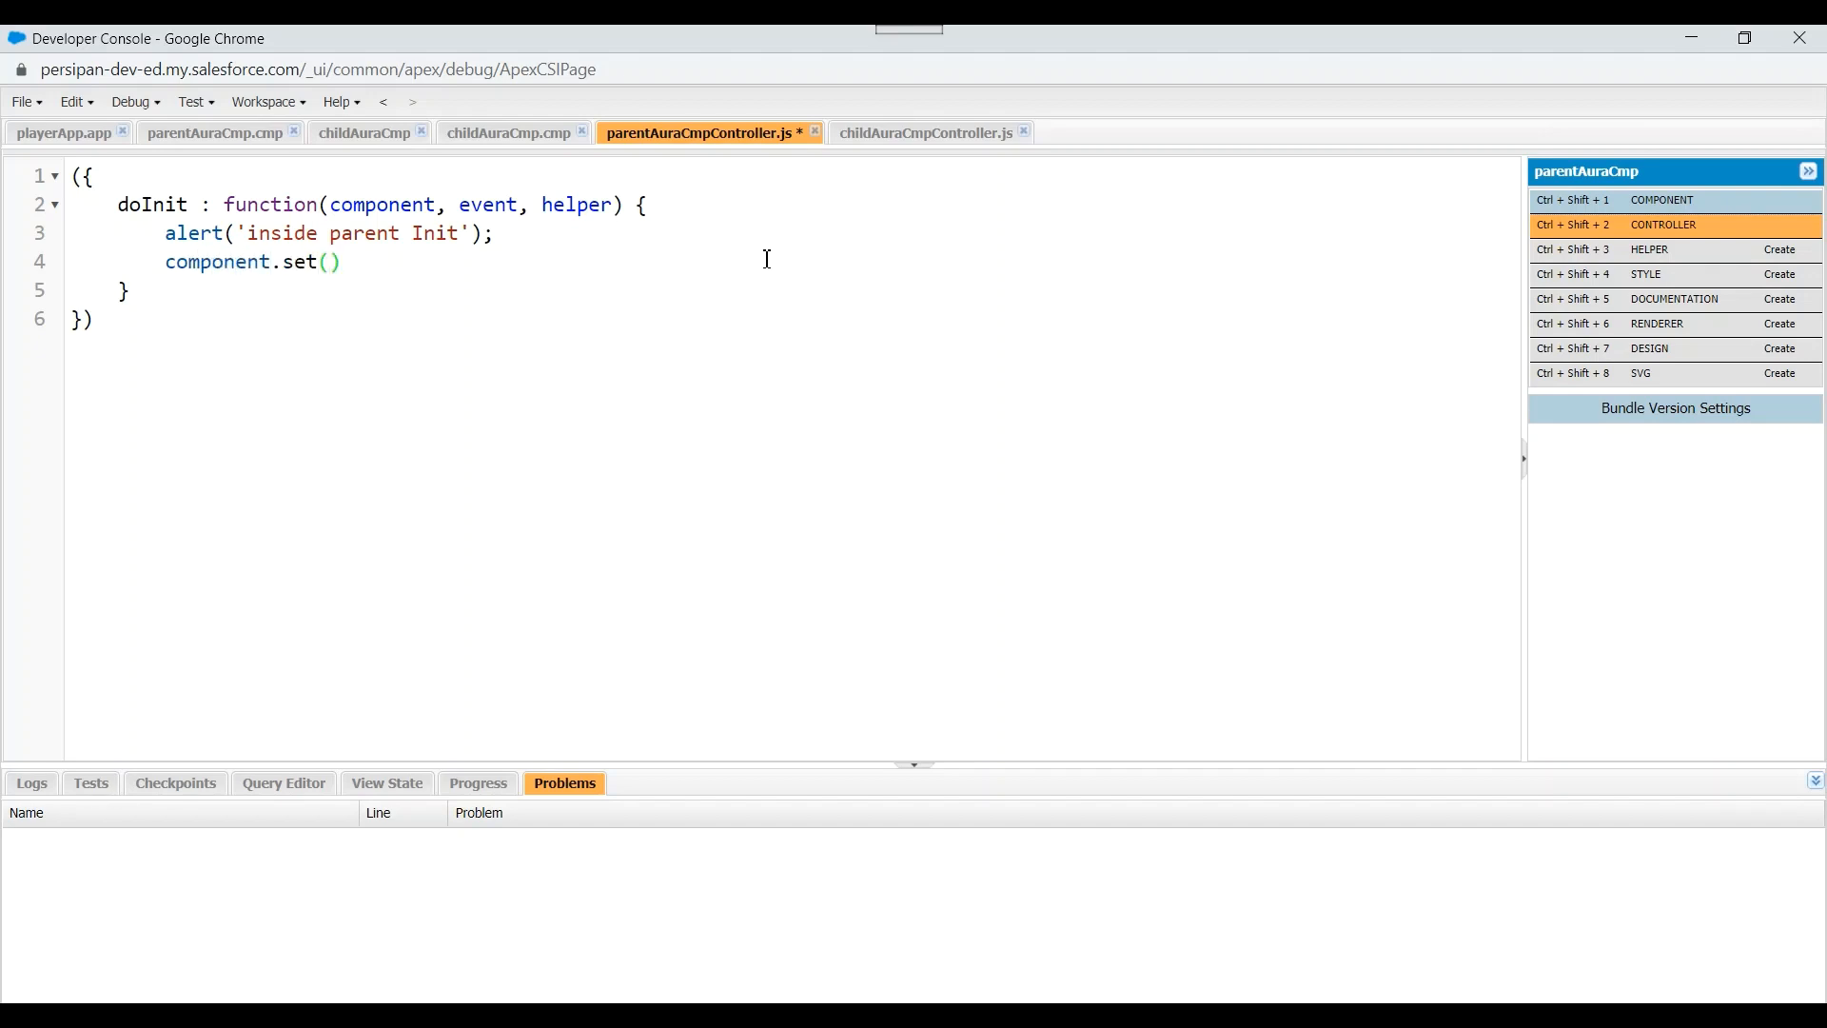
{"action": "type", "text": ";"}
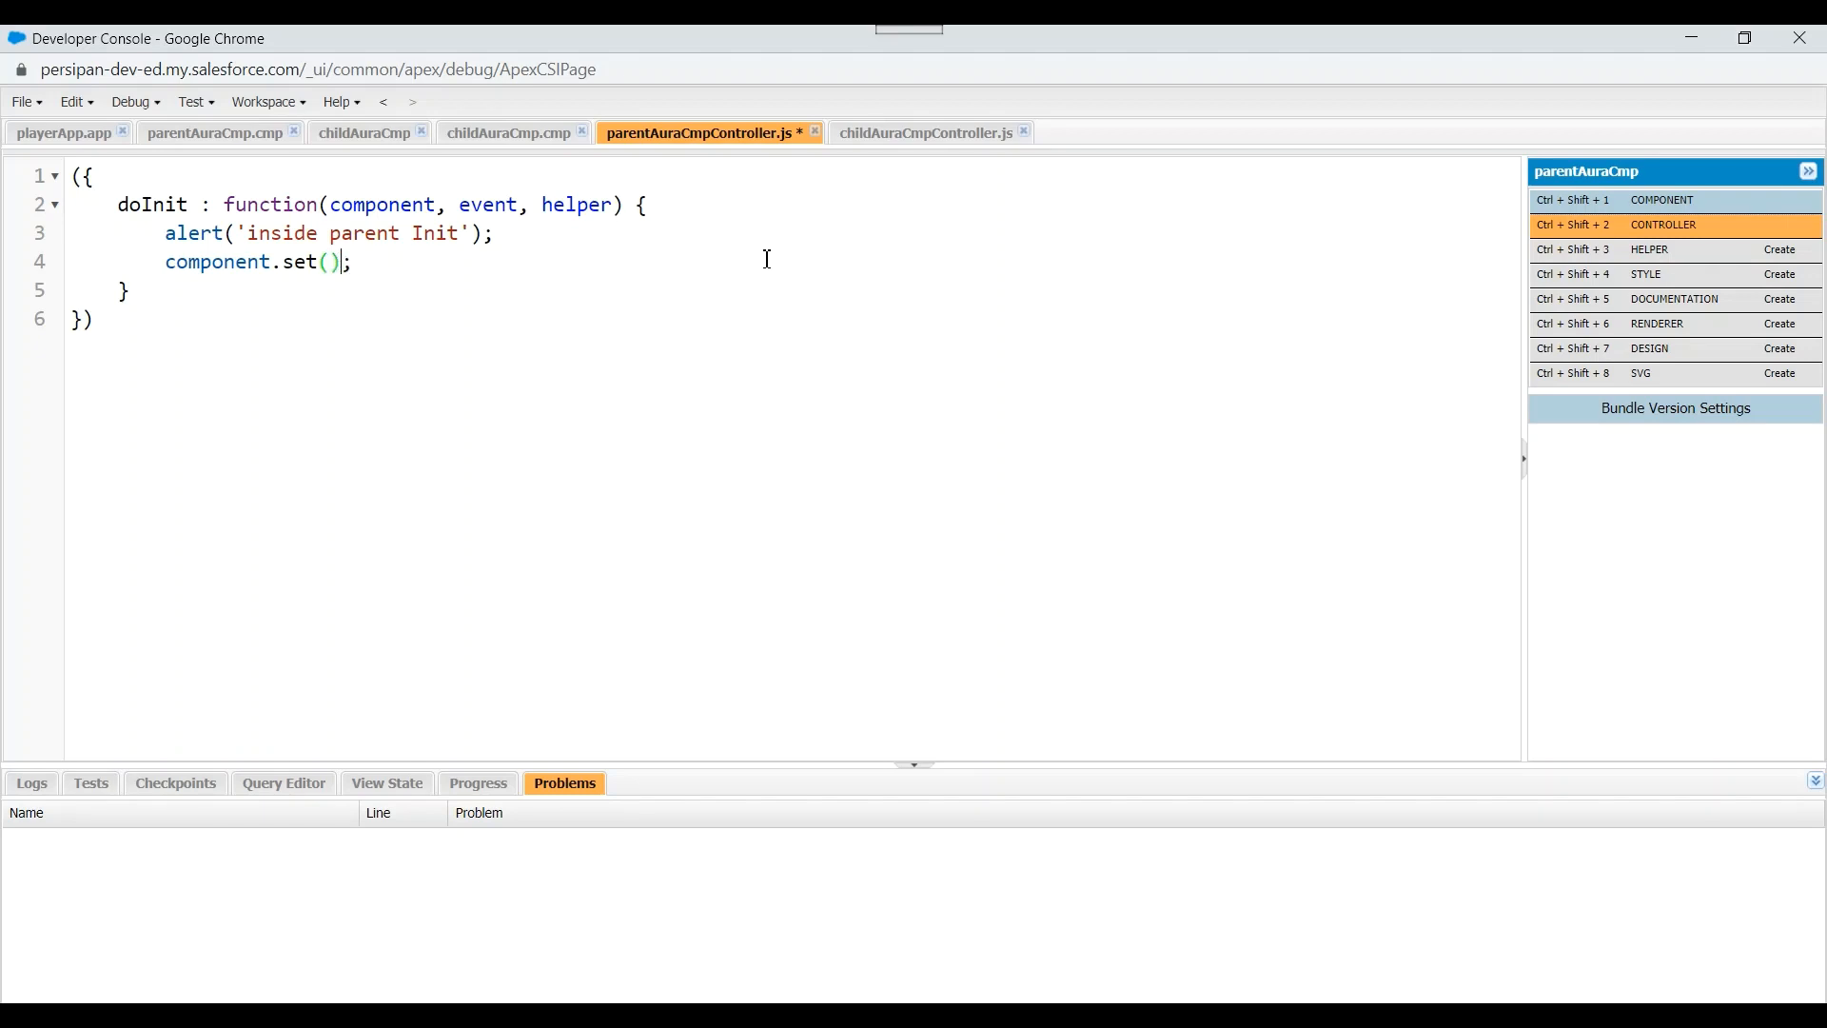
{"action": "type", "text": "\"\""}
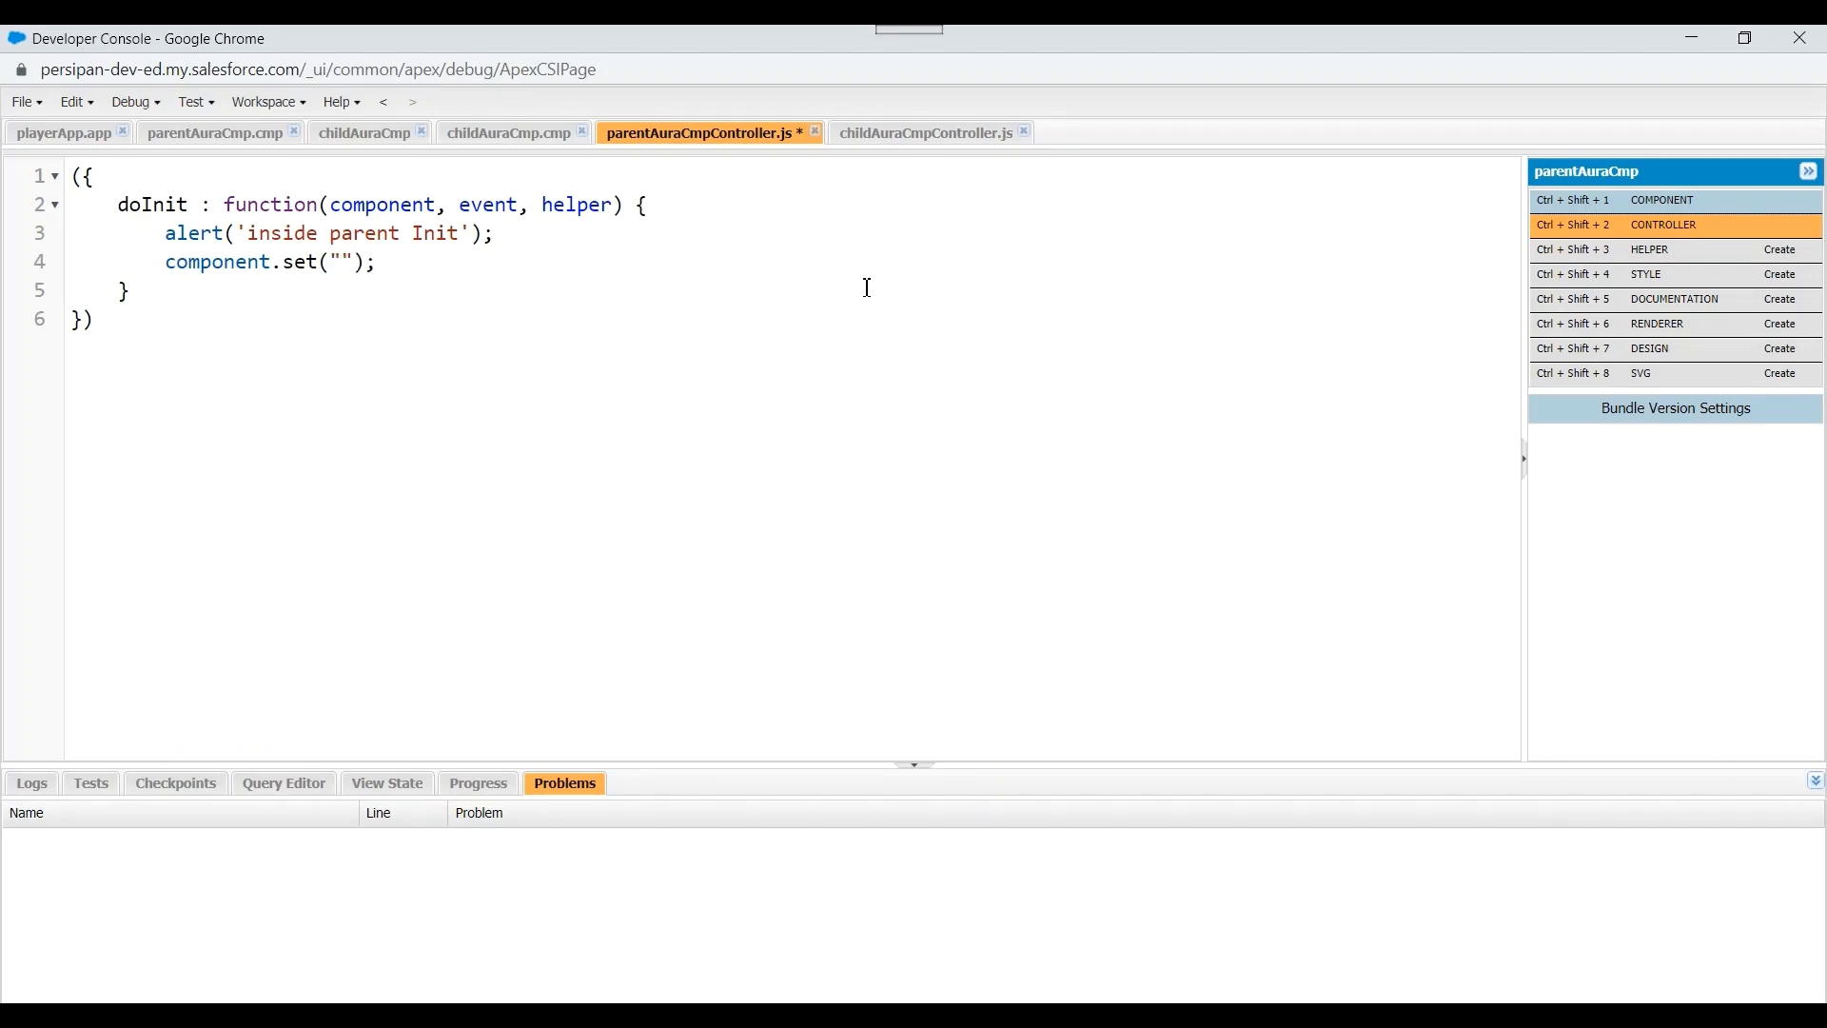
{"action": "type", "text": "v.showChild"}
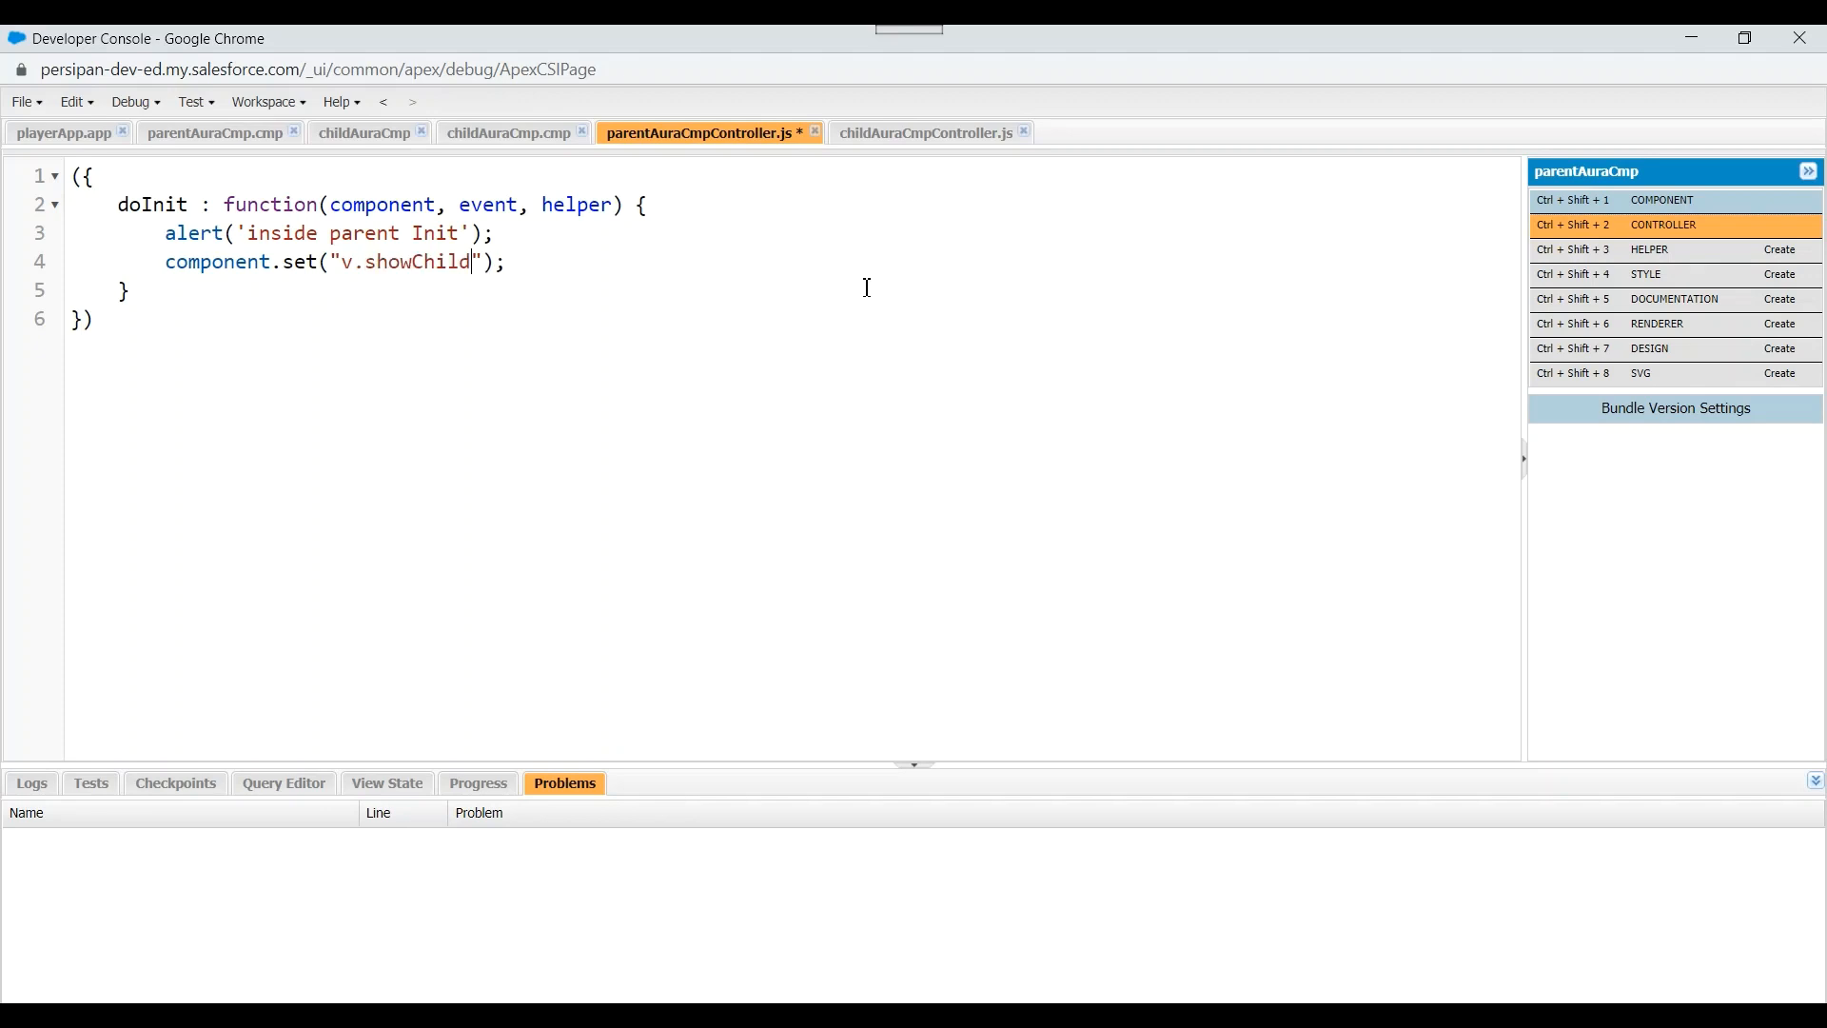
{"action": "type", "text": ","}
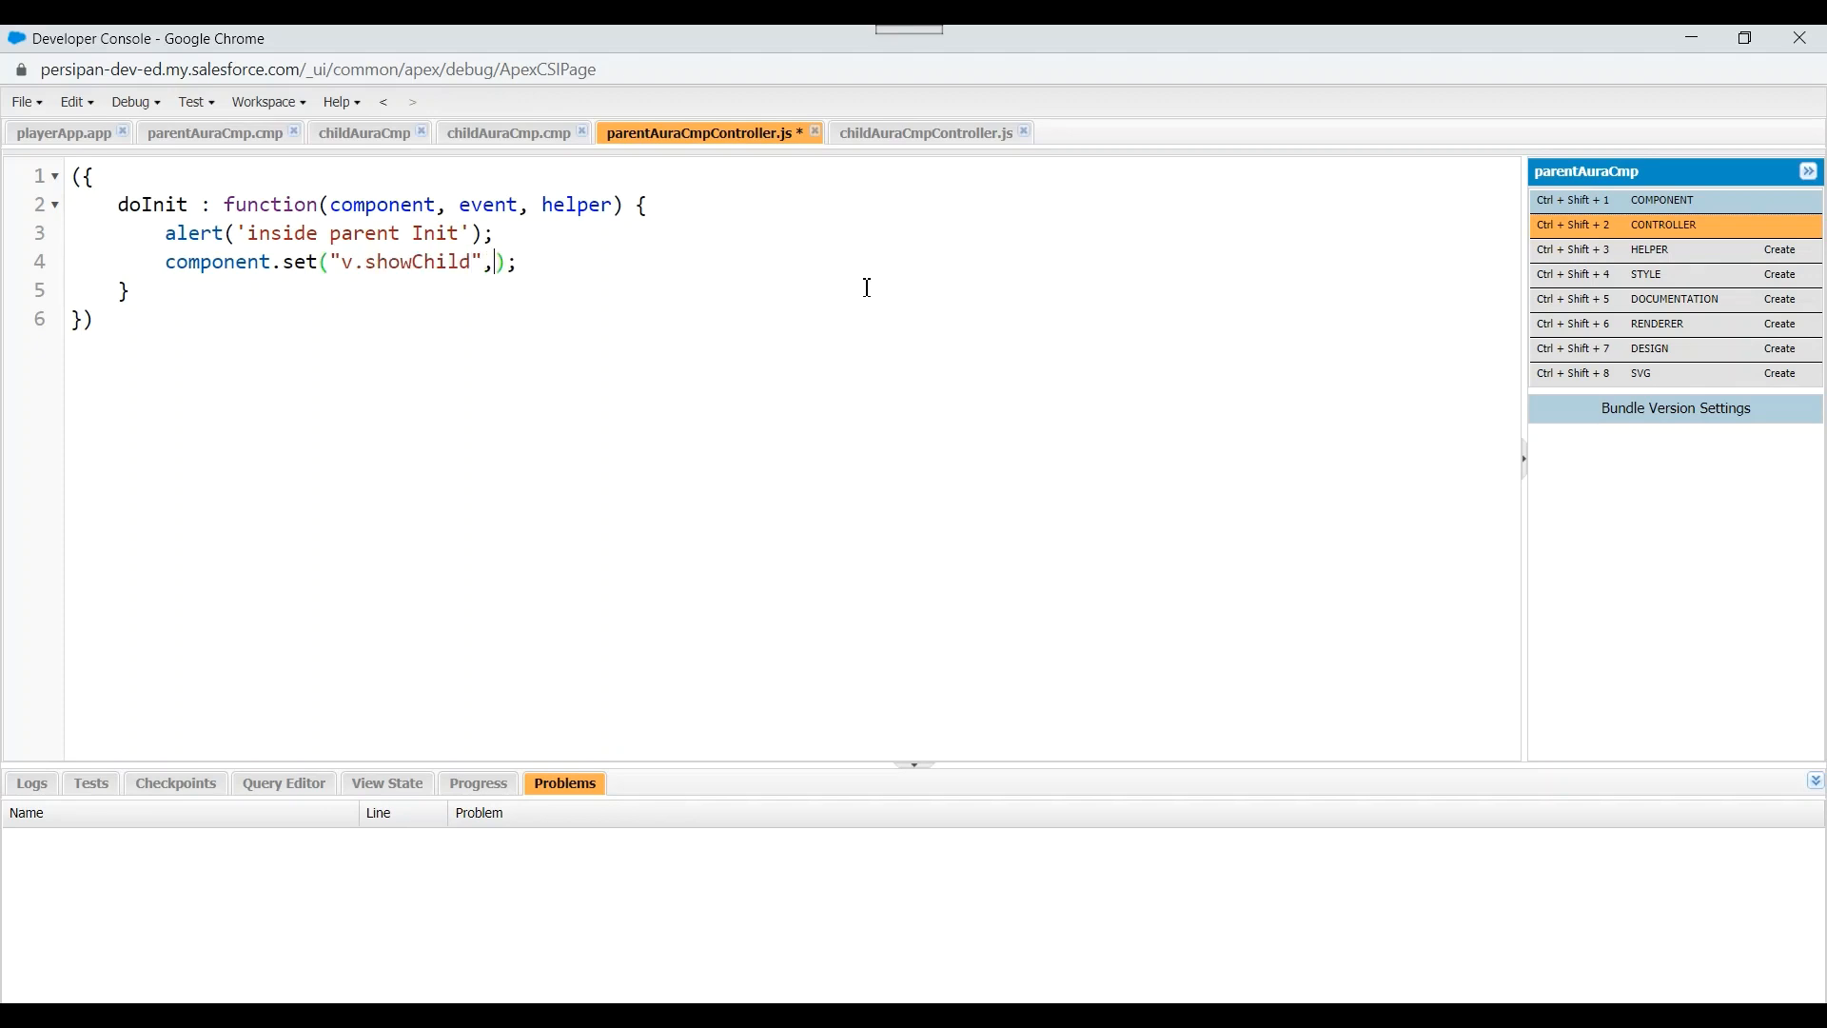
{"action": "type", "text": "true"}
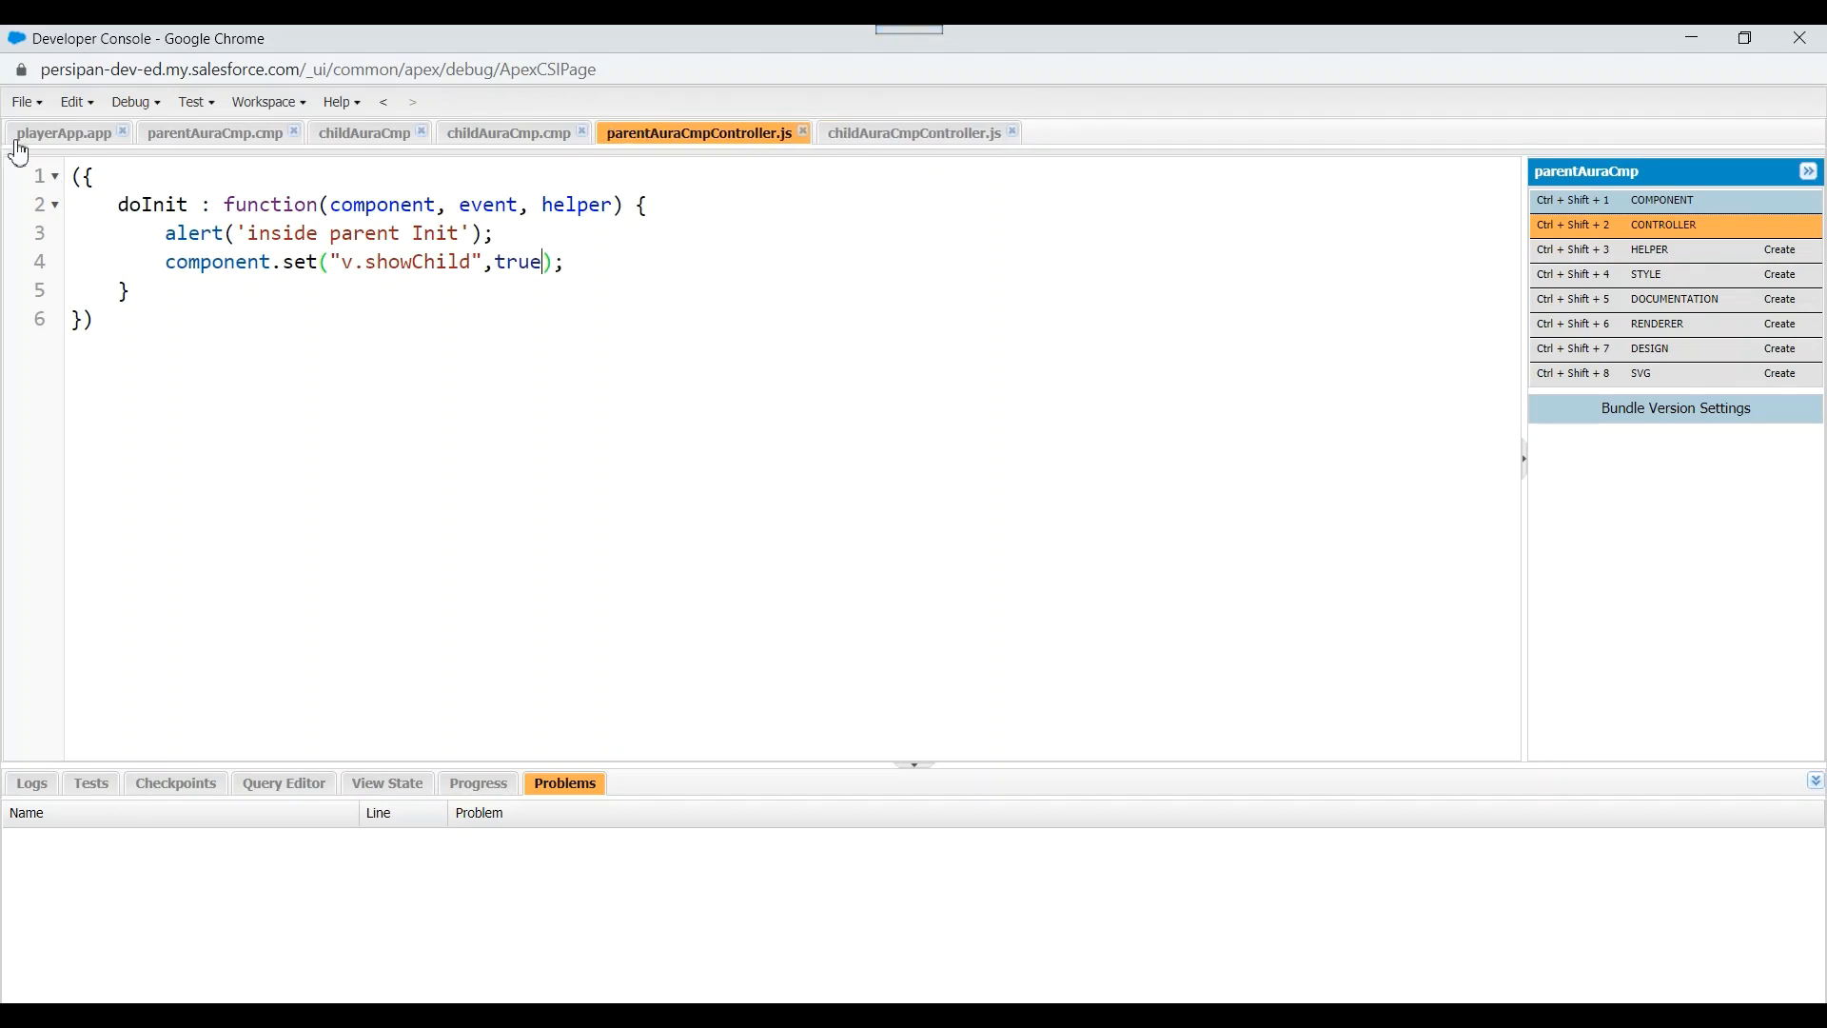
Preview playerApp, dismiss the 'inside parent init' alert and see the child alert follow
{"action": "left_click", "coordinate": [65, 131]}
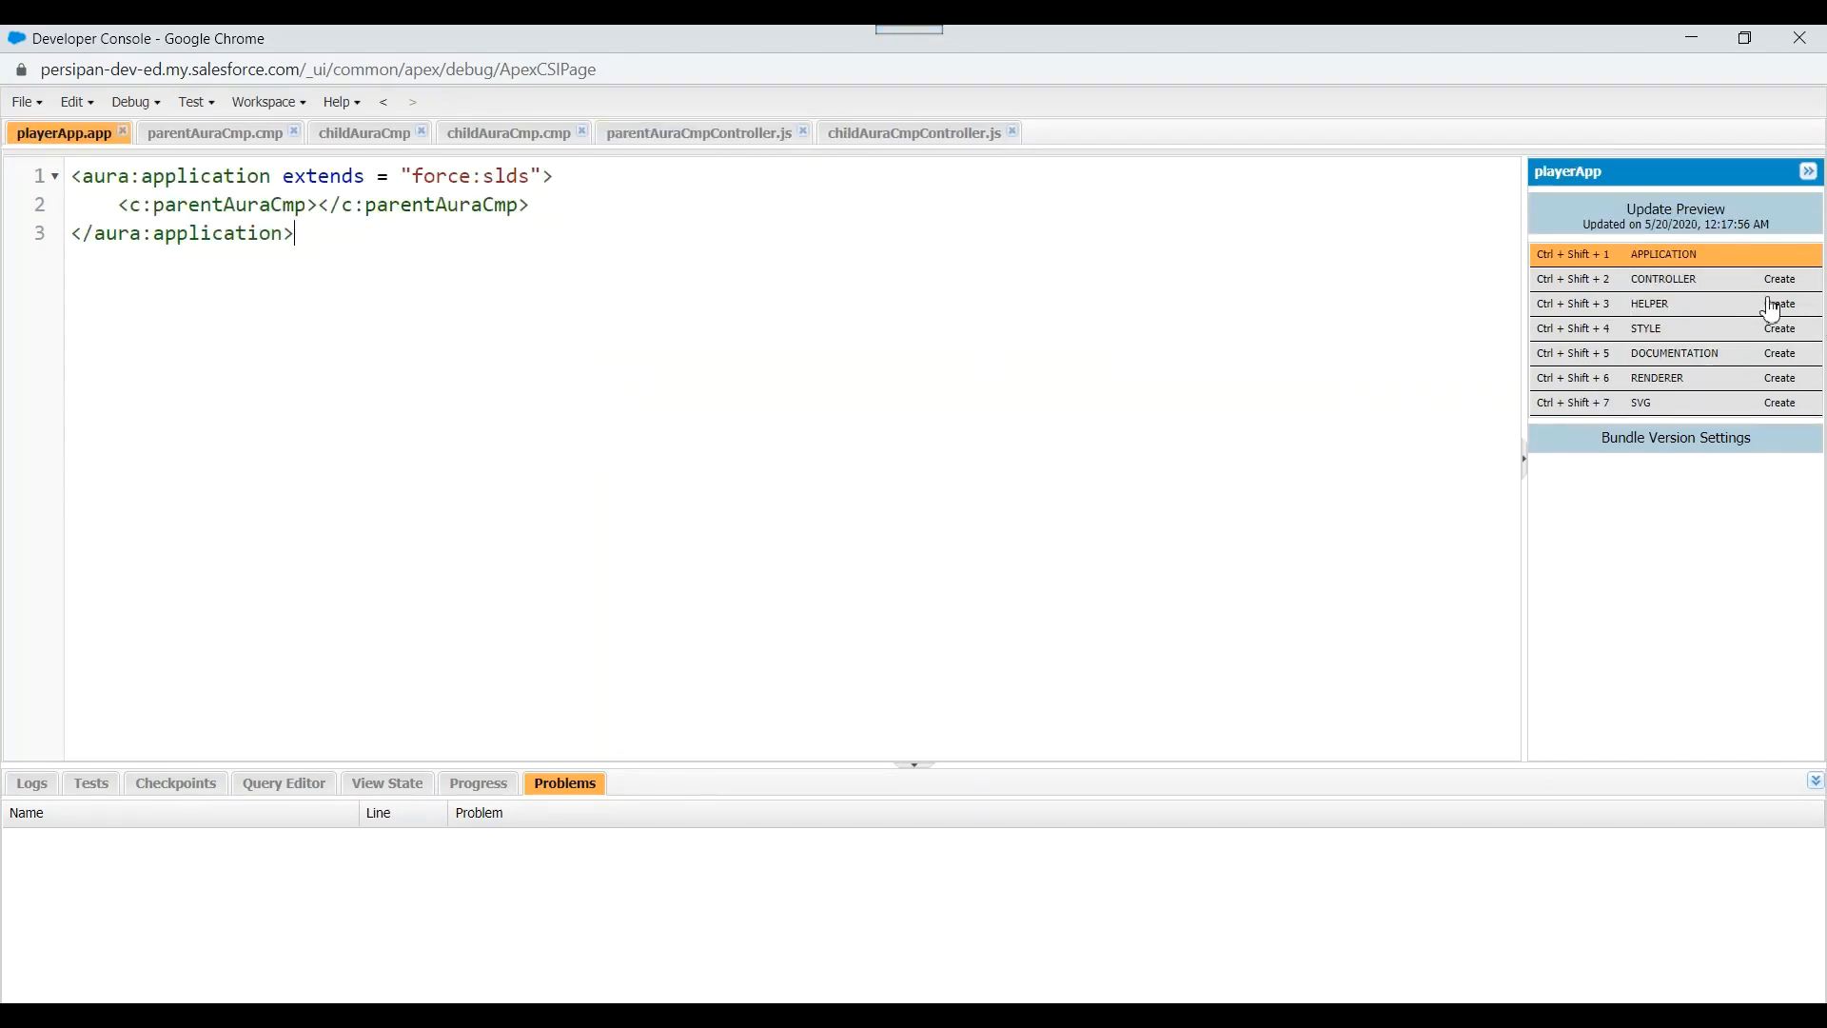
{"action": "left_click", "coordinate": [1675, 215]}
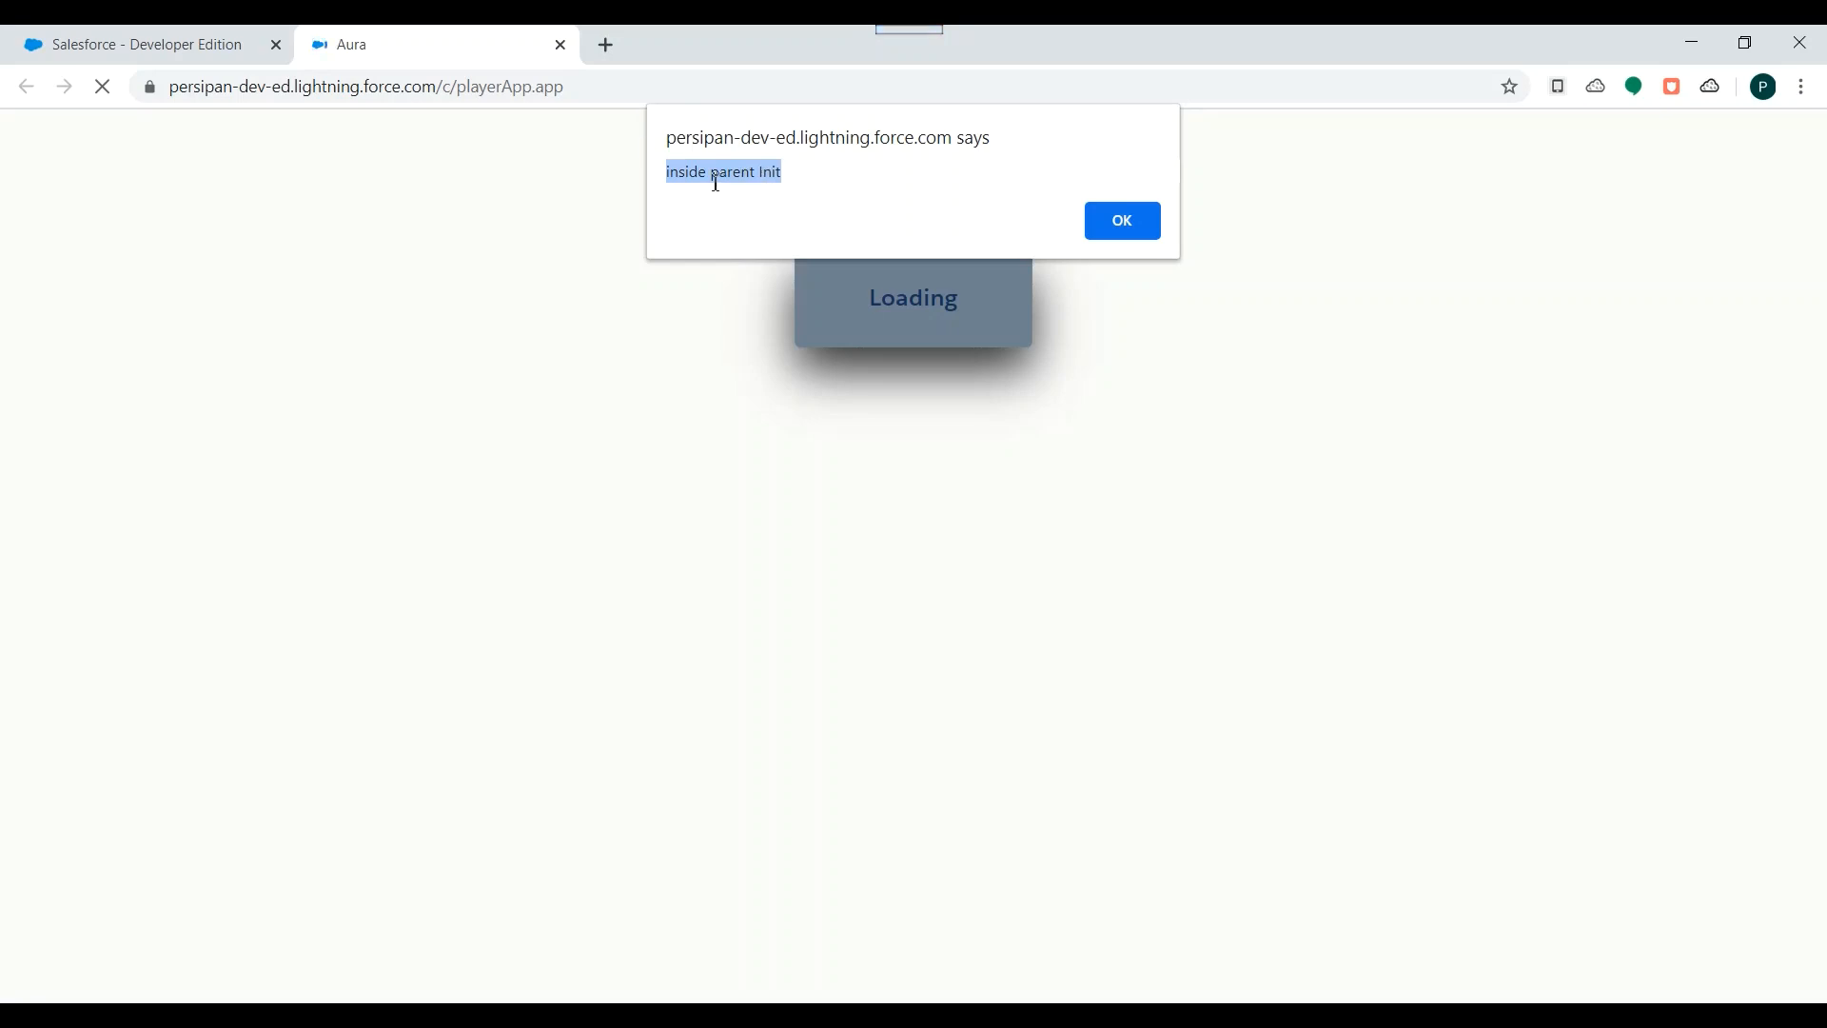
{"action": "left_click", "coordinate": [1119, 221]}
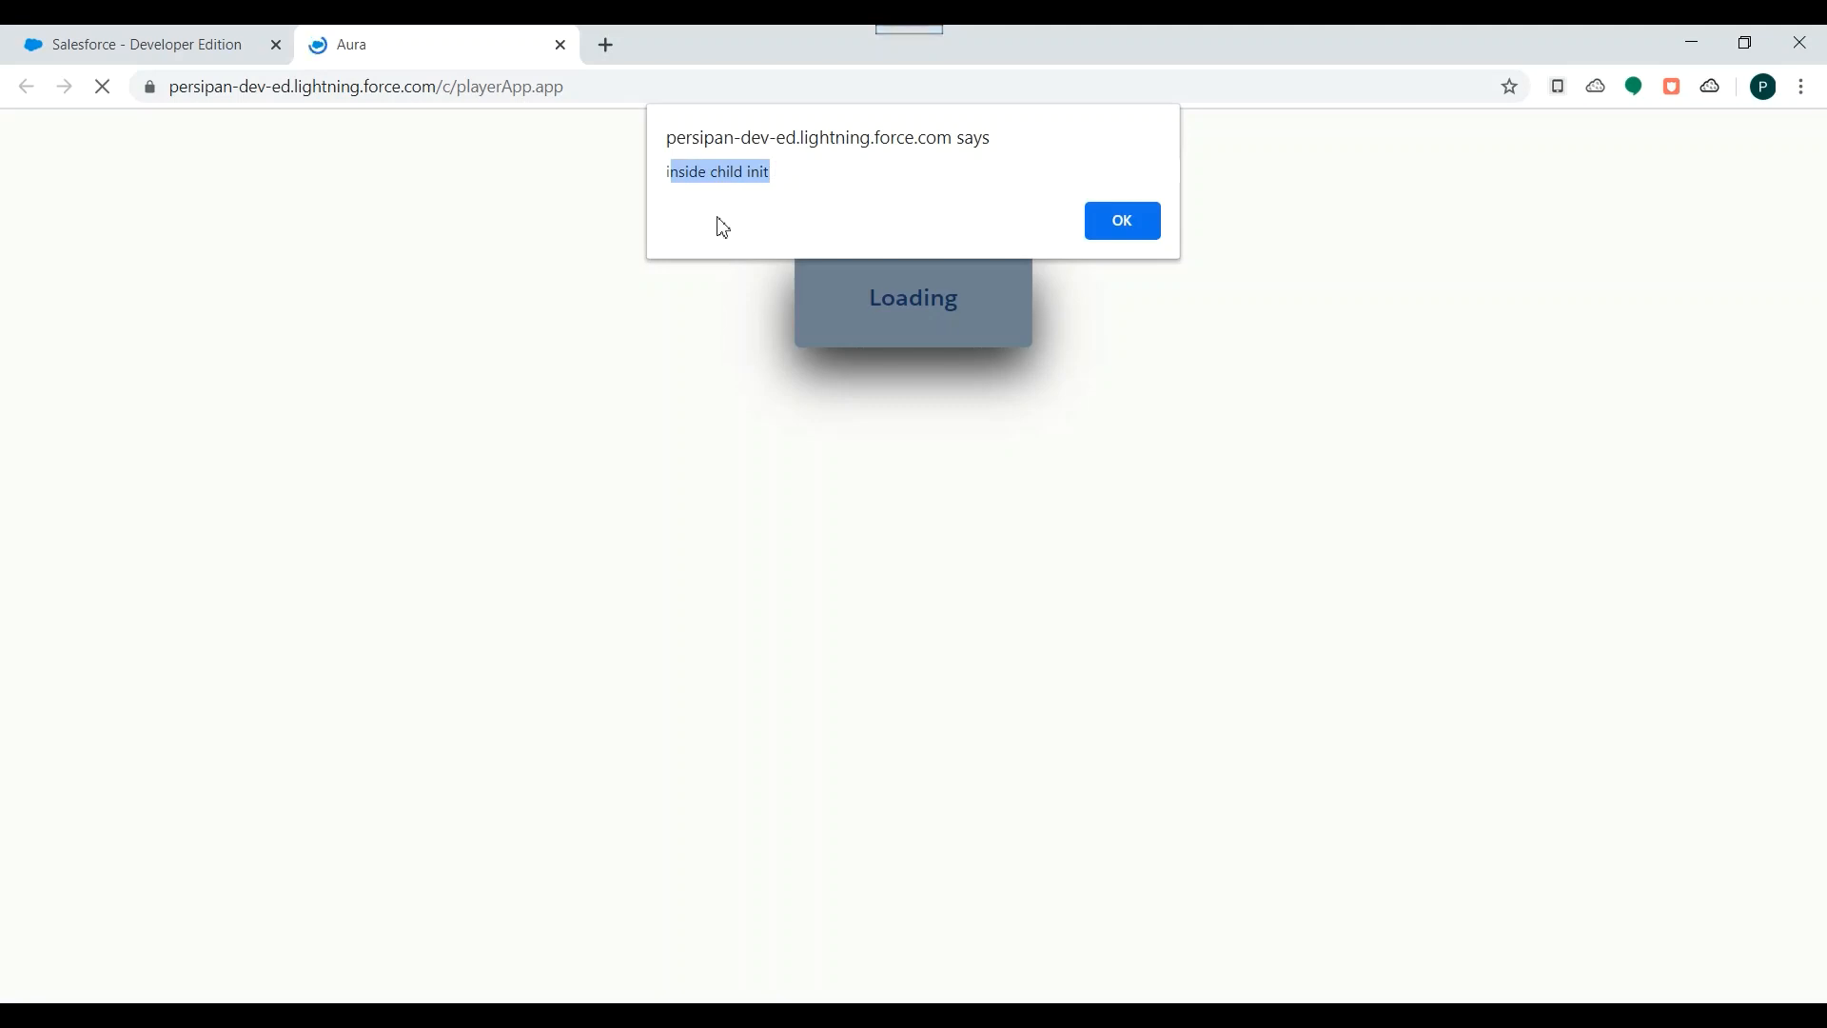
{"action": "mouse_move", "coordinate": [690, 211]}
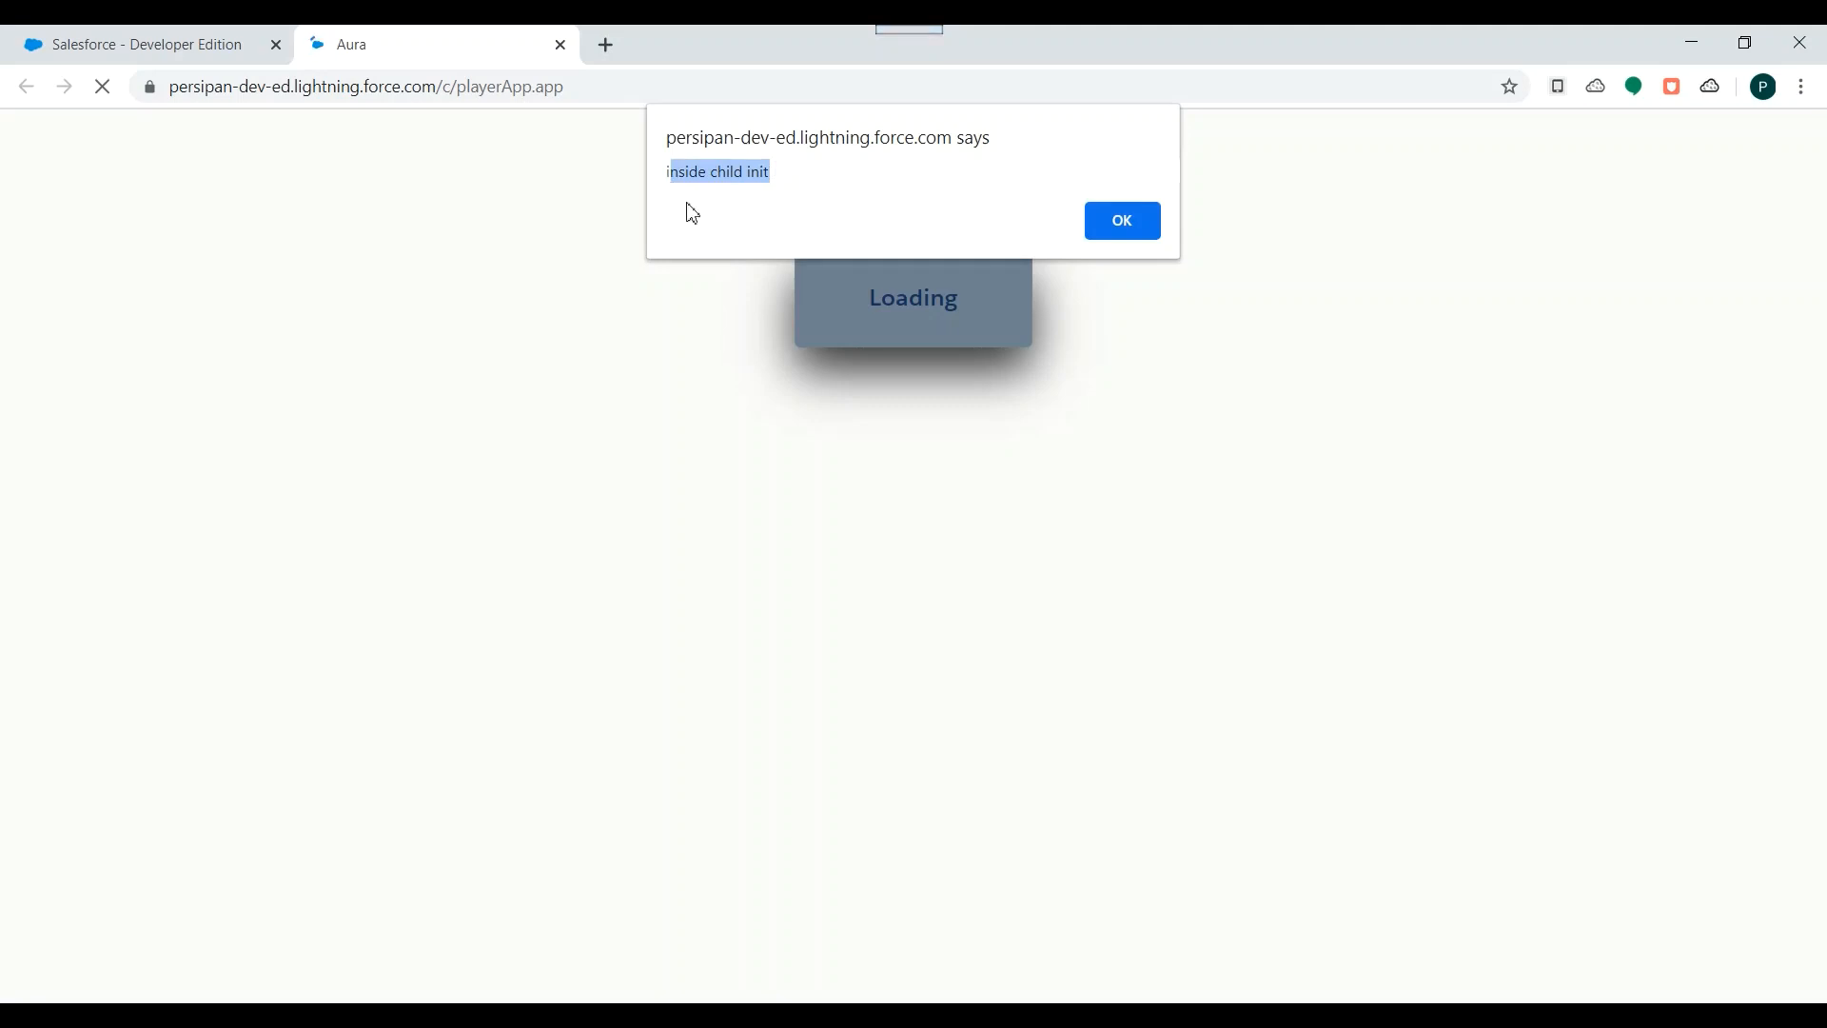